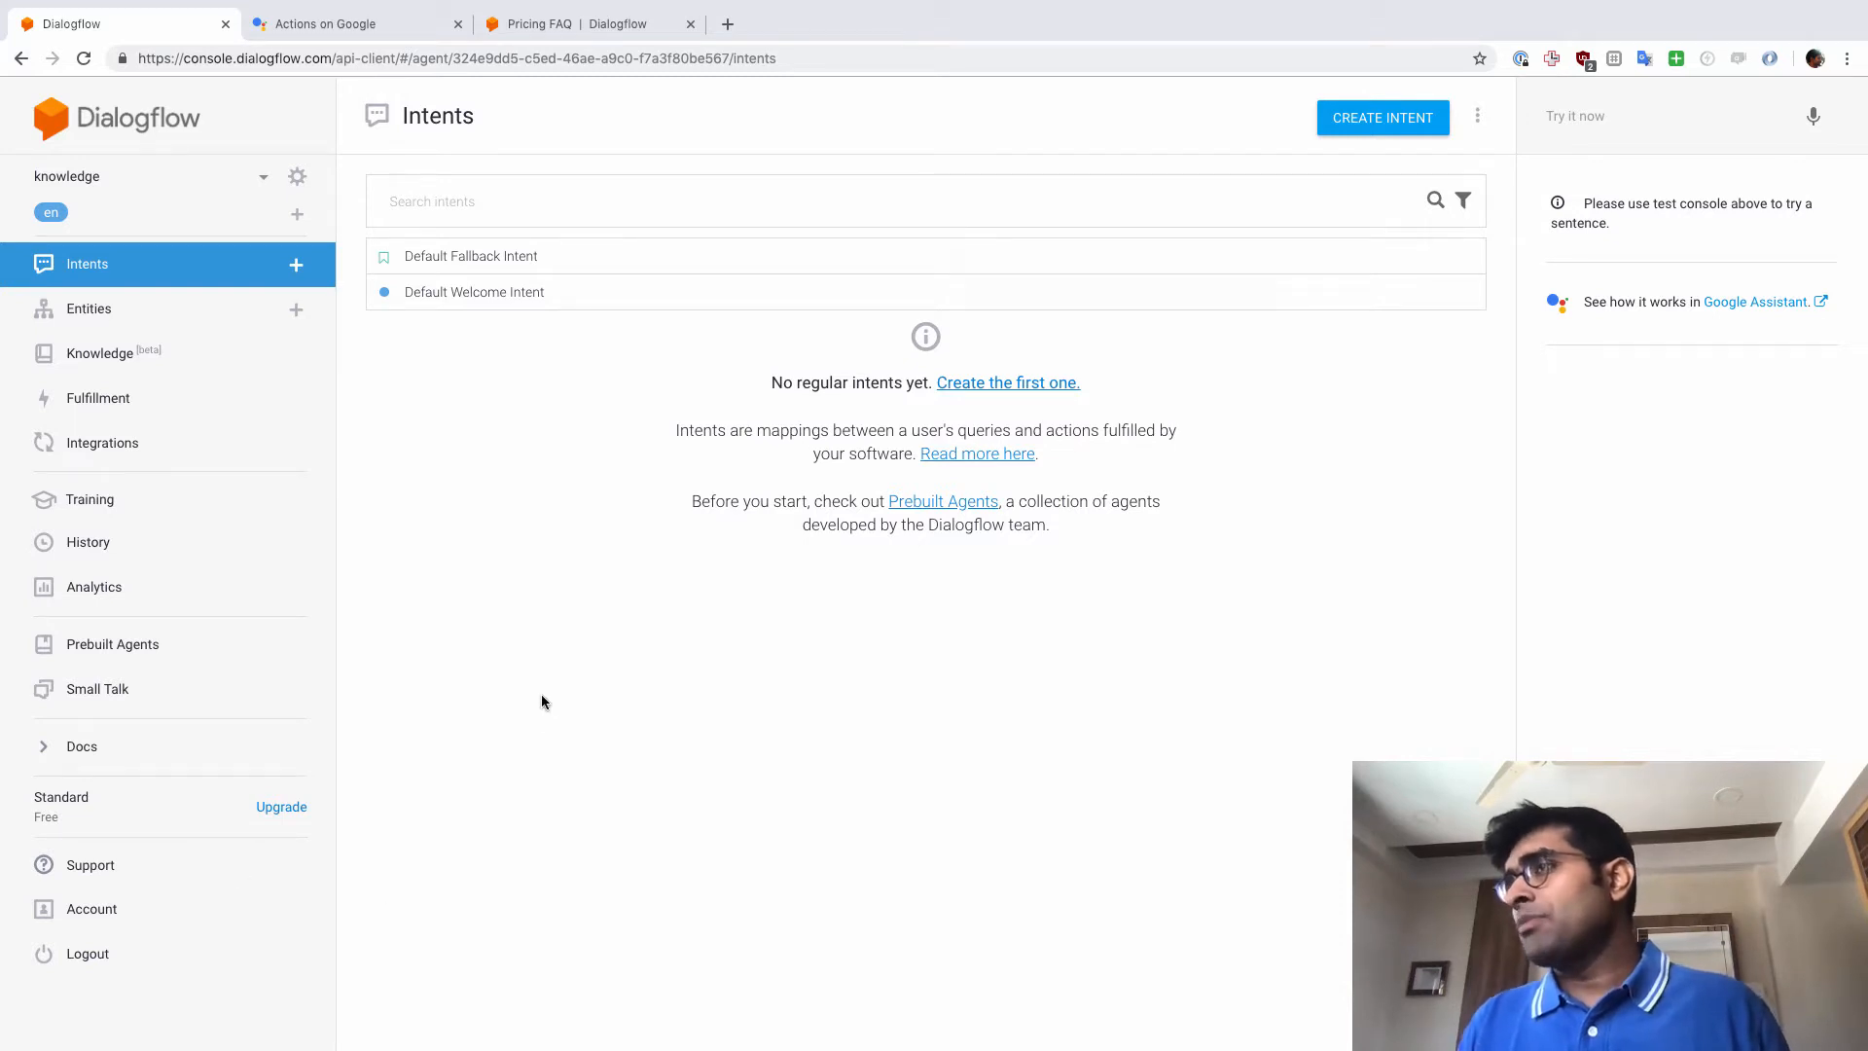
{"action": "mouse_move", "coordinate": [483, 598]}
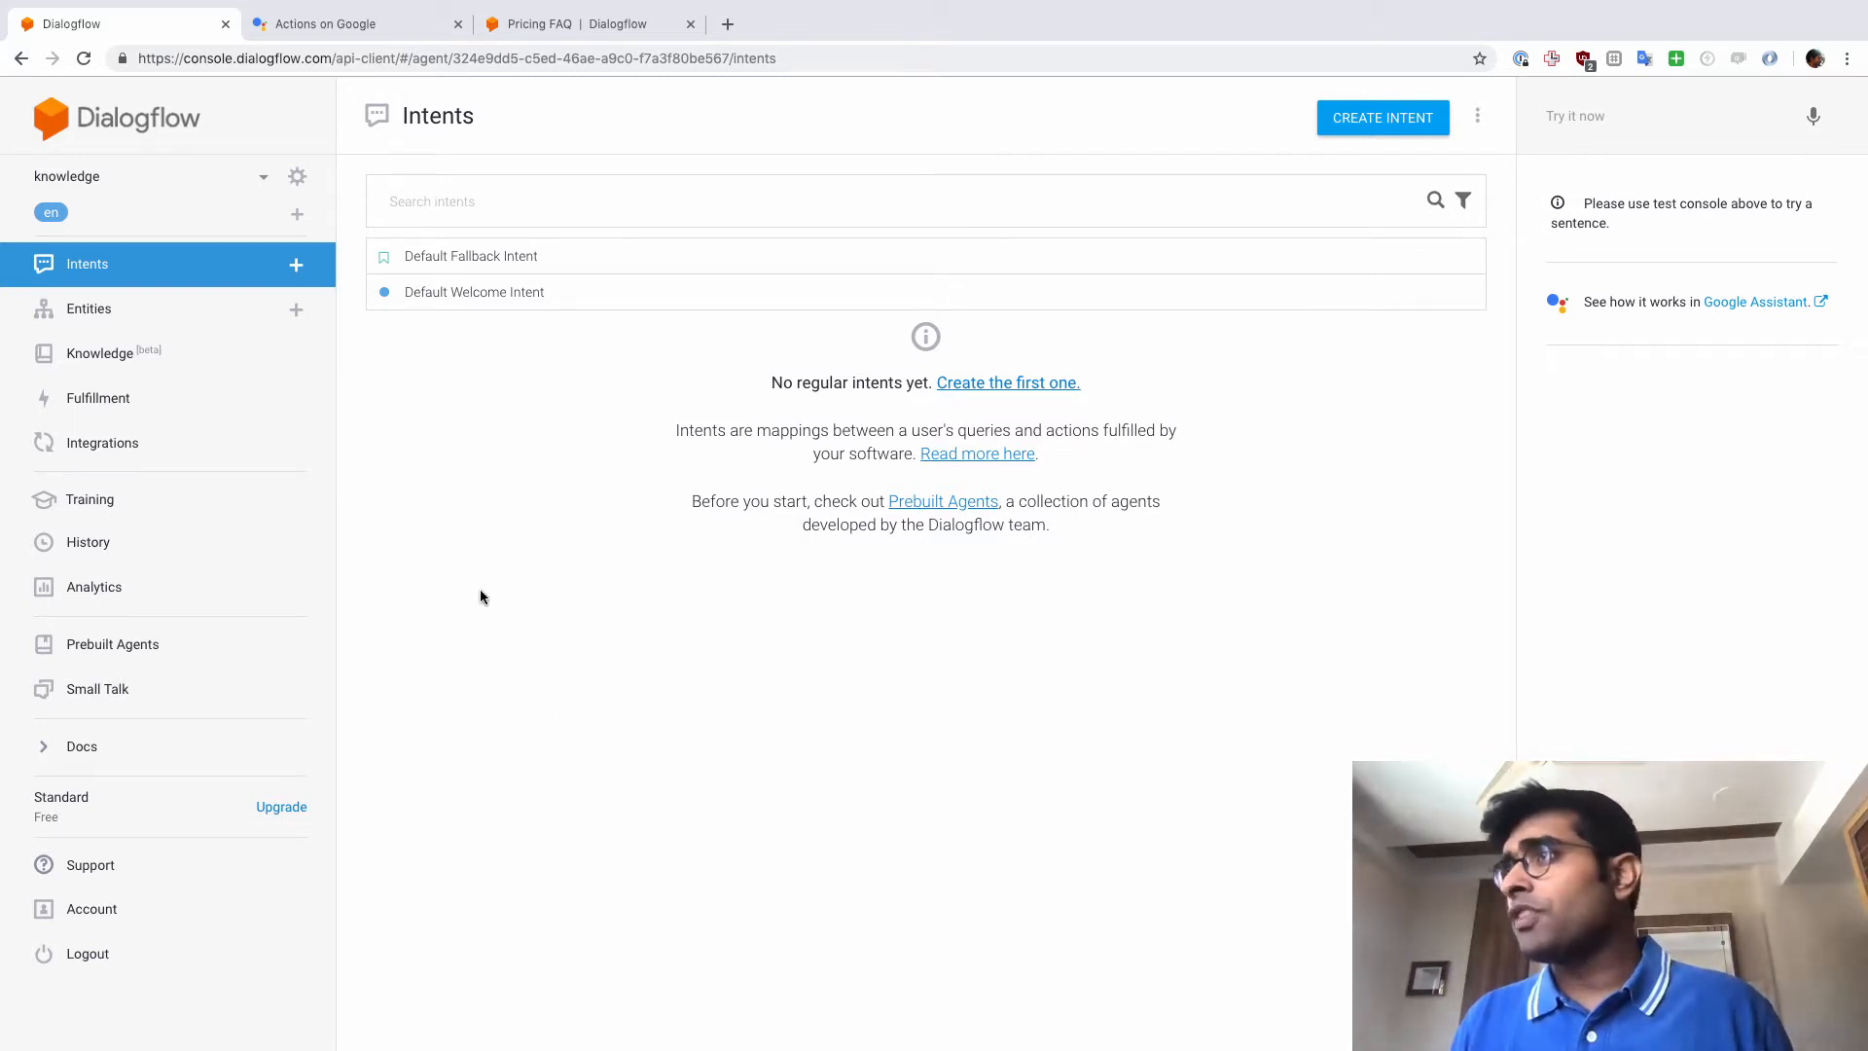
Enable beta features and APIs in the knowledge agent's General settings and save.
{"action": "left_click", "coordinate": [296, 175]}
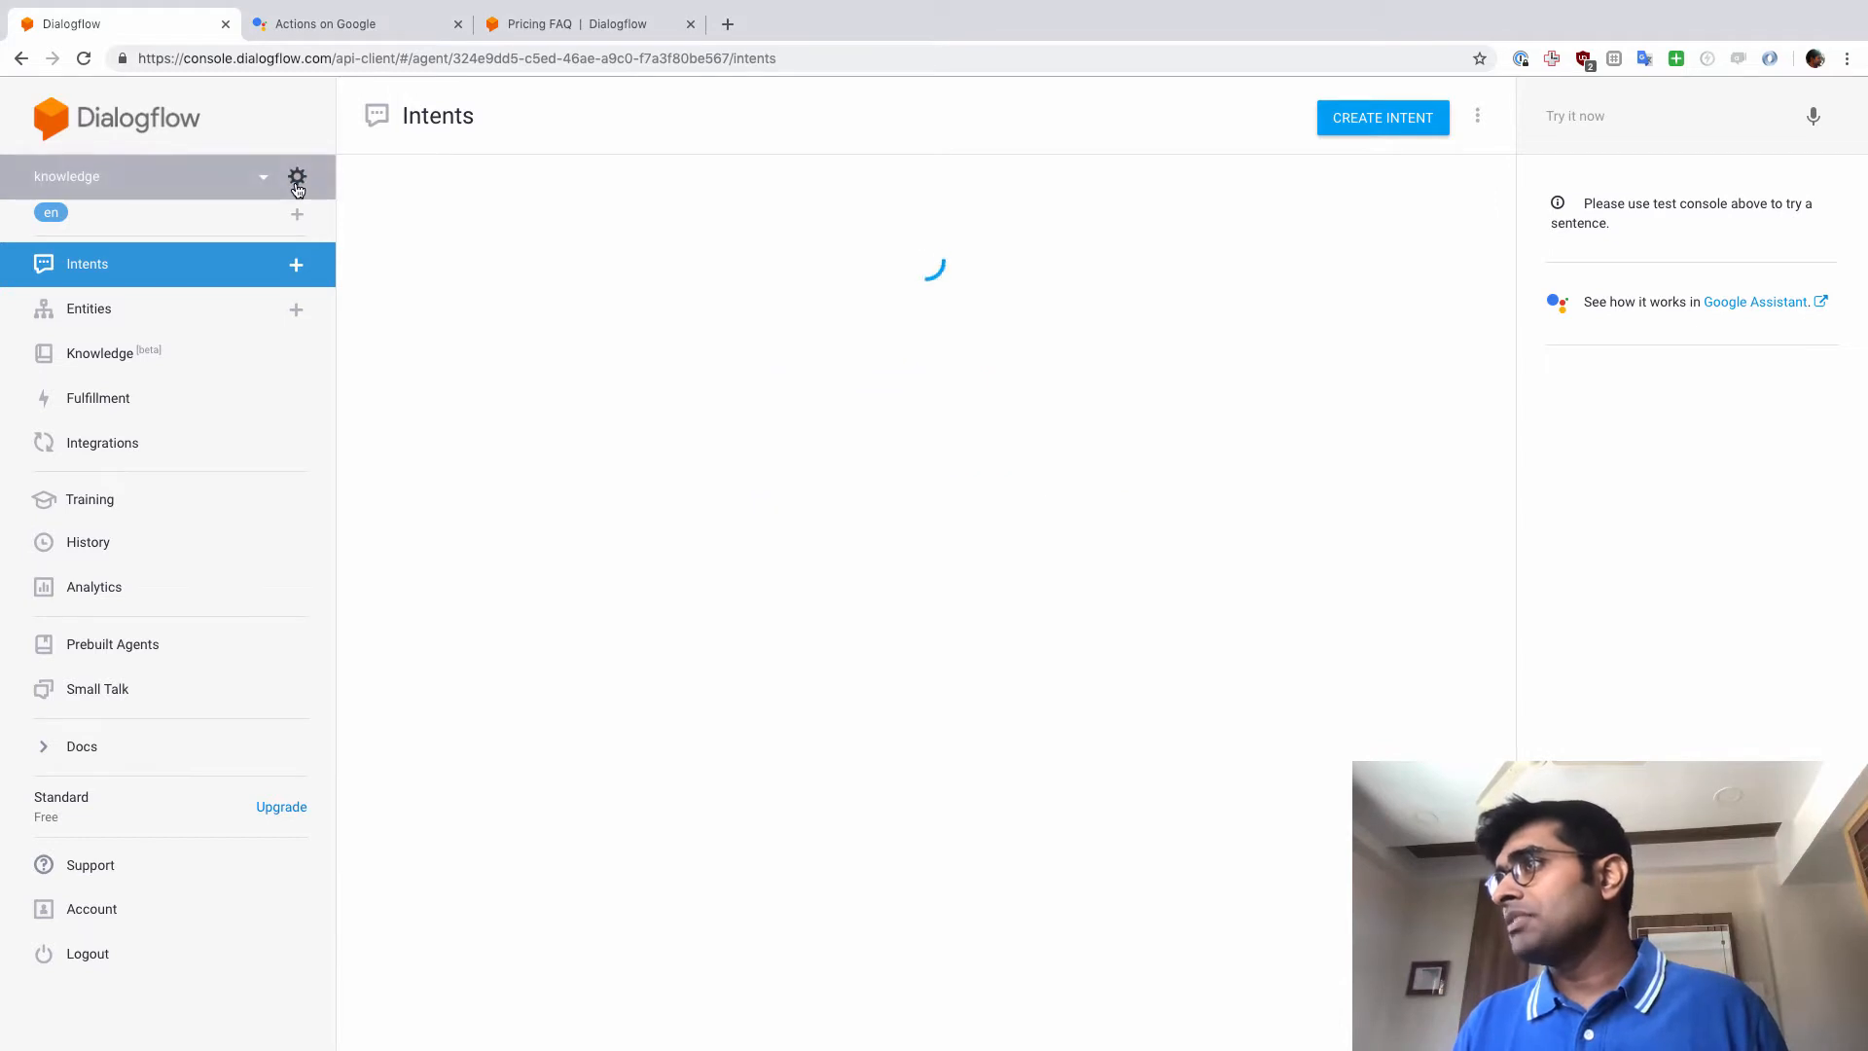
{"action": "left_click", "coordinate": [295, 177]}
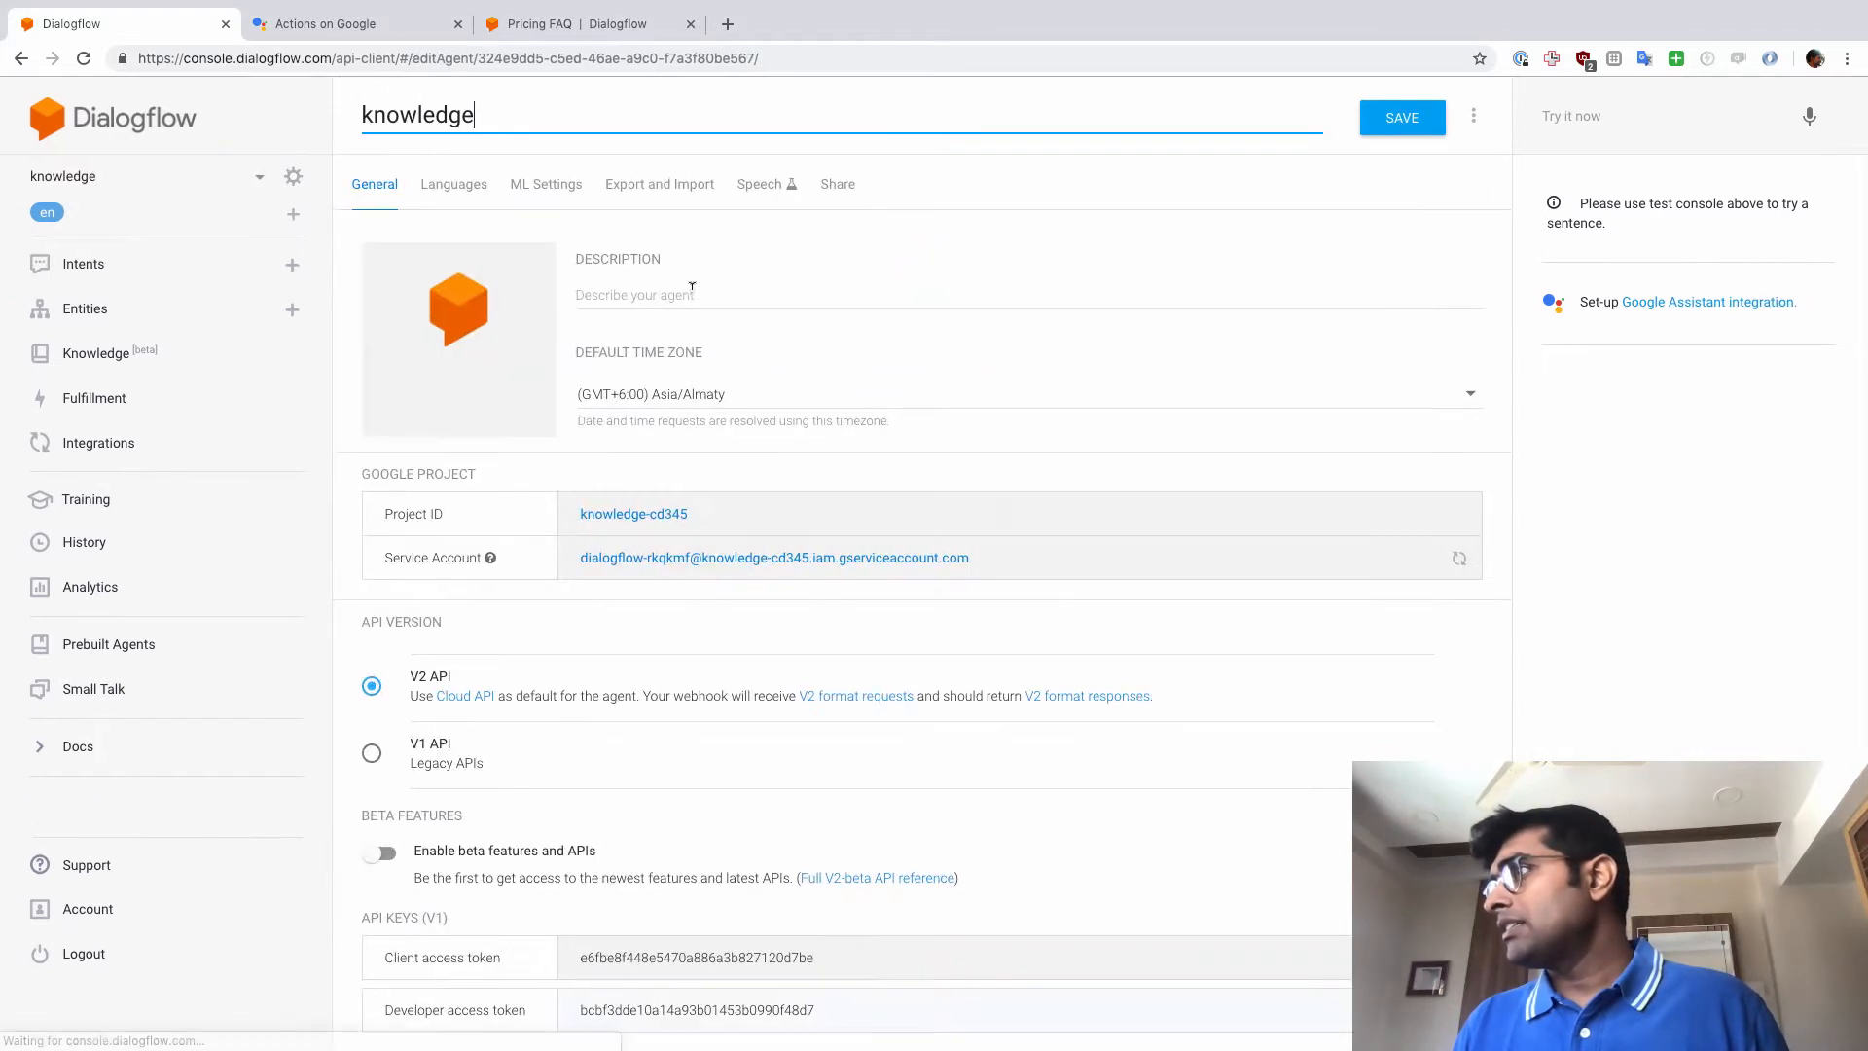
{"action": "scroll", "scroll_direction": "down", "scroll_amount": 3}
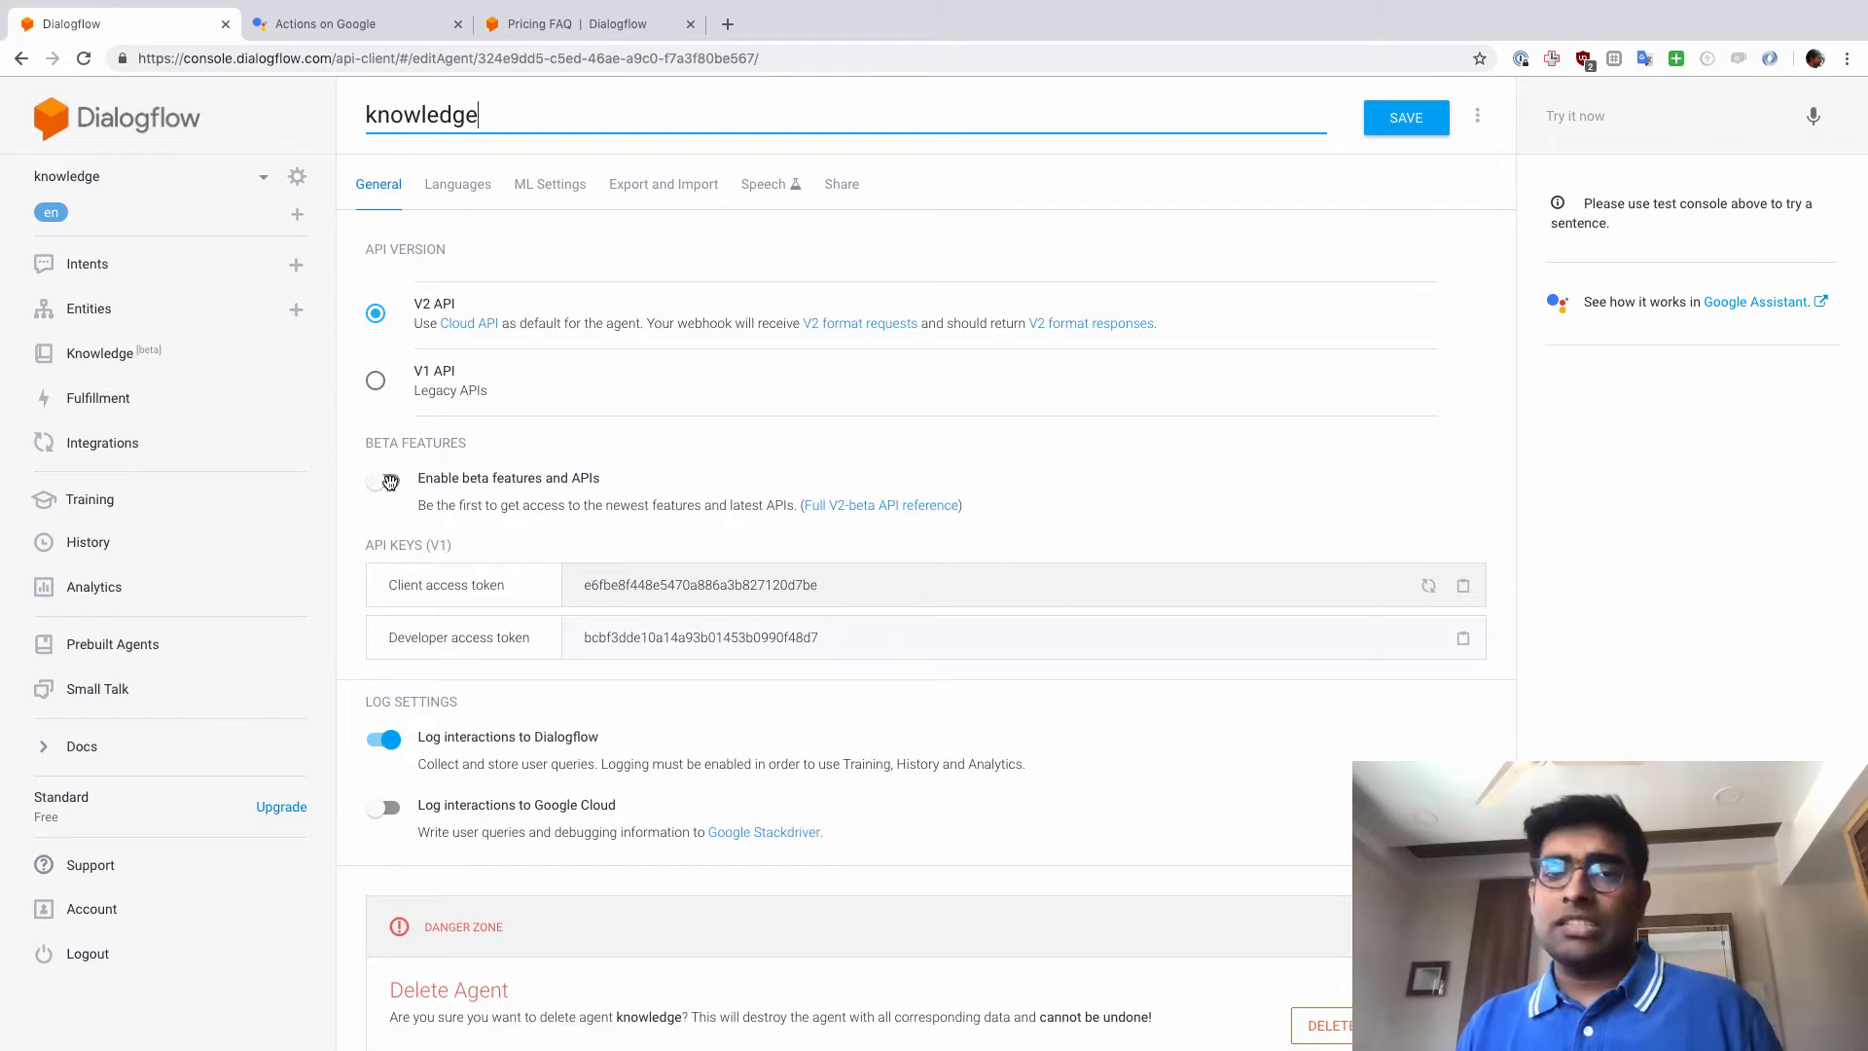
{"action": "left_click", "coordinate": [386, 481]}
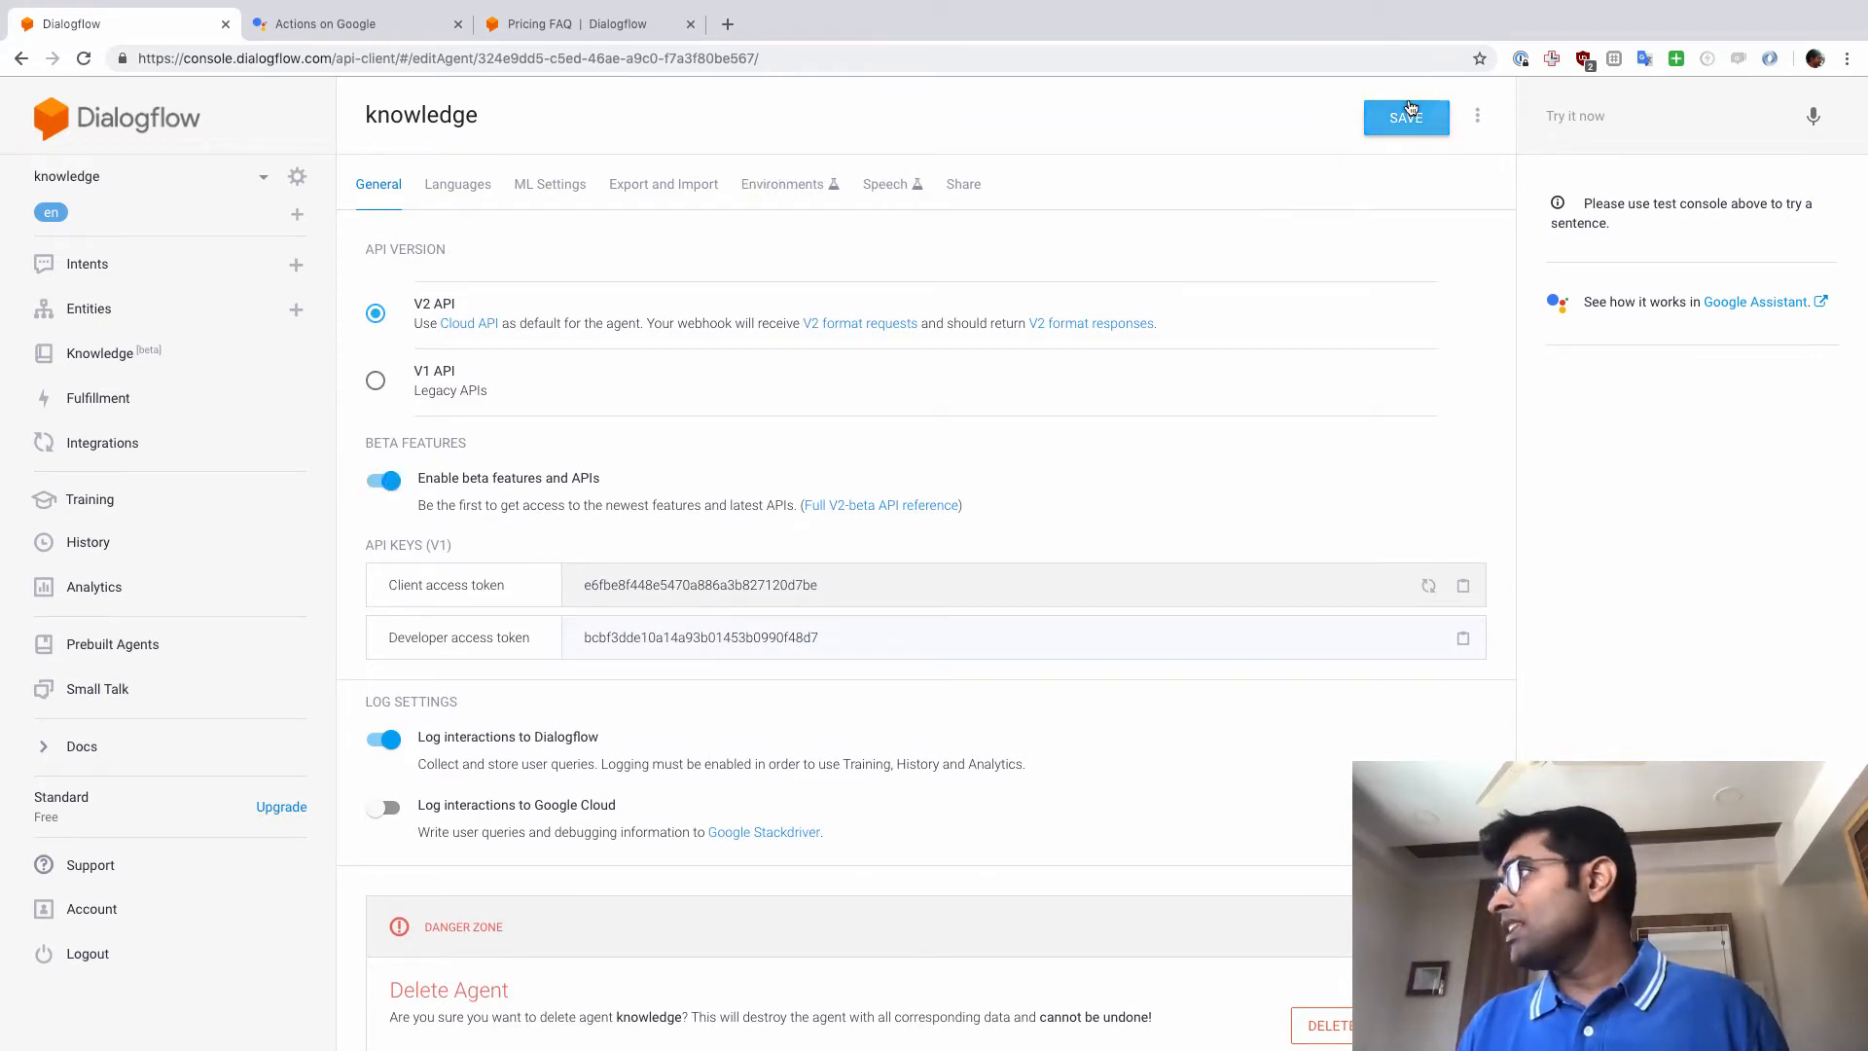
{"action": "left_click", "coordinate": [1408, 117]}
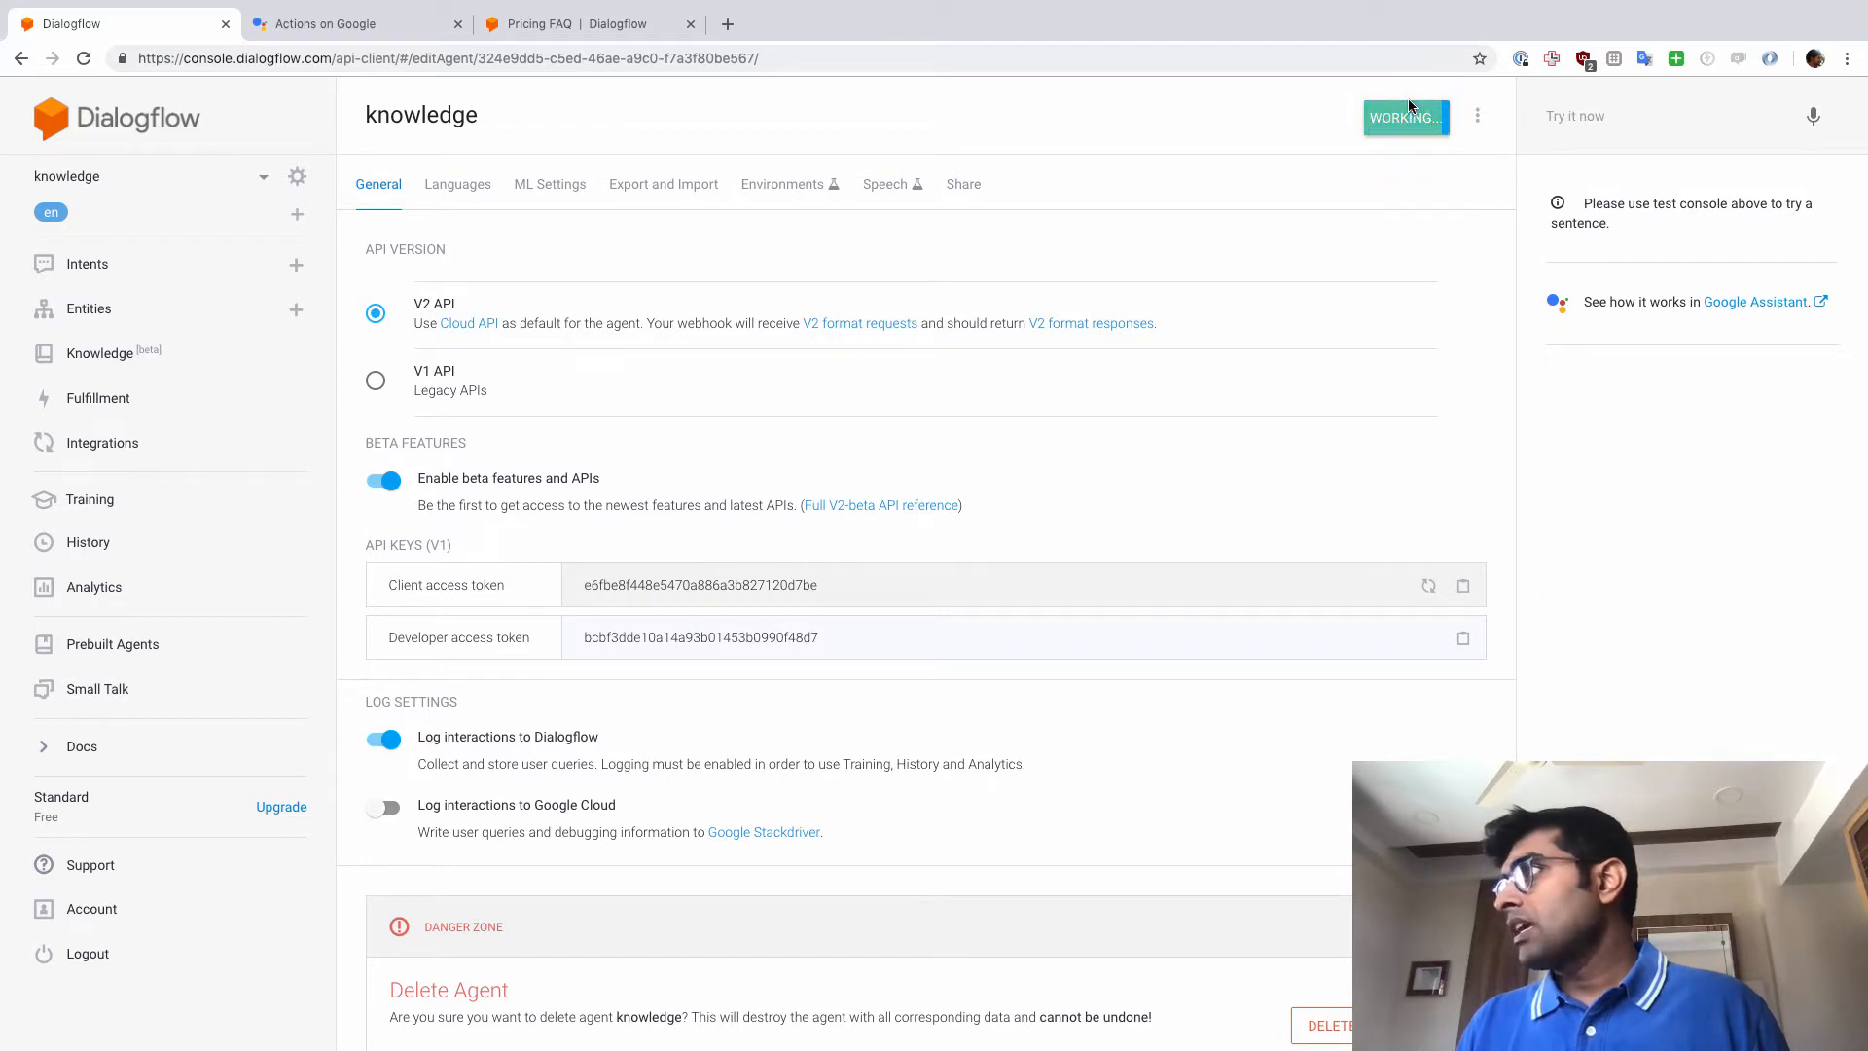
{"action": "mouse_move", "coordinate": [788, 242]}
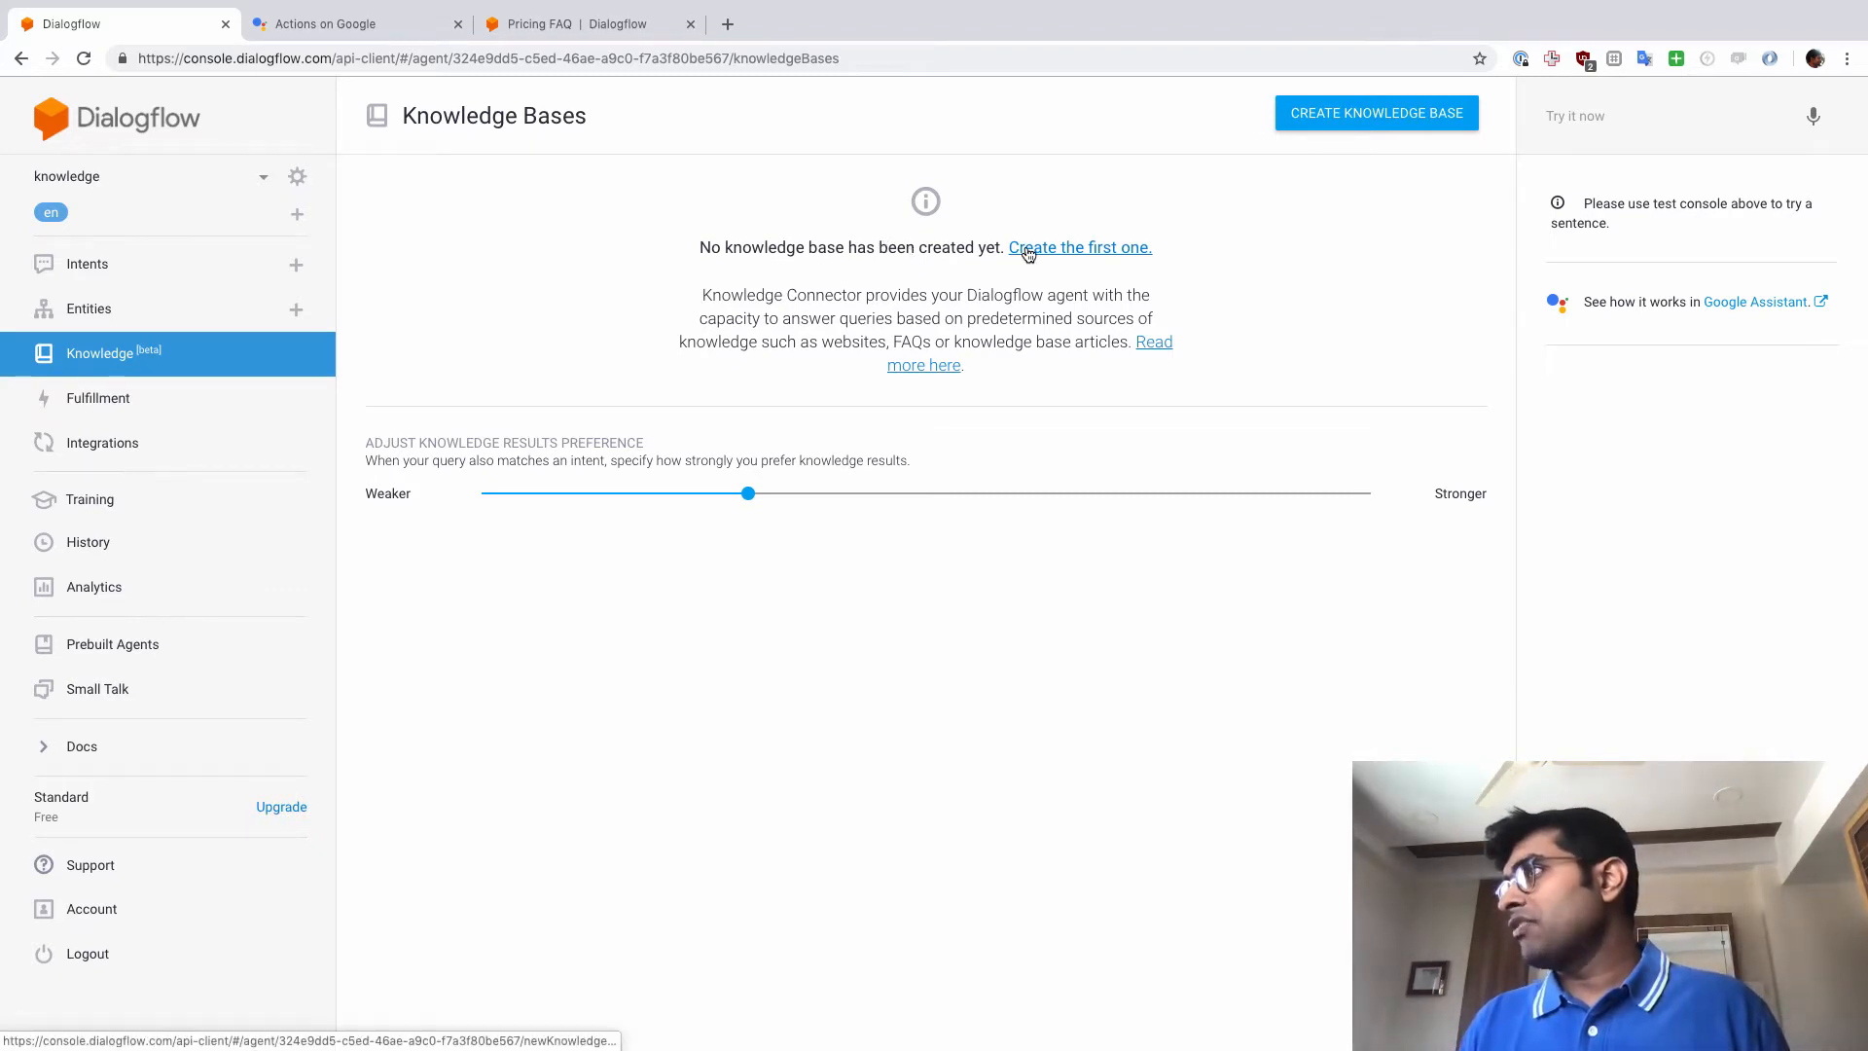
Create the agent's first knowledge base named 'DialogFlow Knowledgebase' and save it.
{"action": "left_click", "coordinate": [1078, 247]}
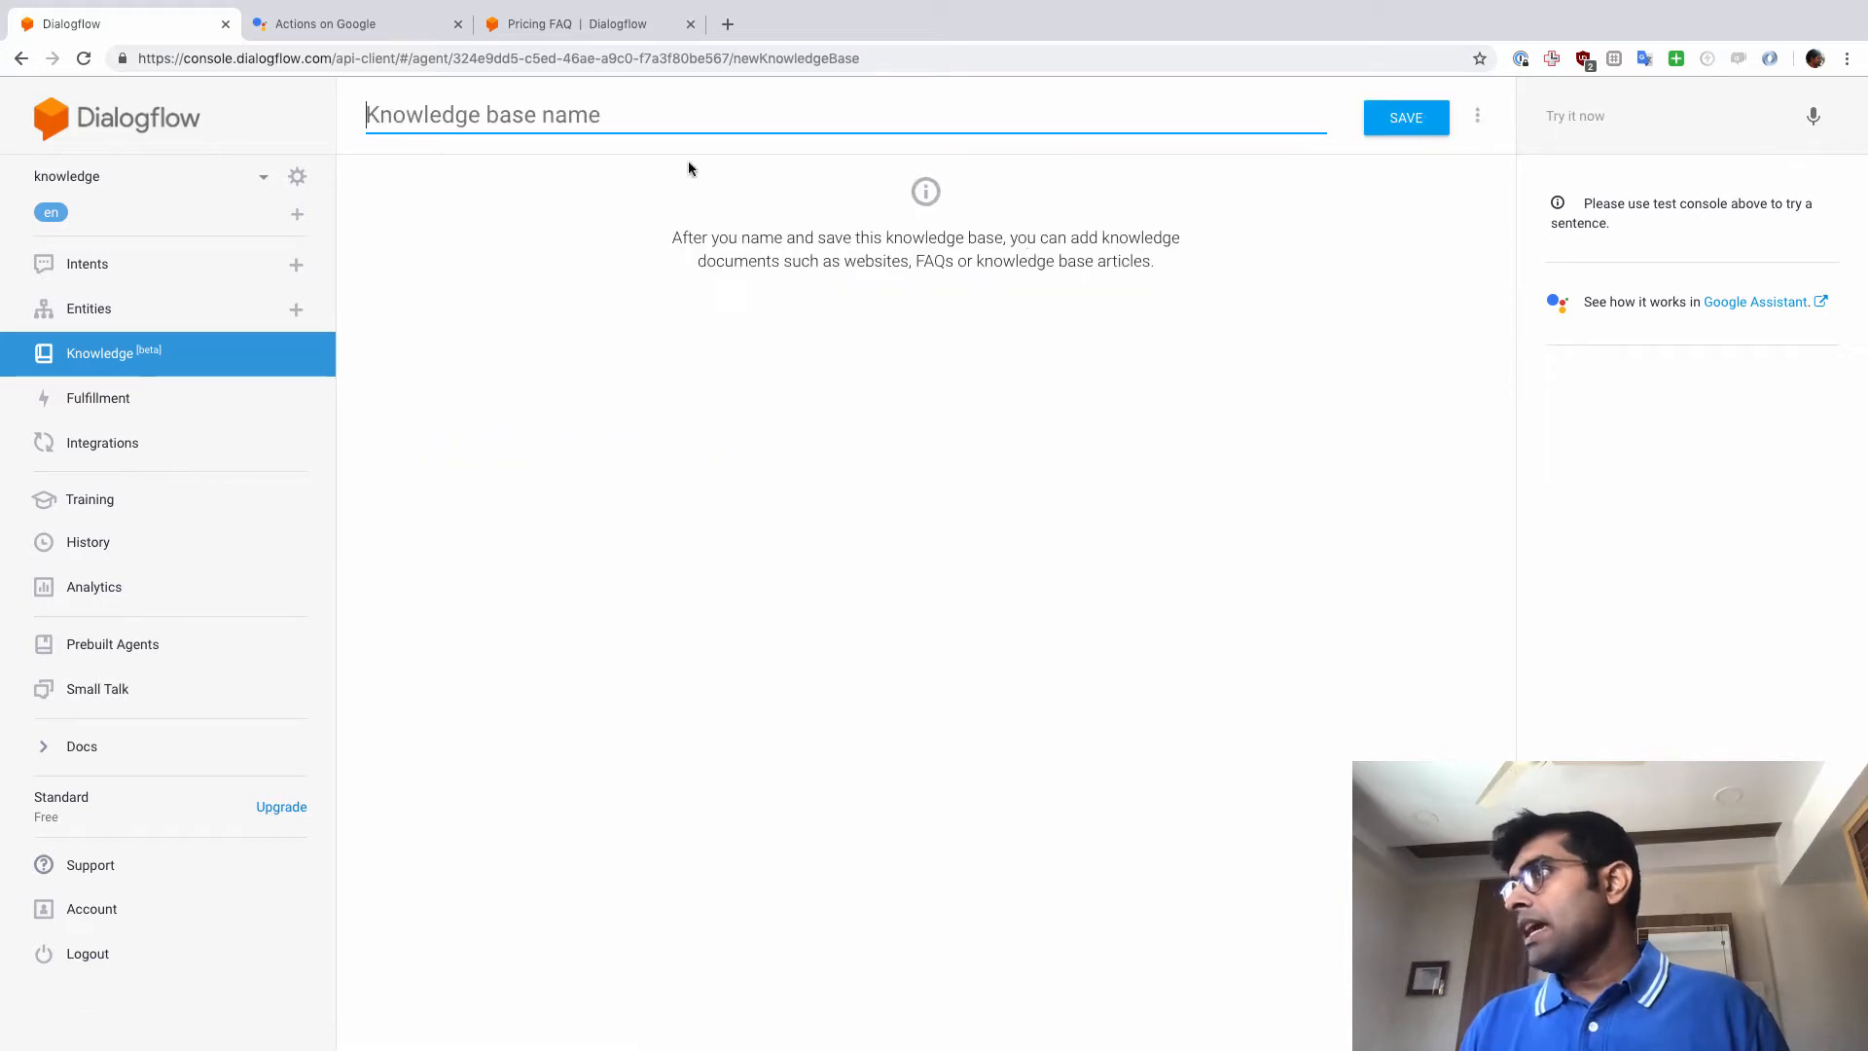
{"action": "type", "text": "DialogFlow Knowl"}
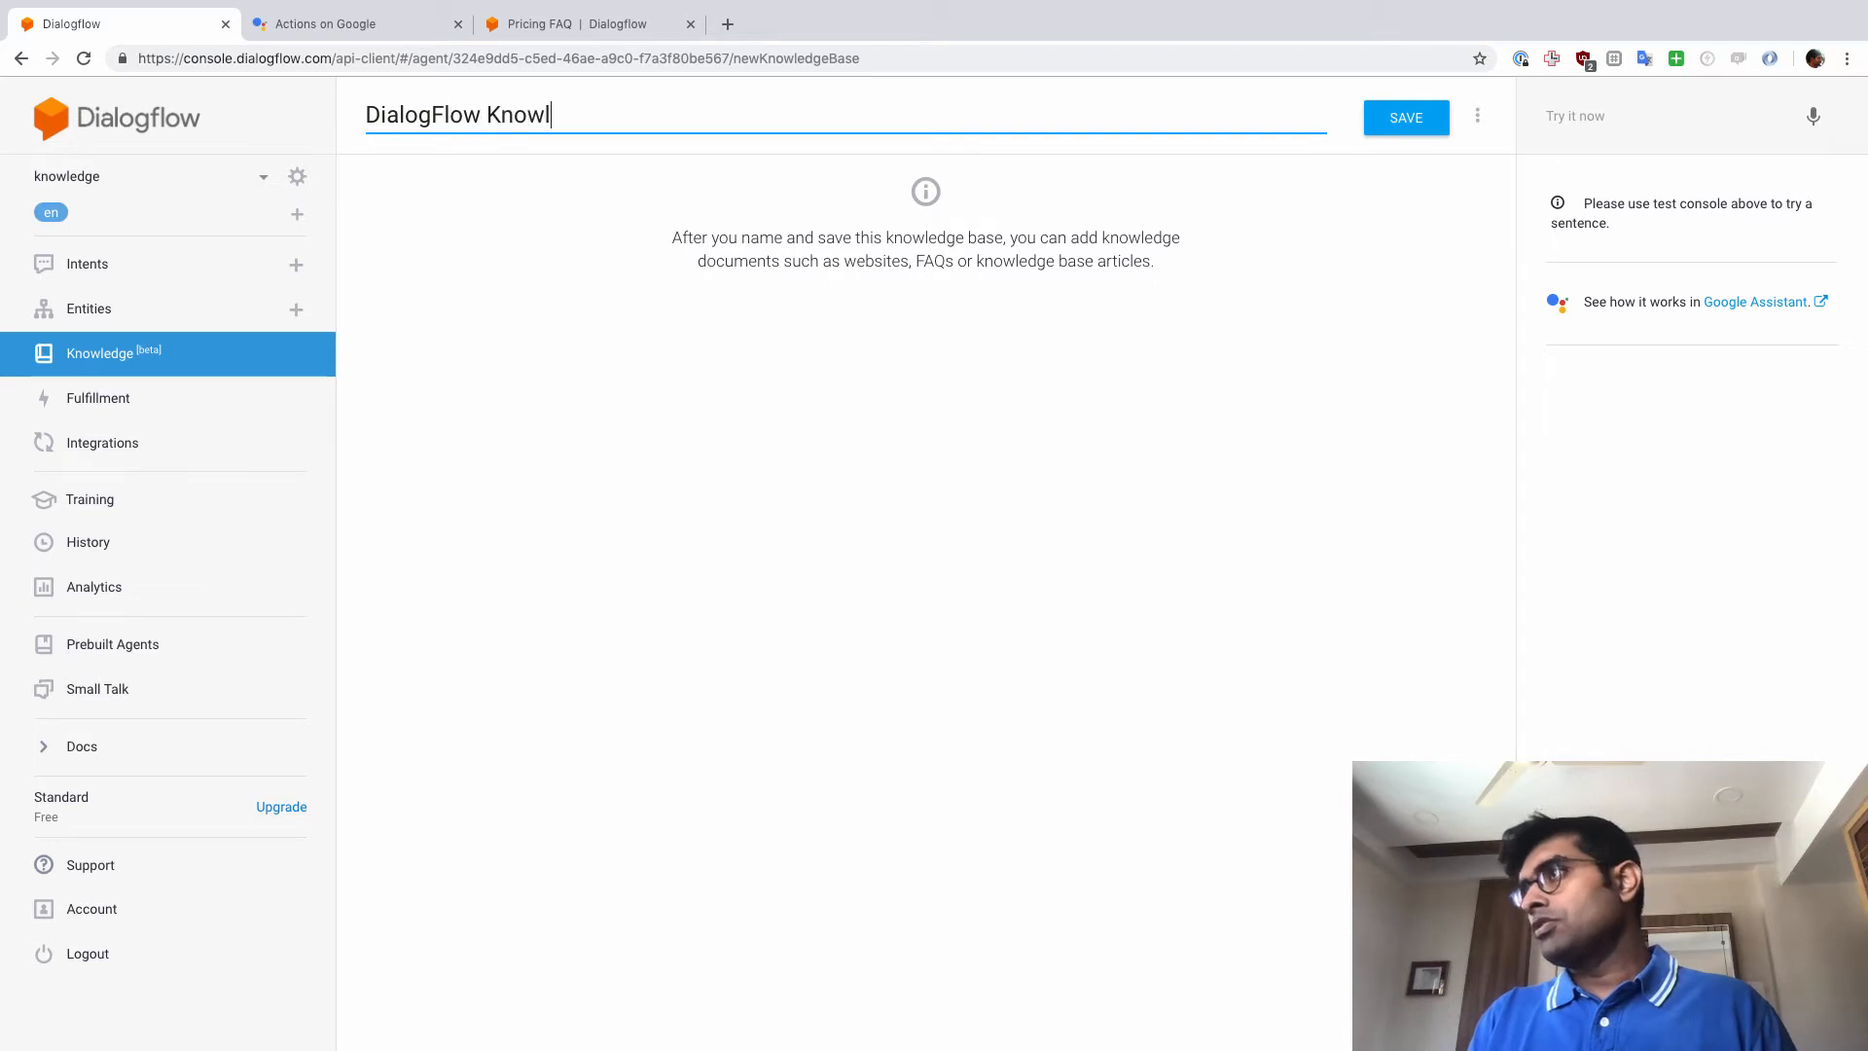
{"action": "type", "text": "edgebase"}
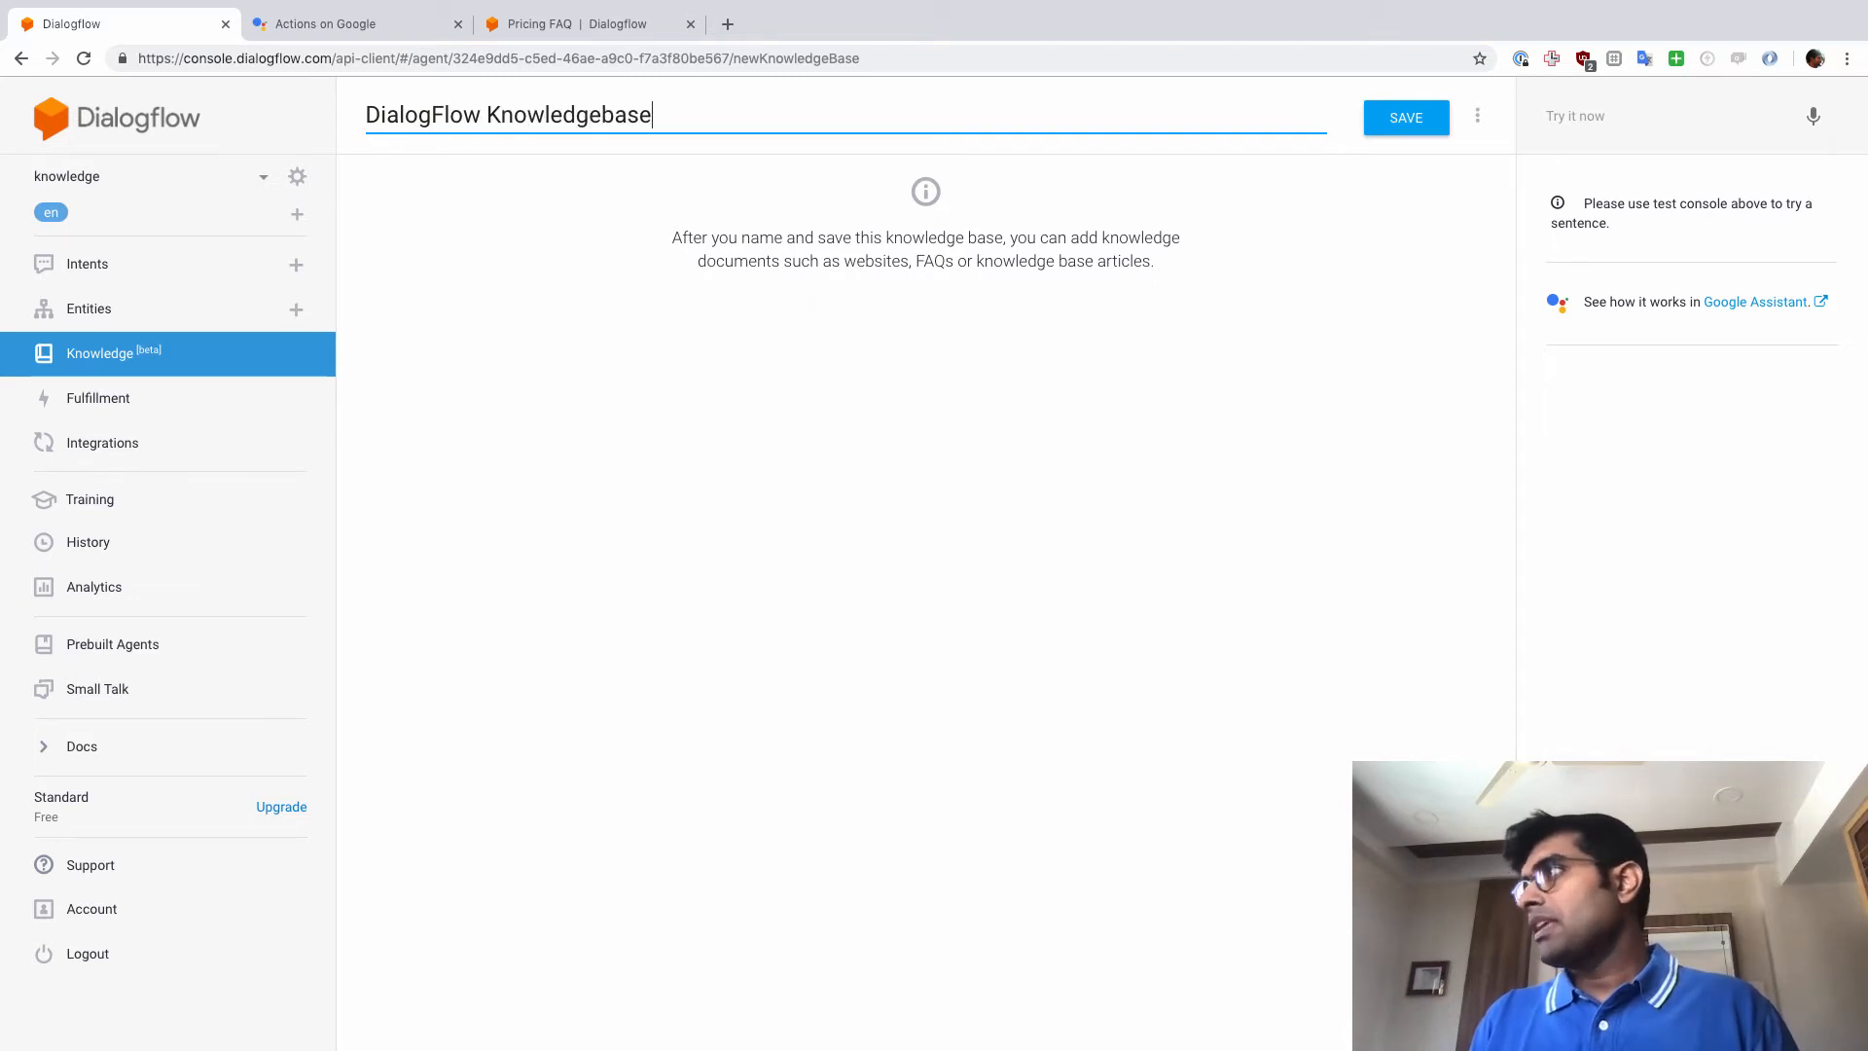
{"action": "left_click", "coordinate": [1406, 117]}
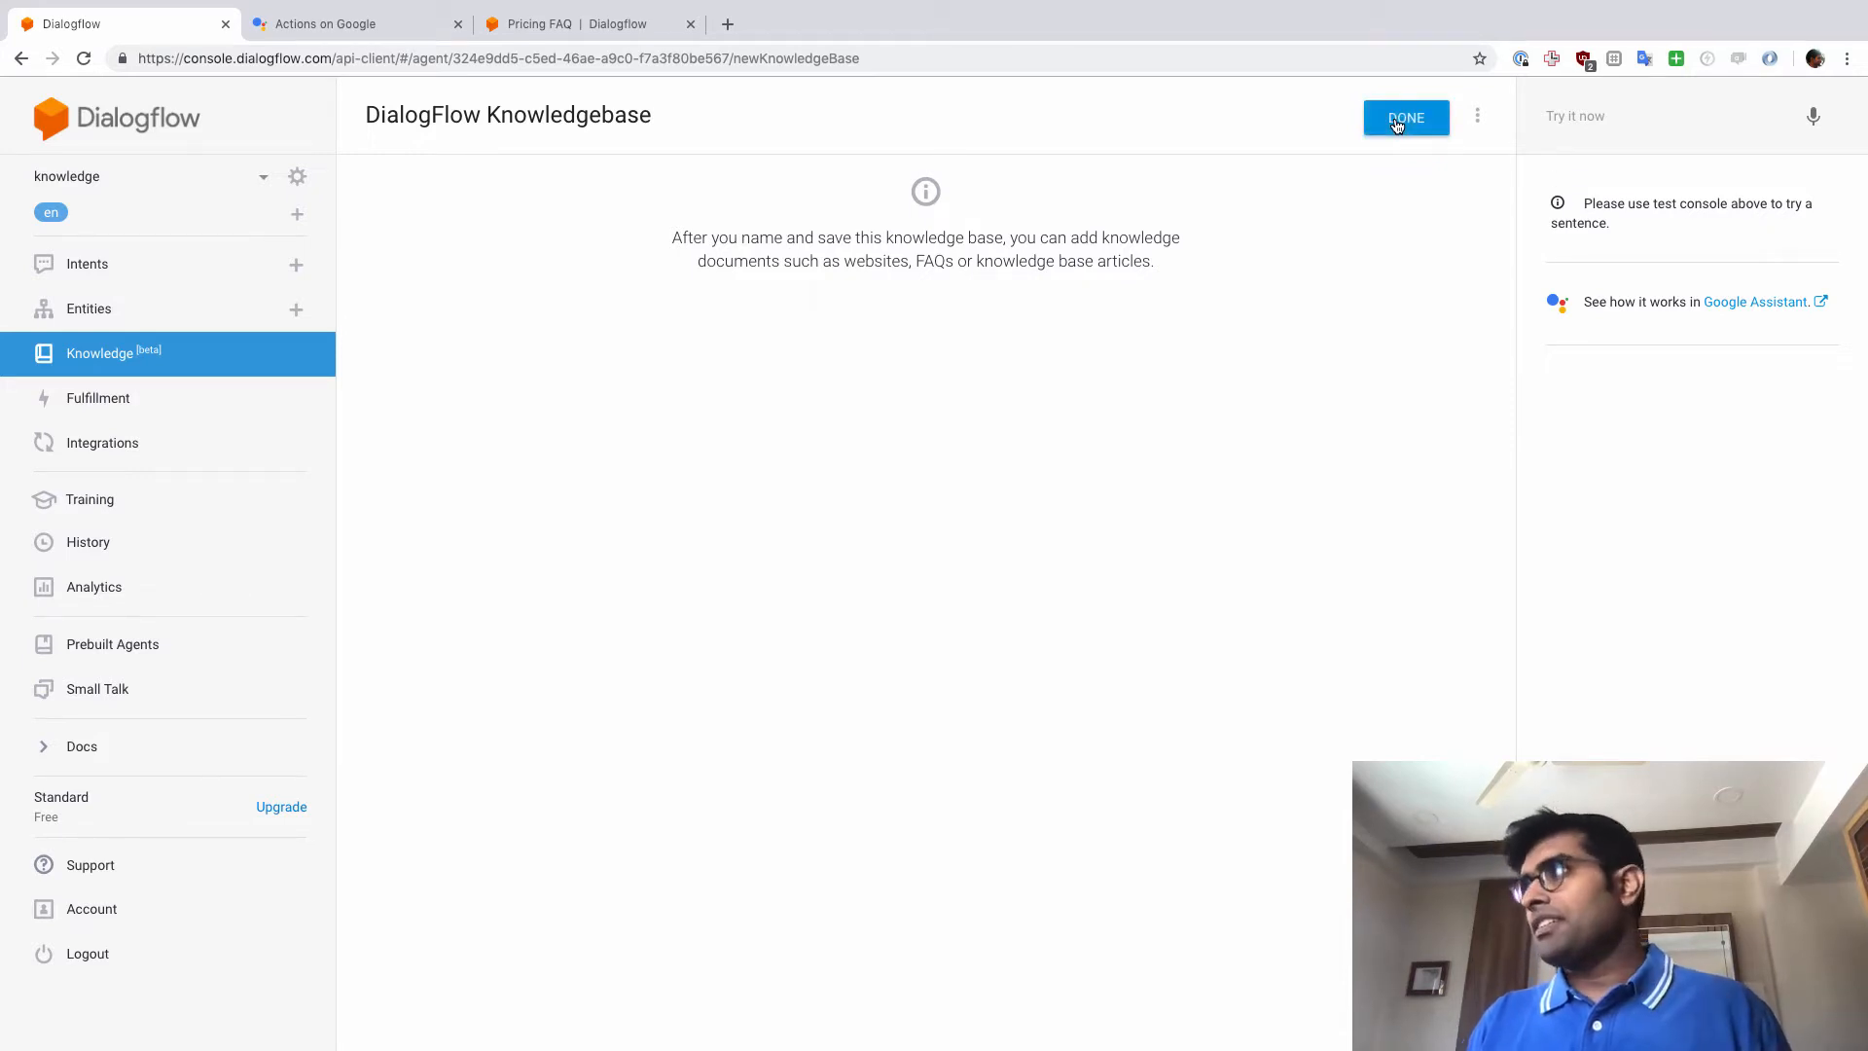
{"action": "left_click", "coordinate": [1405, 117]}
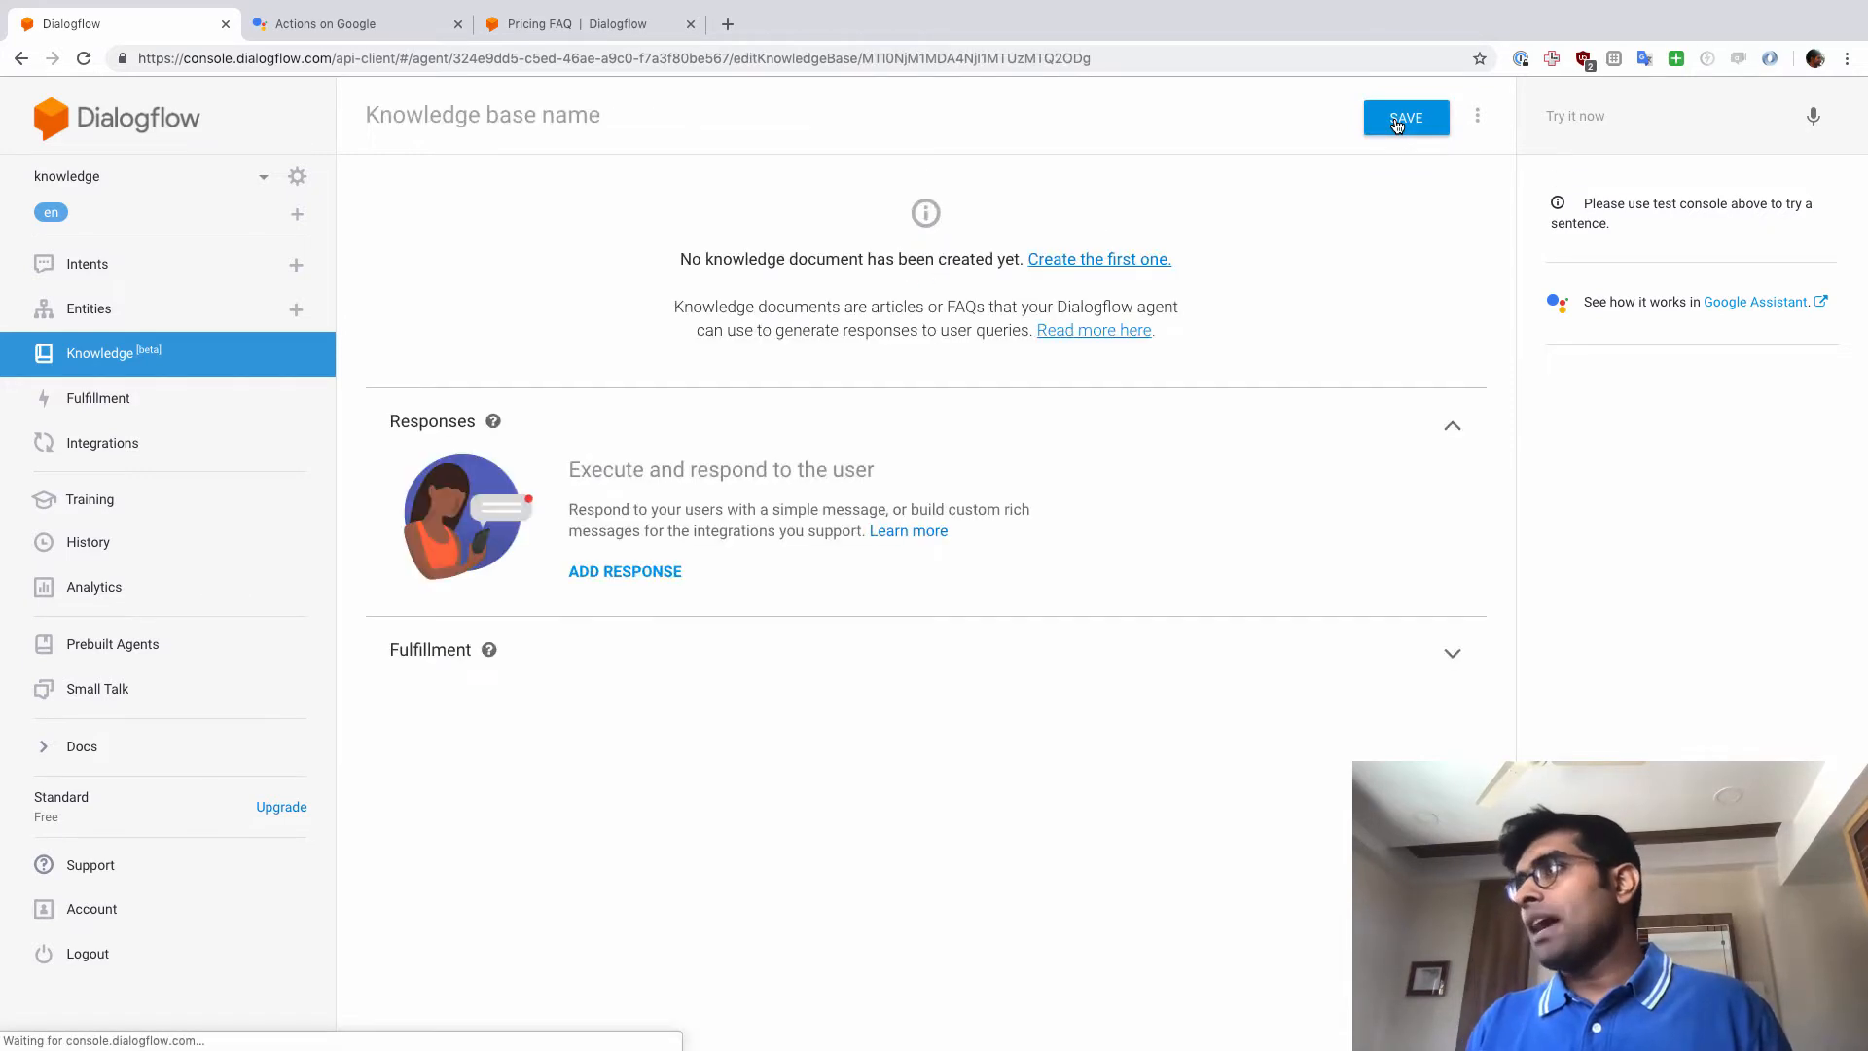
{"action": "type", "text": "DialogFlow Knowledgebase"}
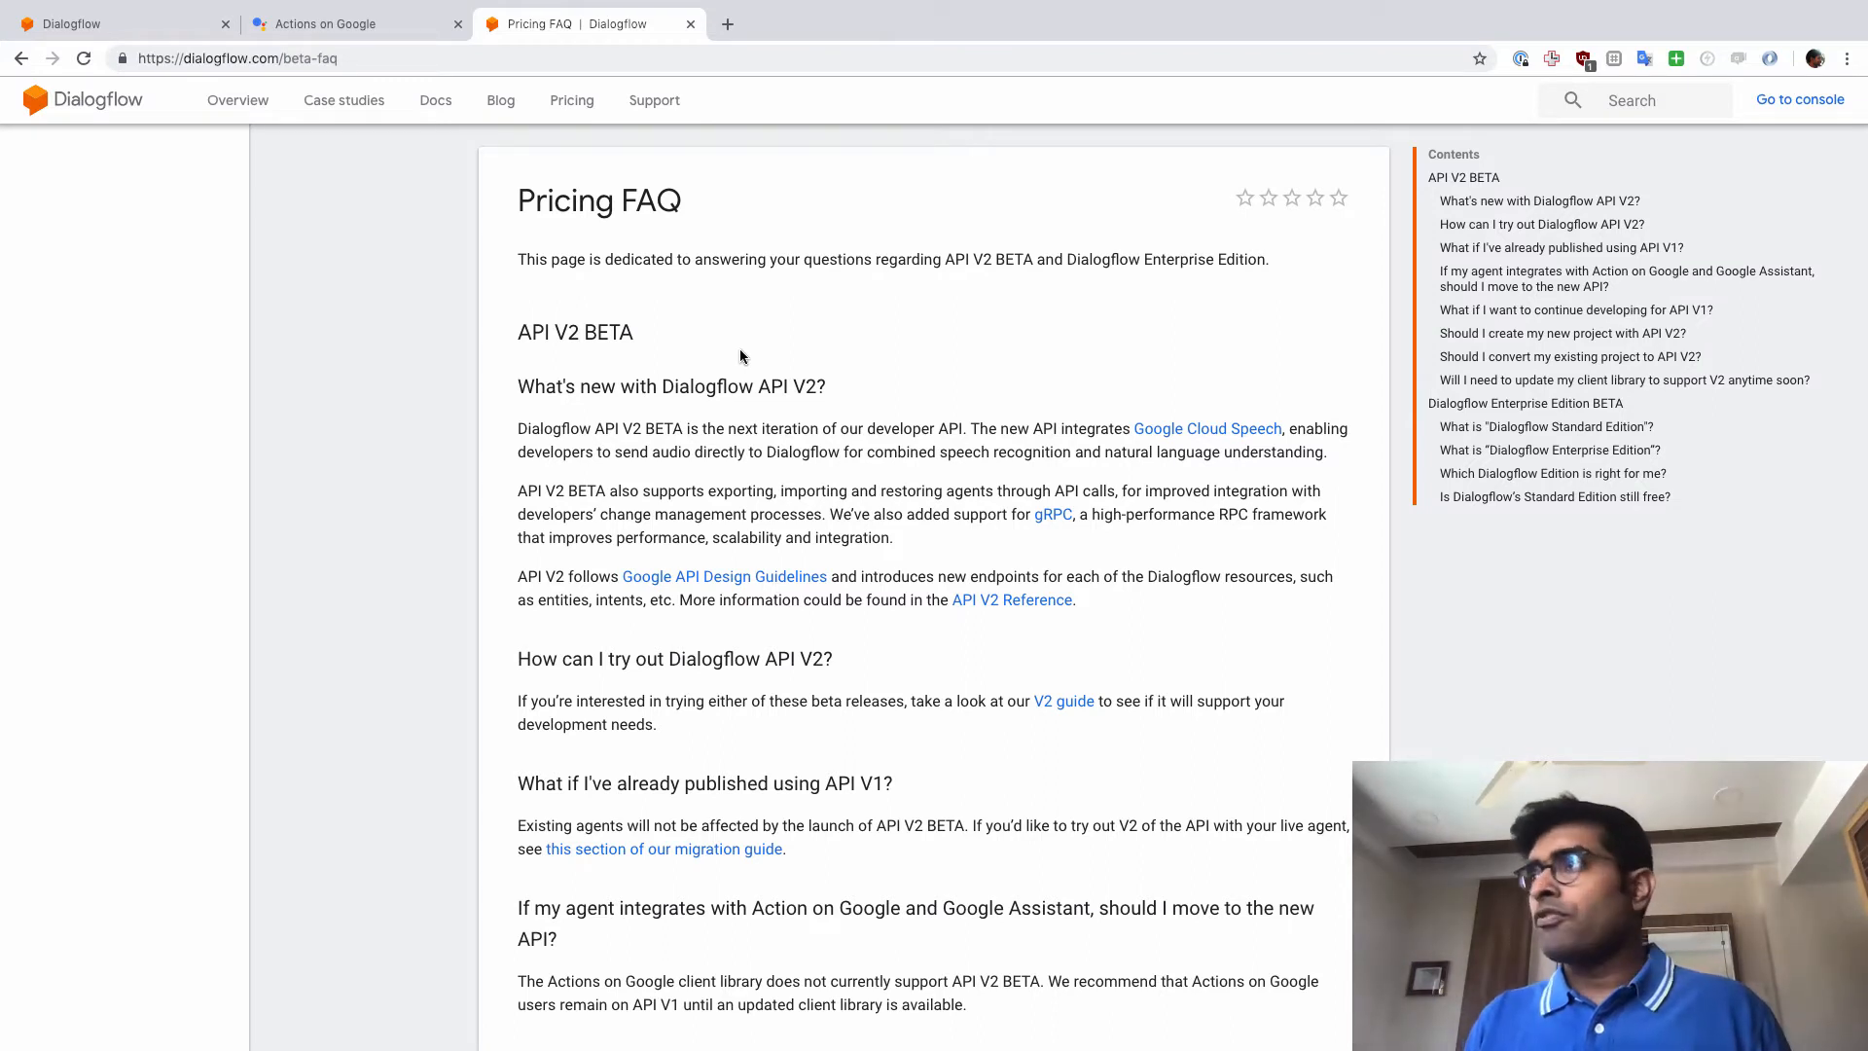
{"action": "mouse_move", "coordinate": [607, 234]}
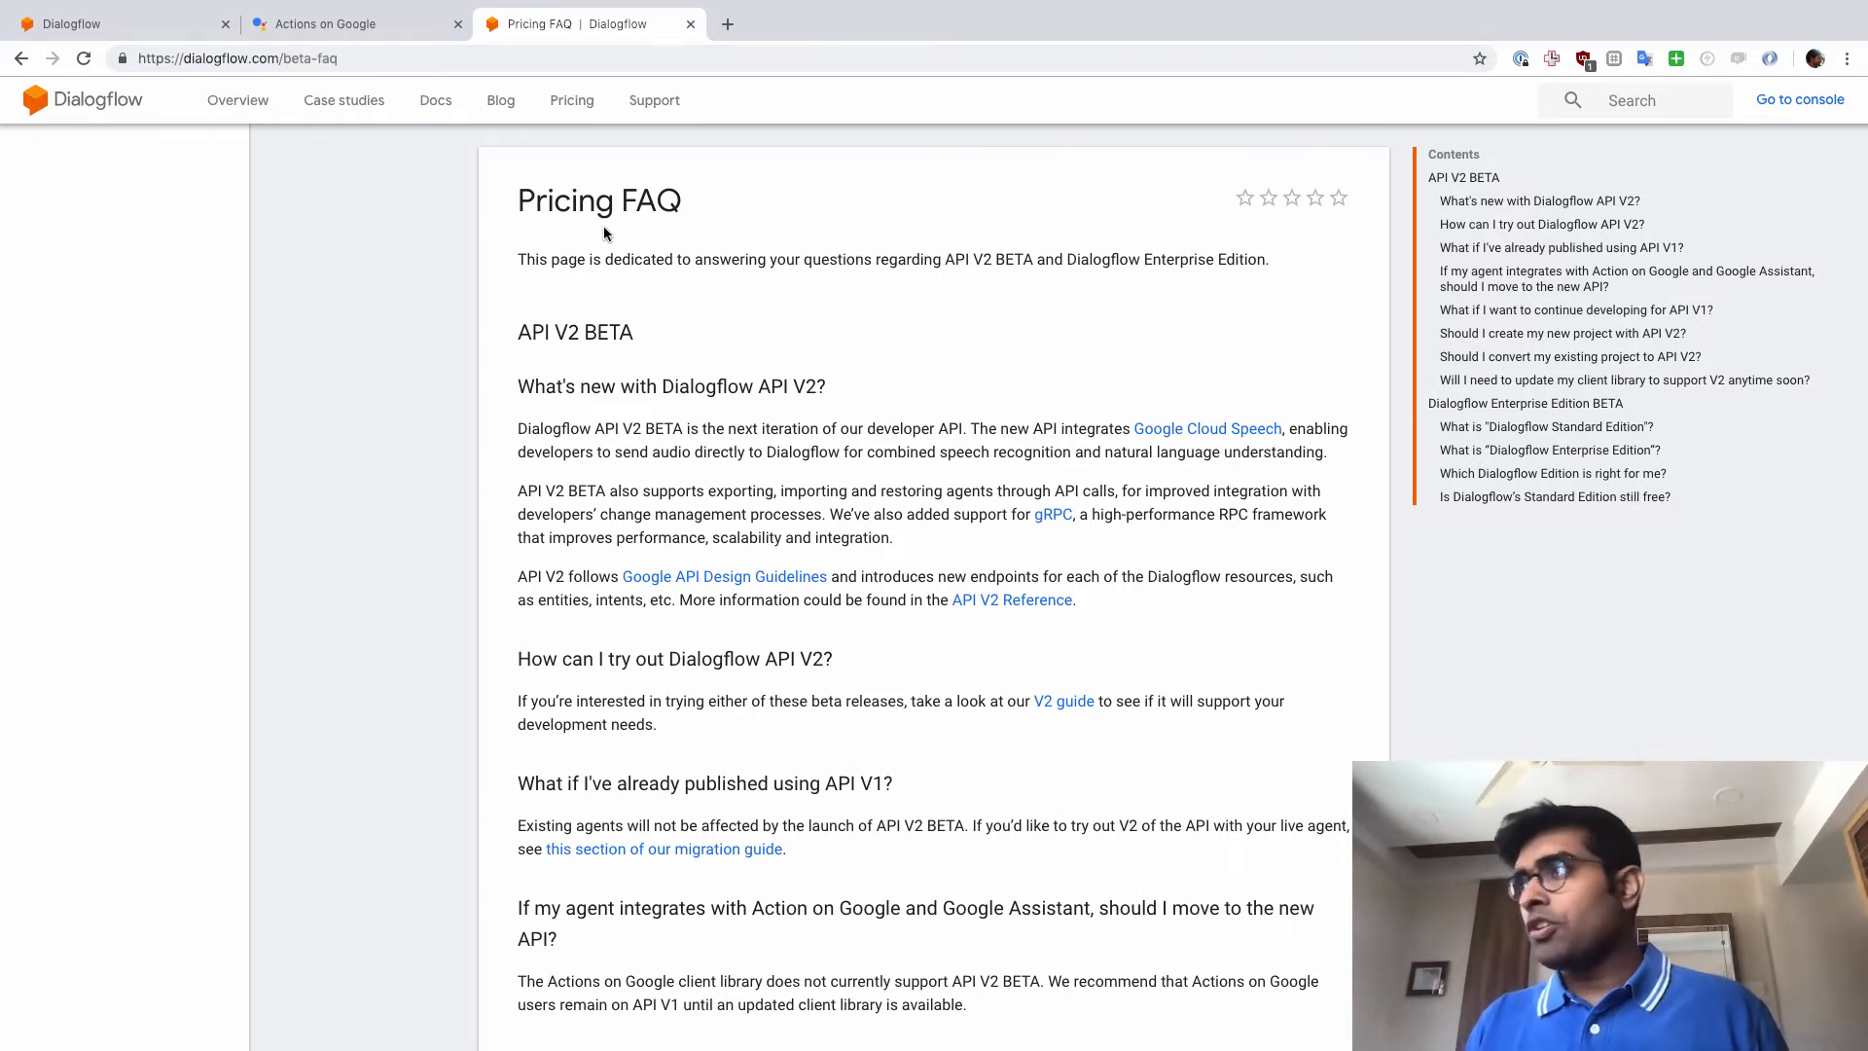
{"action": "mouse_move", "coordinate": [454, 90]}
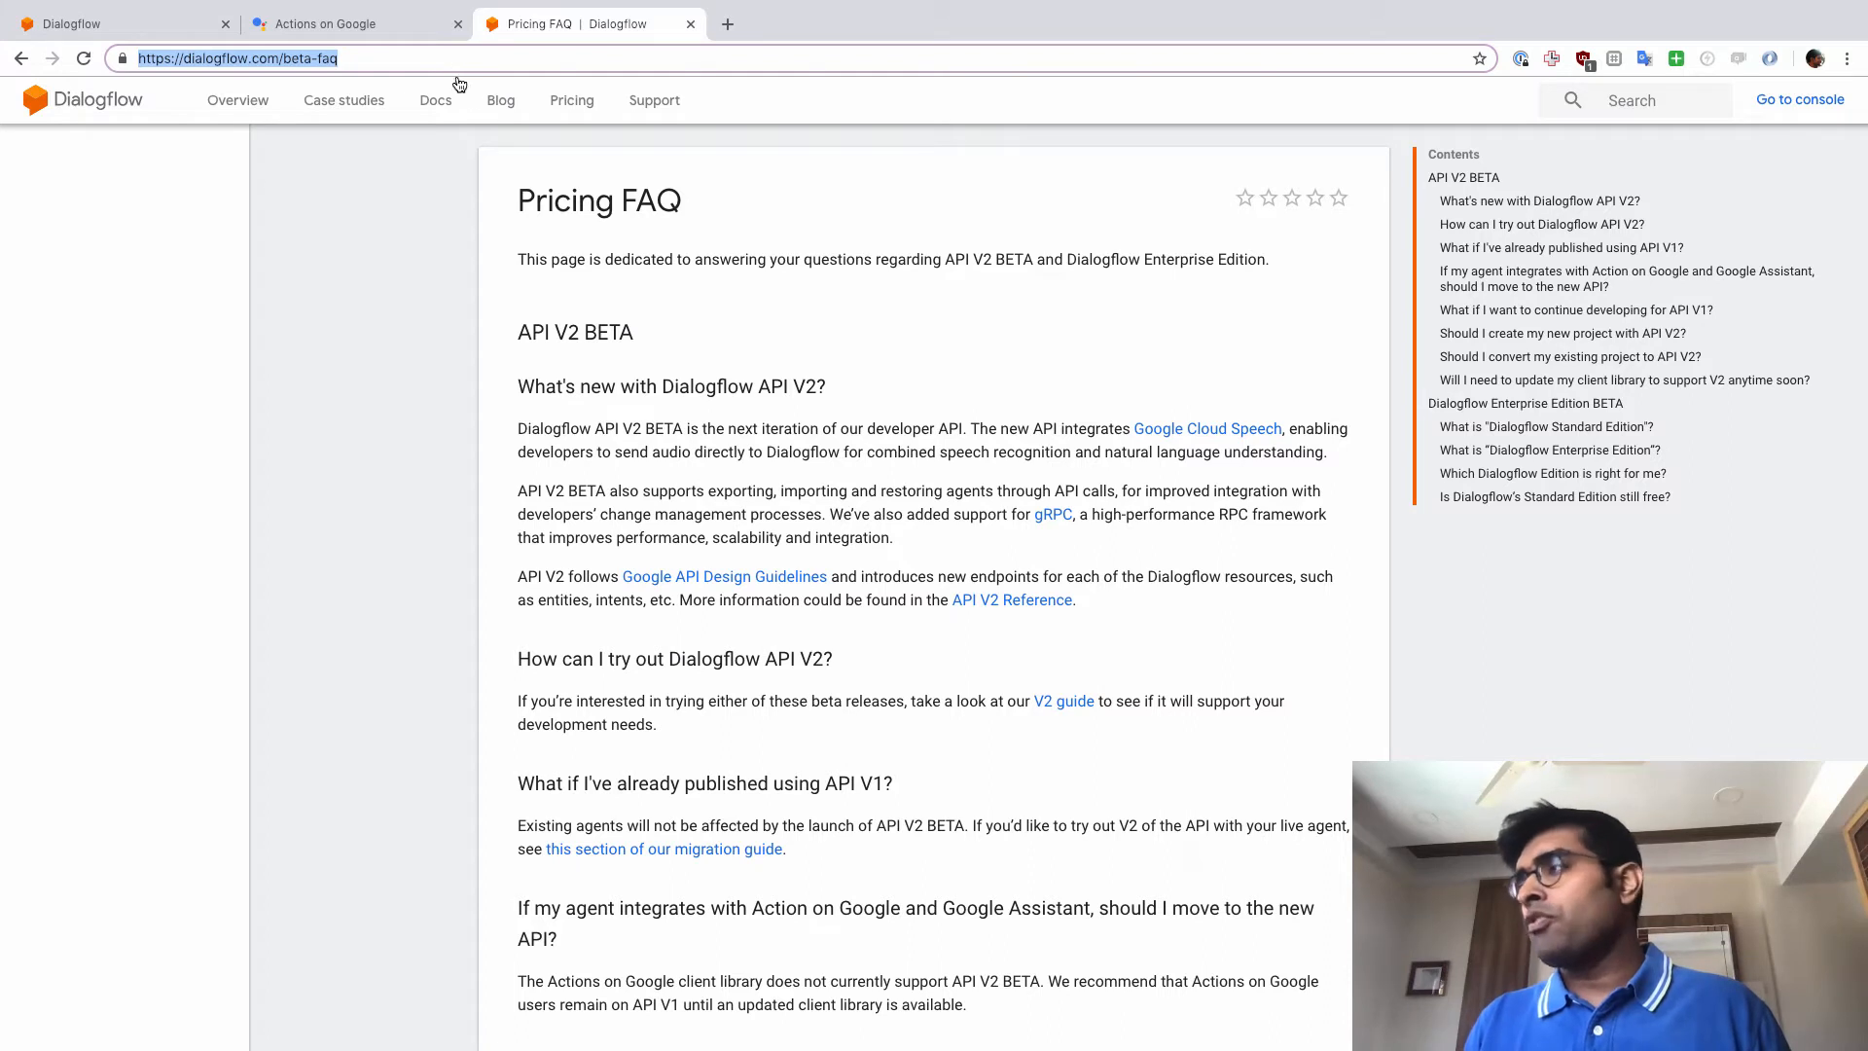
Scroll through the Pricing FAQ page at dialogflow.com/beta-faq to review its questions.
{"action": "scroll", "scroll_direction": "down", "scroll_amount": 3}
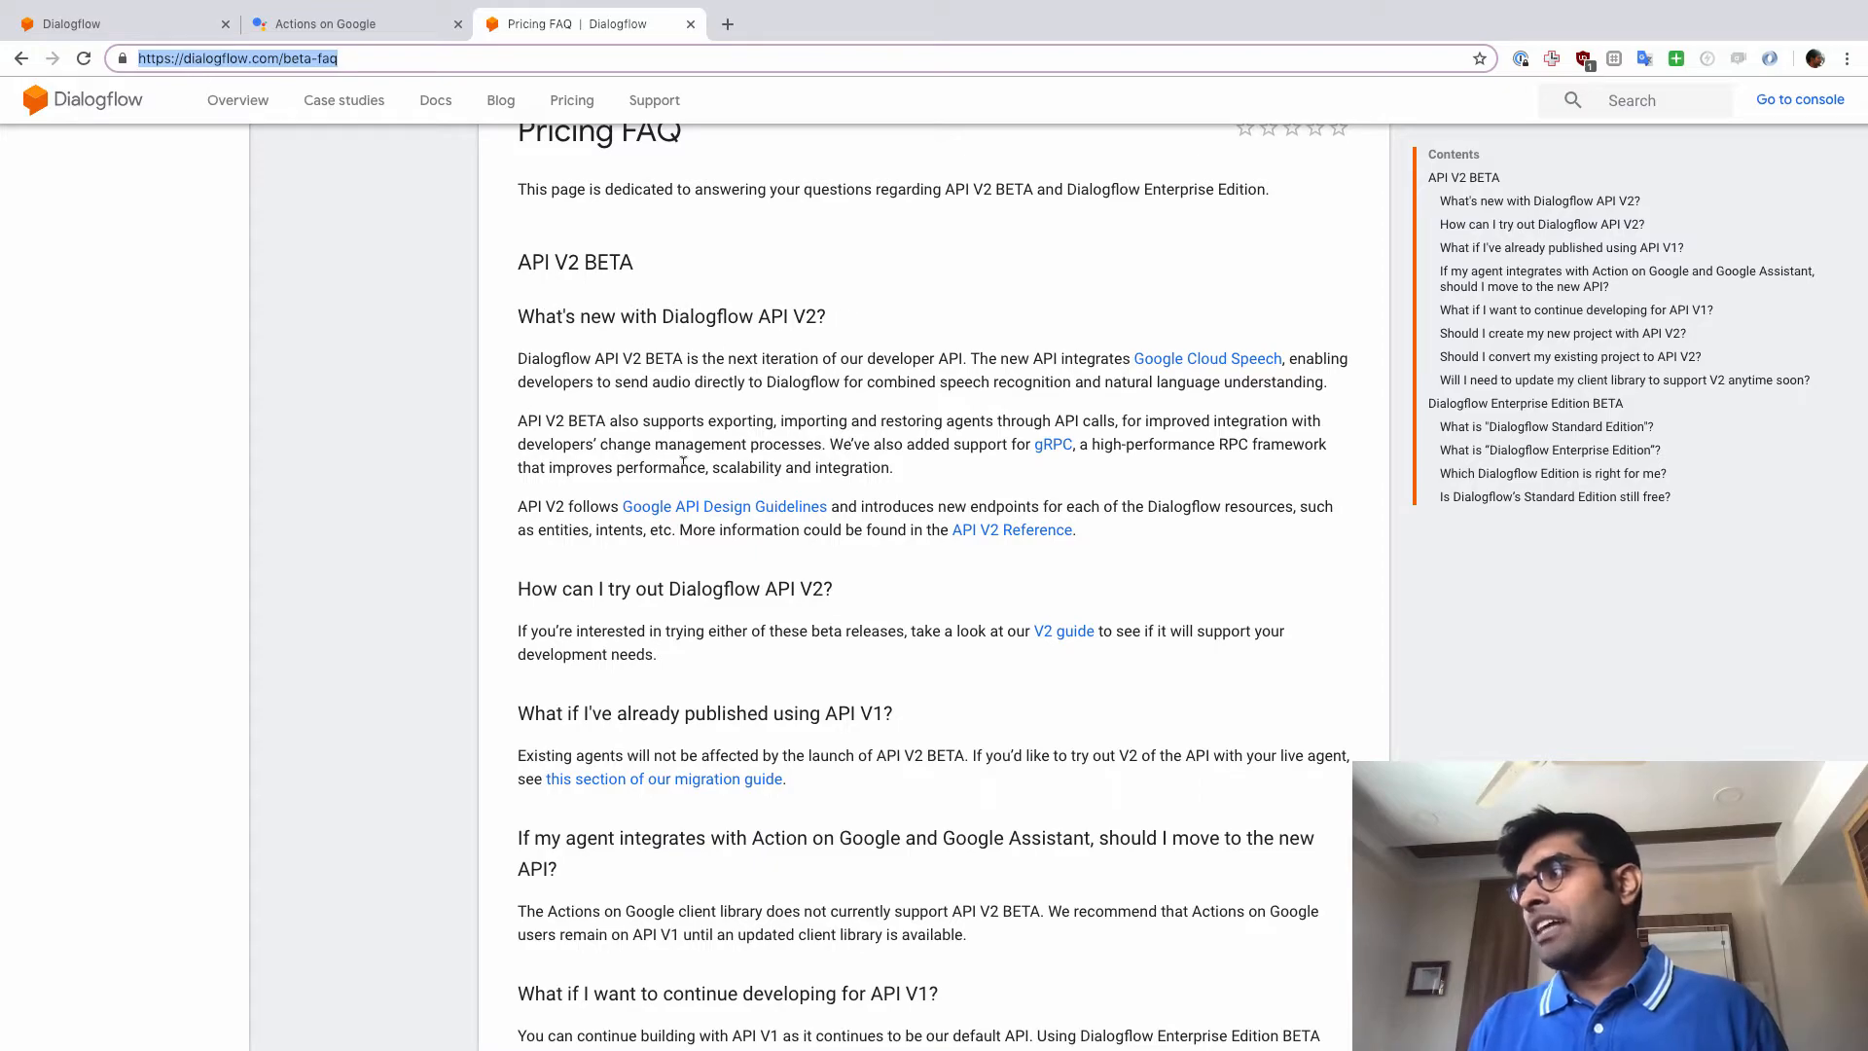
{"action": "scroll", "scroll_direction": "down", "scroll_amount": 3}
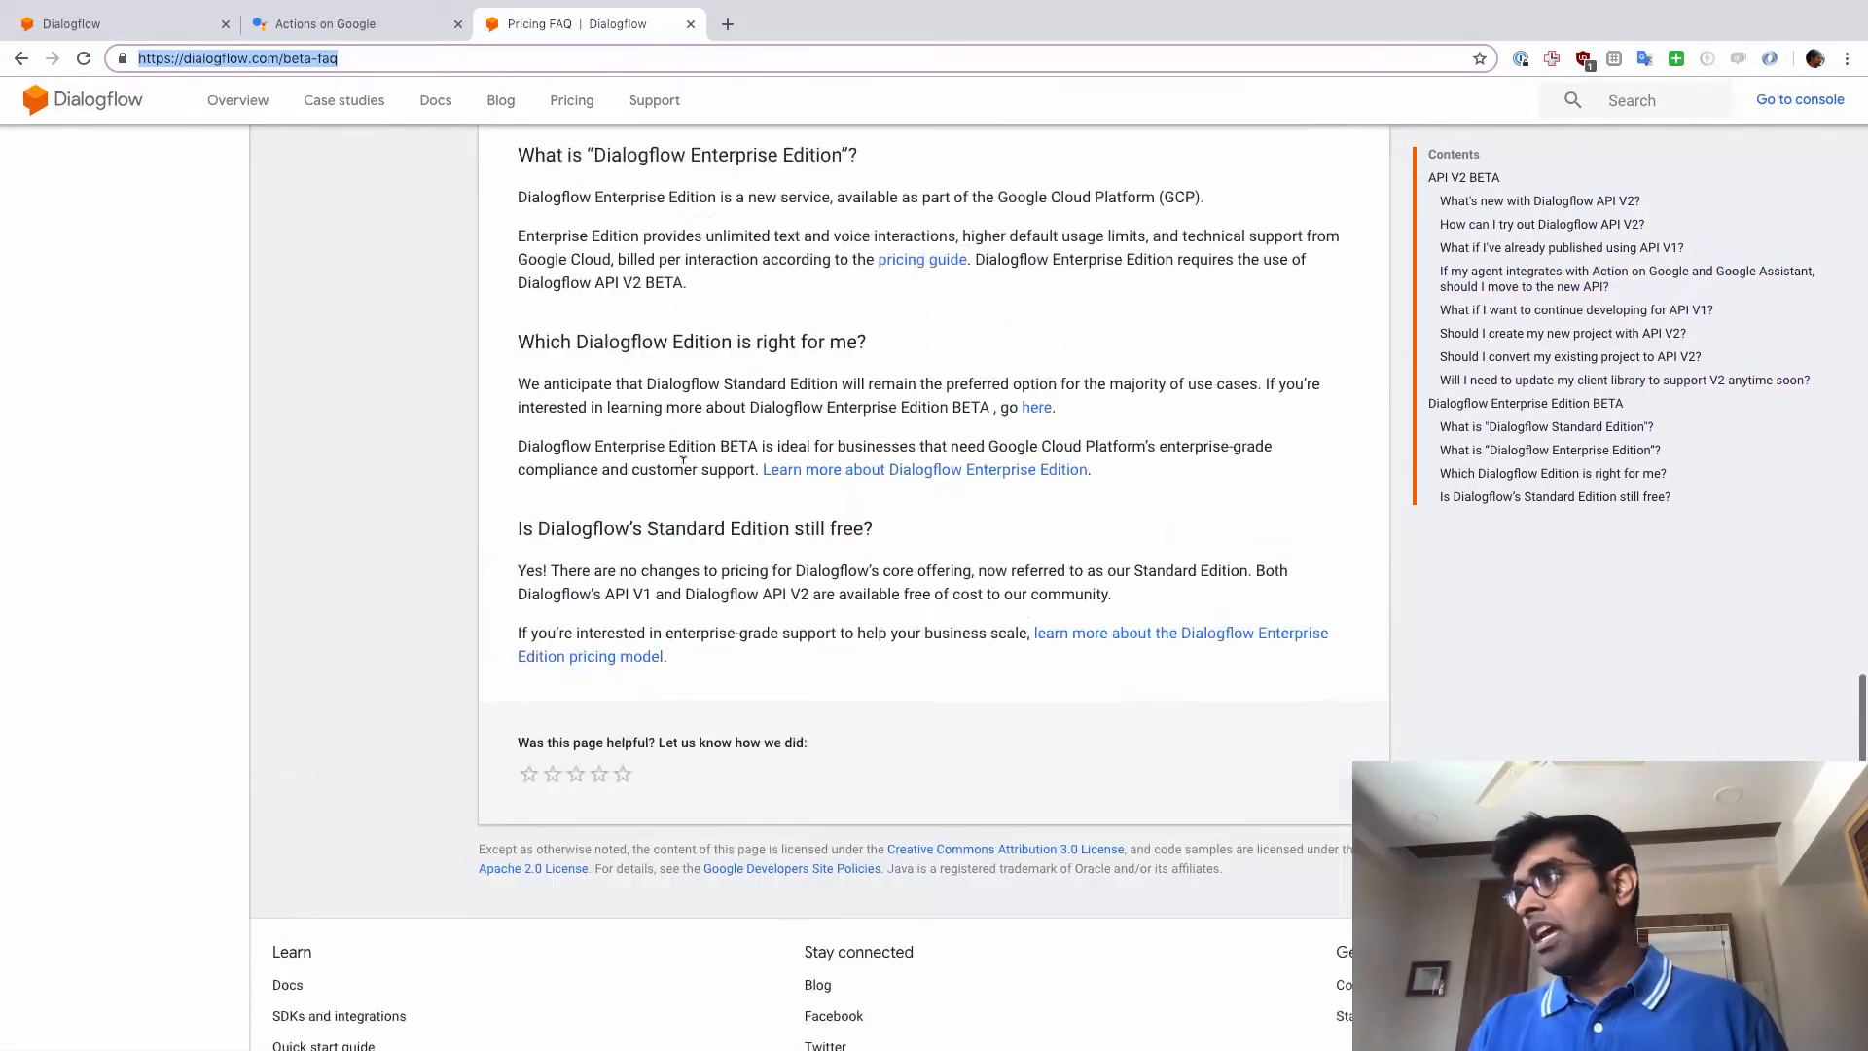
{"action": "scroll", "scroll_direction": "up", "scroll_amount": 3}
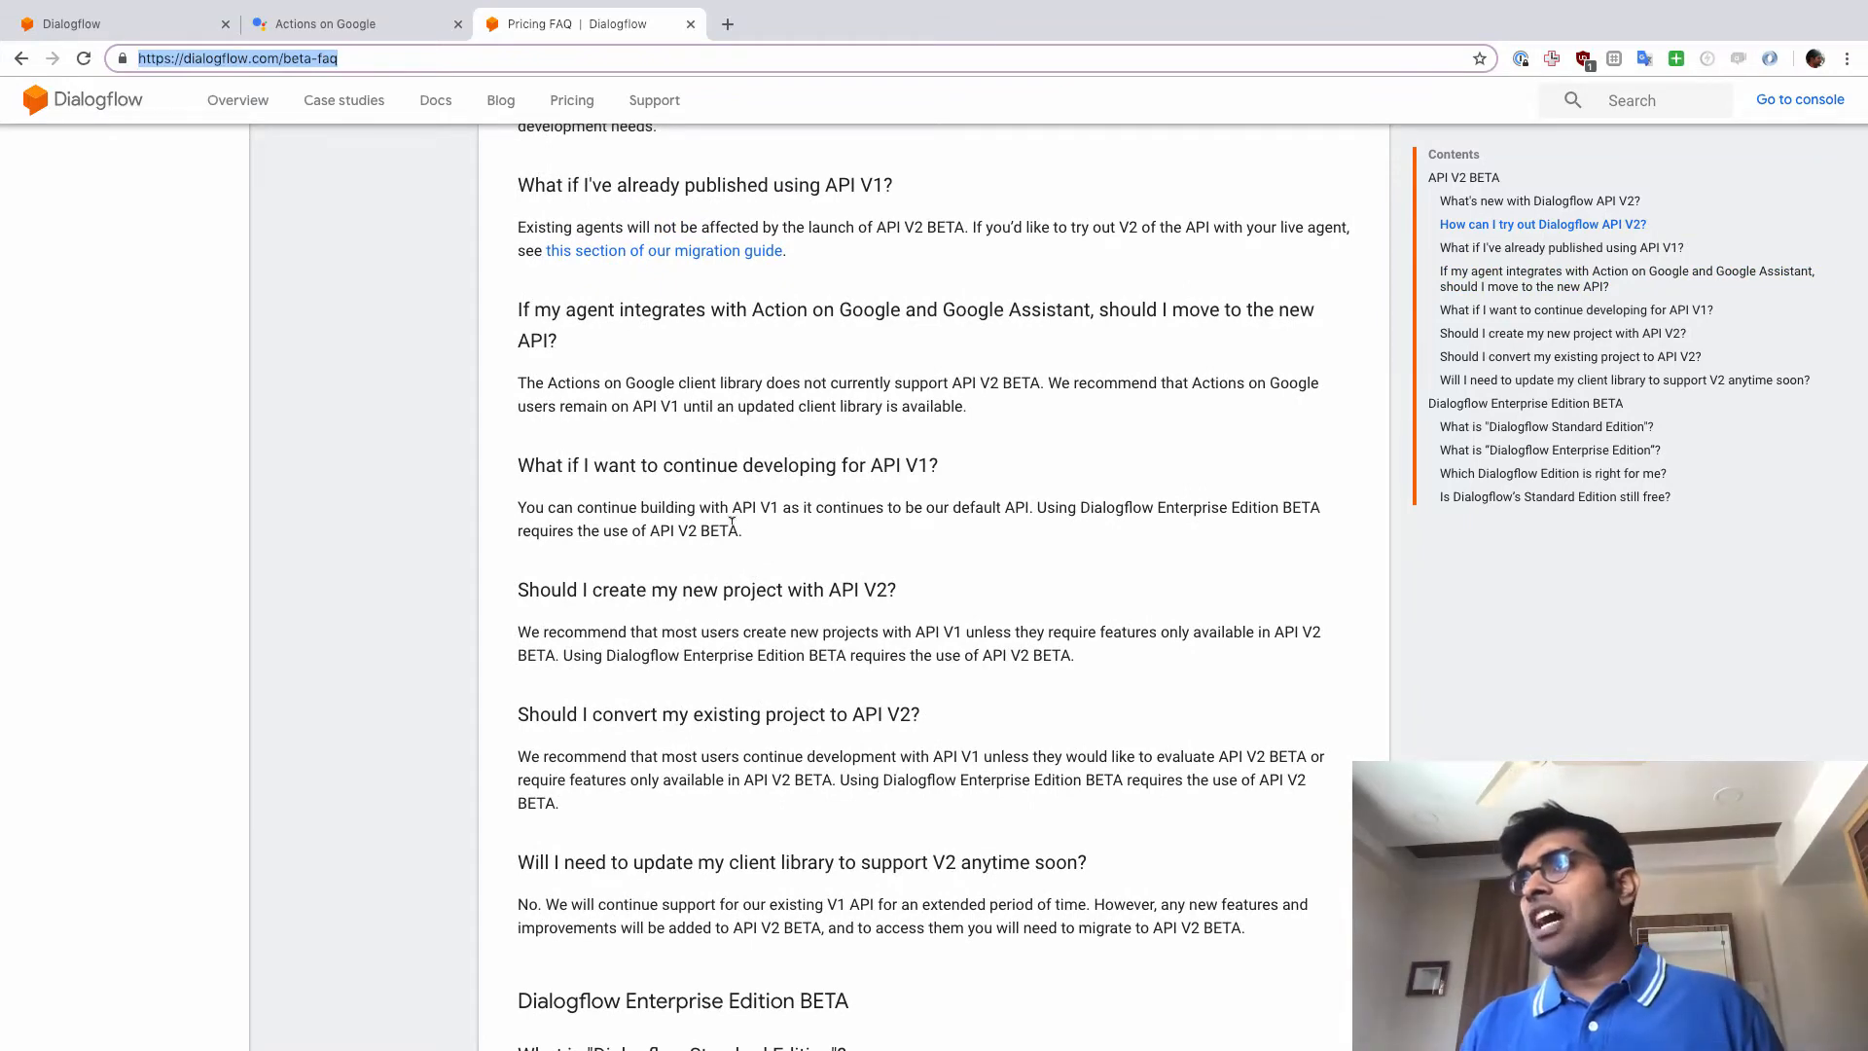
Start a new knowledge document named 'Dialogflow Pricing Document' in the knowledge base.
{"action": "left_click", "coordinate": [97, 26]}
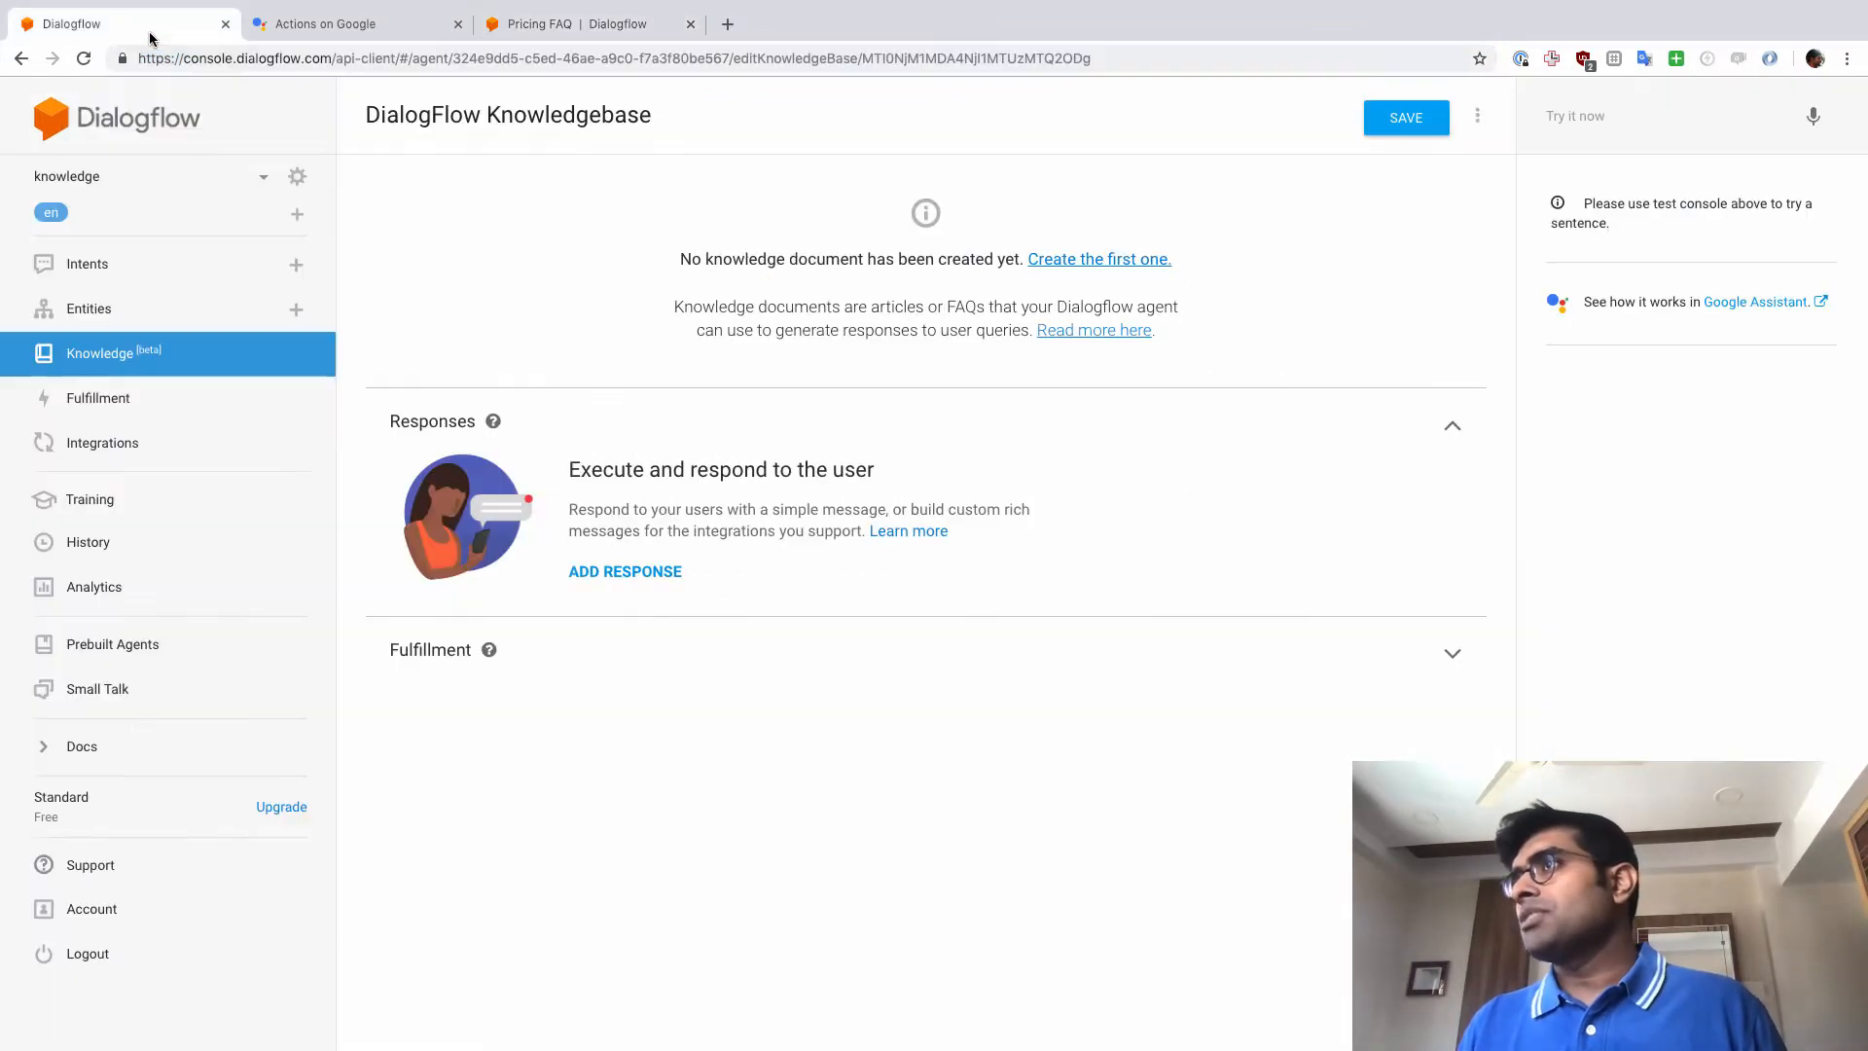
{"action": "mouse_move", "coordinate": [728, 230]}
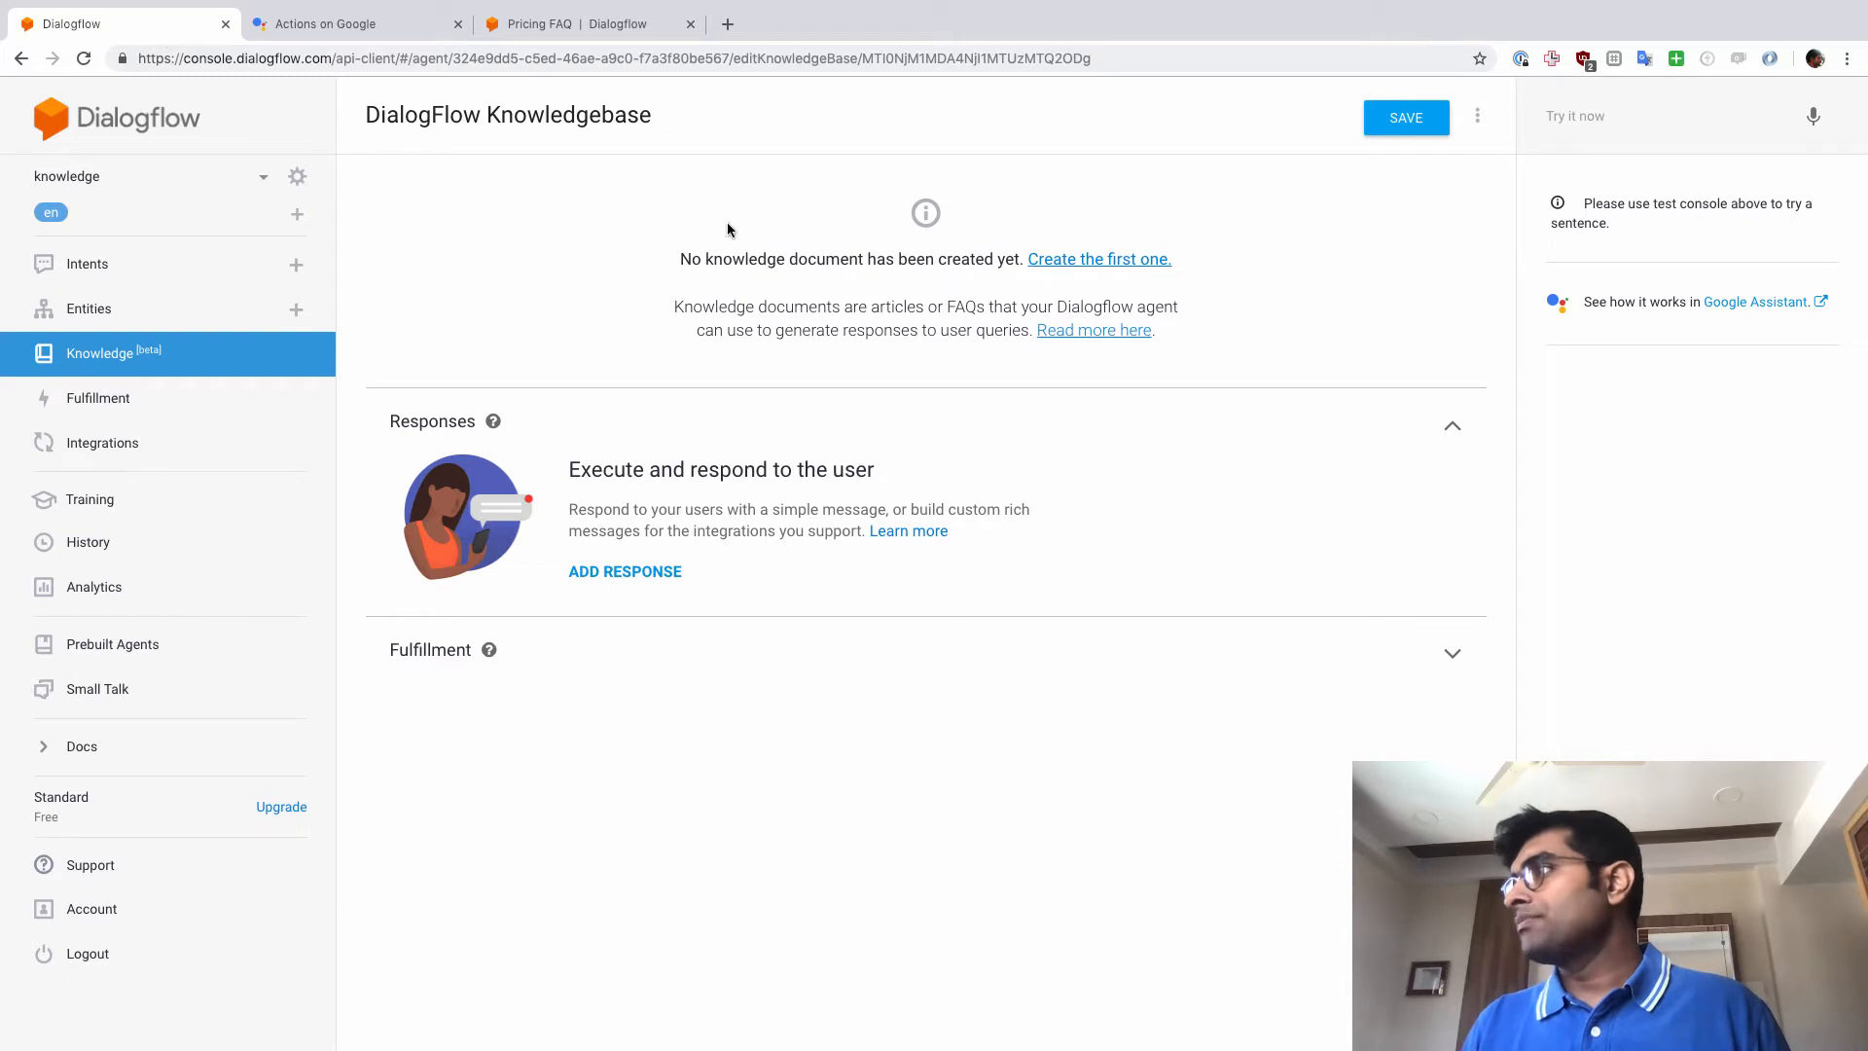
{"action": "mouse_move", "coordinate": [1052, 276]}
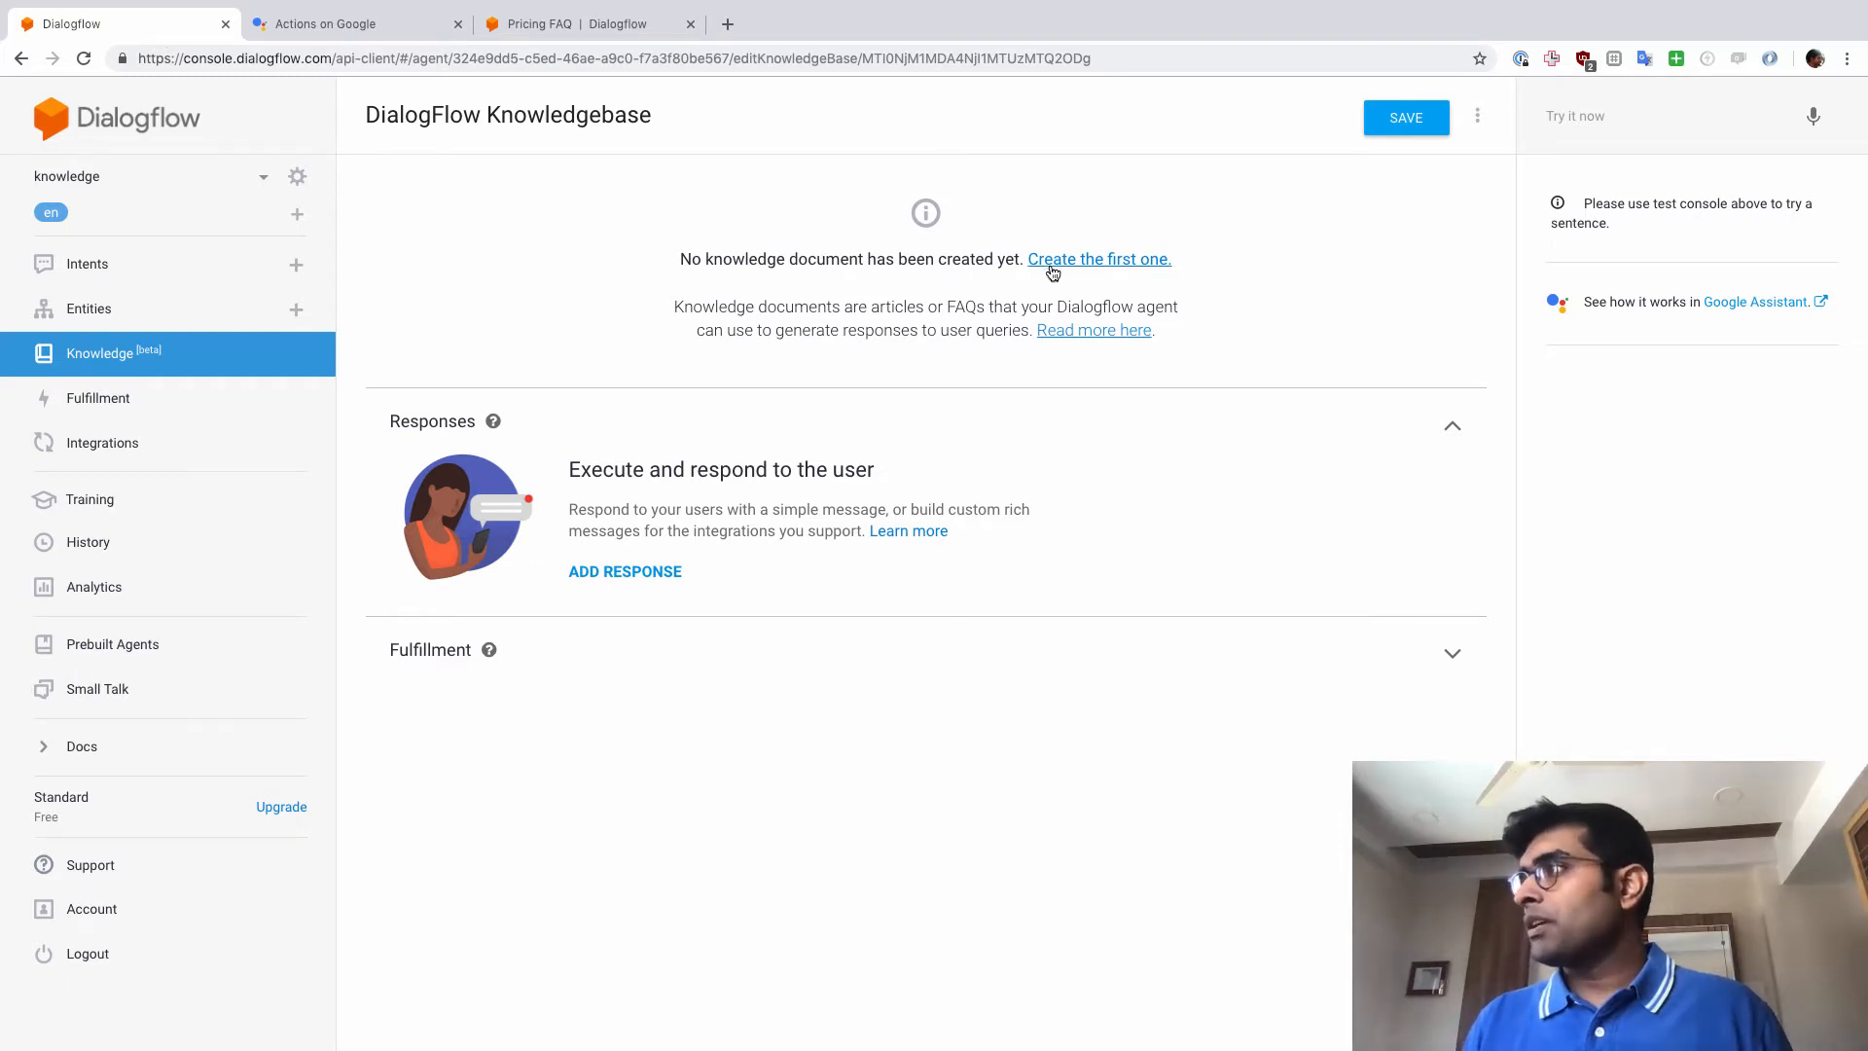
{"action": "left_click", "coordinate": [1098, 258]}
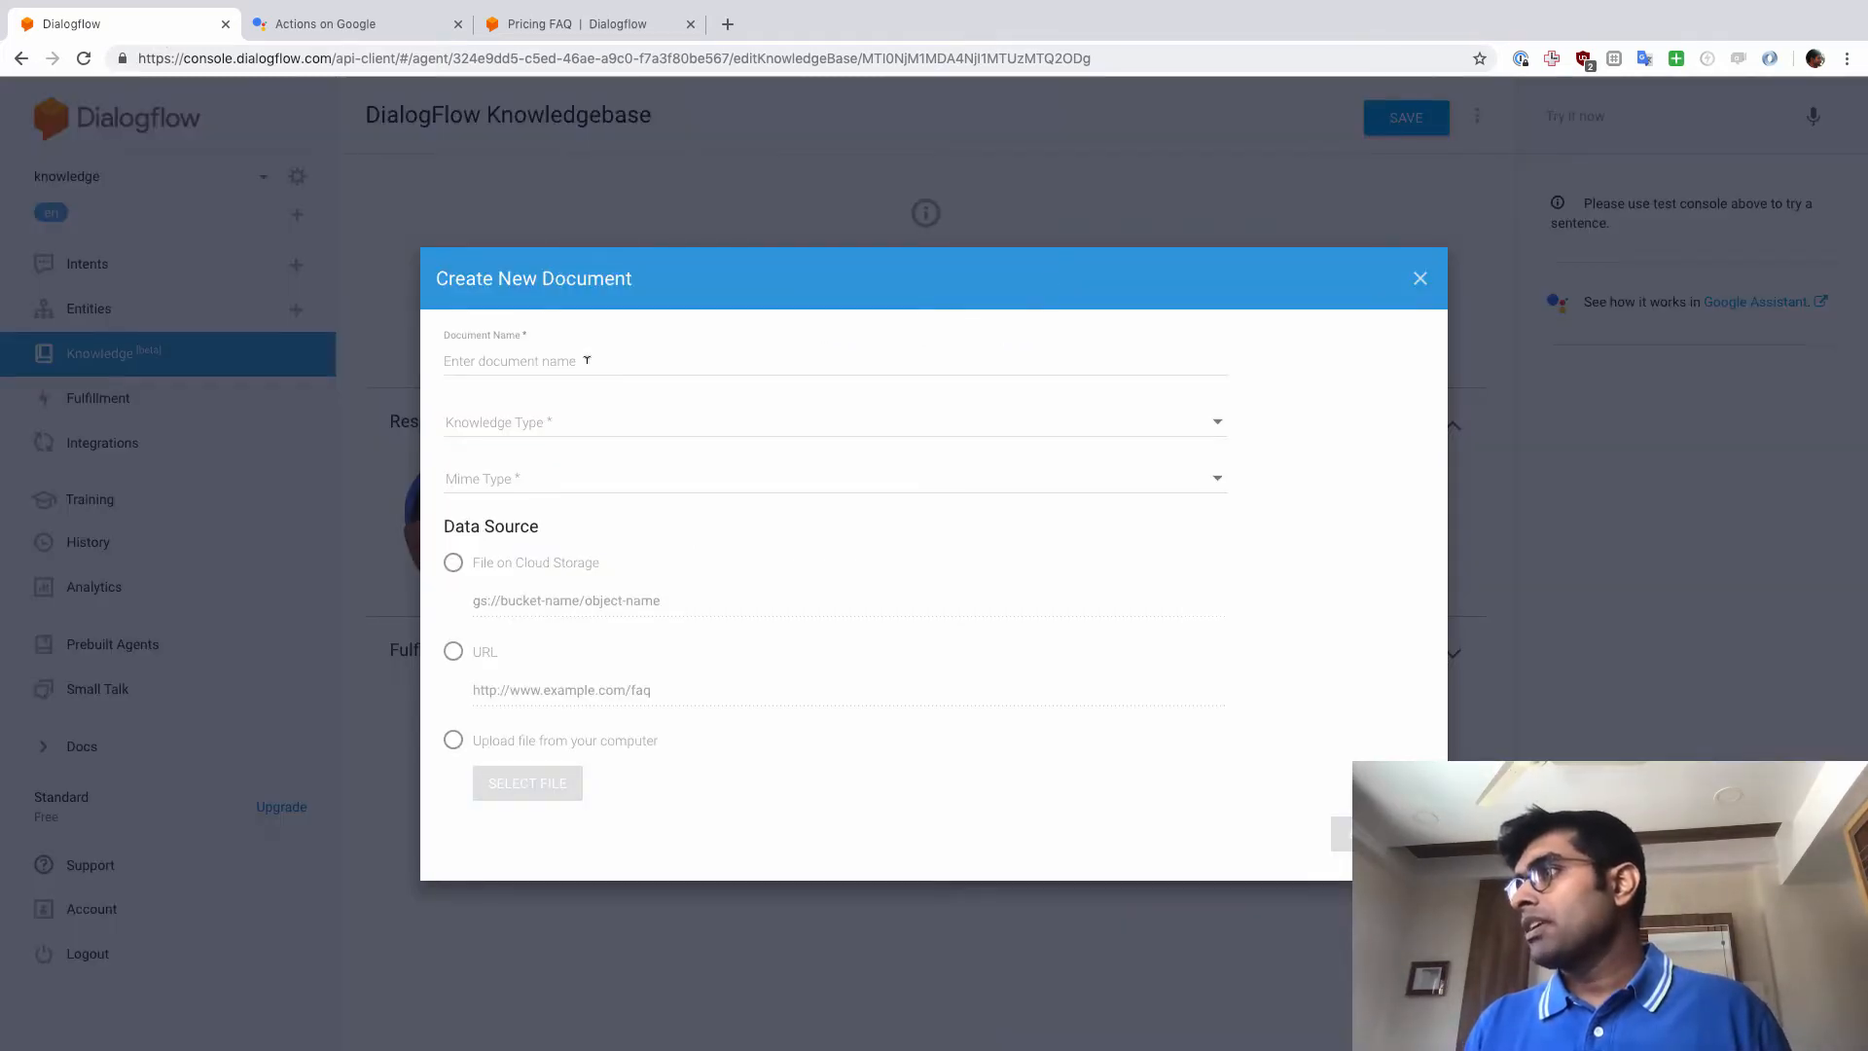
{"action": "type", "text": "Dialogflow Pricing Document"}
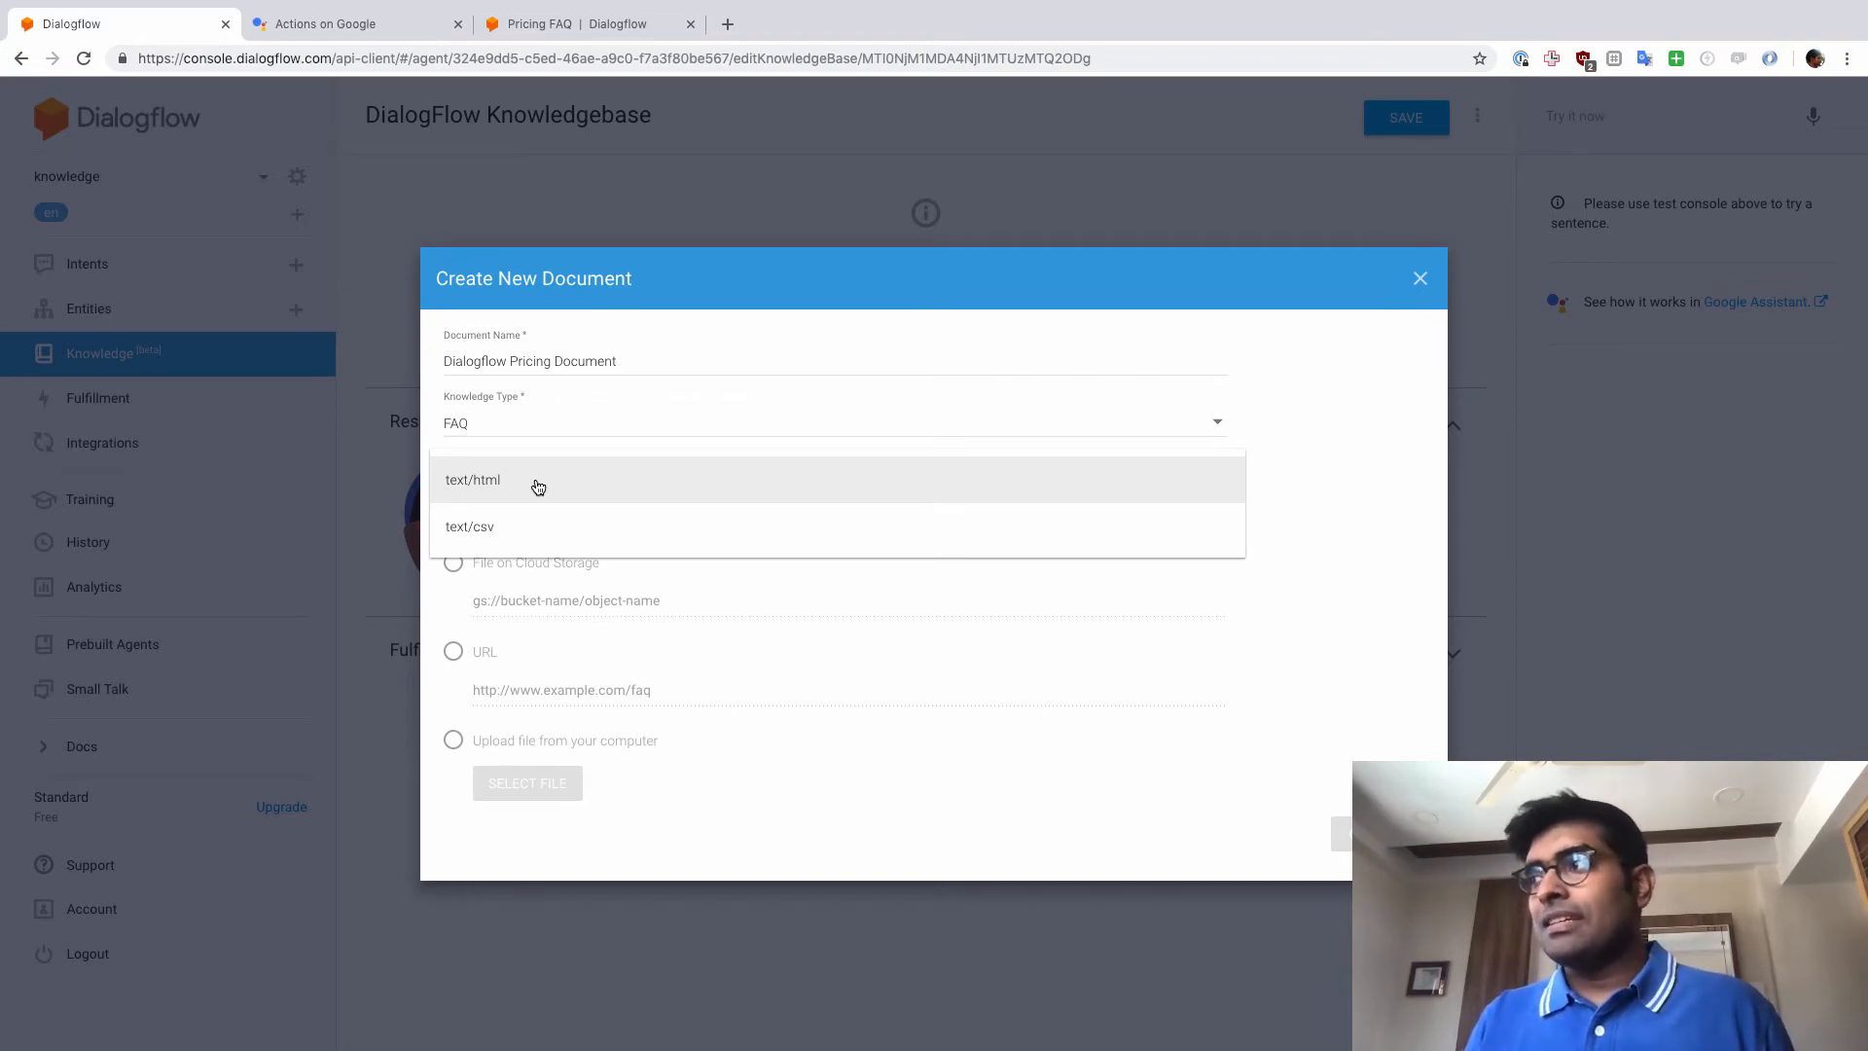
{"action": "left_click", "coordinate": [473, 479]}
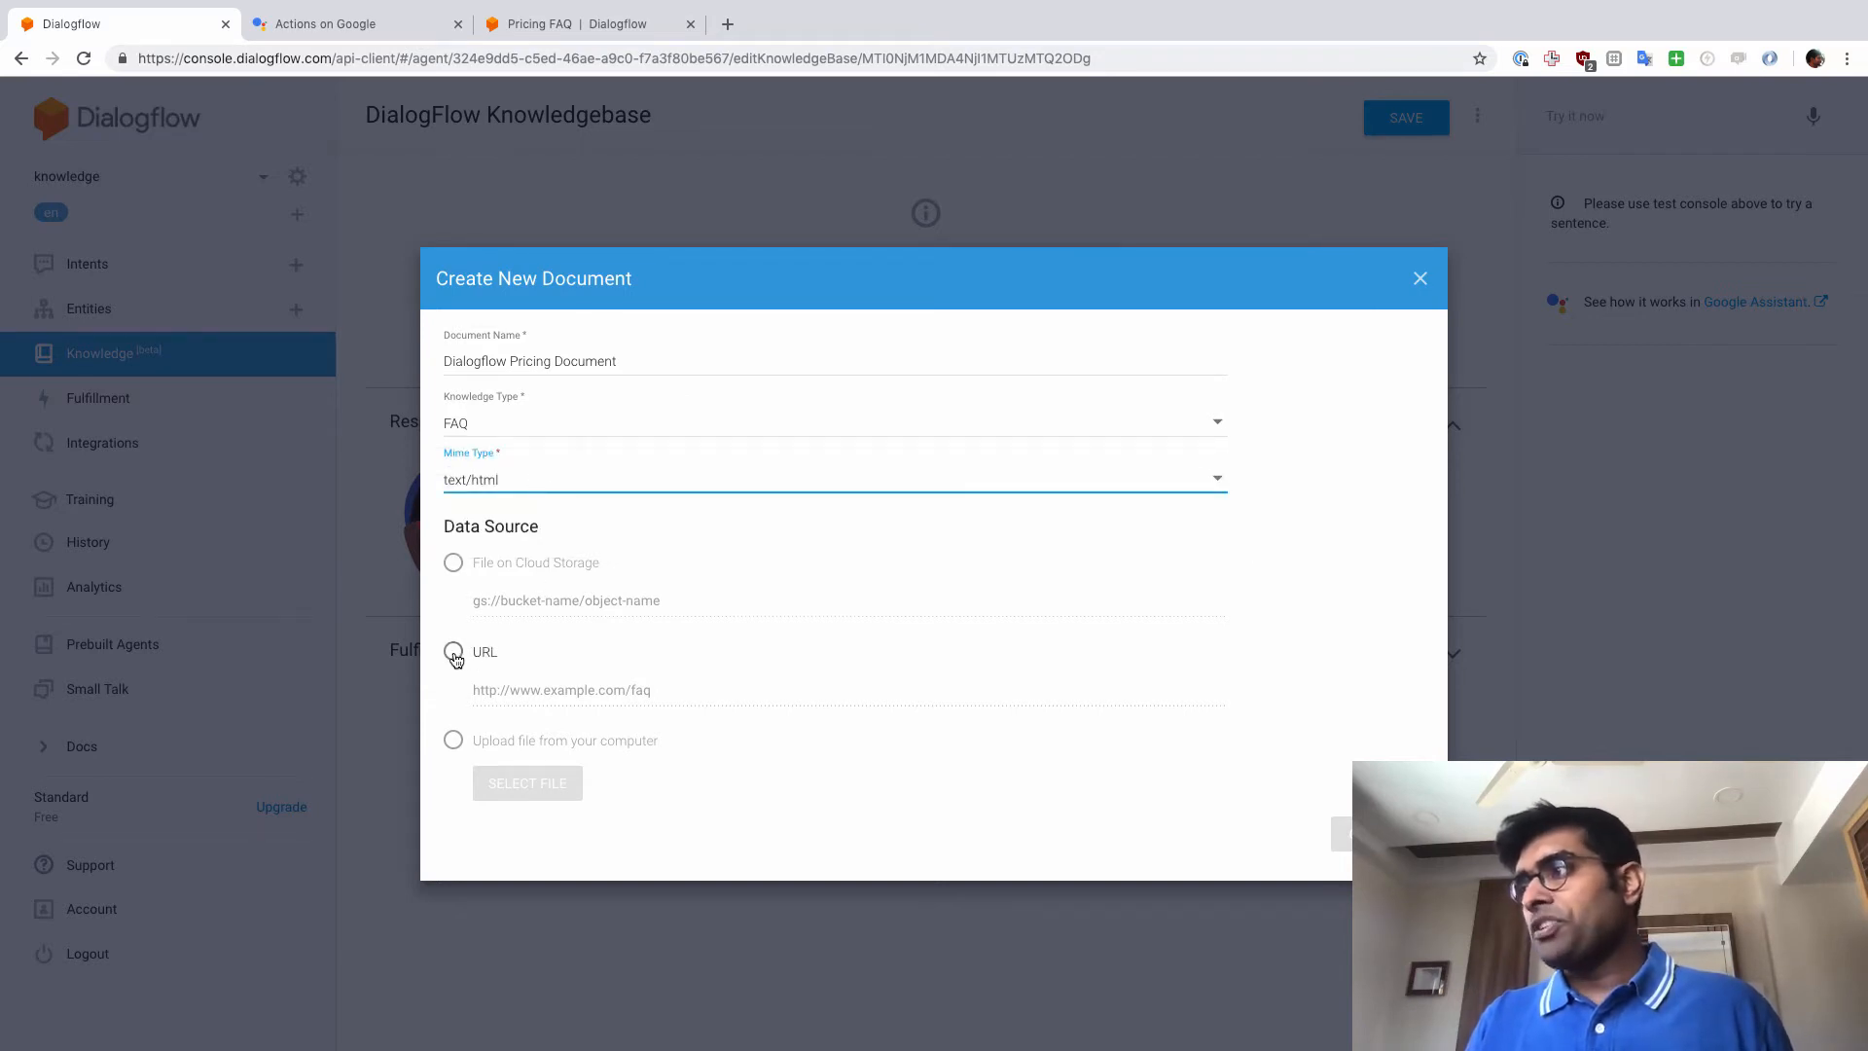
{"action": "left_click", "coordinate": [454, 652]}
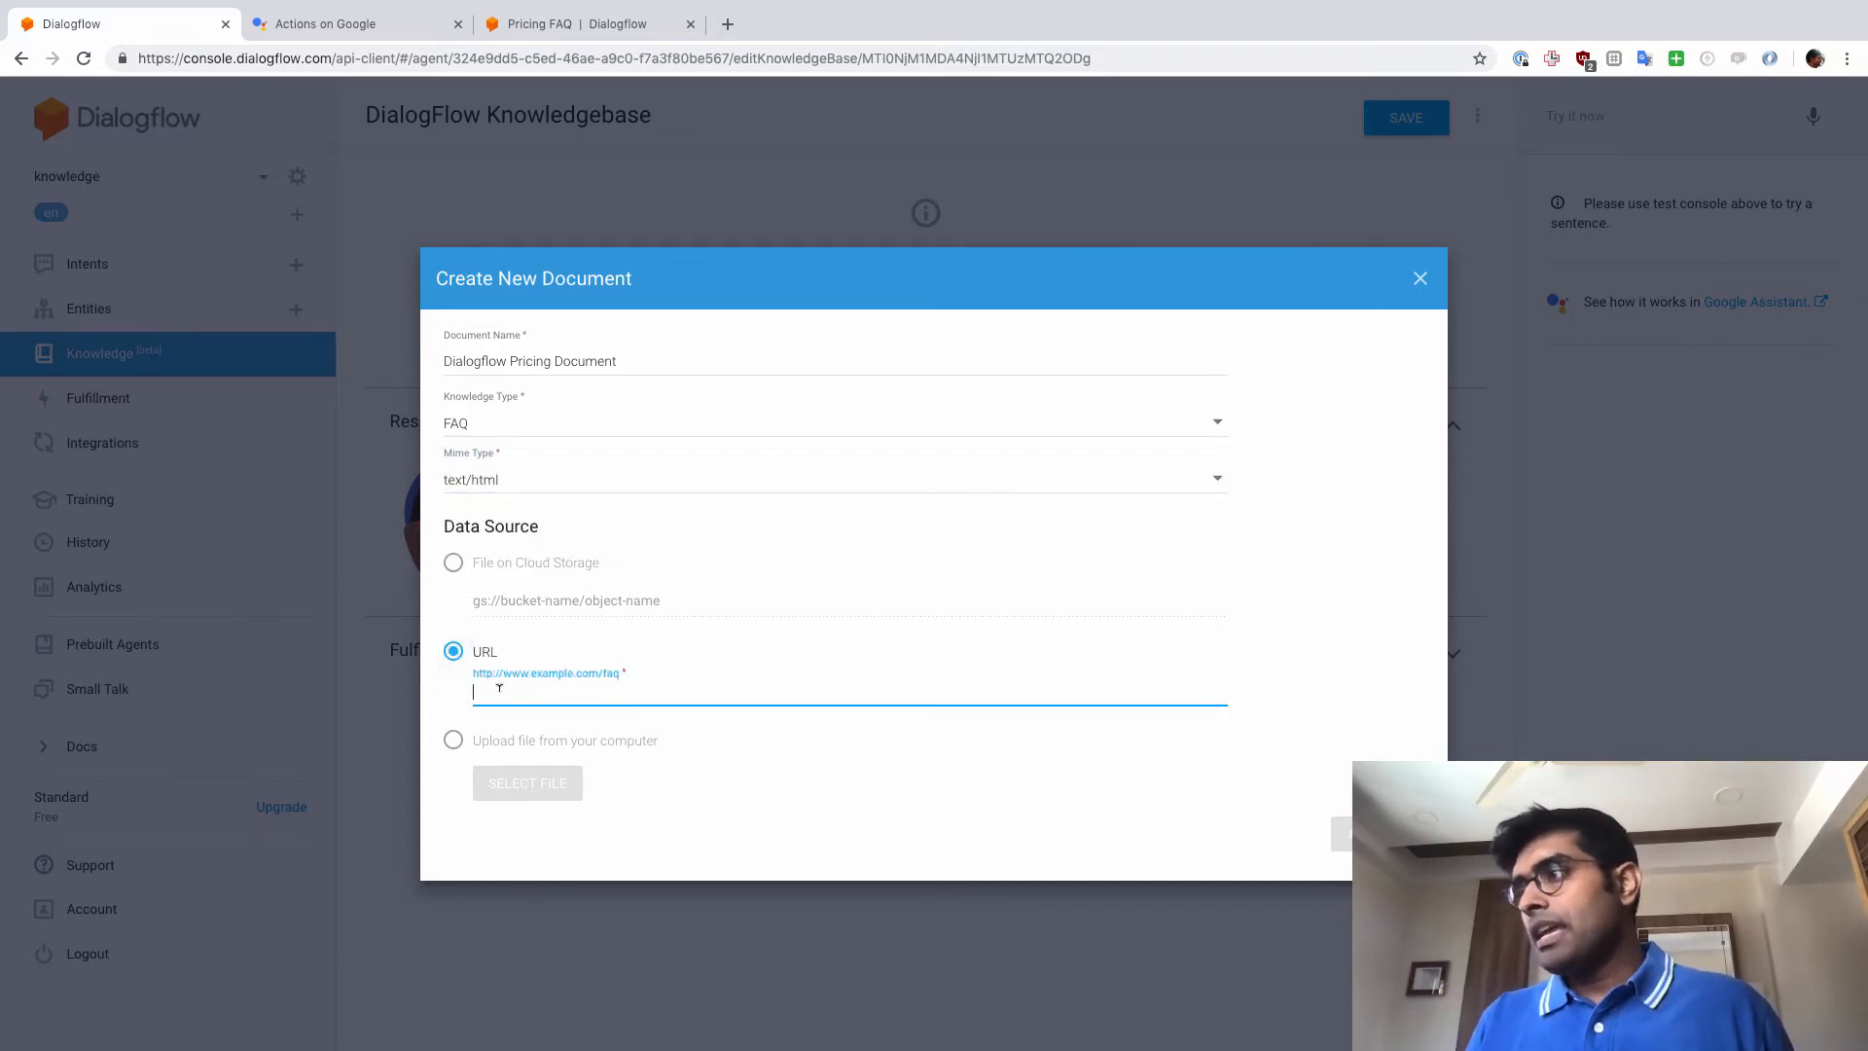
{"action": "type", "text": "https://dialogflow.com/beta-faq"}
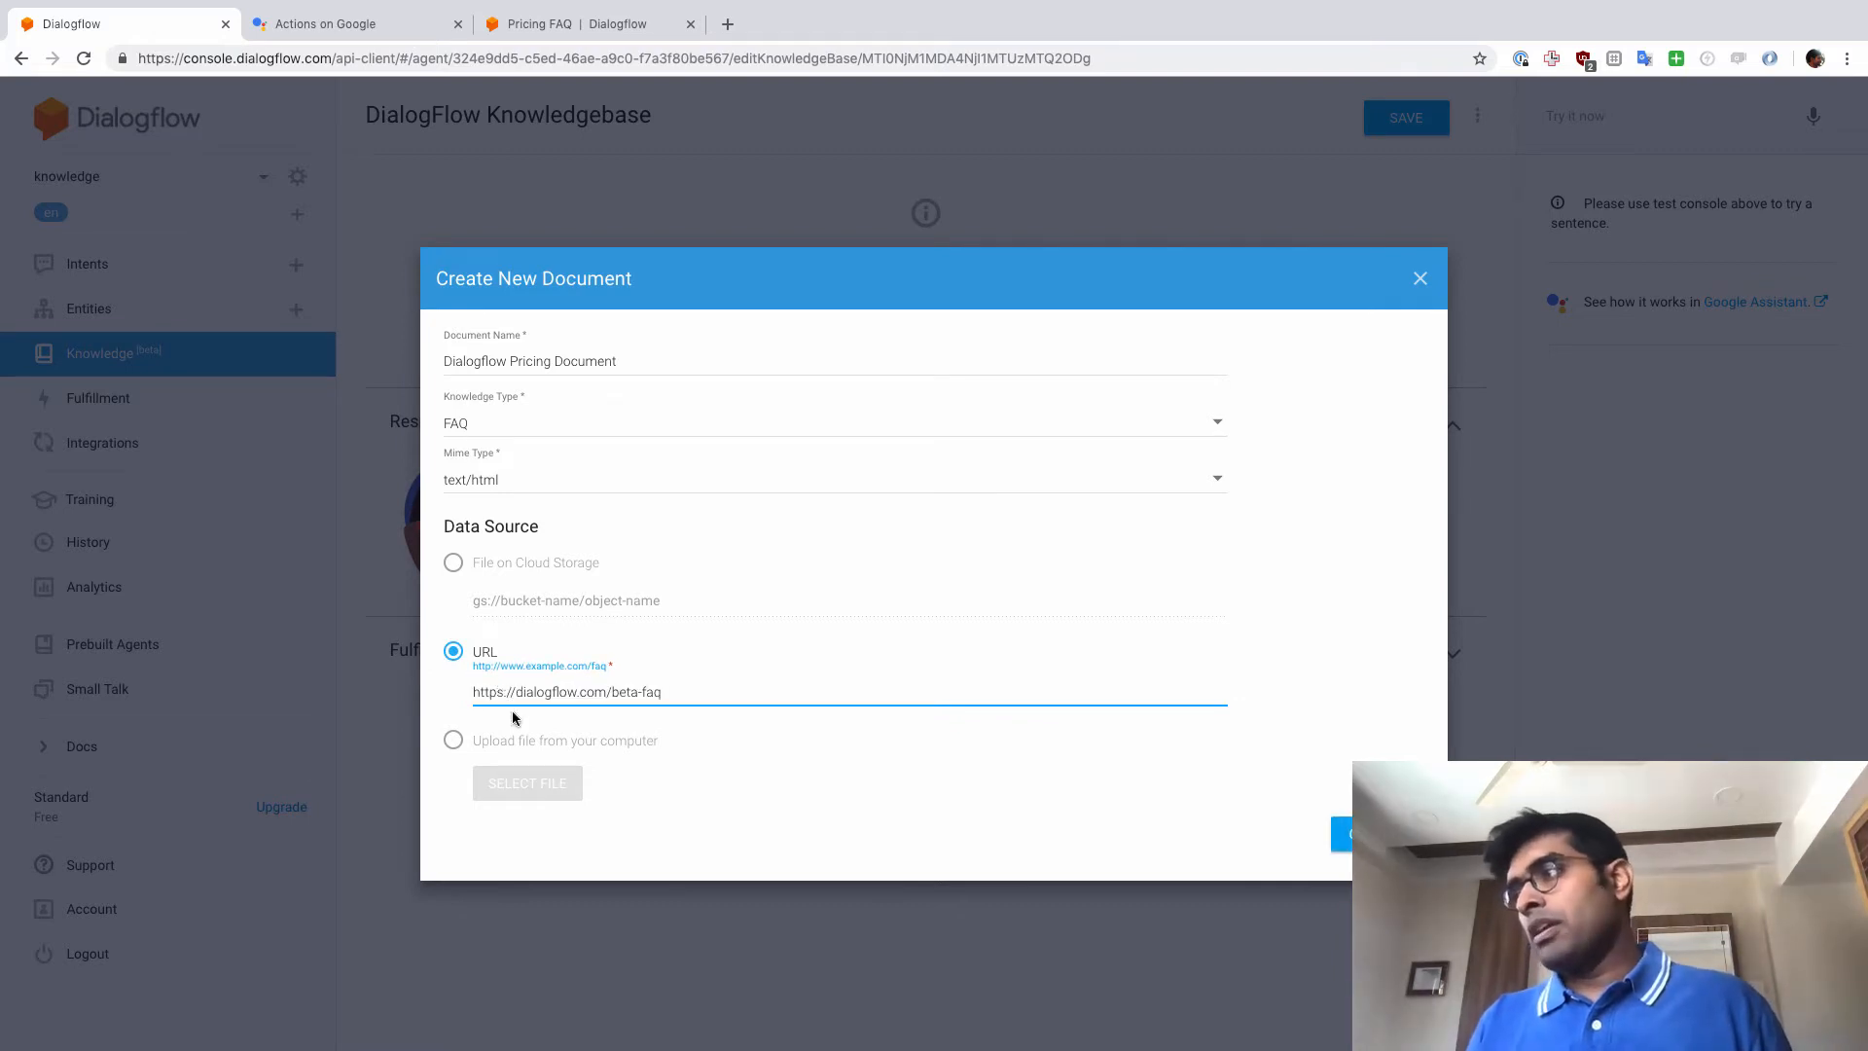
{"action": "mouse_move", "coordinate": [518, 574]}
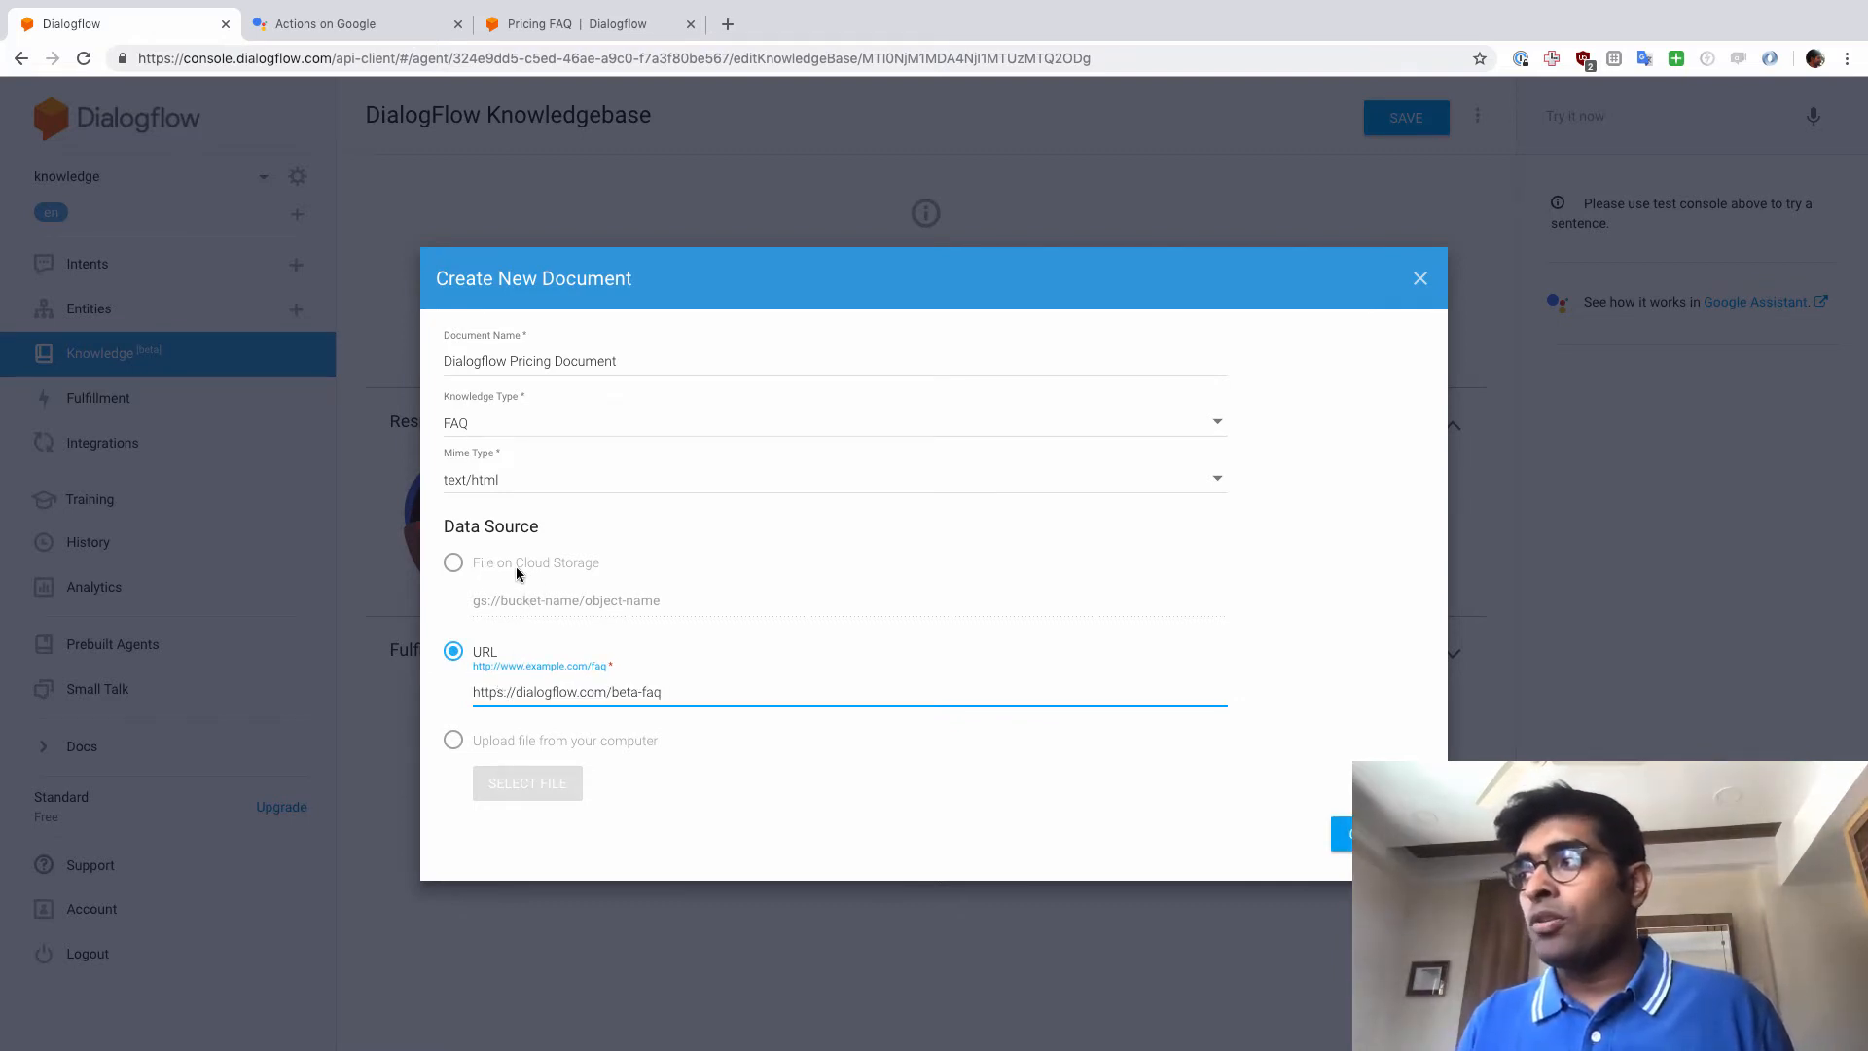
{"action": "mouse_move", "coordinate": [570, 570]}
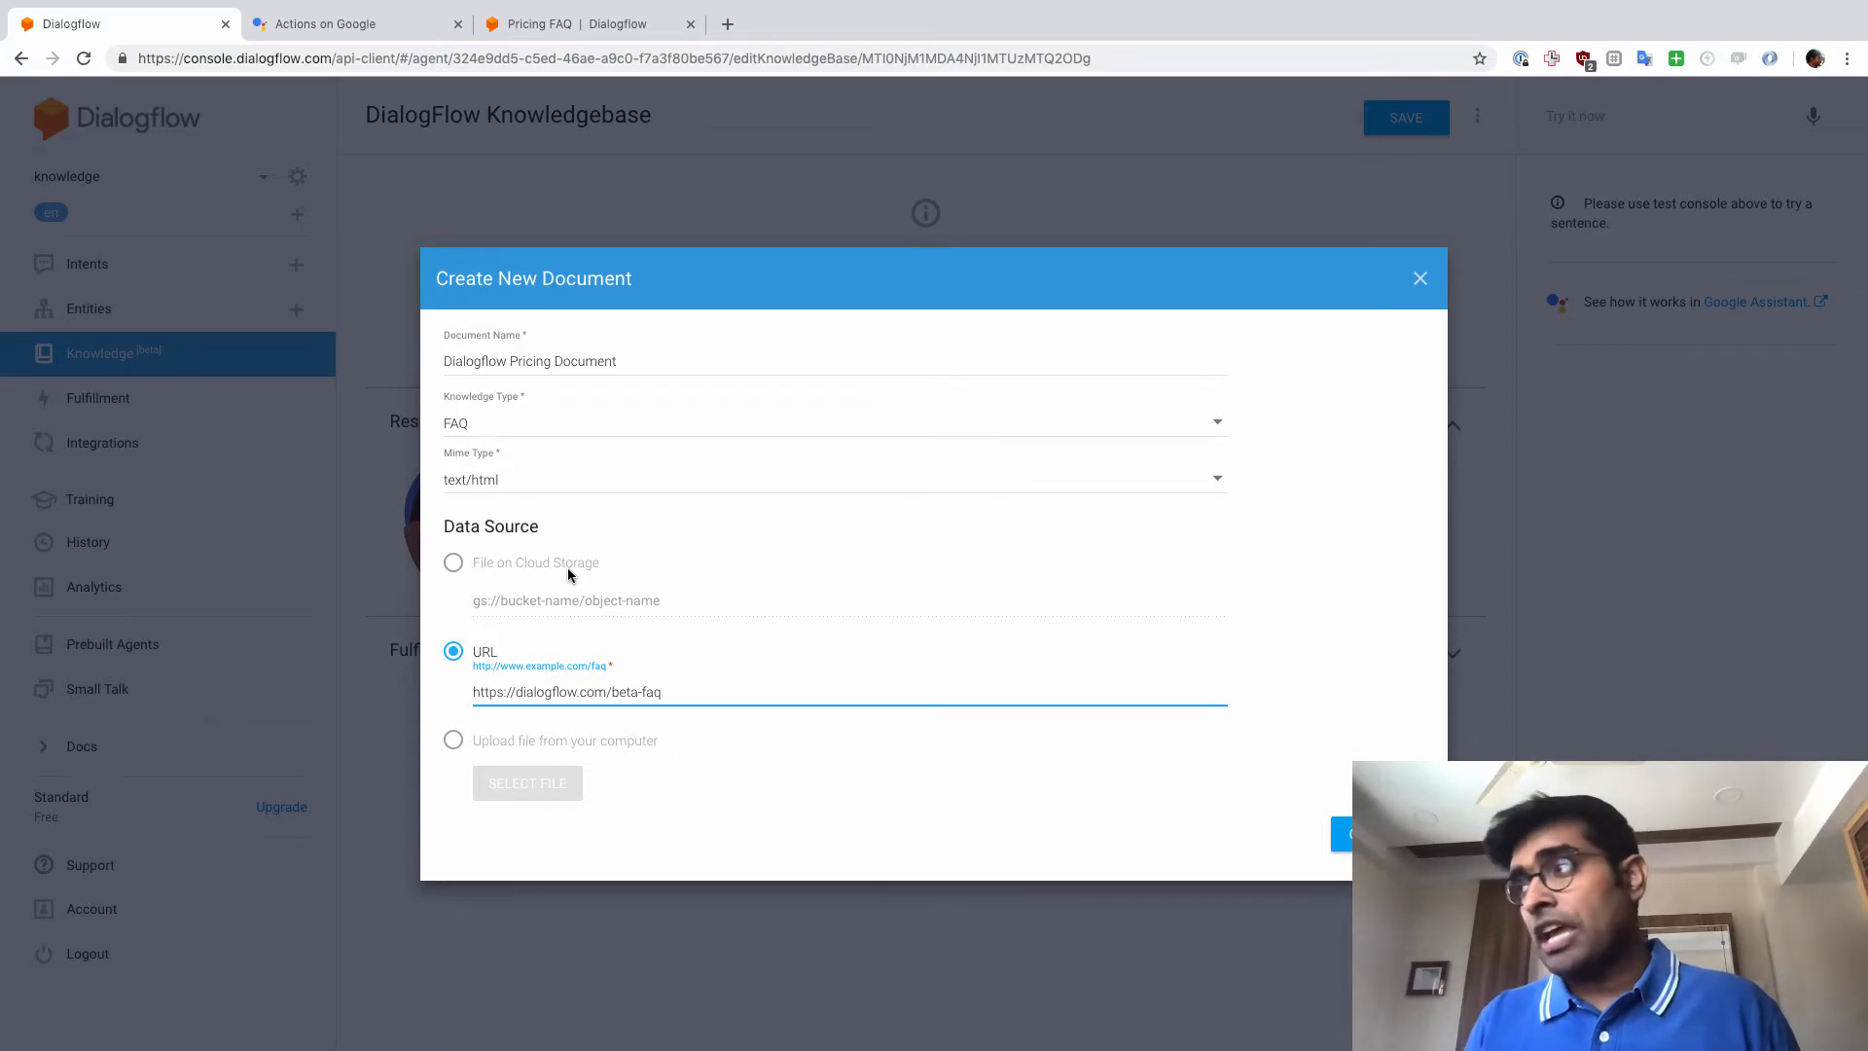
{"action": "mouse_move", "coordinate": [541, 745]}
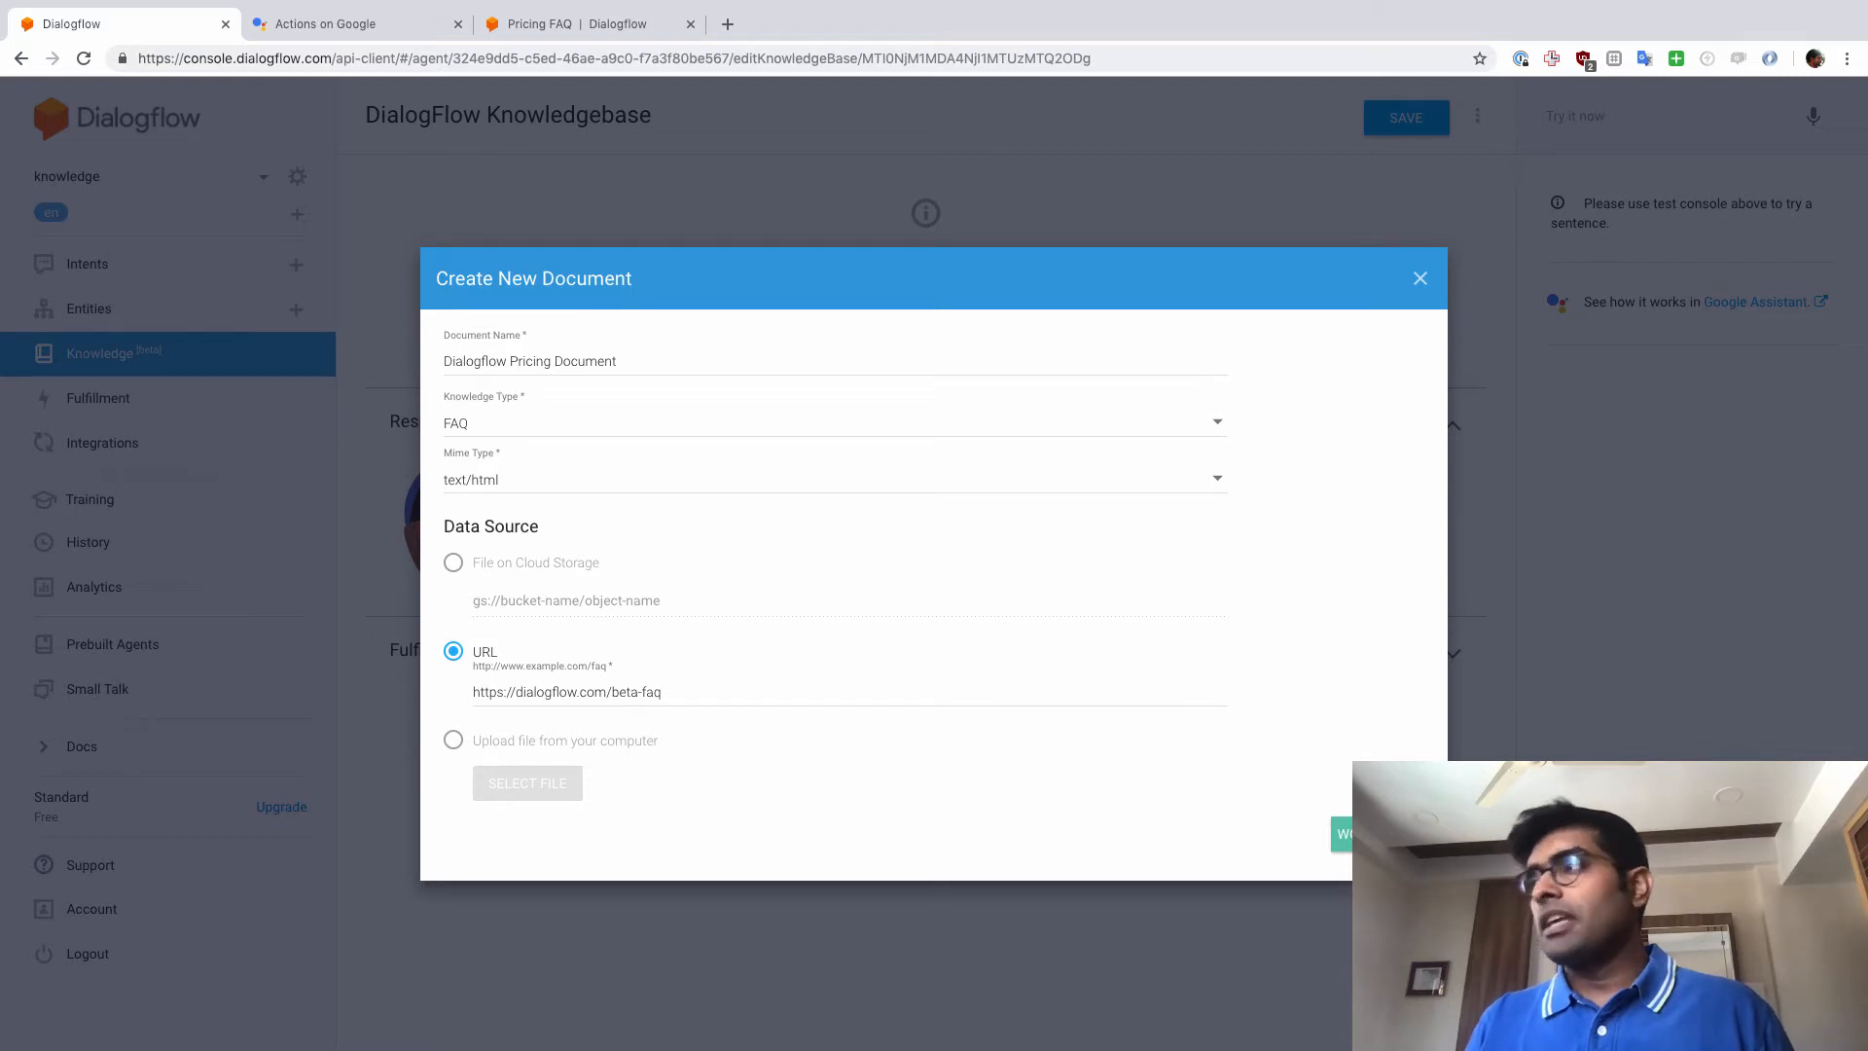
{"action": "mouse_move", "coordinate": [1374, 561]}
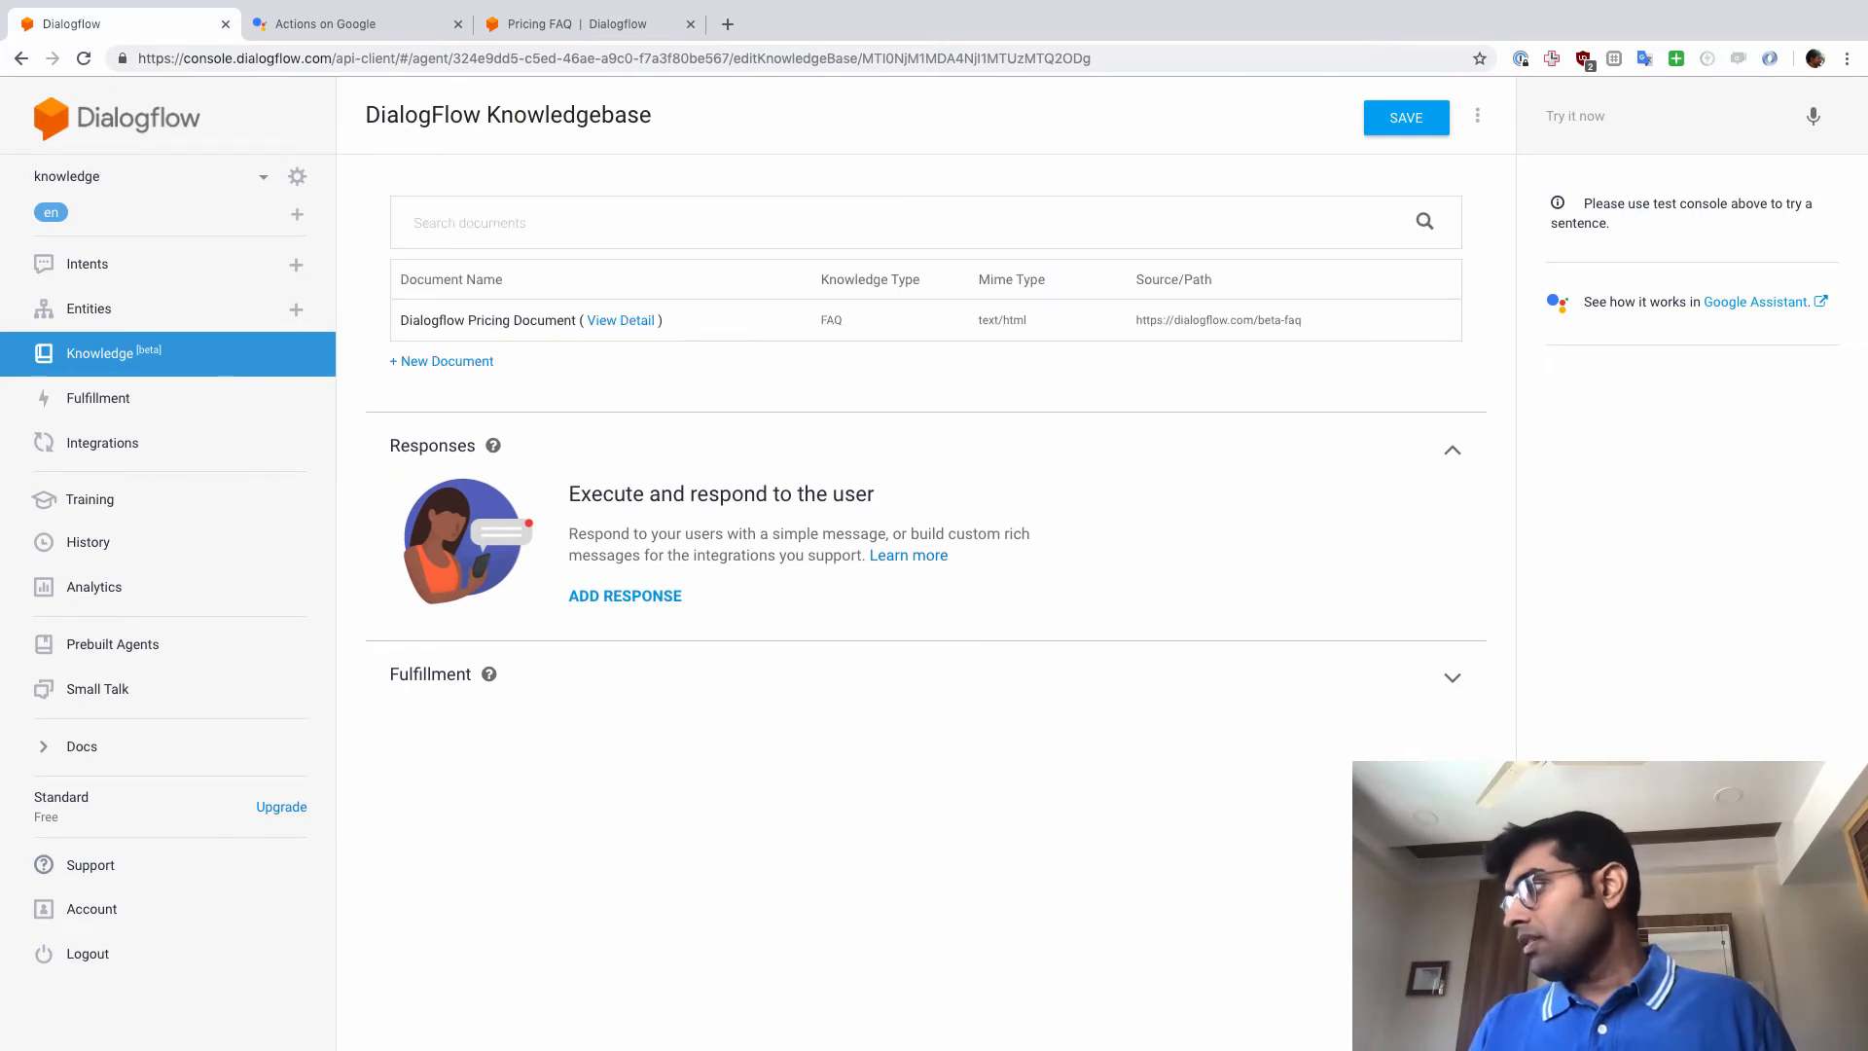
{"action": "mouse_move", "coordinate": [1561, 724]}
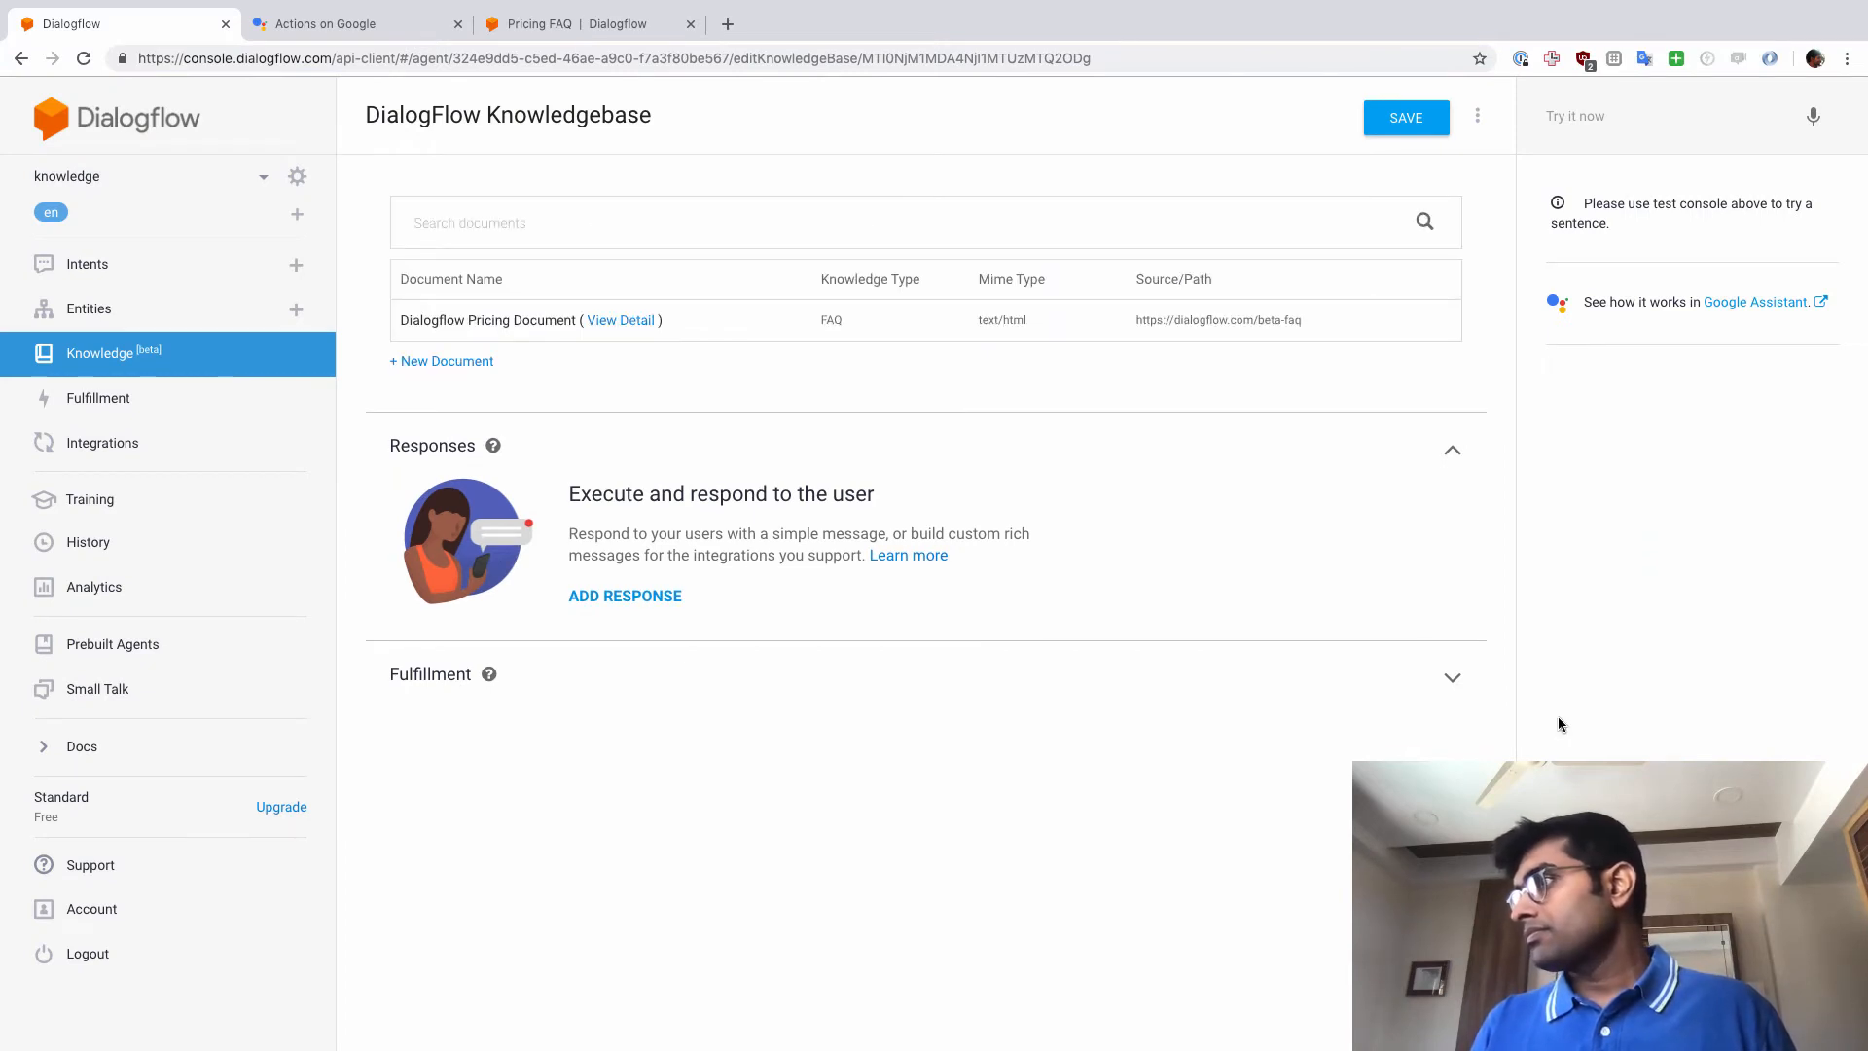
{"action": "mouse_move", "coordinate": [1440, 636]}
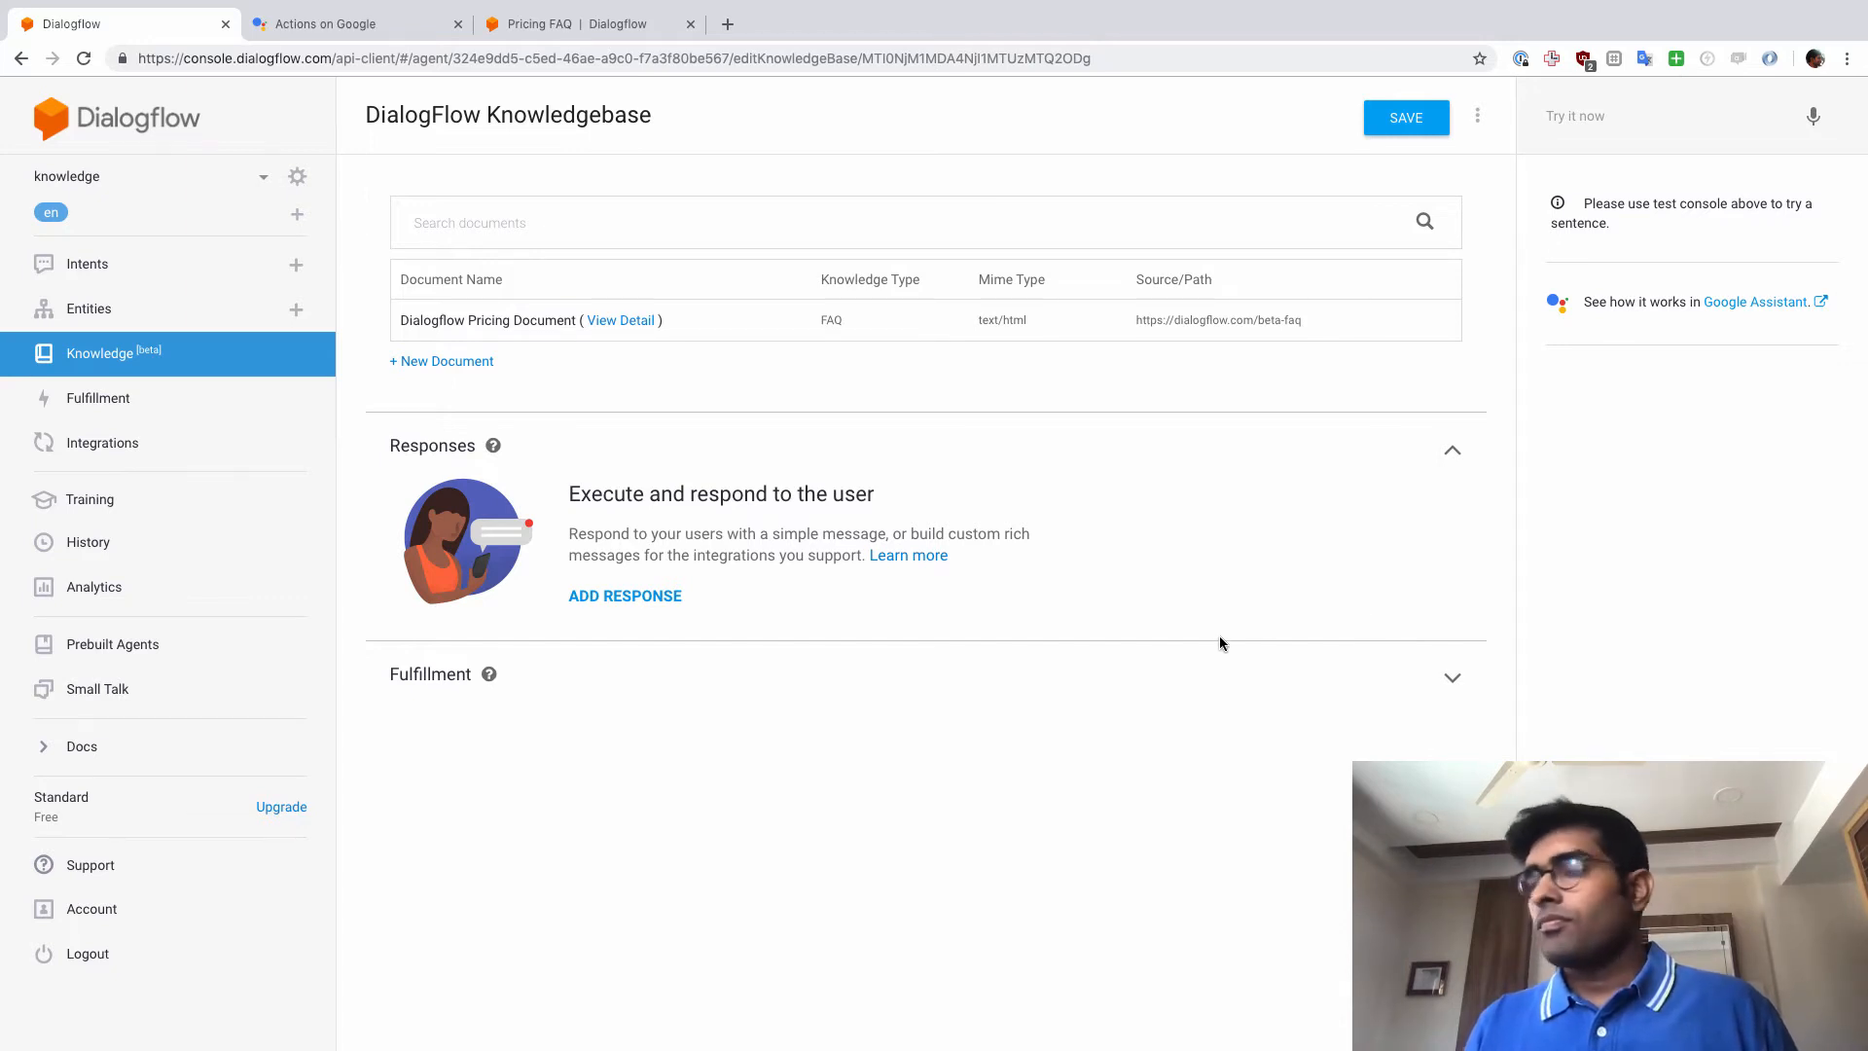
{"action": "mouse_move", "coordinate": [502, 323]}
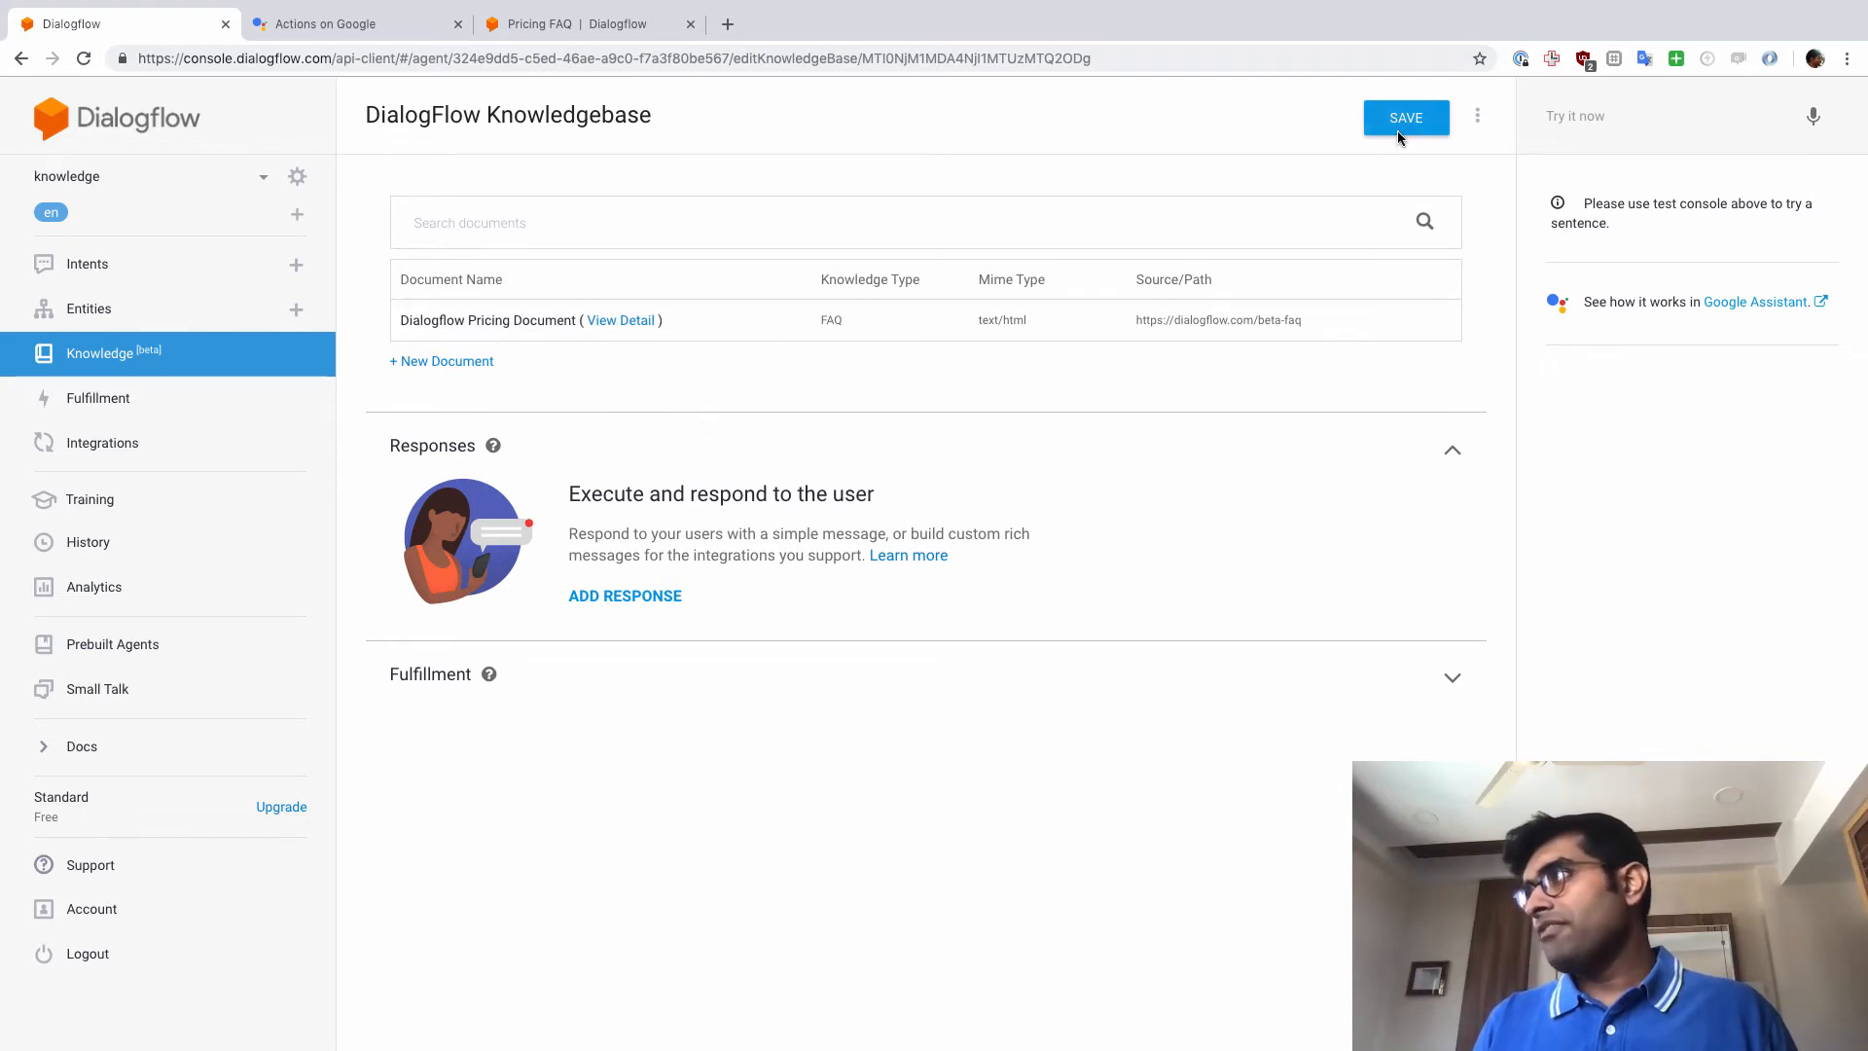
Save the agent, add default text response $Knowledge.Answer[1], and save again.
{"action": "left_click", "coordinate": [1406, 117]}
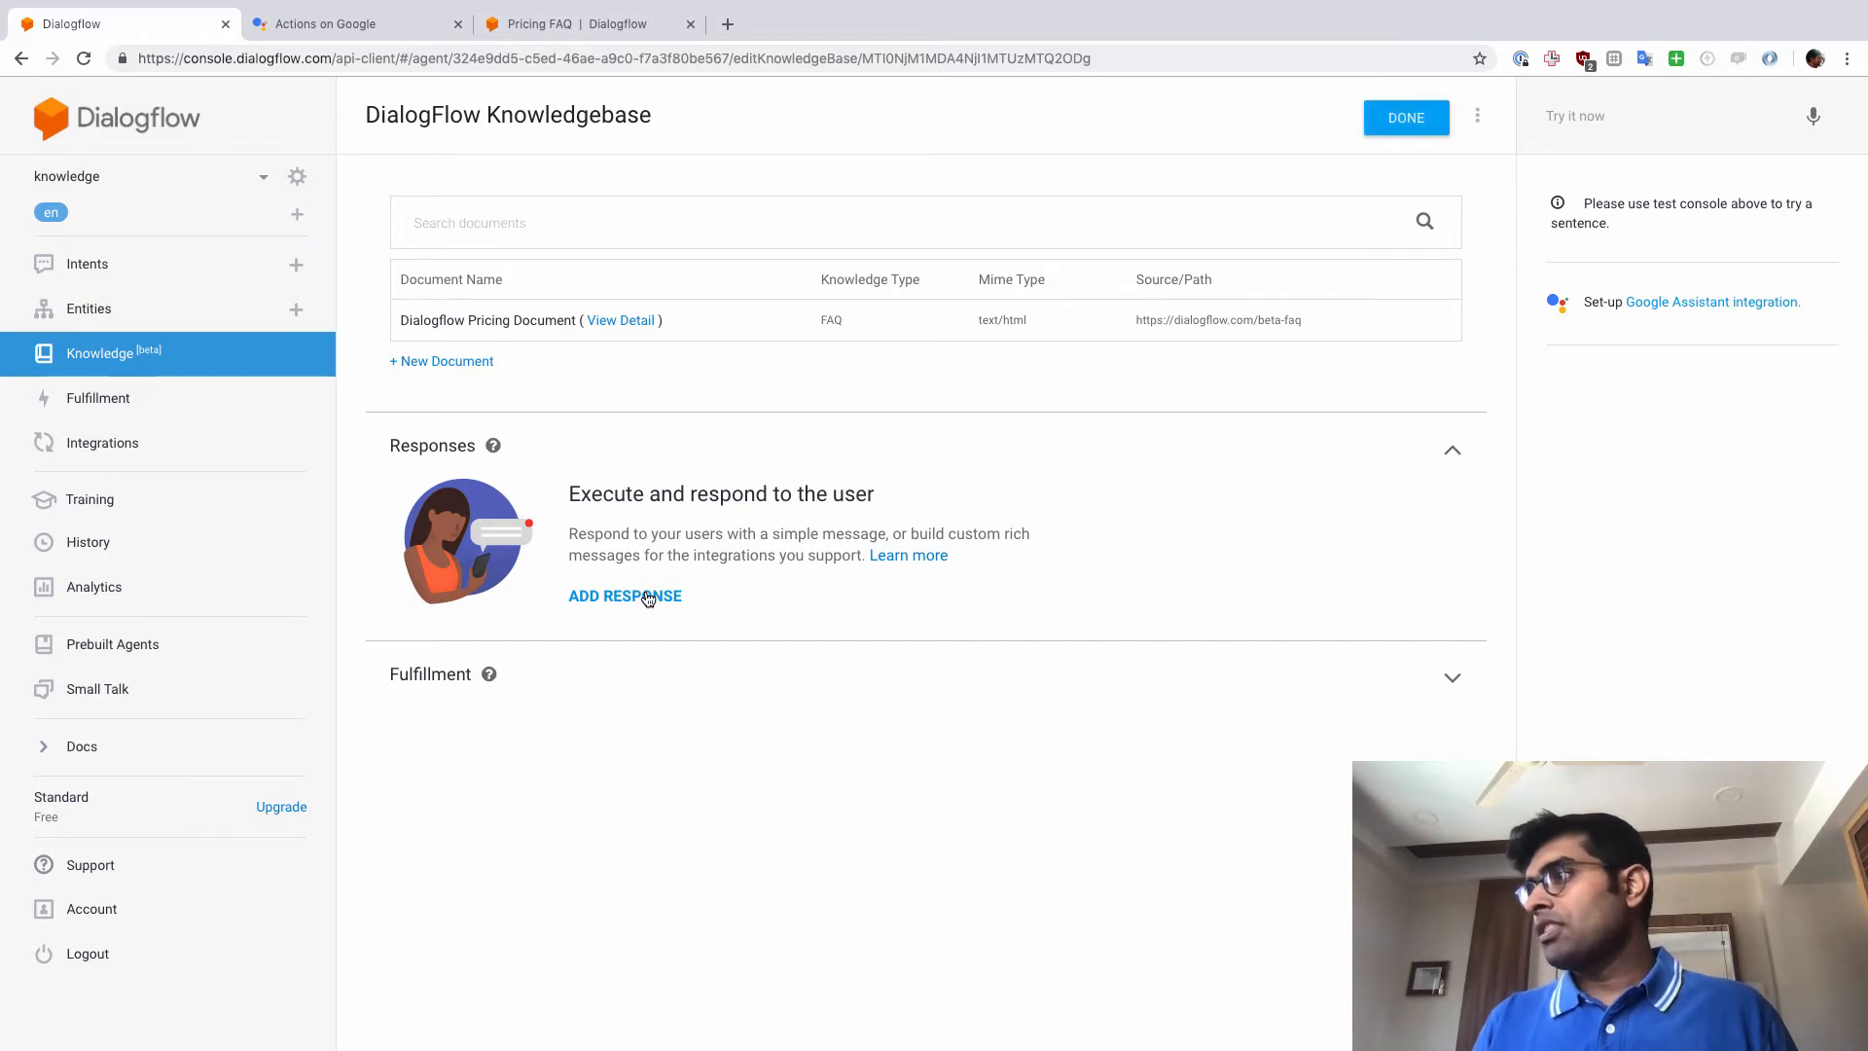
{"action": "left_click", "coordinate": [625, 596]}
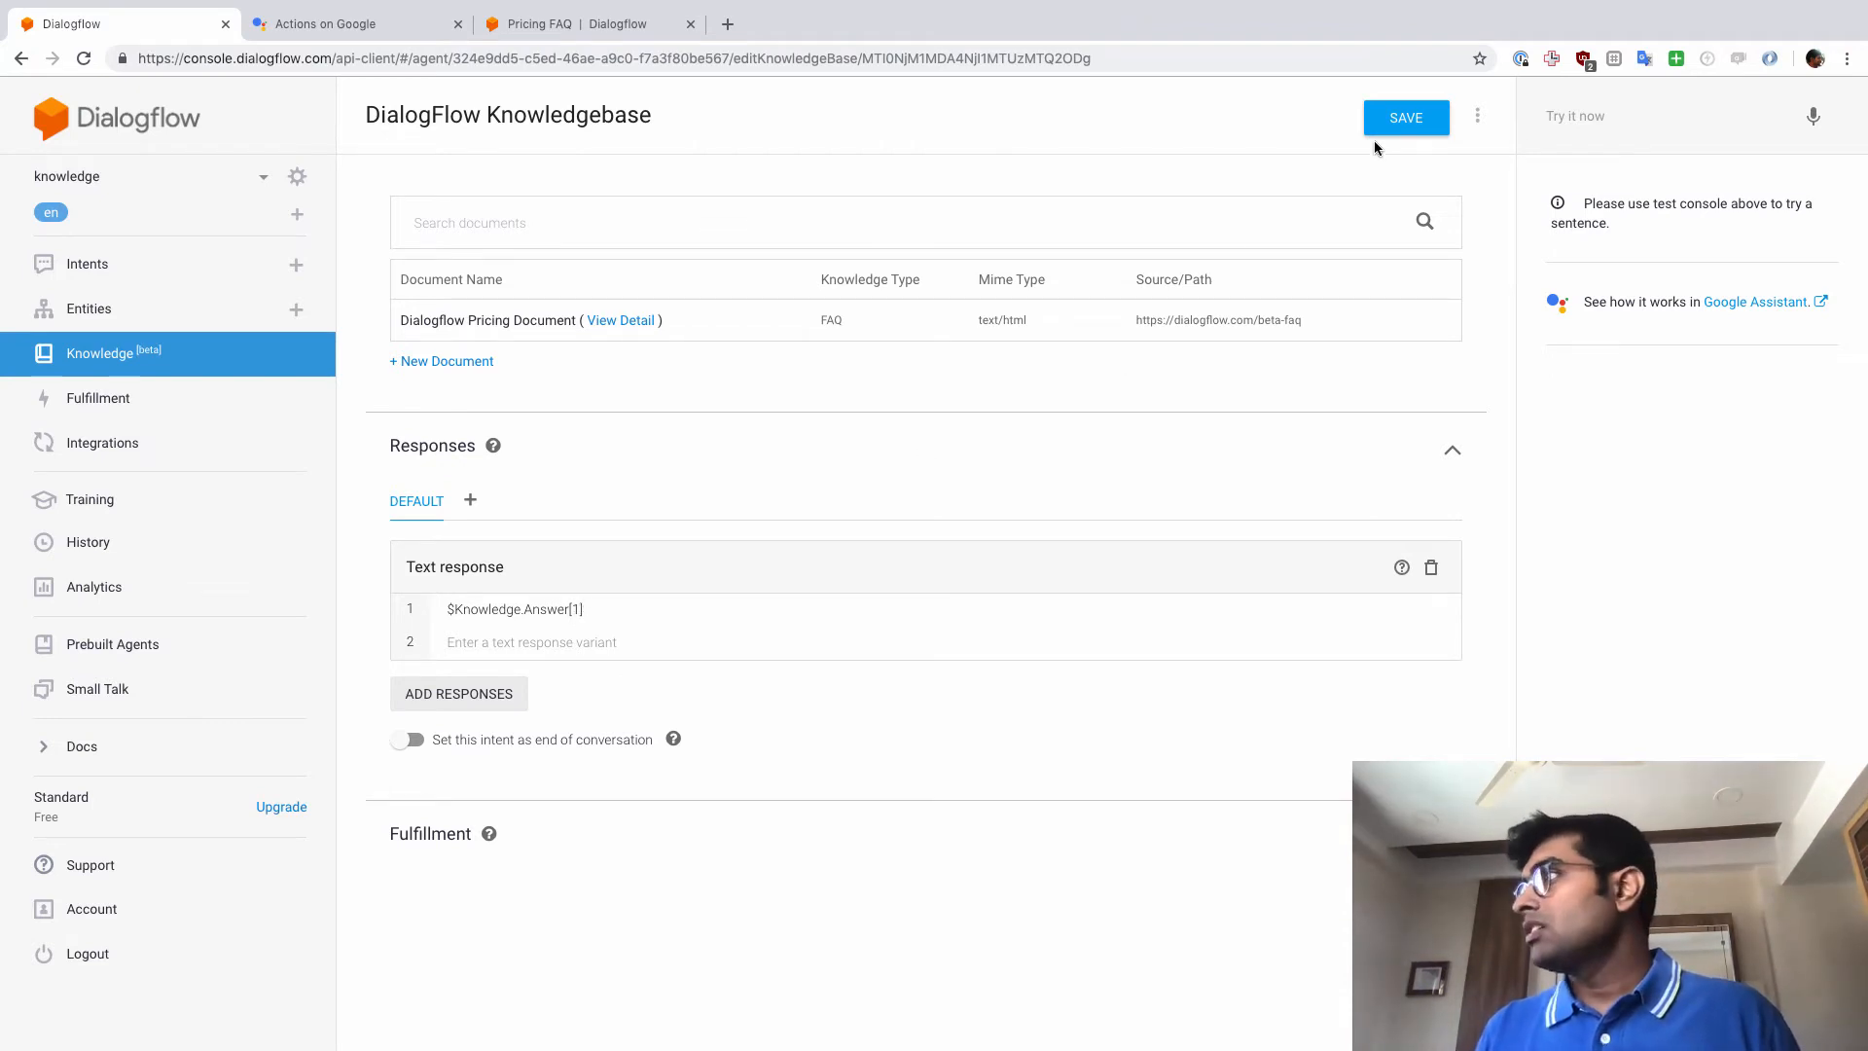
{"action": "left_click", "coordinate": [1405, 117]}
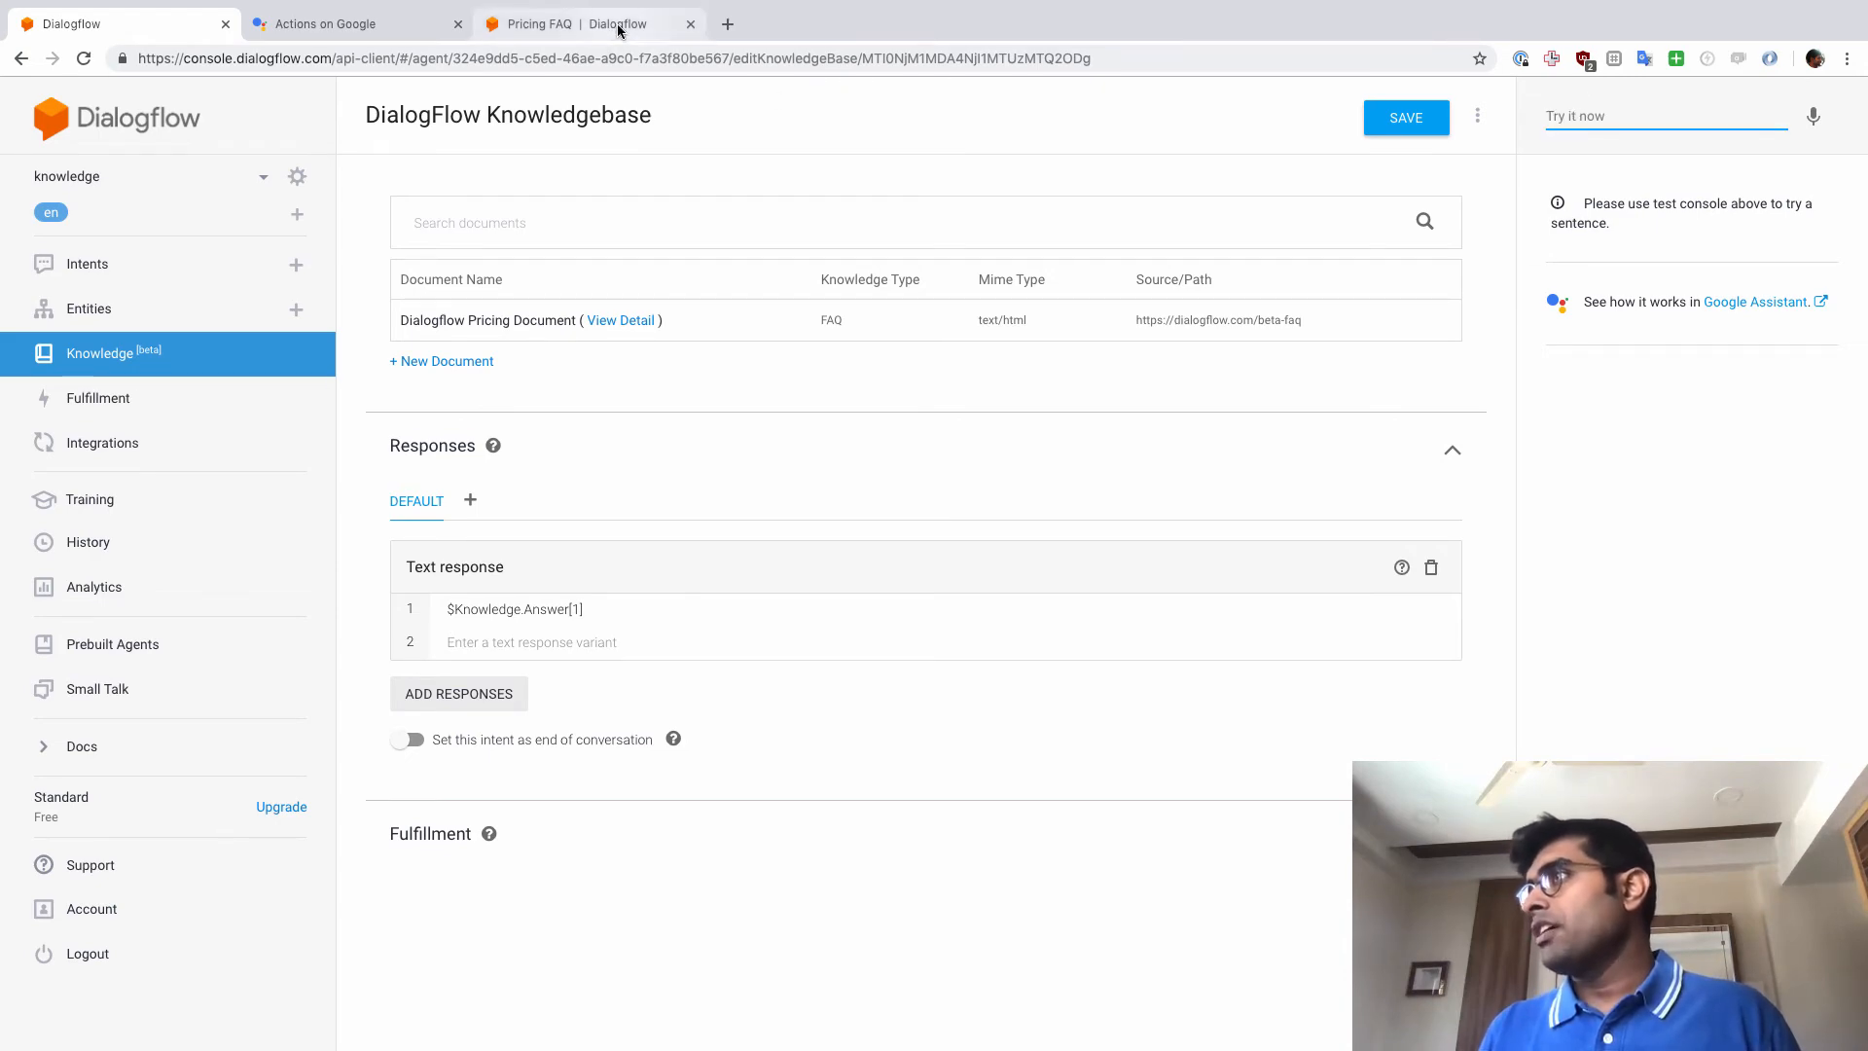
Return to the Pricing FAQ page to find the Dialogflow Standard Edition answer.
{"action": "left_click", "coordinate": [583, 23]}
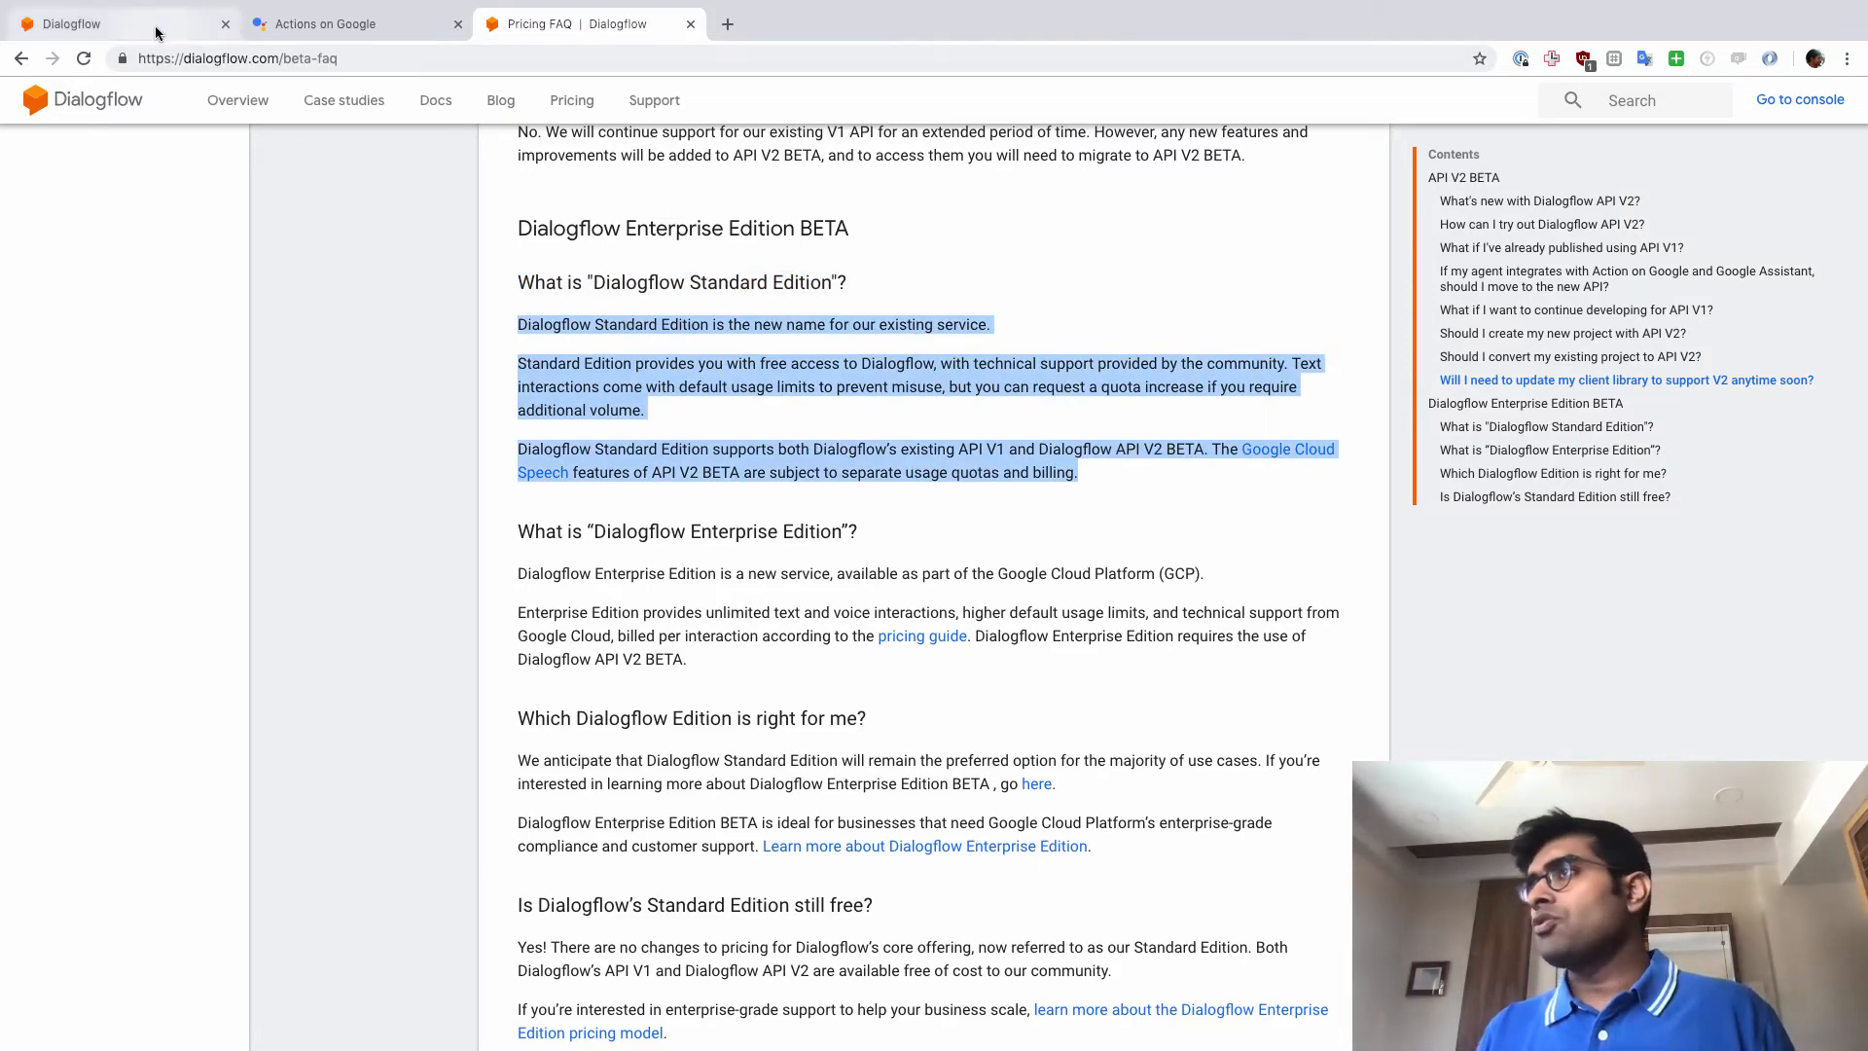
Ask the test console 'What is Dialogflow Standard Edition' and compare with the FAQ page.
{"action": "left_click", "coordinate": [107, 25]}
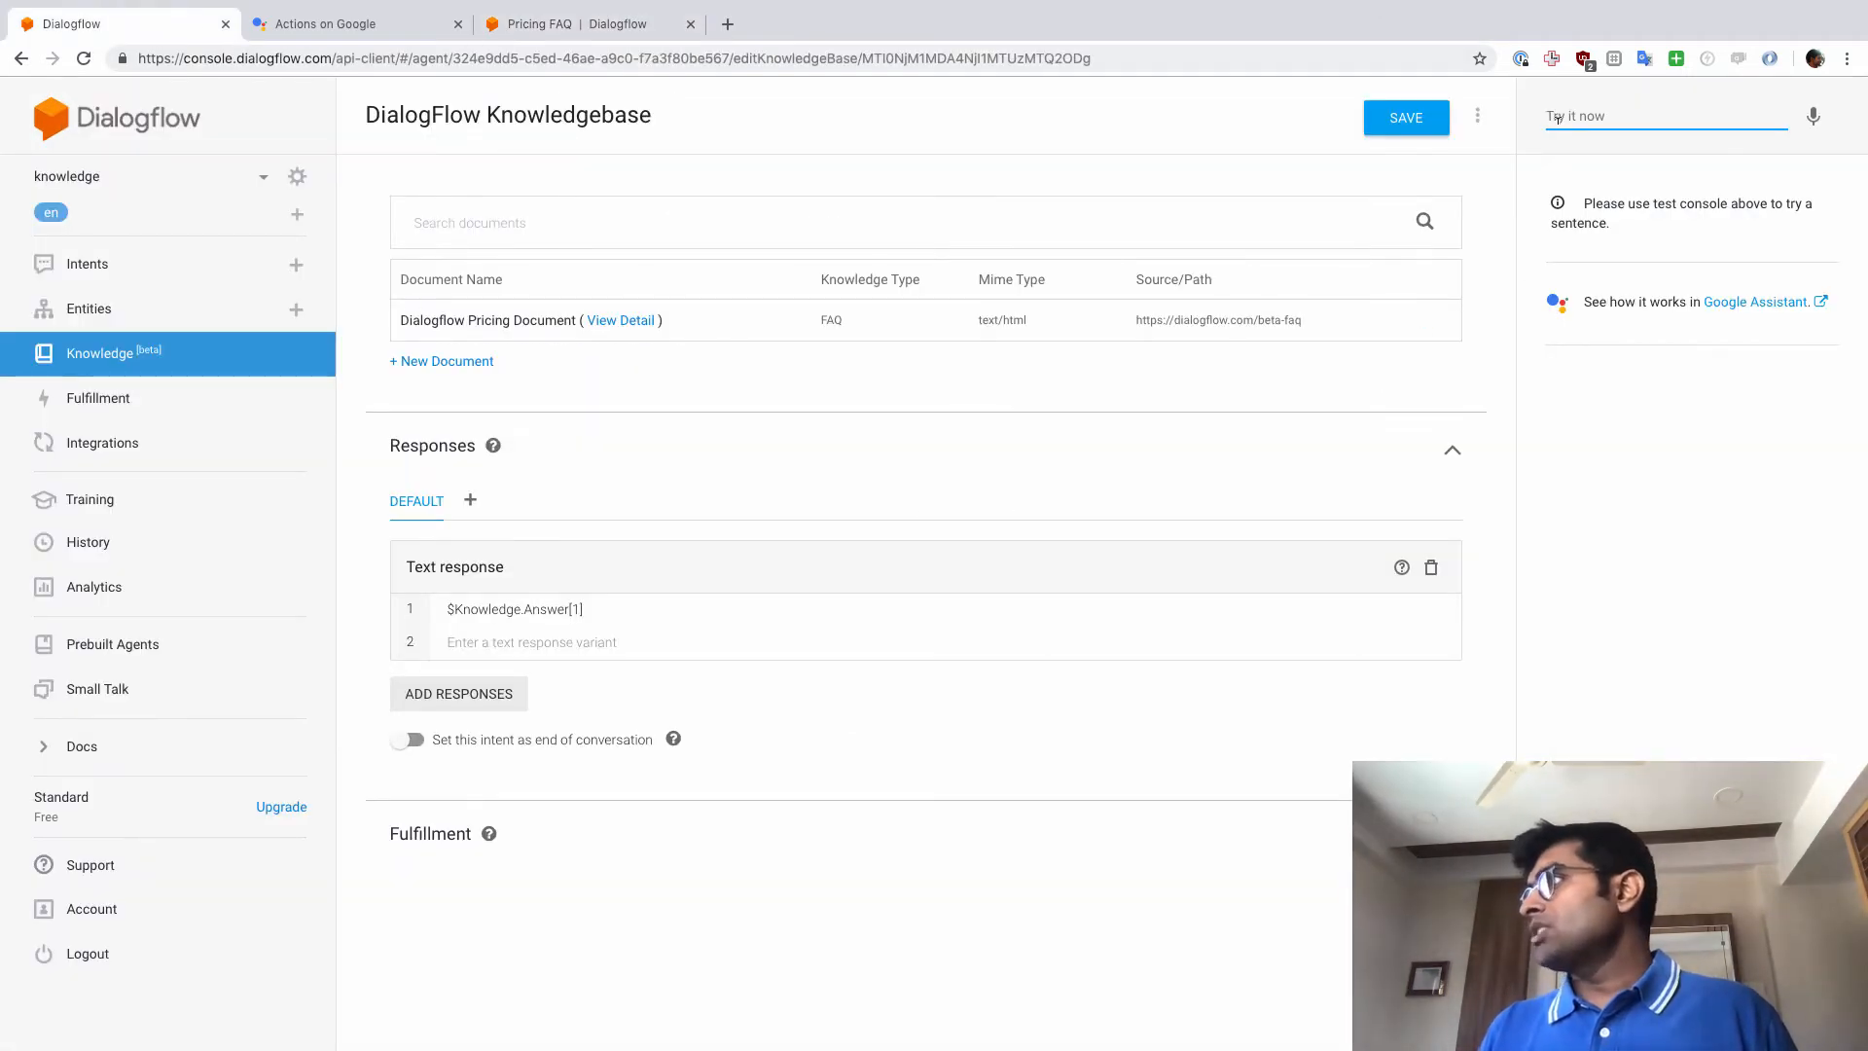
{"action": "type", "text": "What is"}
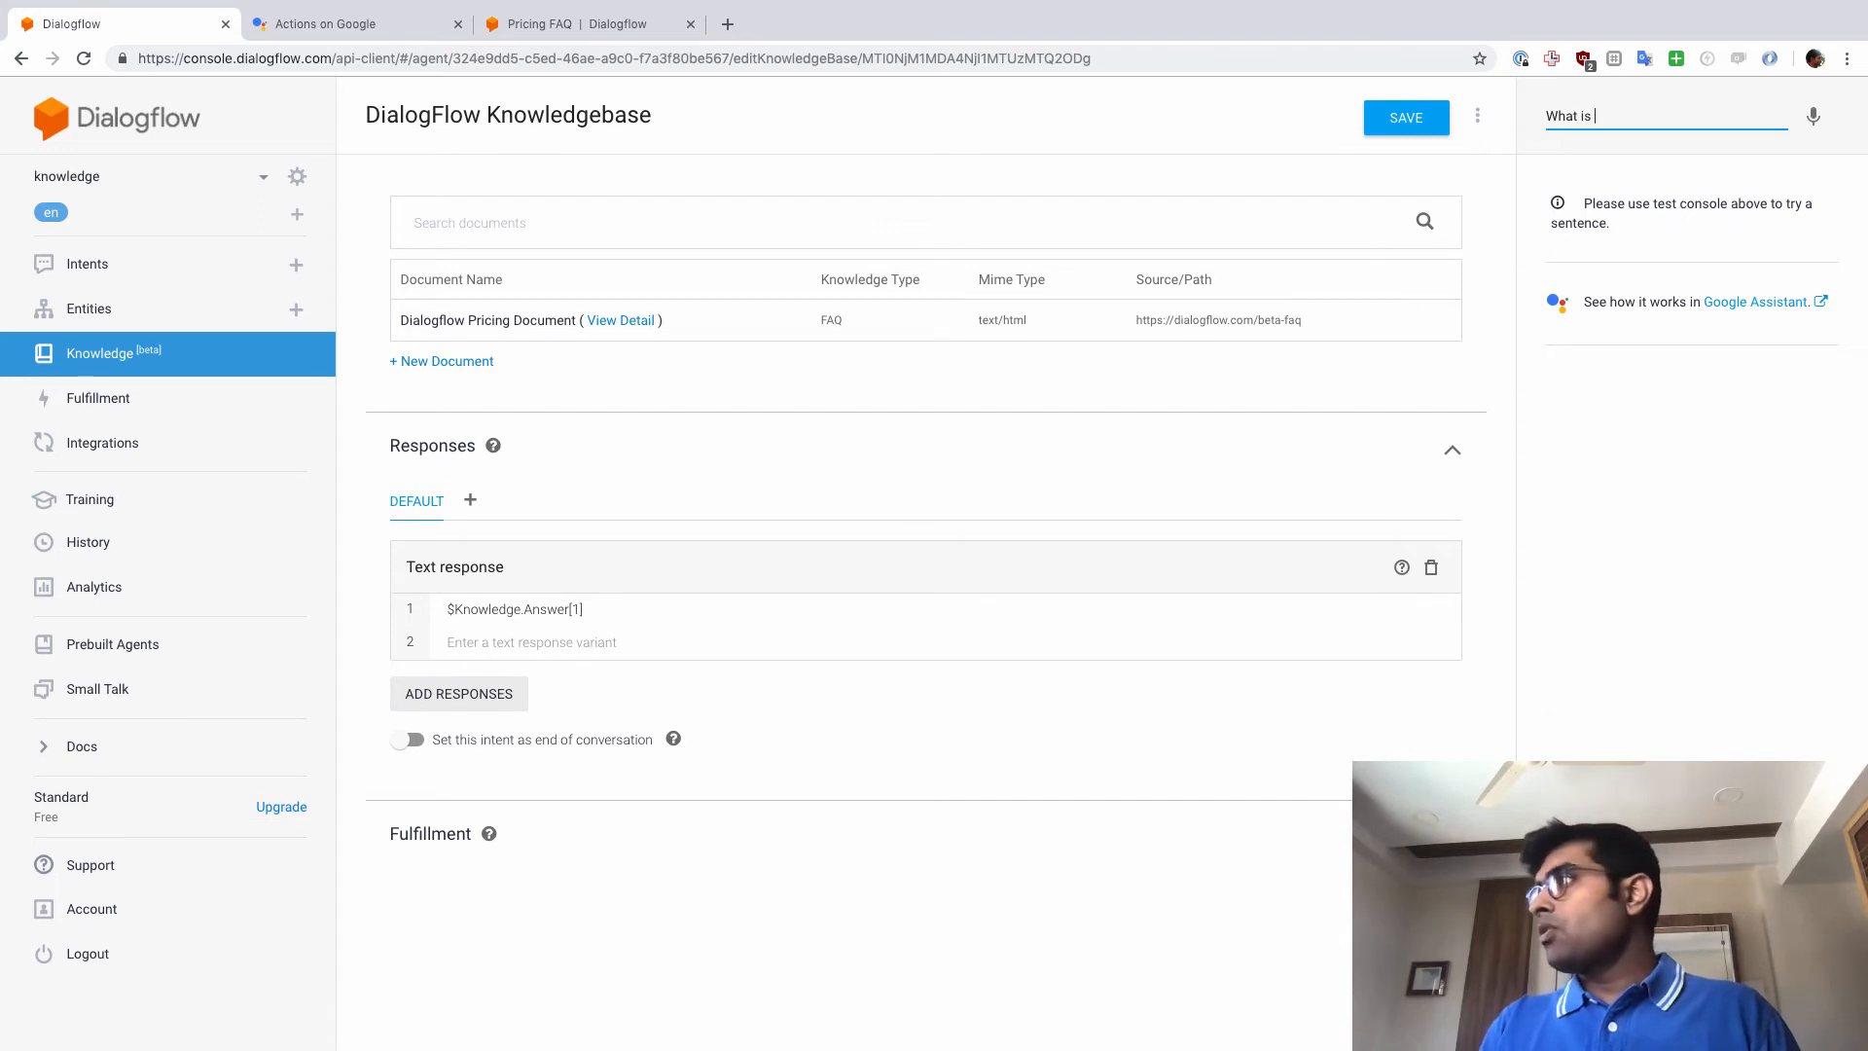
{"action": "type", "text": "Dialogflow St"}
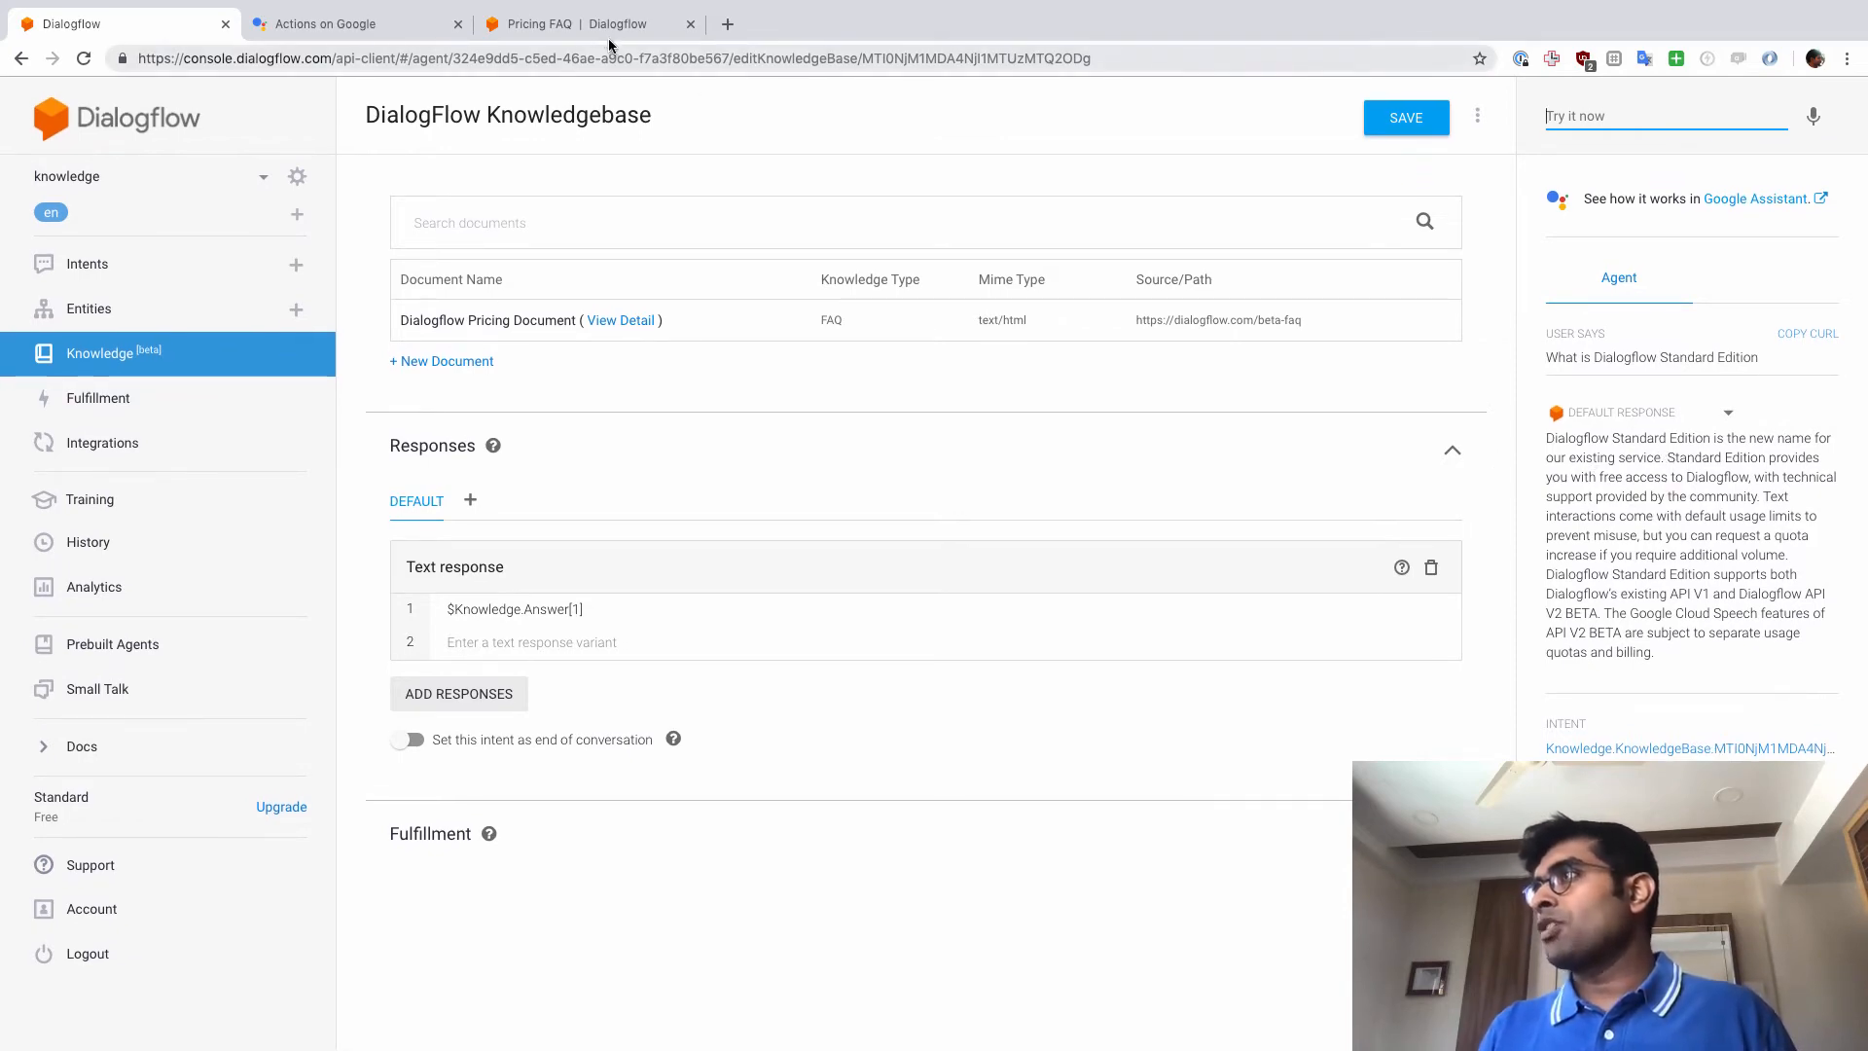
{"action": "left_click", "coordinate": [583, 23]}
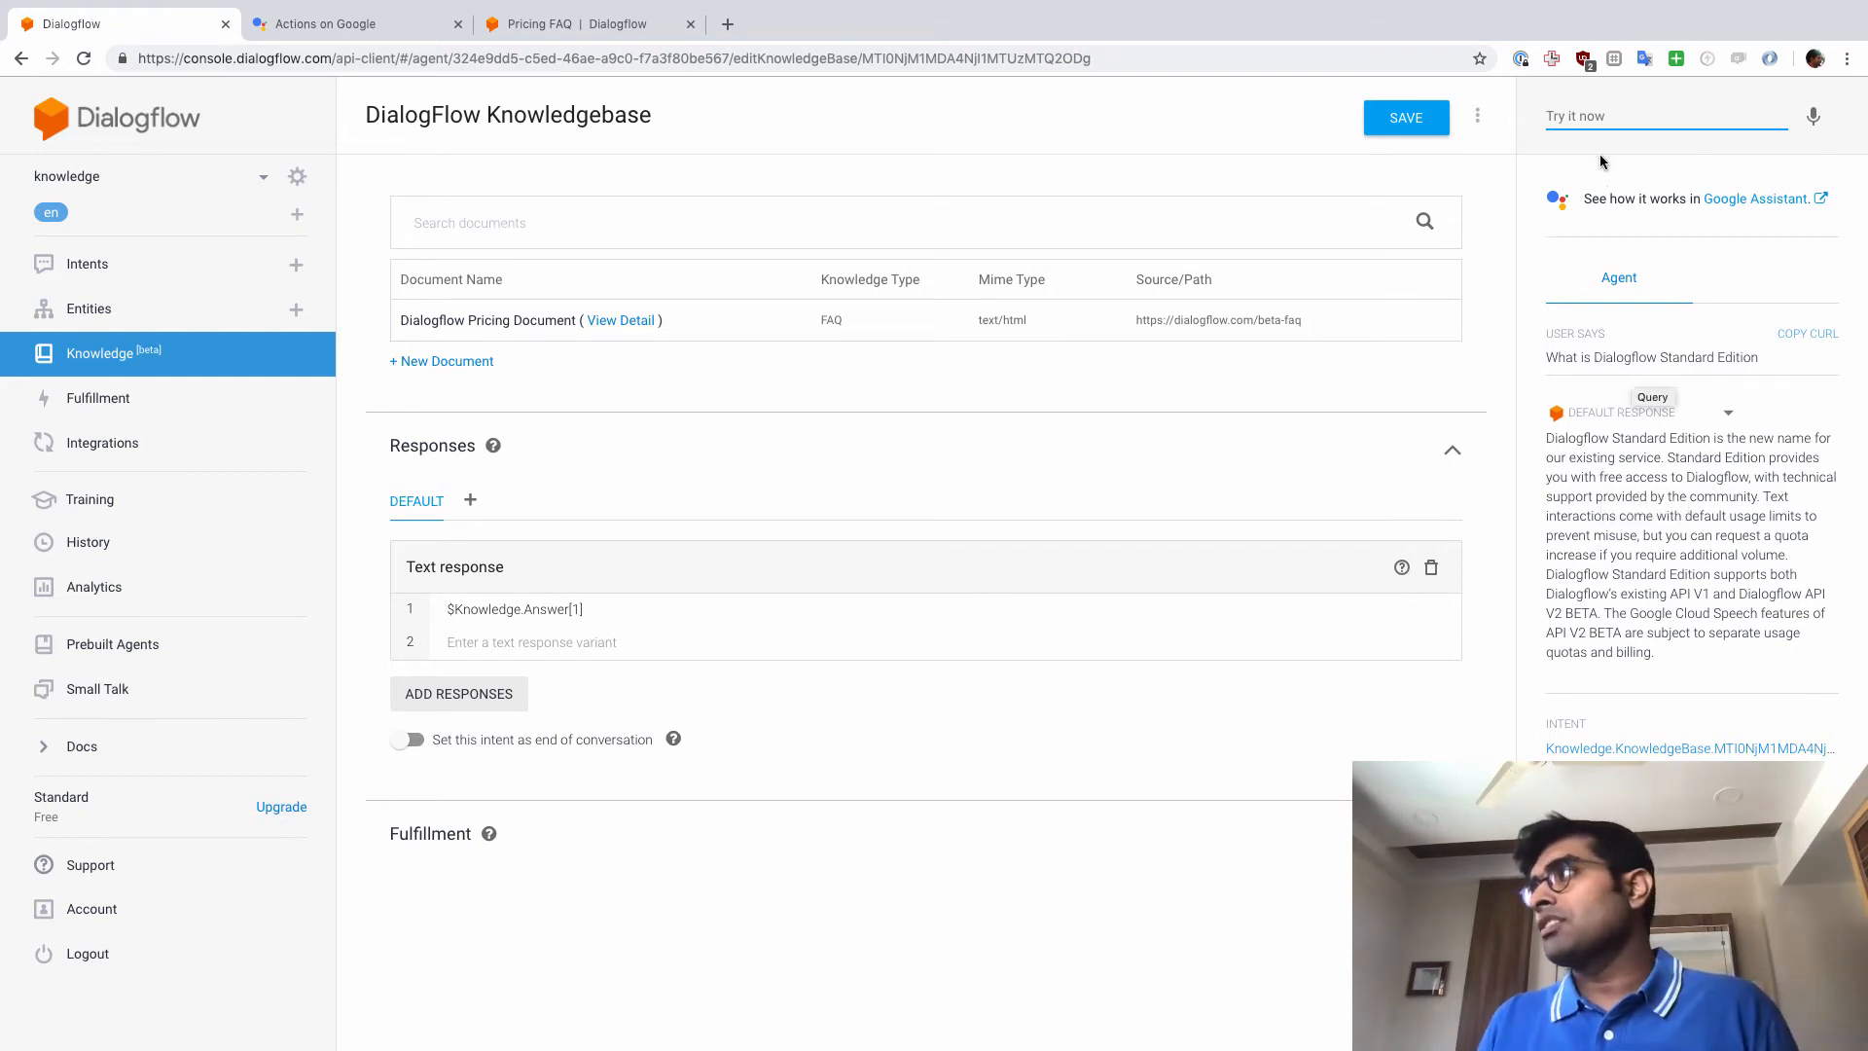
Ask 'tell me about dialogflow standard edition' and highlight the returned FAQ answer.
{"action": "type", "text": "tell me abou"}
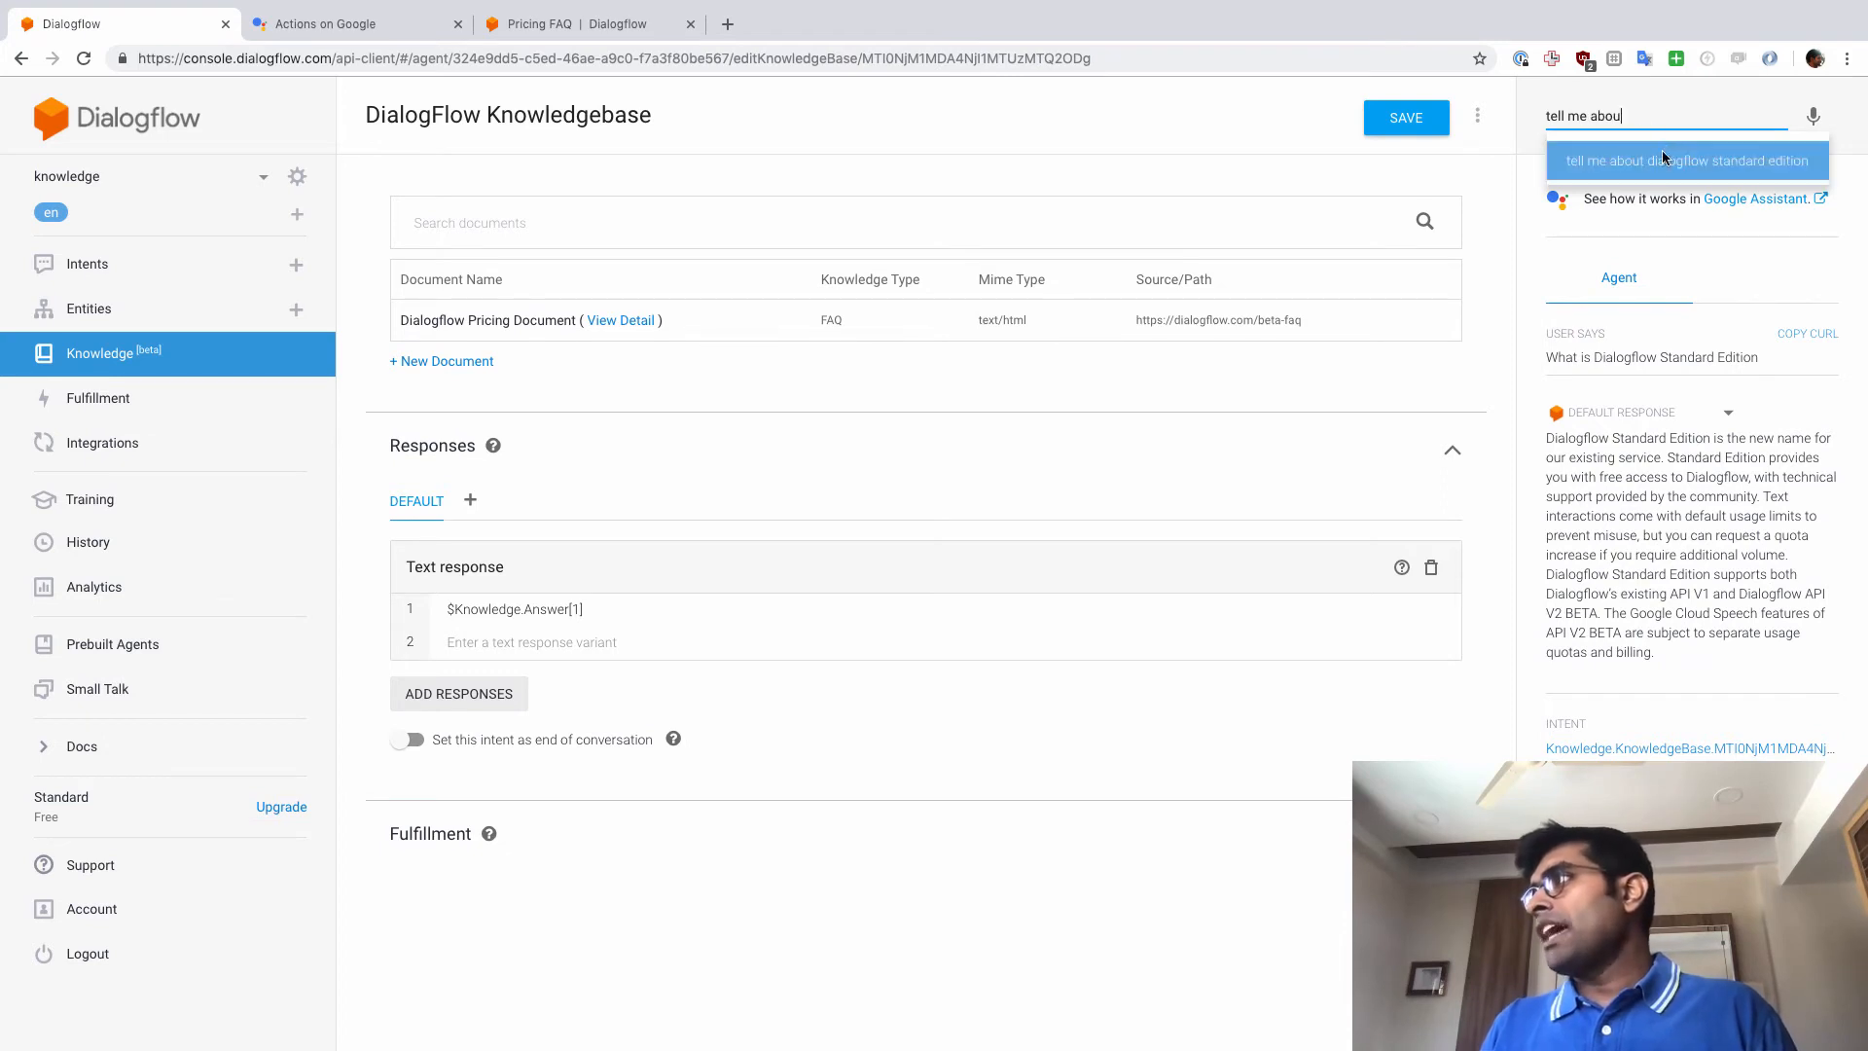
{"action": "left_click", "coordinate": [1687, 160]}
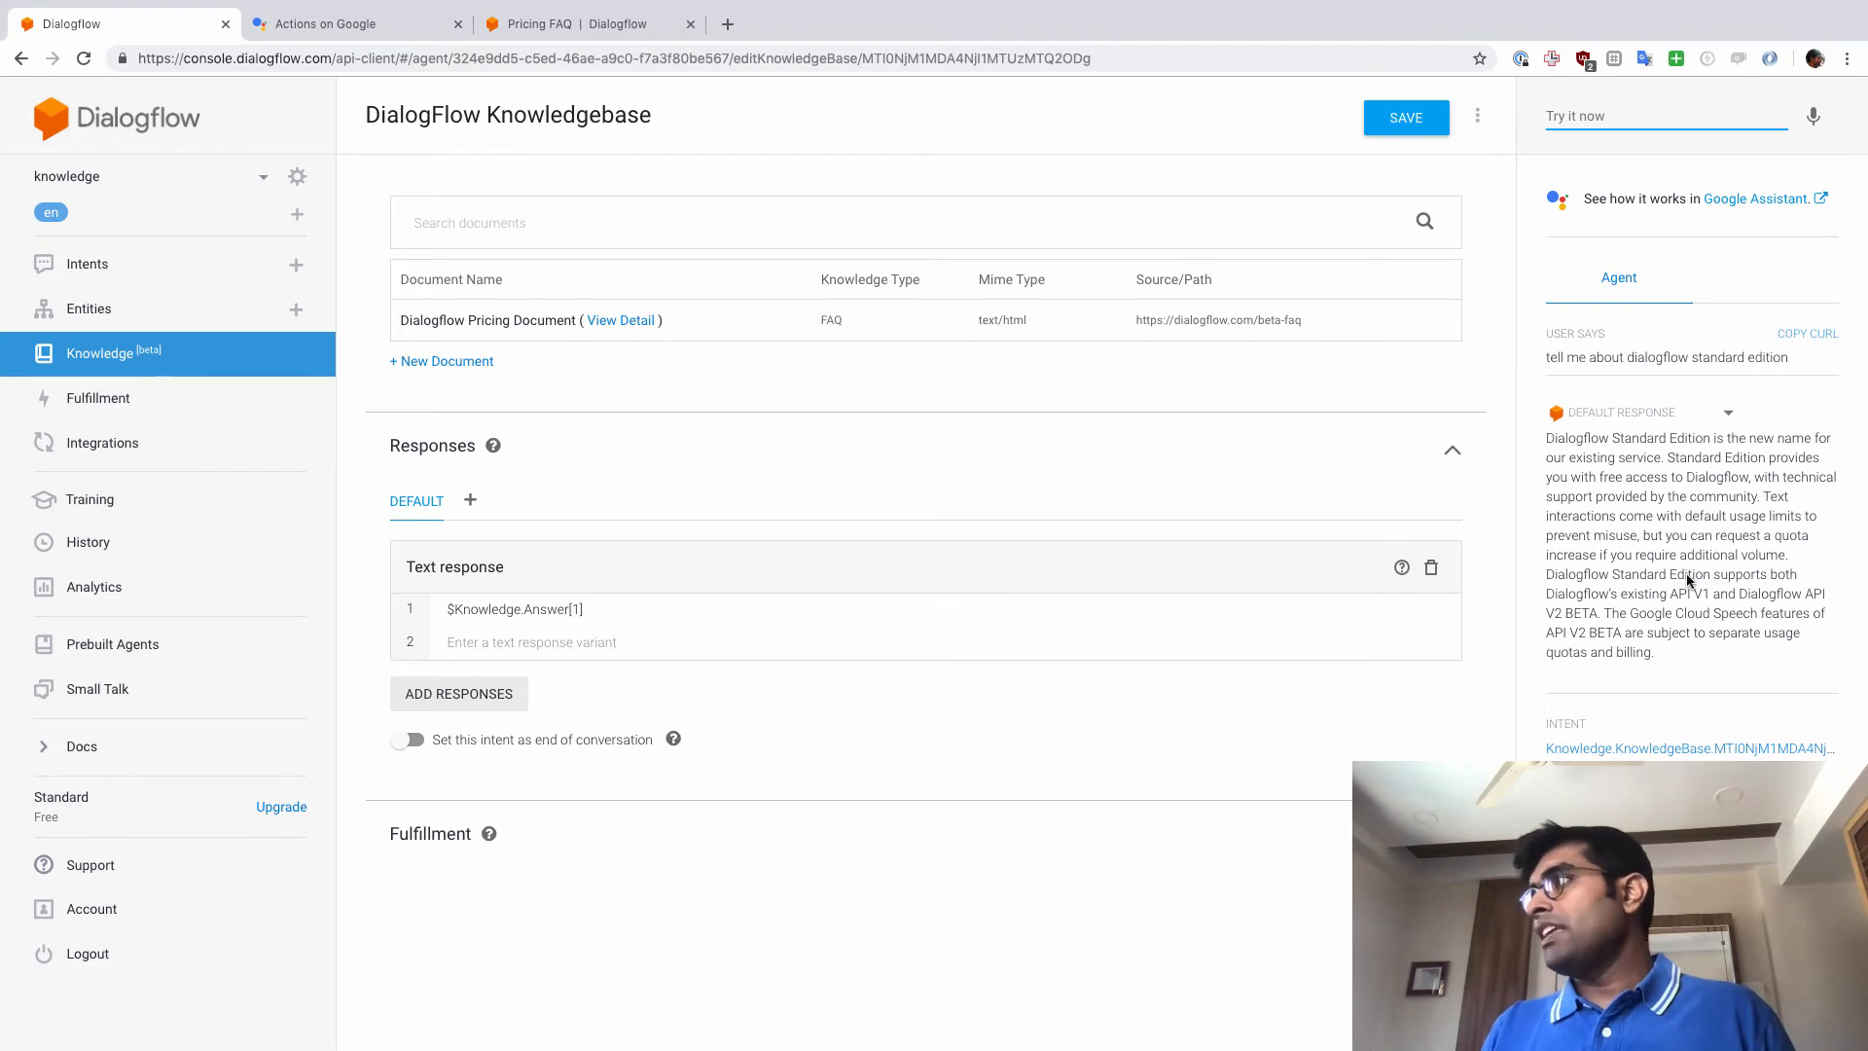
{"action": "left_click_drag", "start_coordinate": [1596, 477], "coordinate": [1655, 652]}
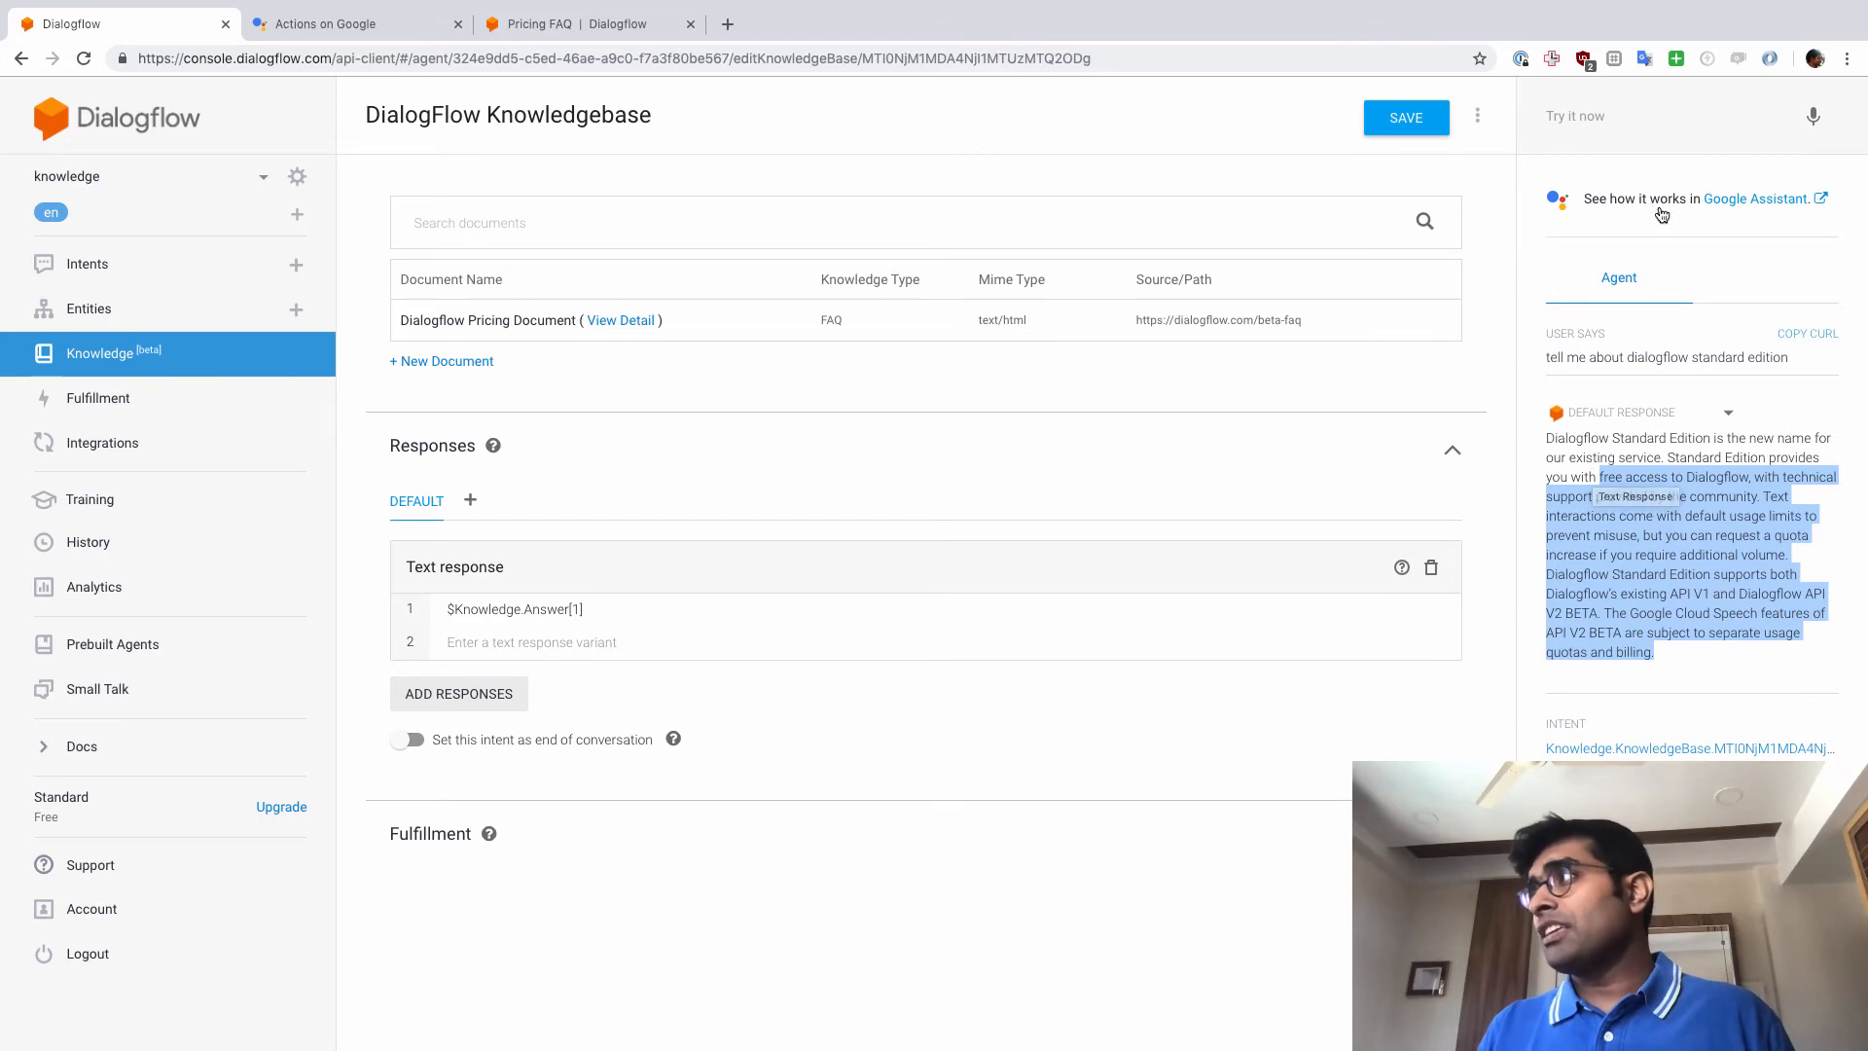
{"action": "mouse_move", "coordinate": [1728, 206]}
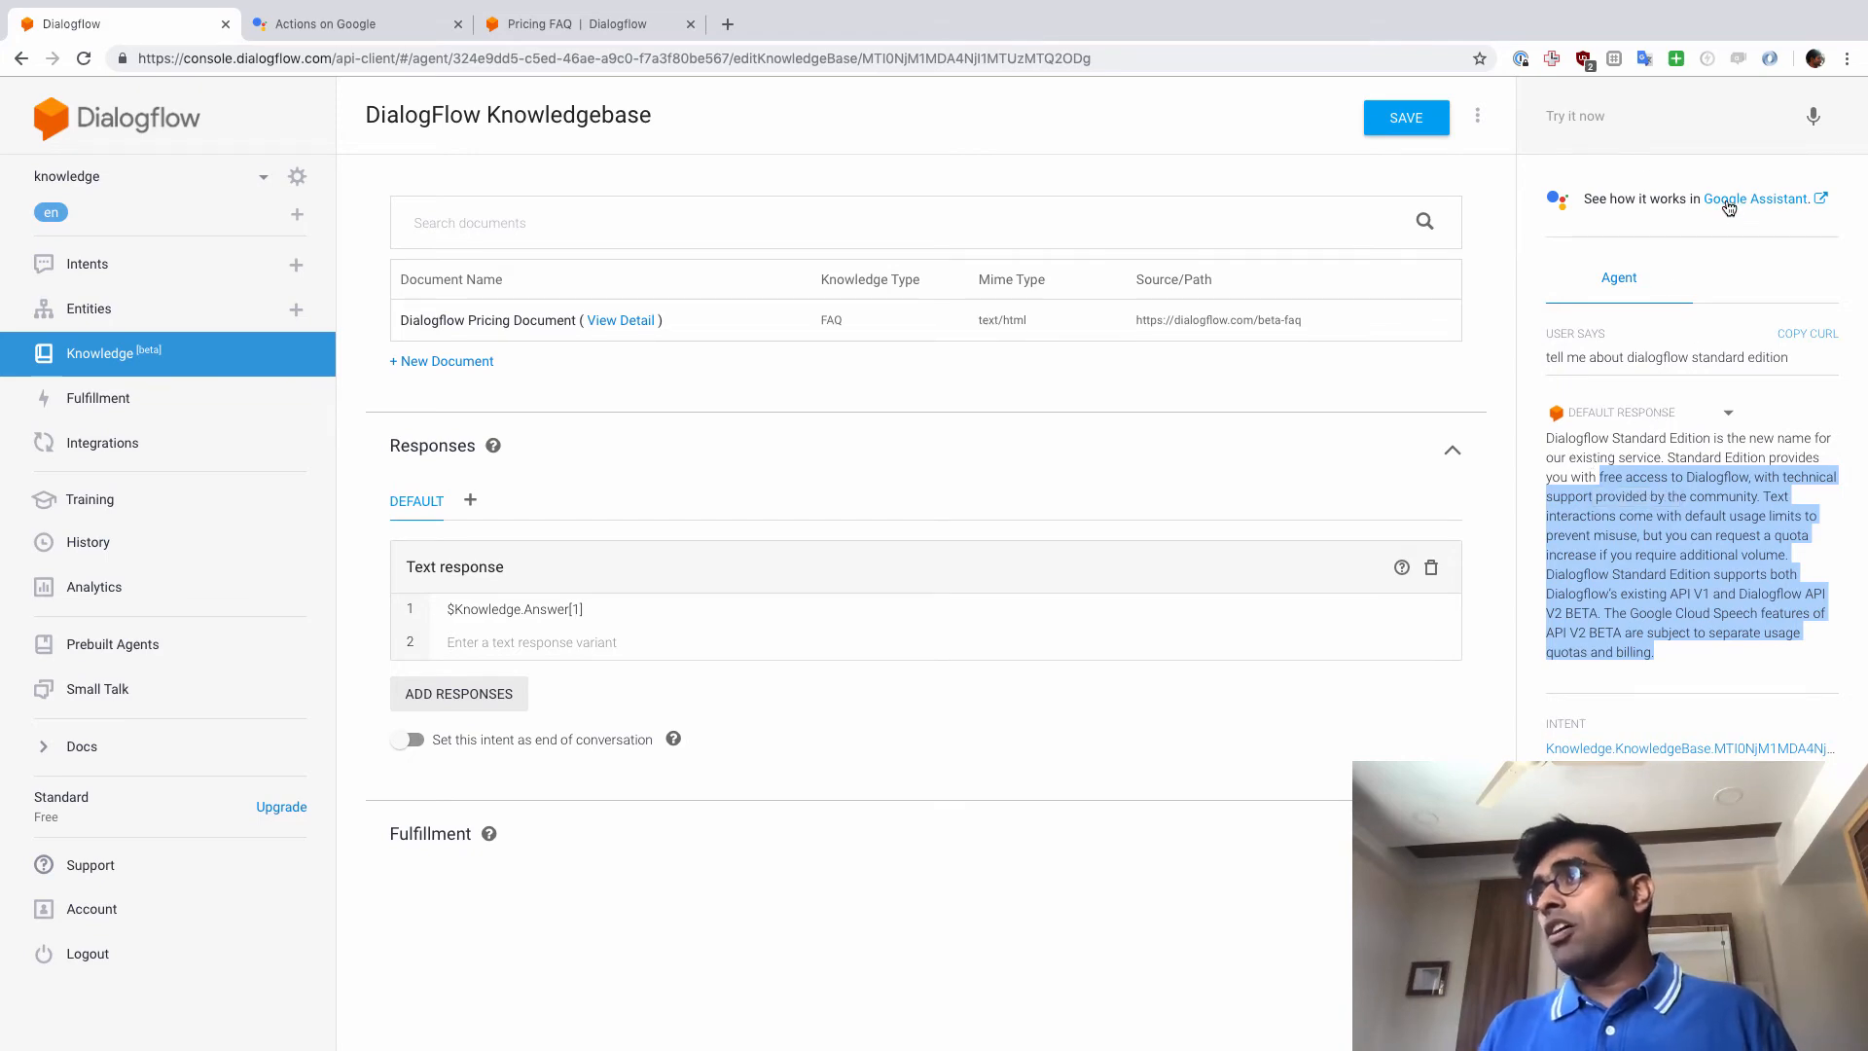
{"action": "left_click", "coordinate": [335, 25]}
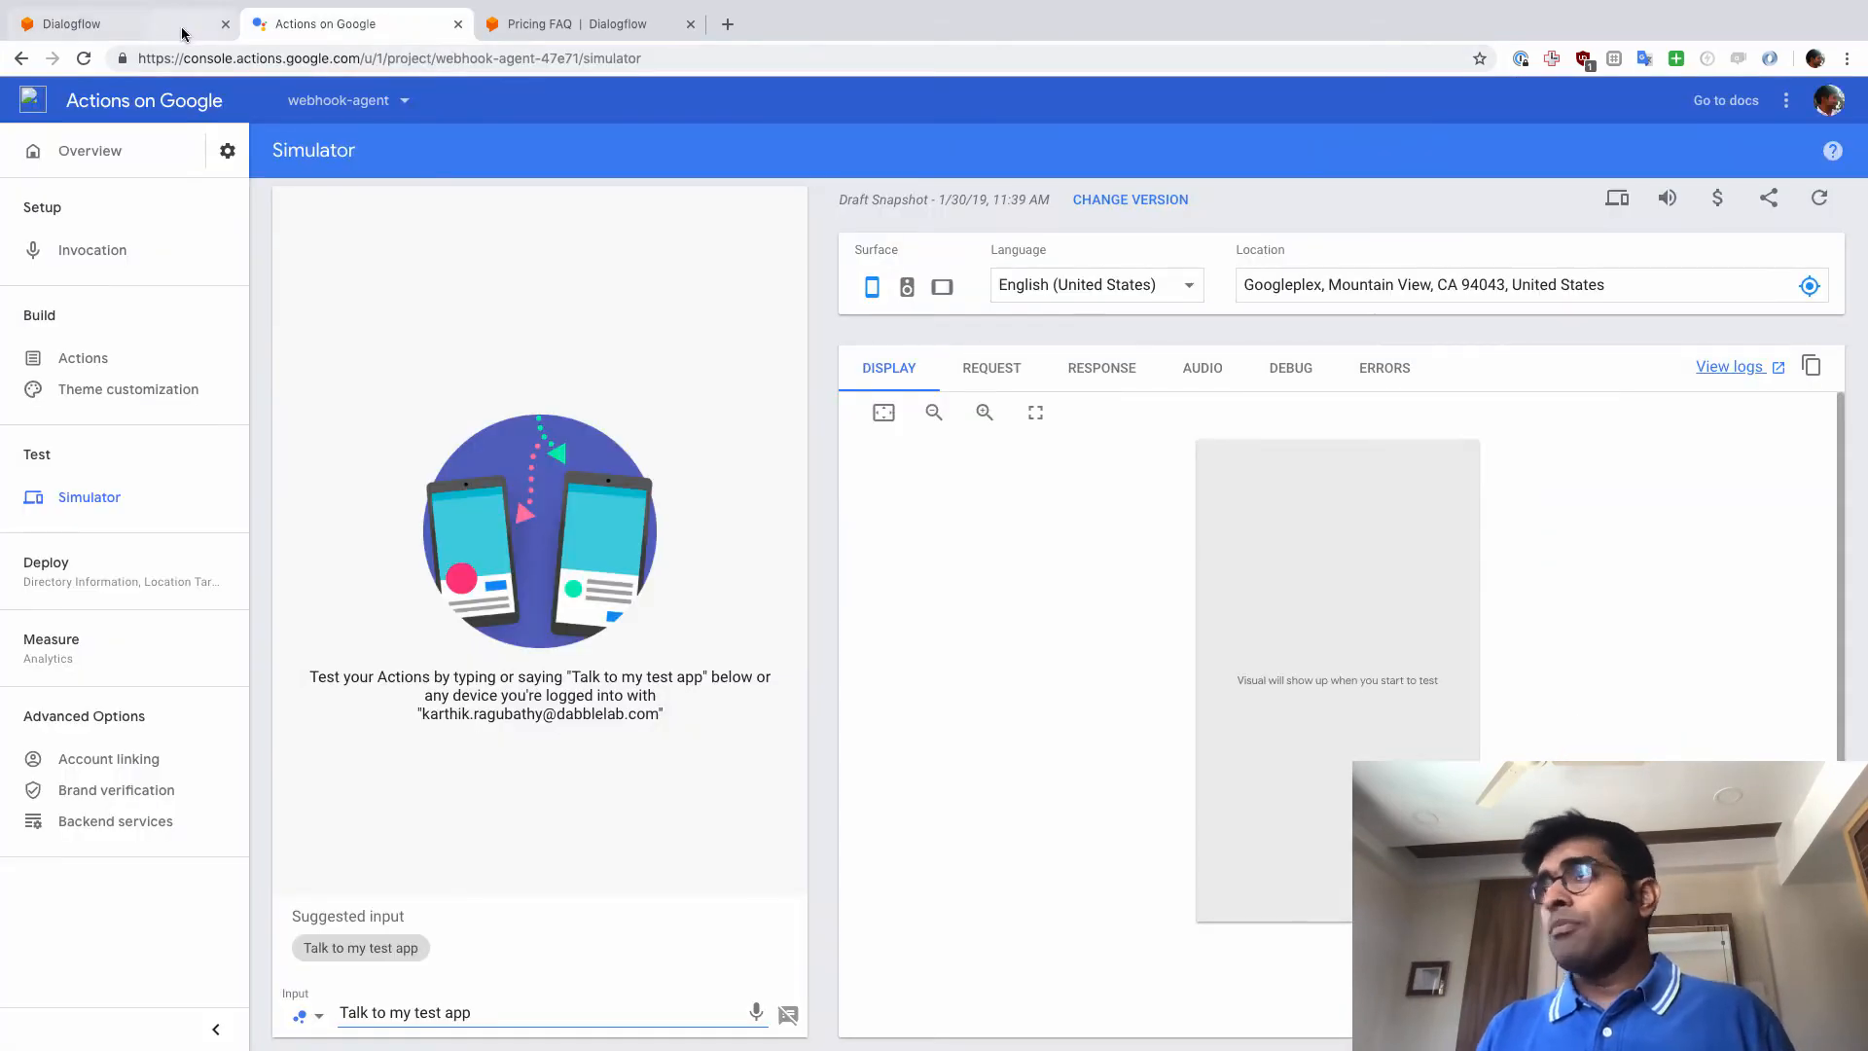
{"action": "left_click", "coordinate": [87, 25]}
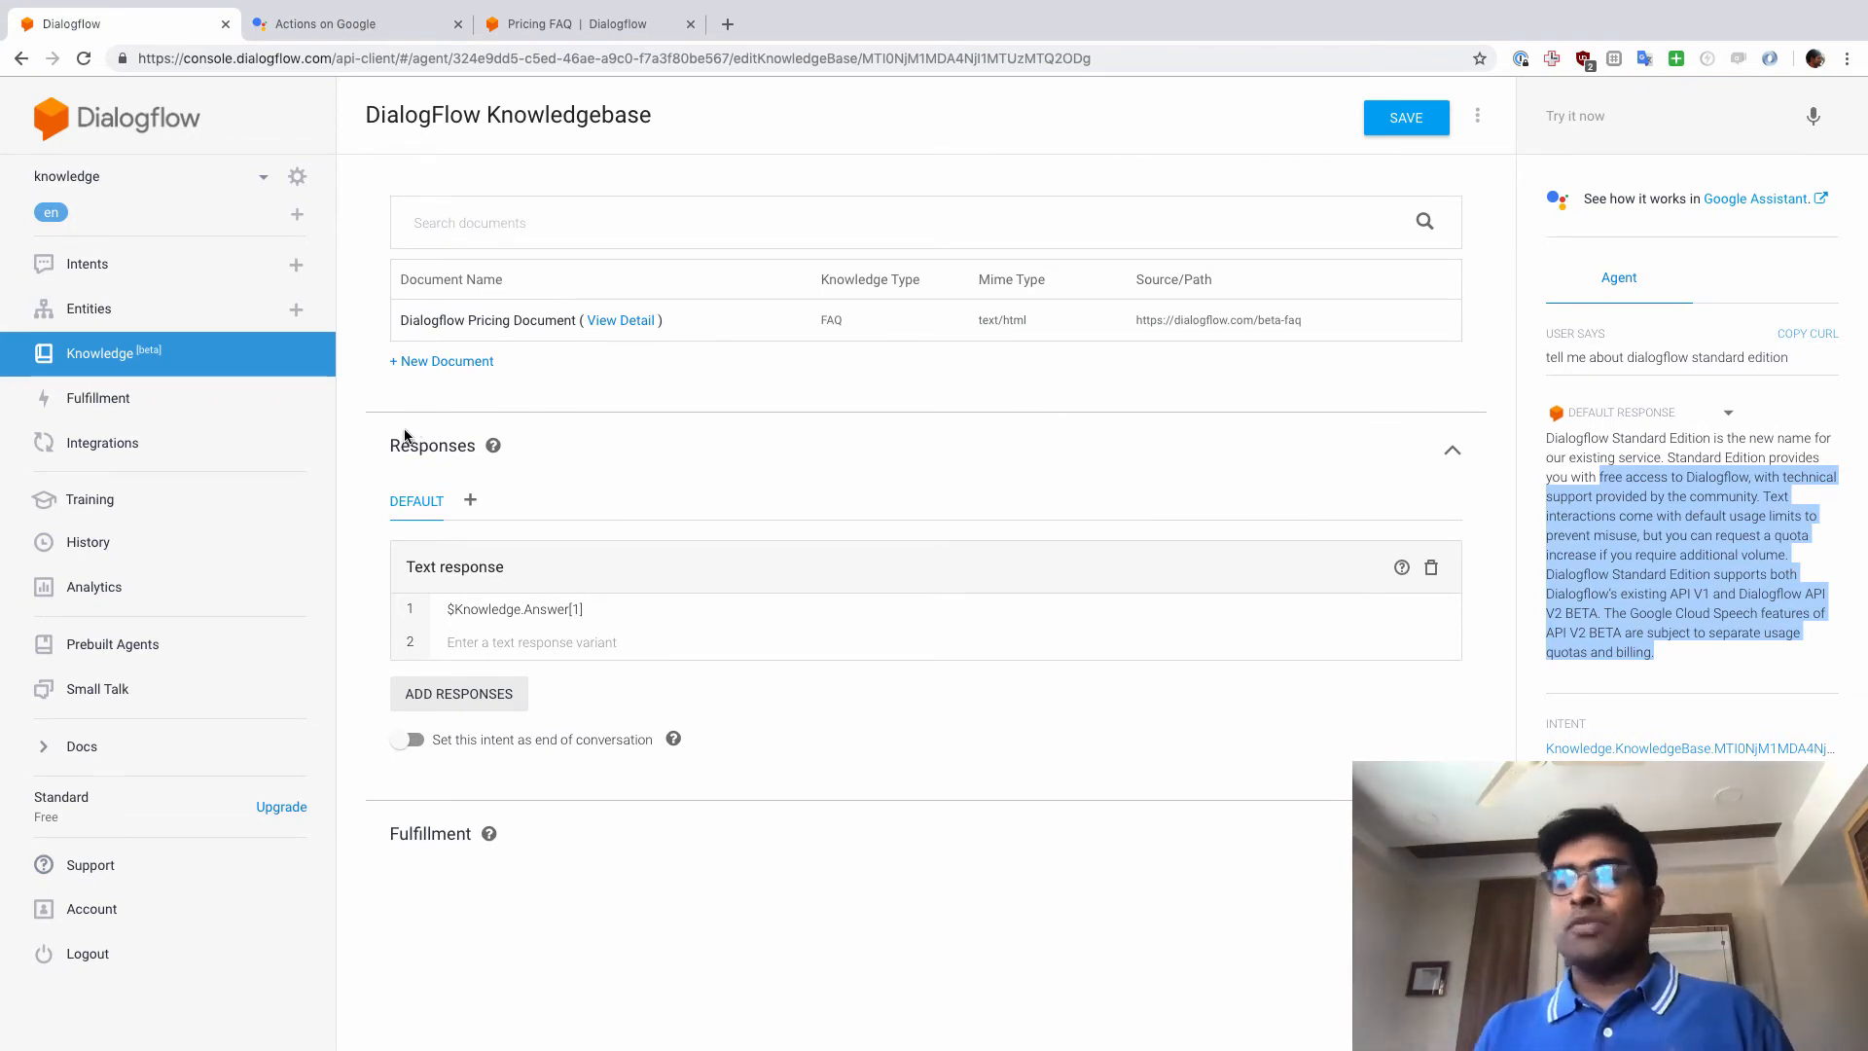
{"action": "mouse_move", "coordinate": [348, 463]}
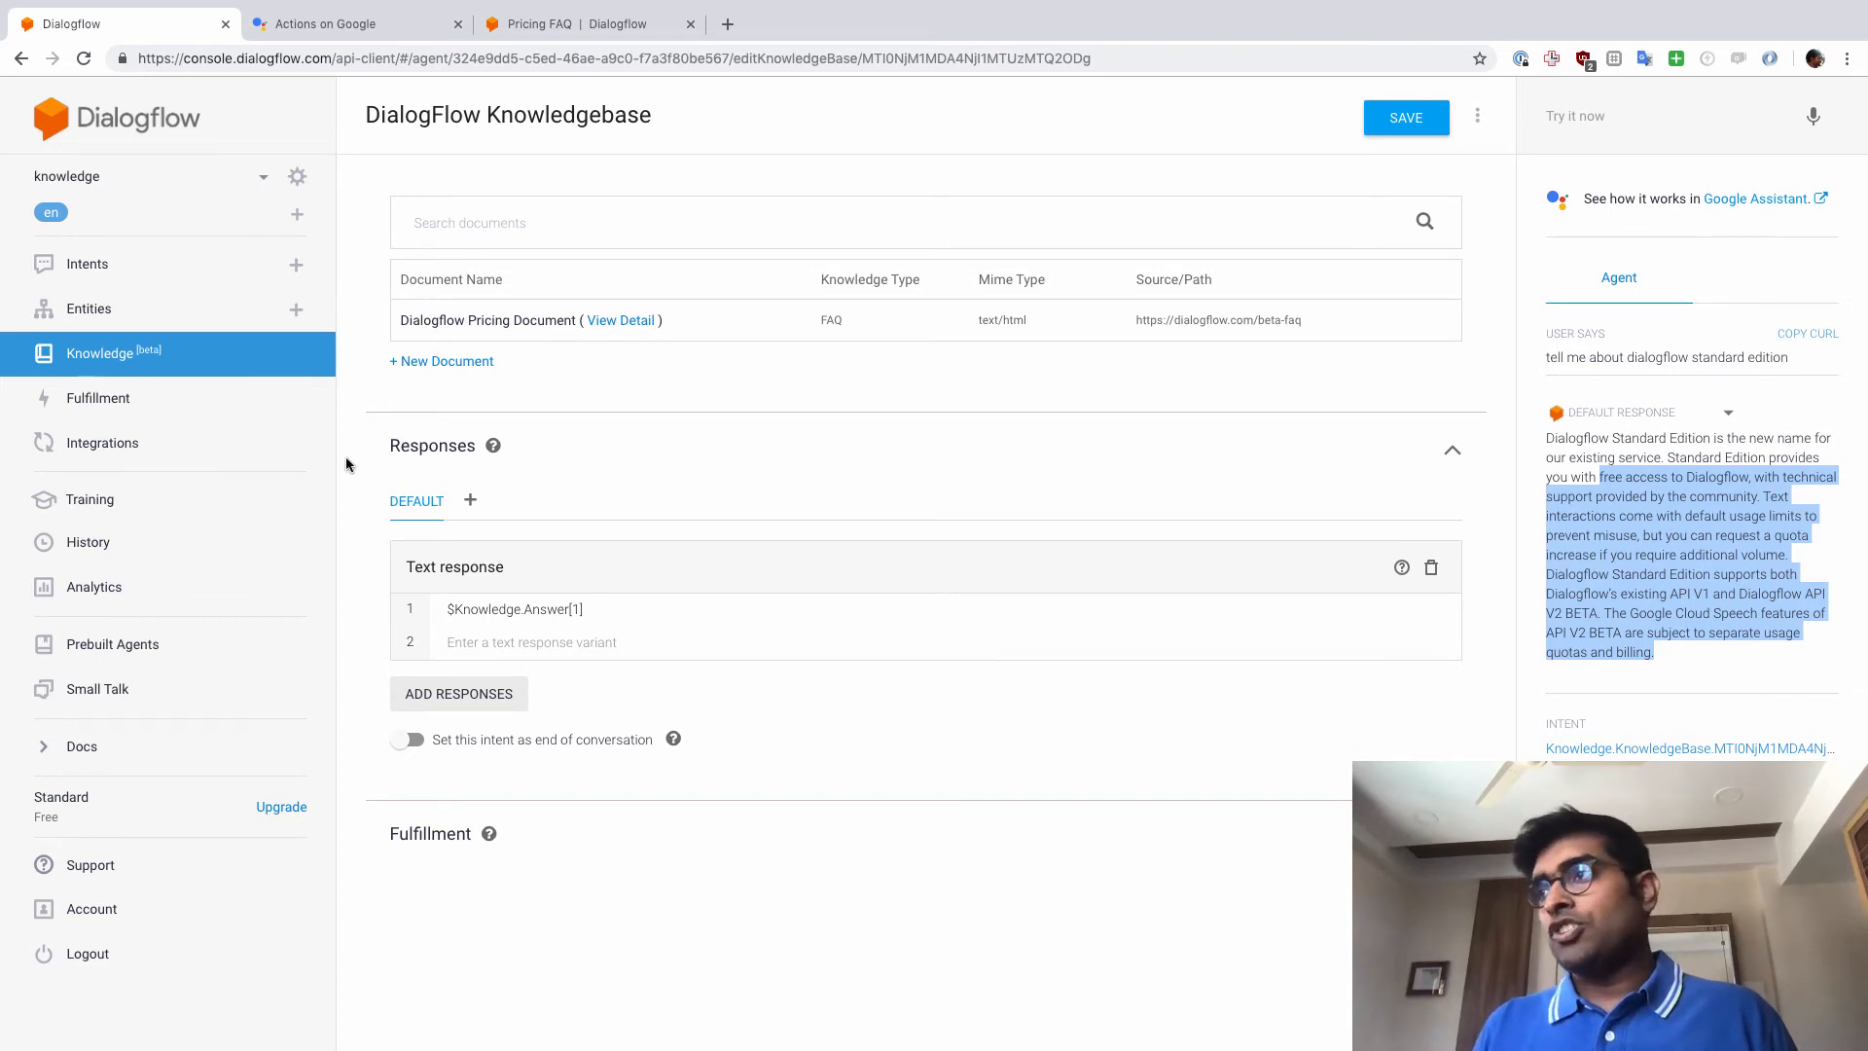
{"action": "mouse_move", "coordinate": [172, 456]}
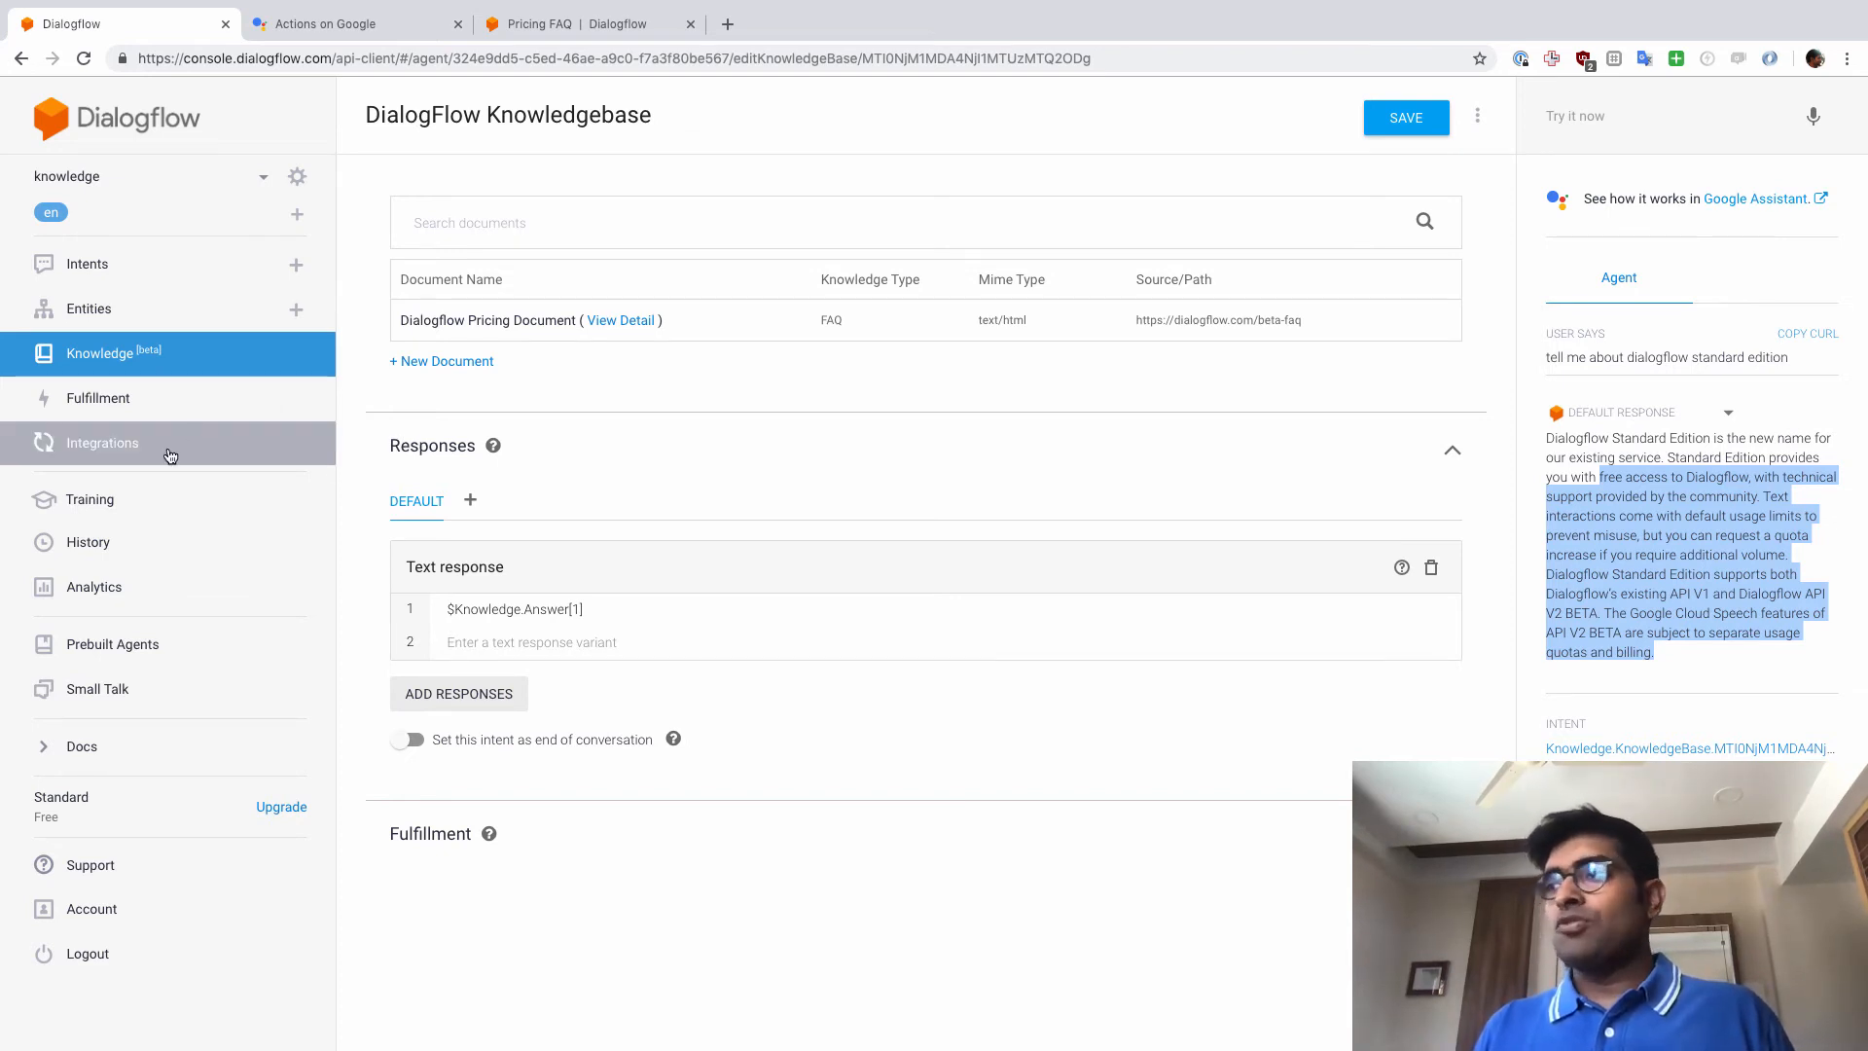
Show the Integrations page and scroll down to the Telegram card.
{"action": "left_click", "coordinate": [101, 443]}
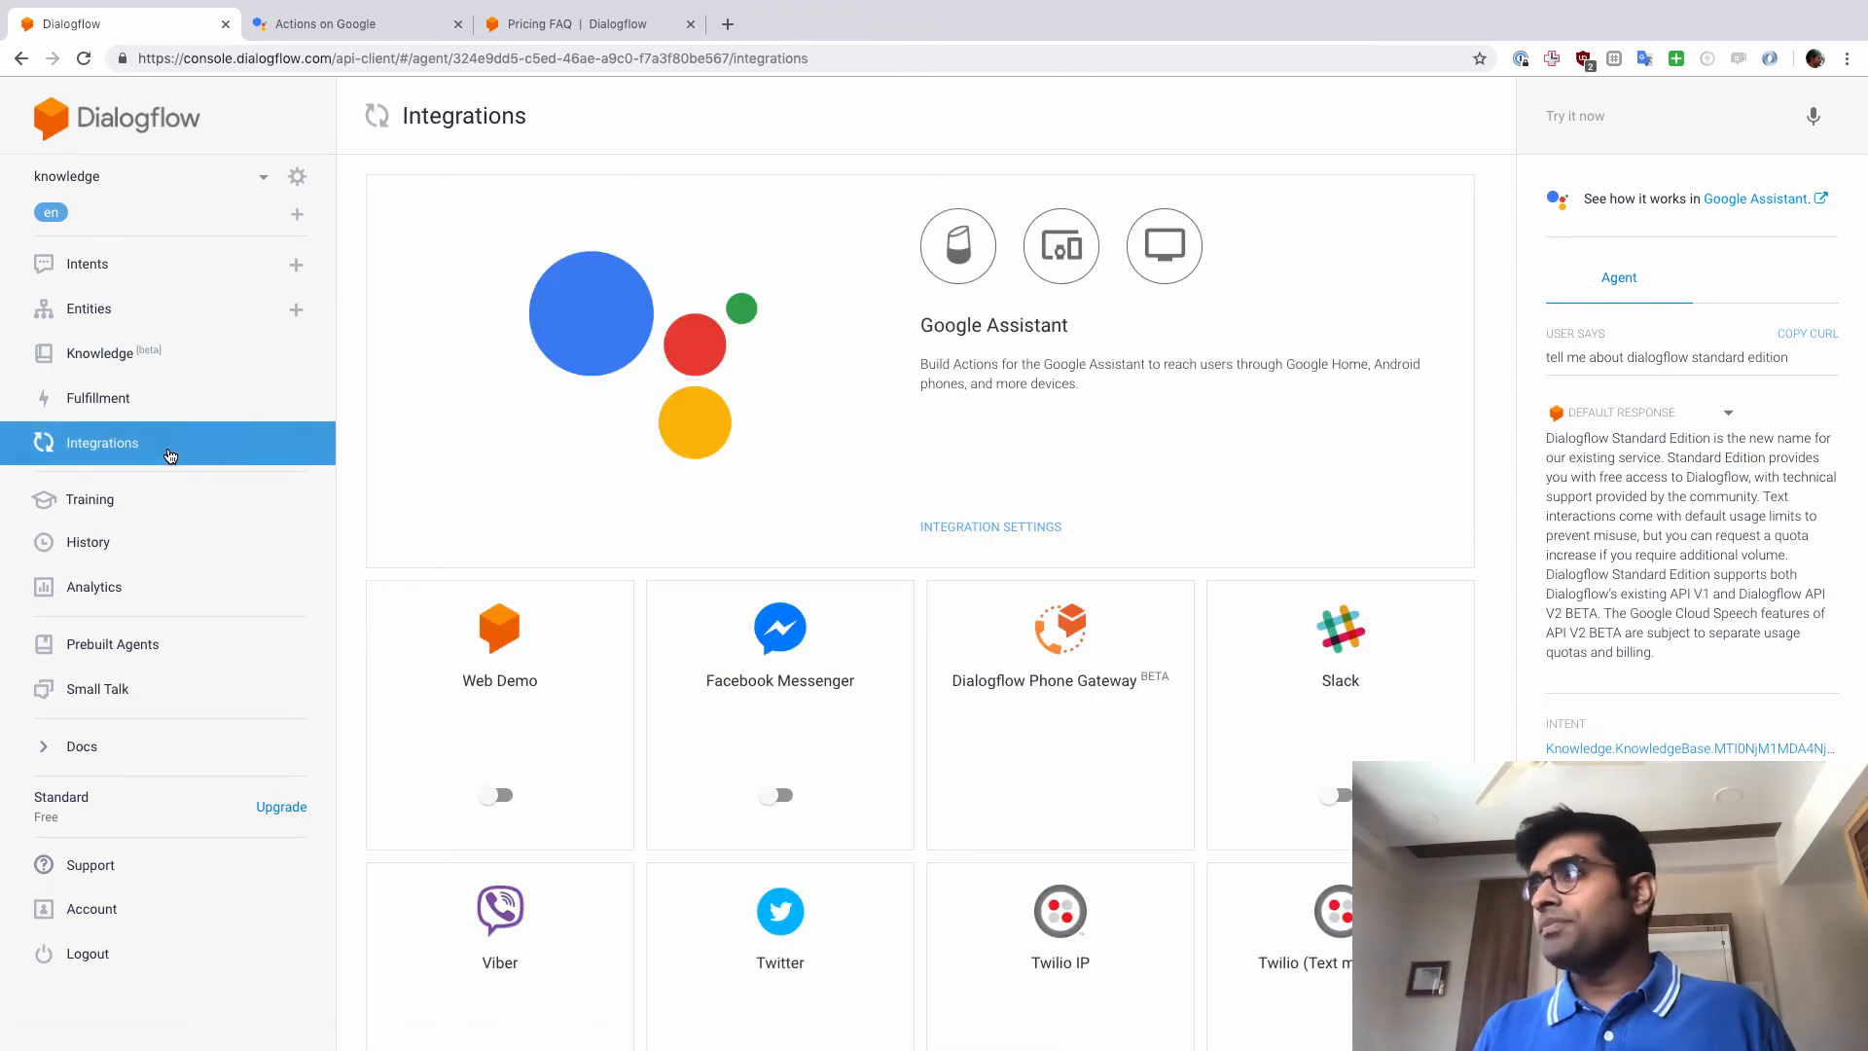
{"action": "scroll", "scroll_direction": "down", "scroll_amount": 3}
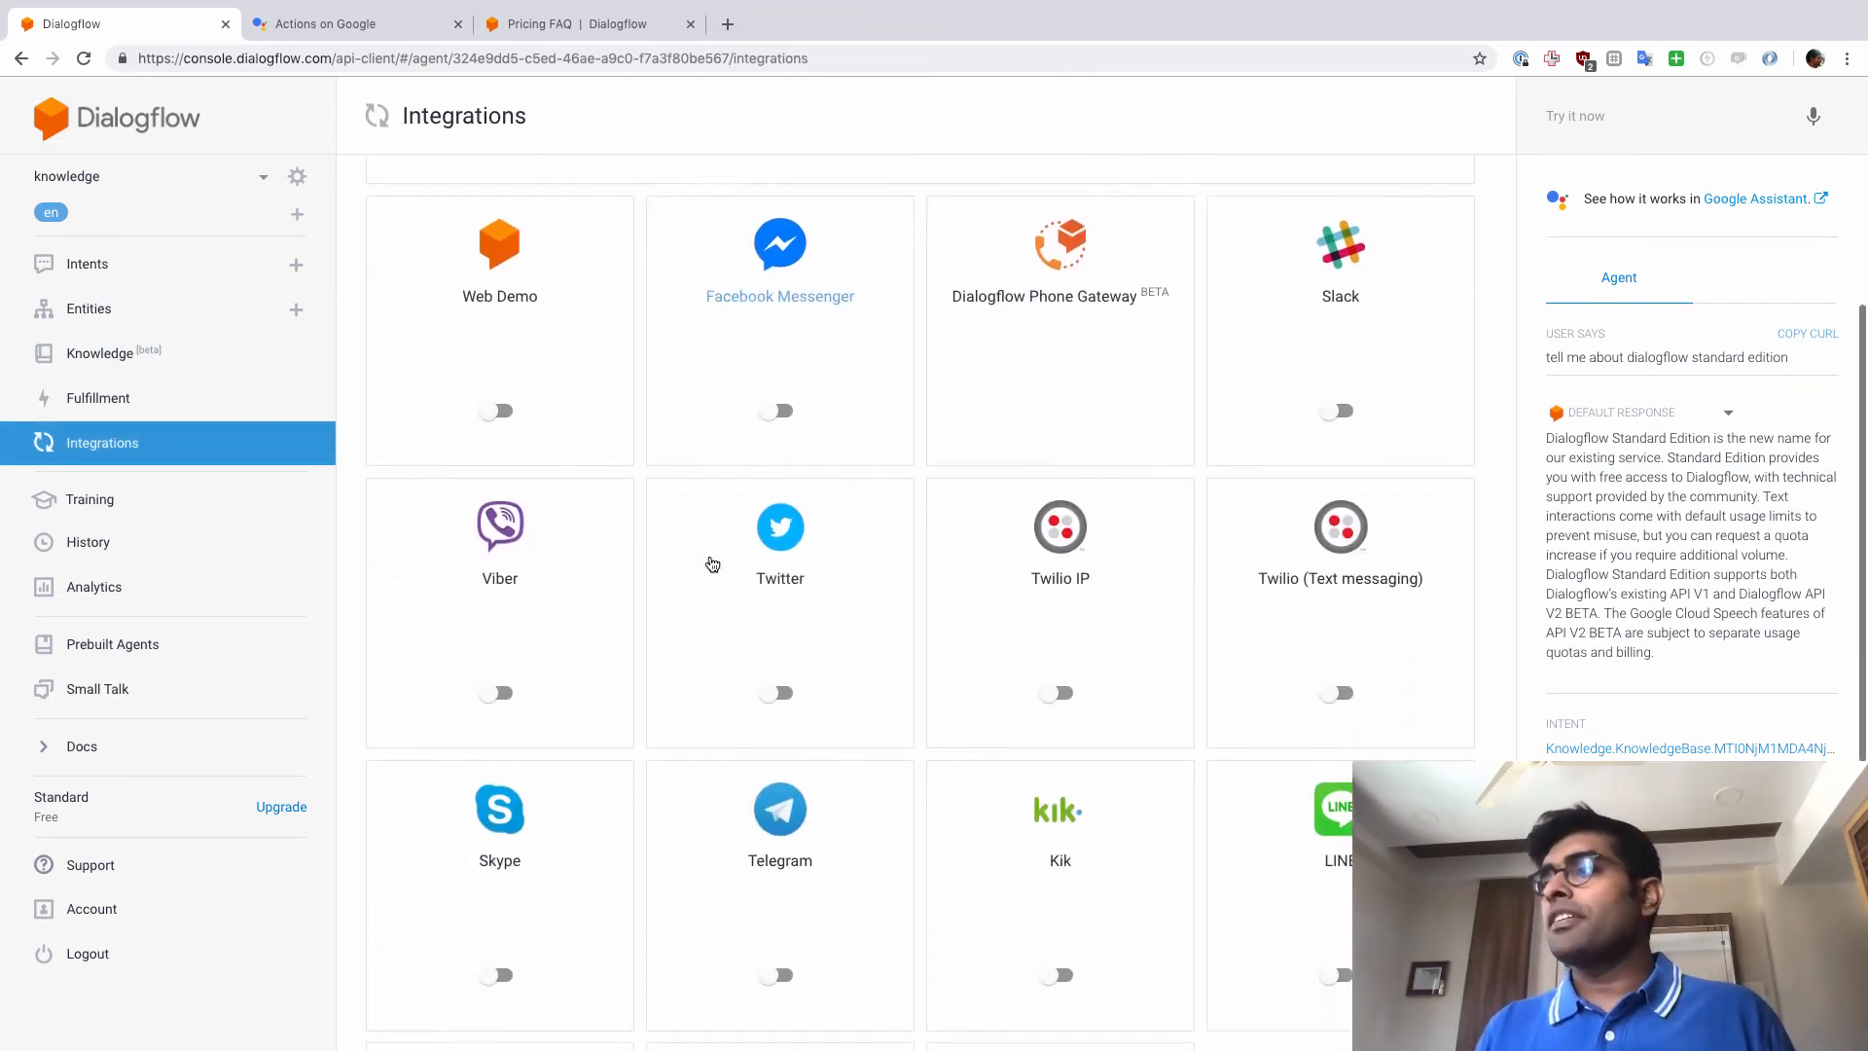
{"action": "scroll", "scroll_direction": "down", "scroll_amount": 3}
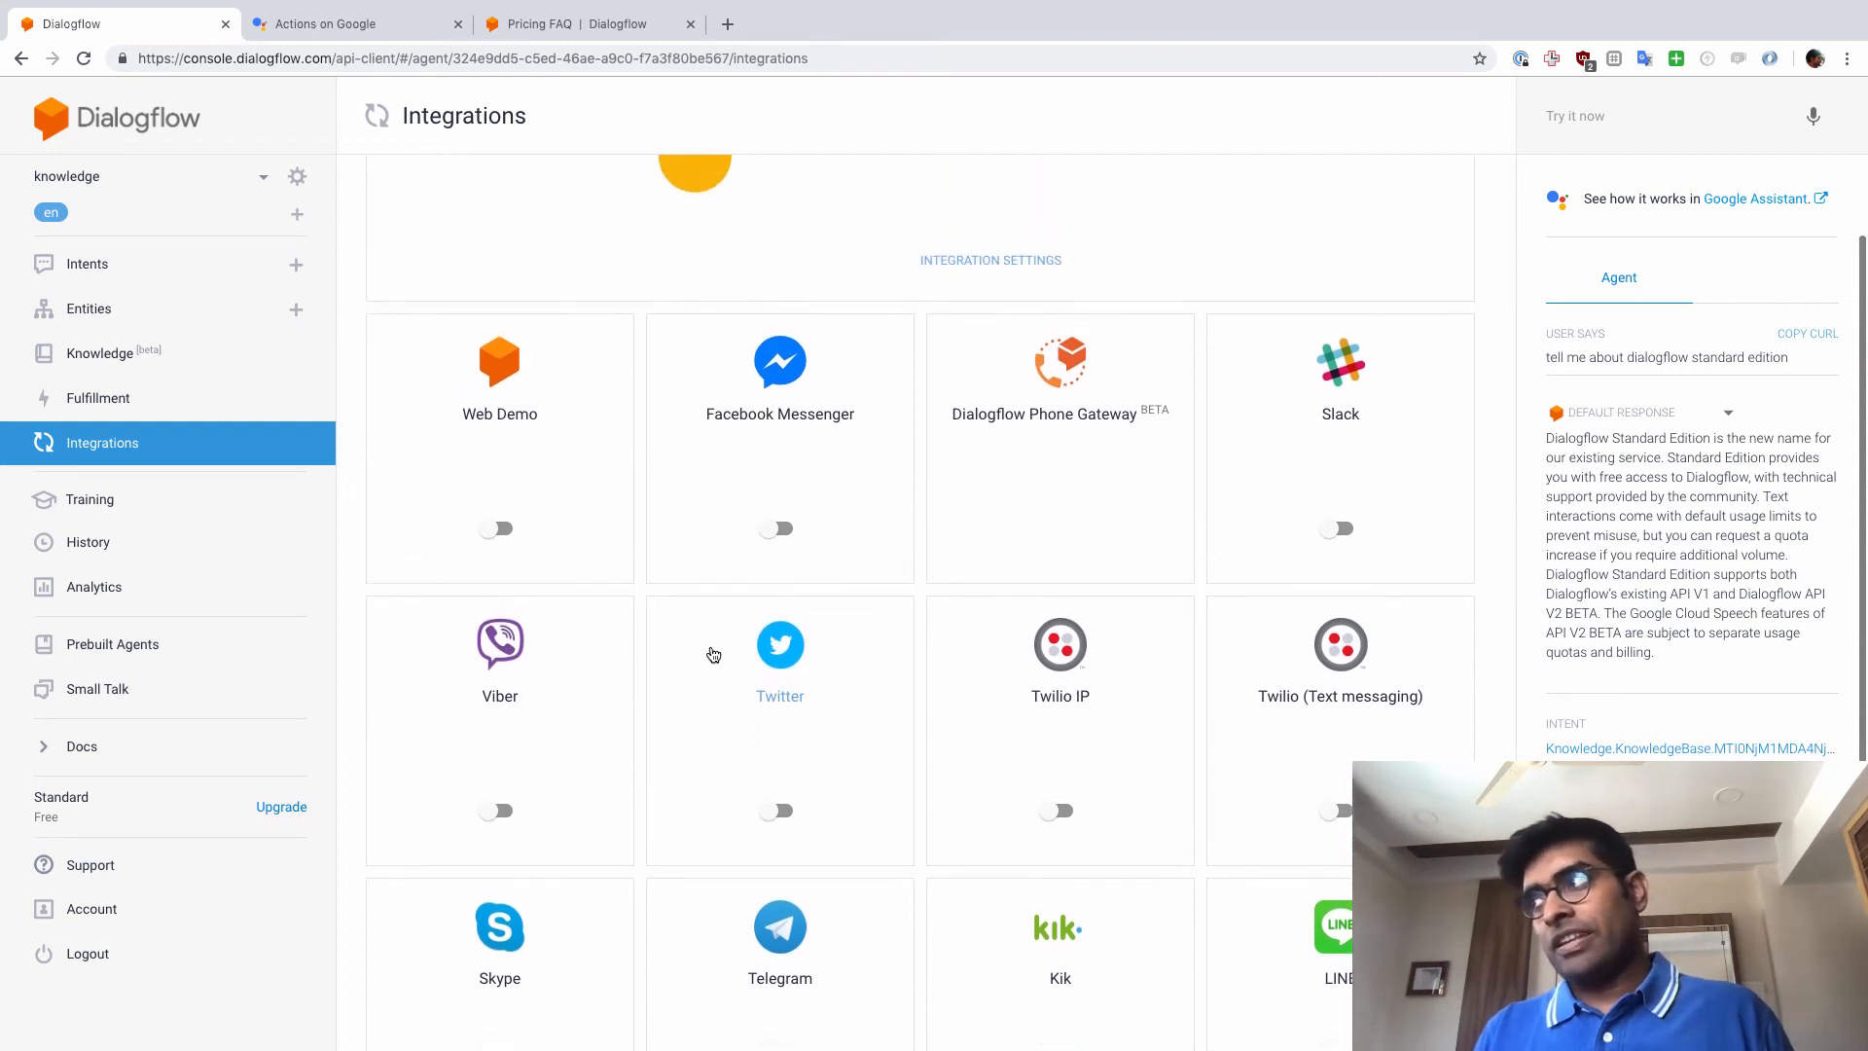
{"action": "scroll", "scroll_direction": "down", "scroll_amount": 3}
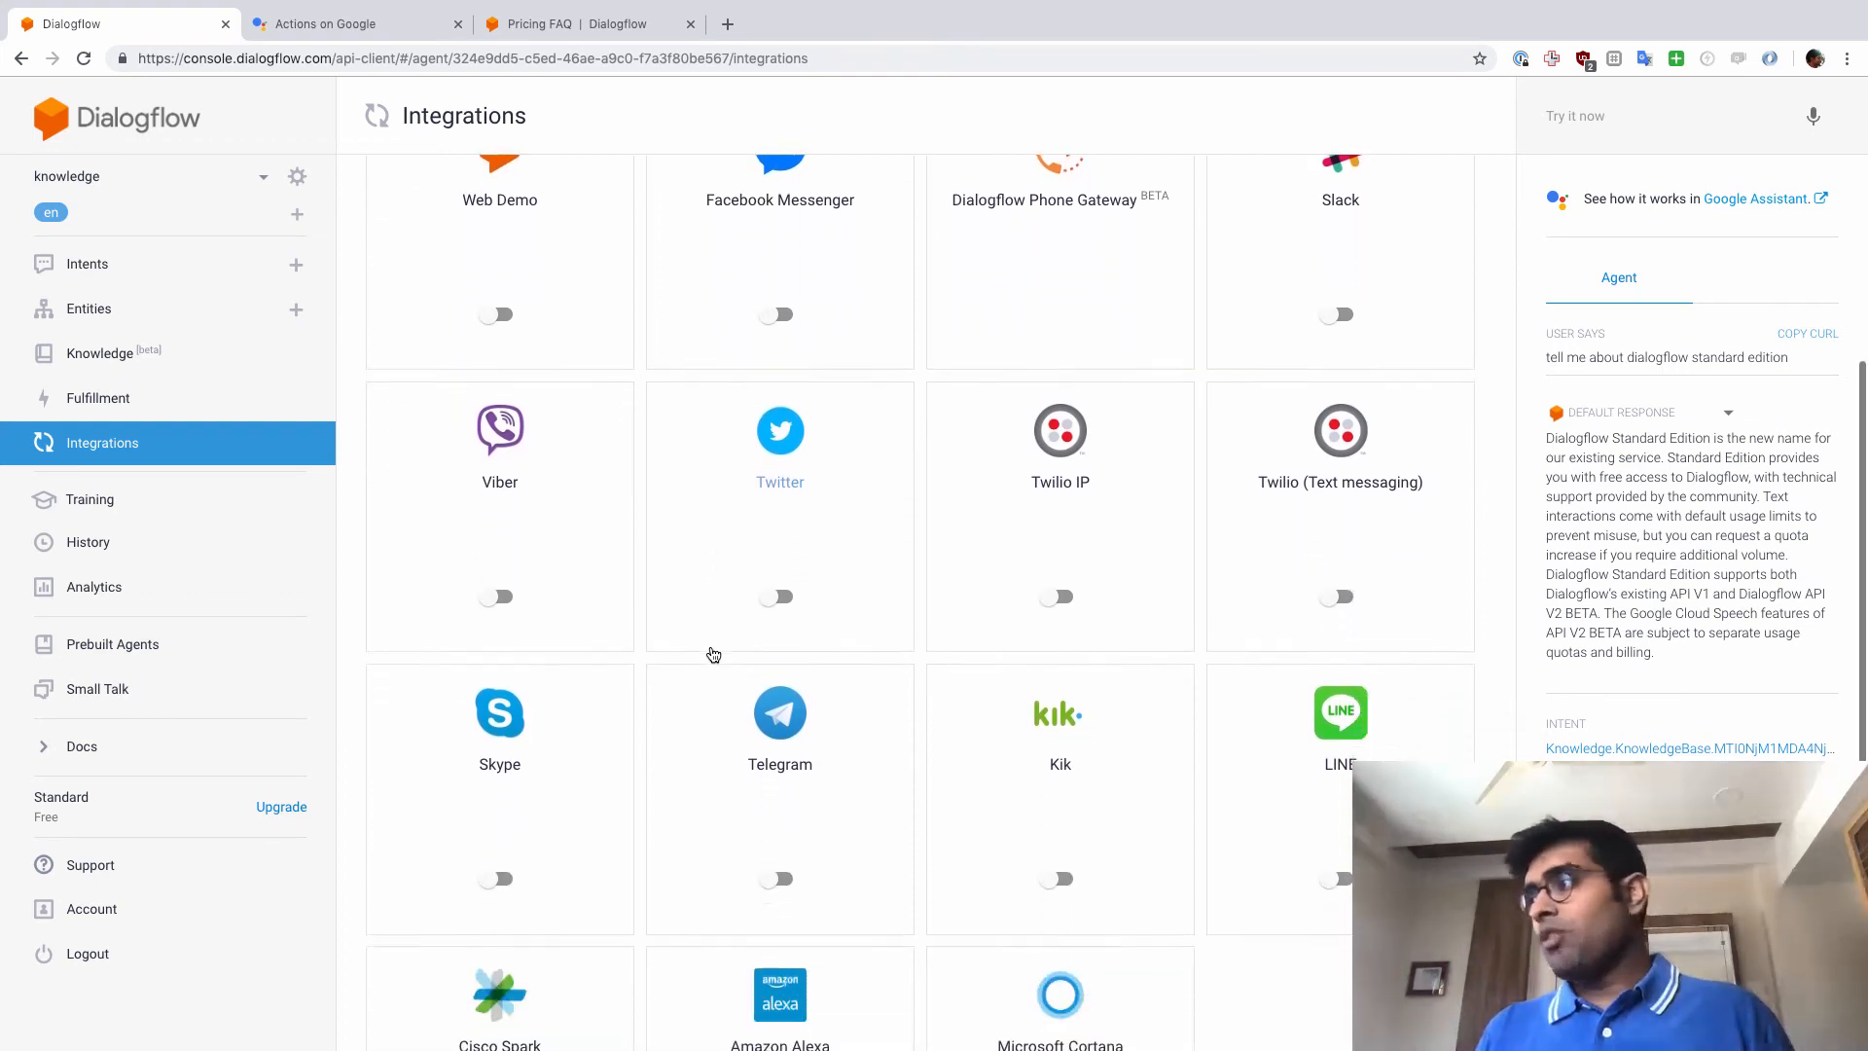
{"action": "scroll", "scroll_direction": "down", "scroll_amount": 3}
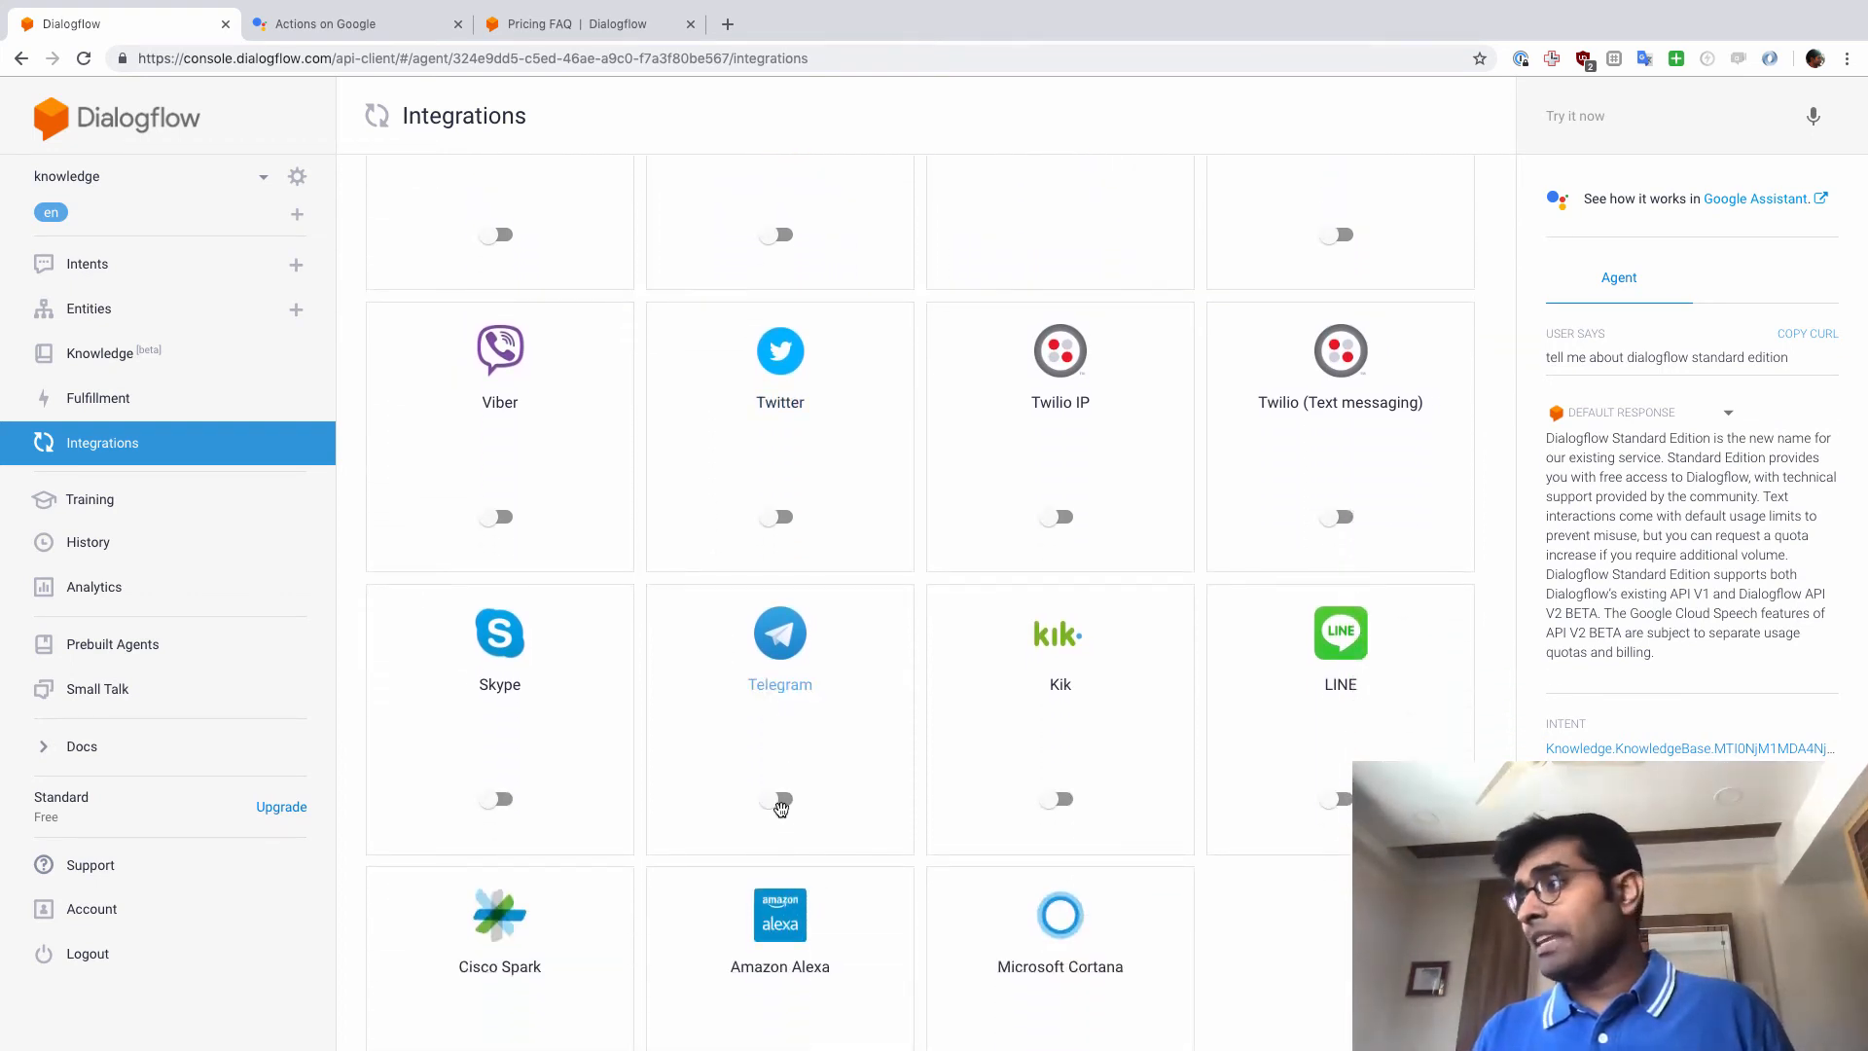
Turn on the Telegram integration and highlight the BotFather access-token instruction.
{"action": "left_click", "coordinate": [778, 800]}
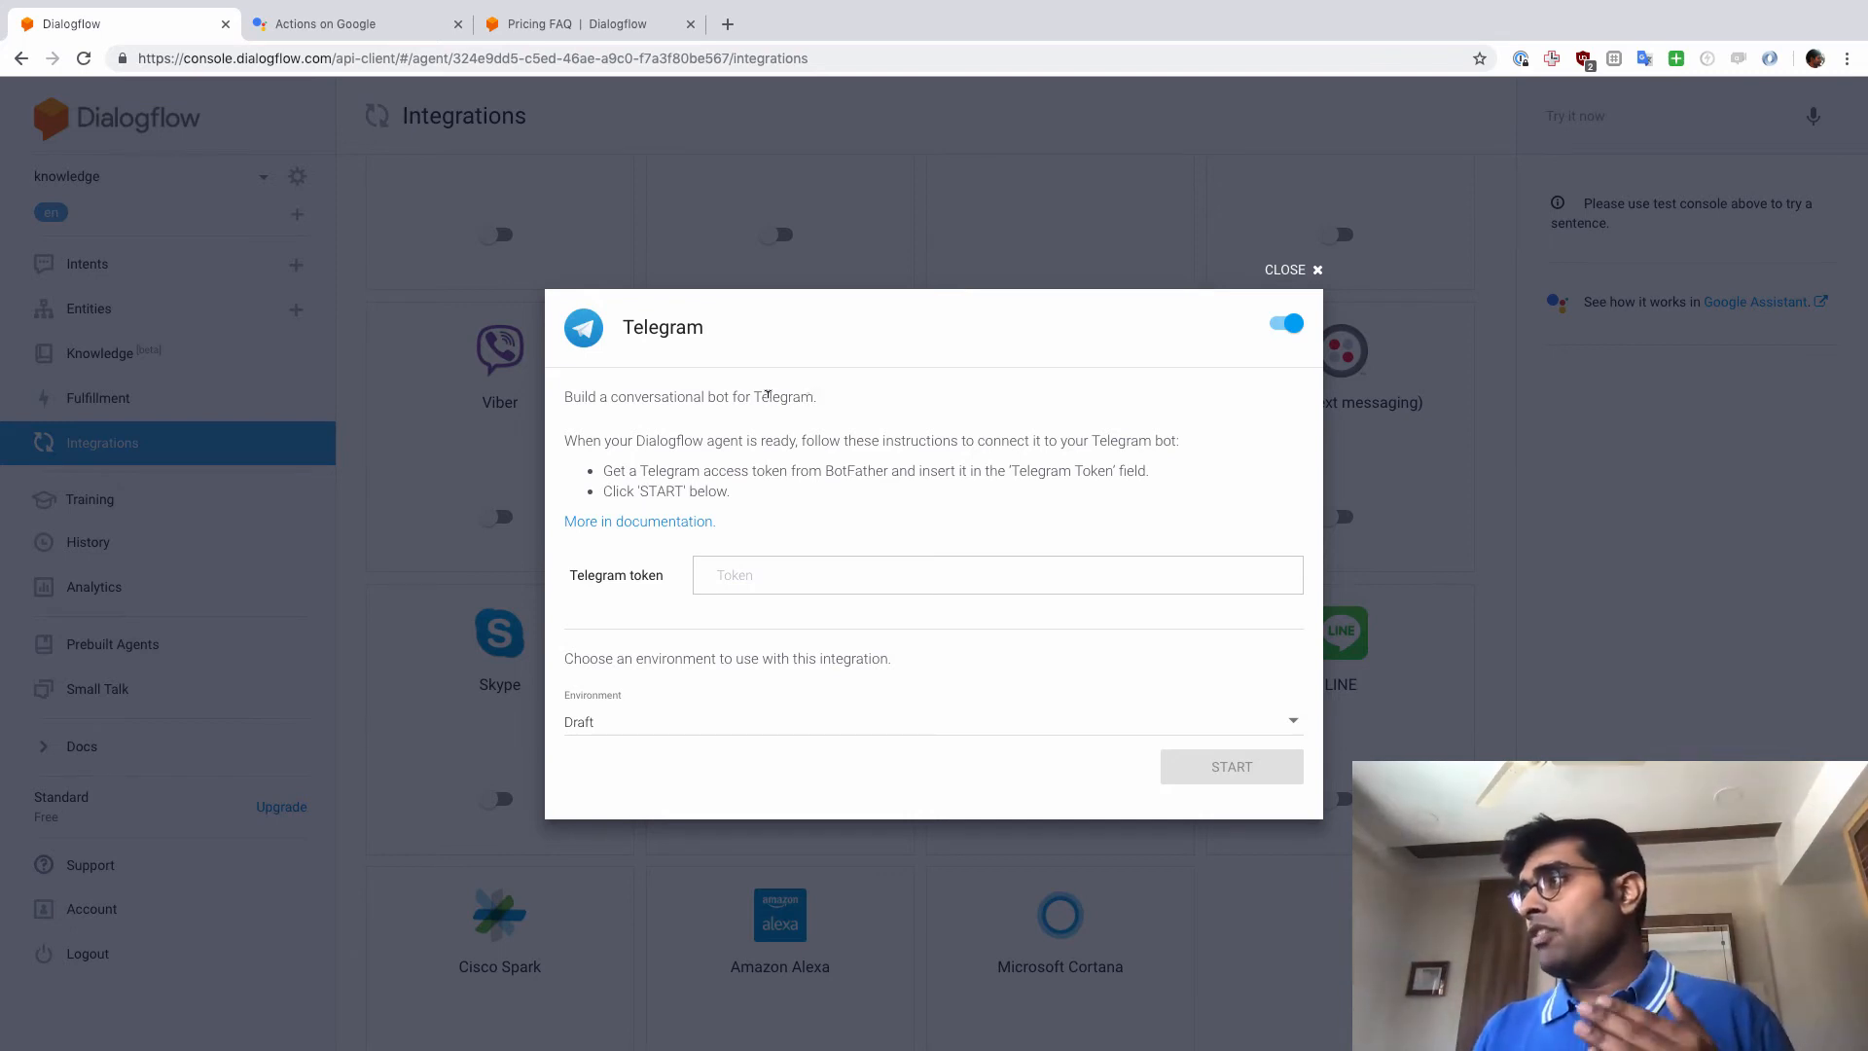
{"action": "mouse_move", "coordinate": [708, 463]}
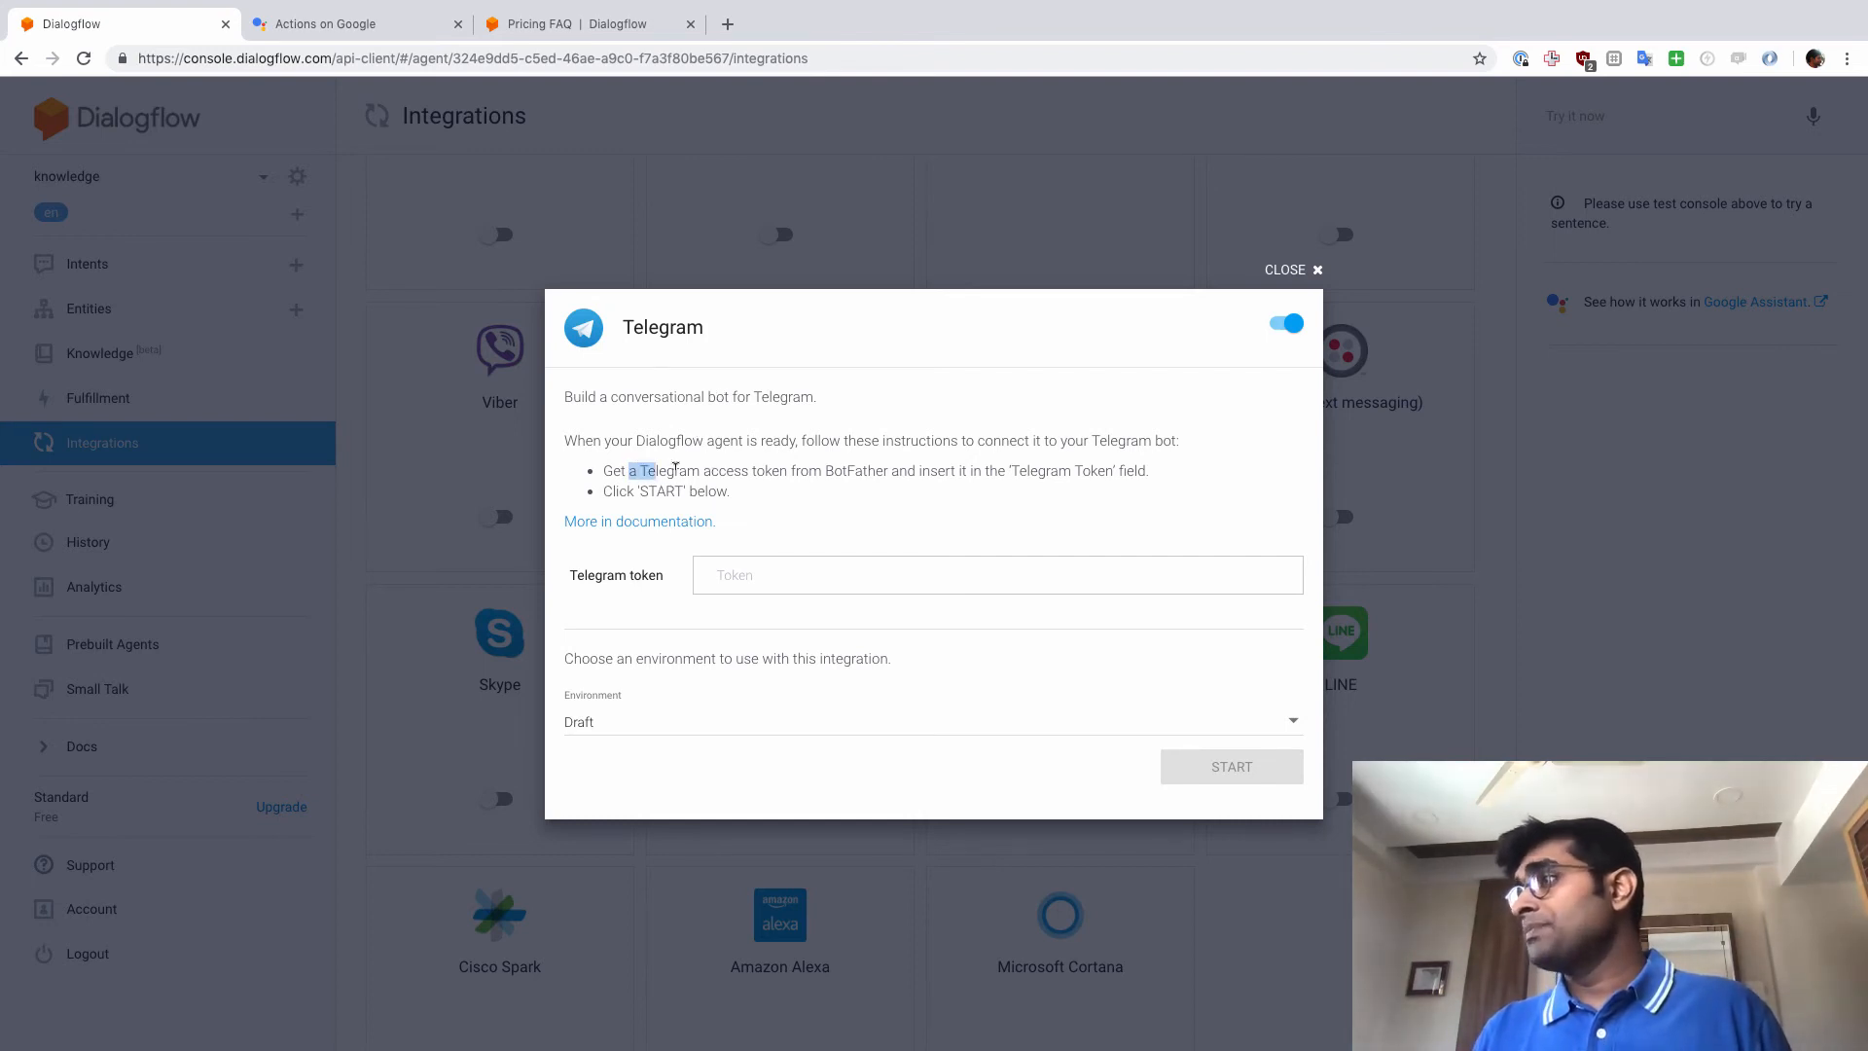
{"action": "left_click_drag", "start_coordinate": [629, 469], "coordinate": [769, 469]}
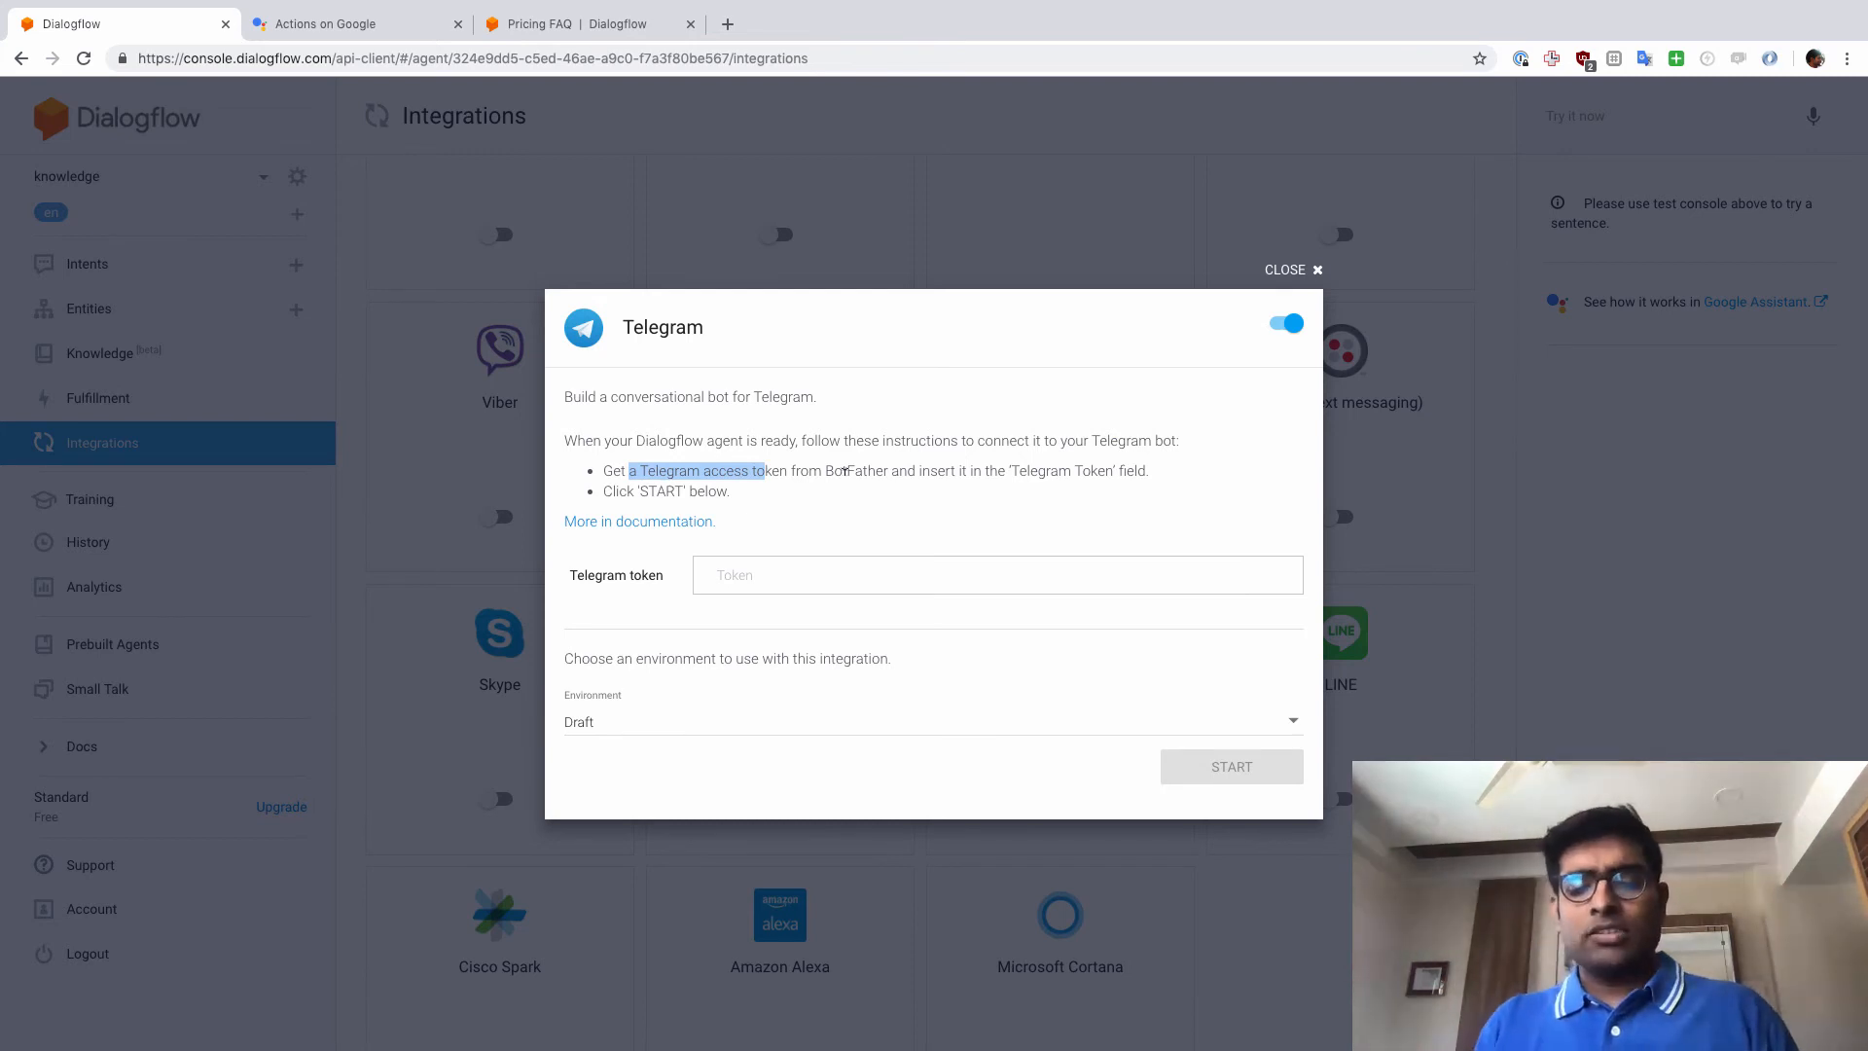
Go to web.telegram.org, open the BotFather chat and send /newbot.
{"action": "type", "text": "web.telegram.org"}
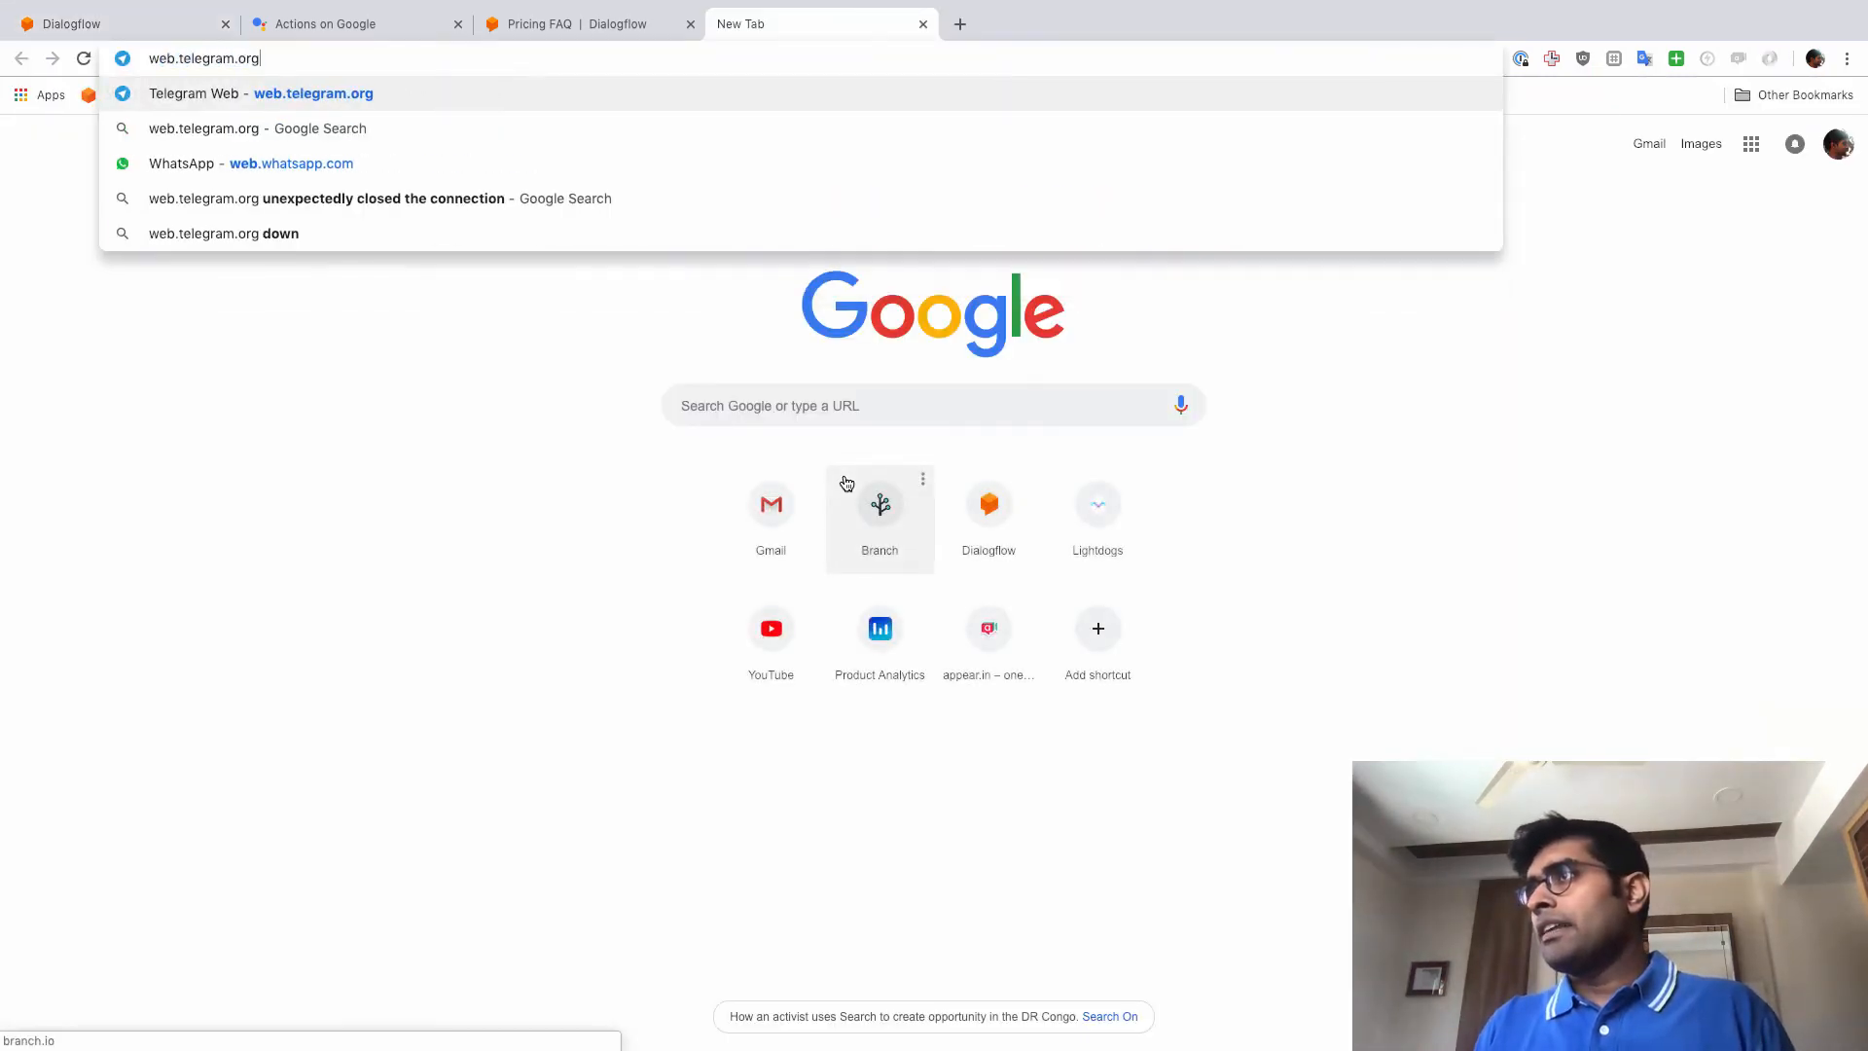
{"action": "left_click", "coordinate": [244, 93]}
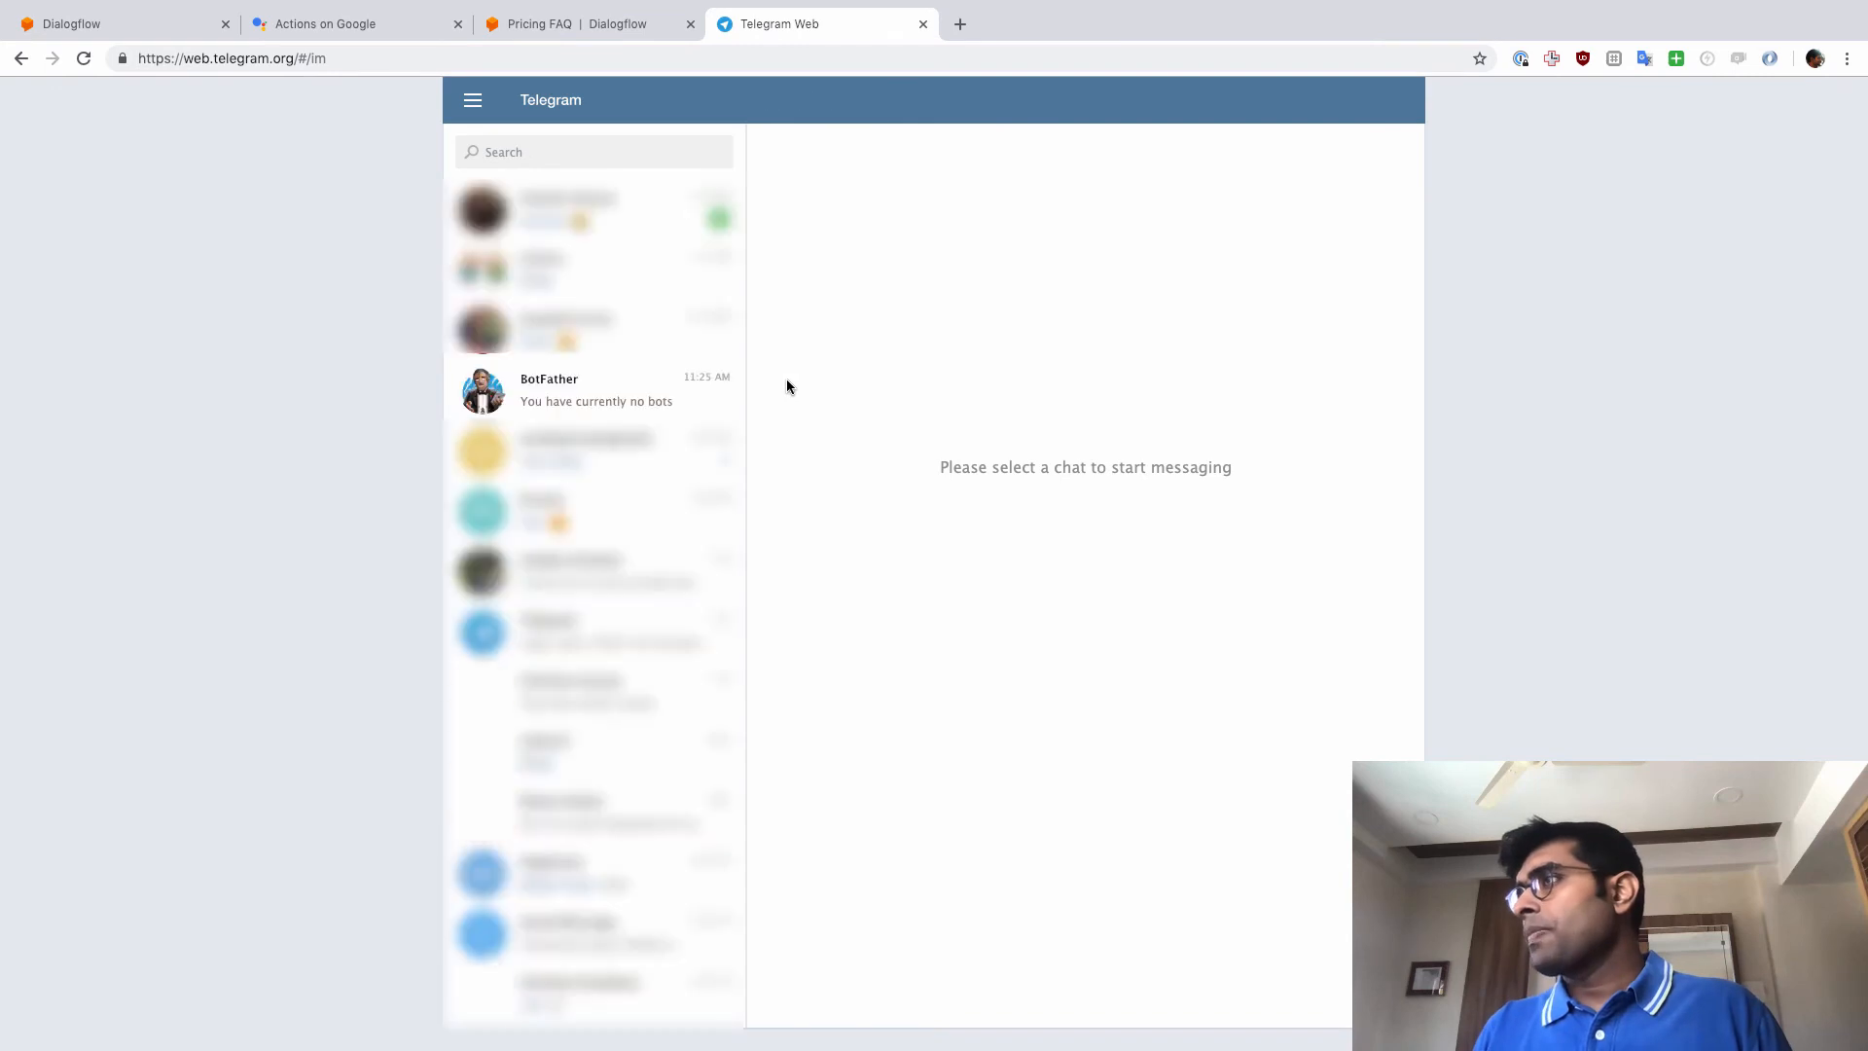
{"action": "mouse_move", "coordinate": [606, 411]}
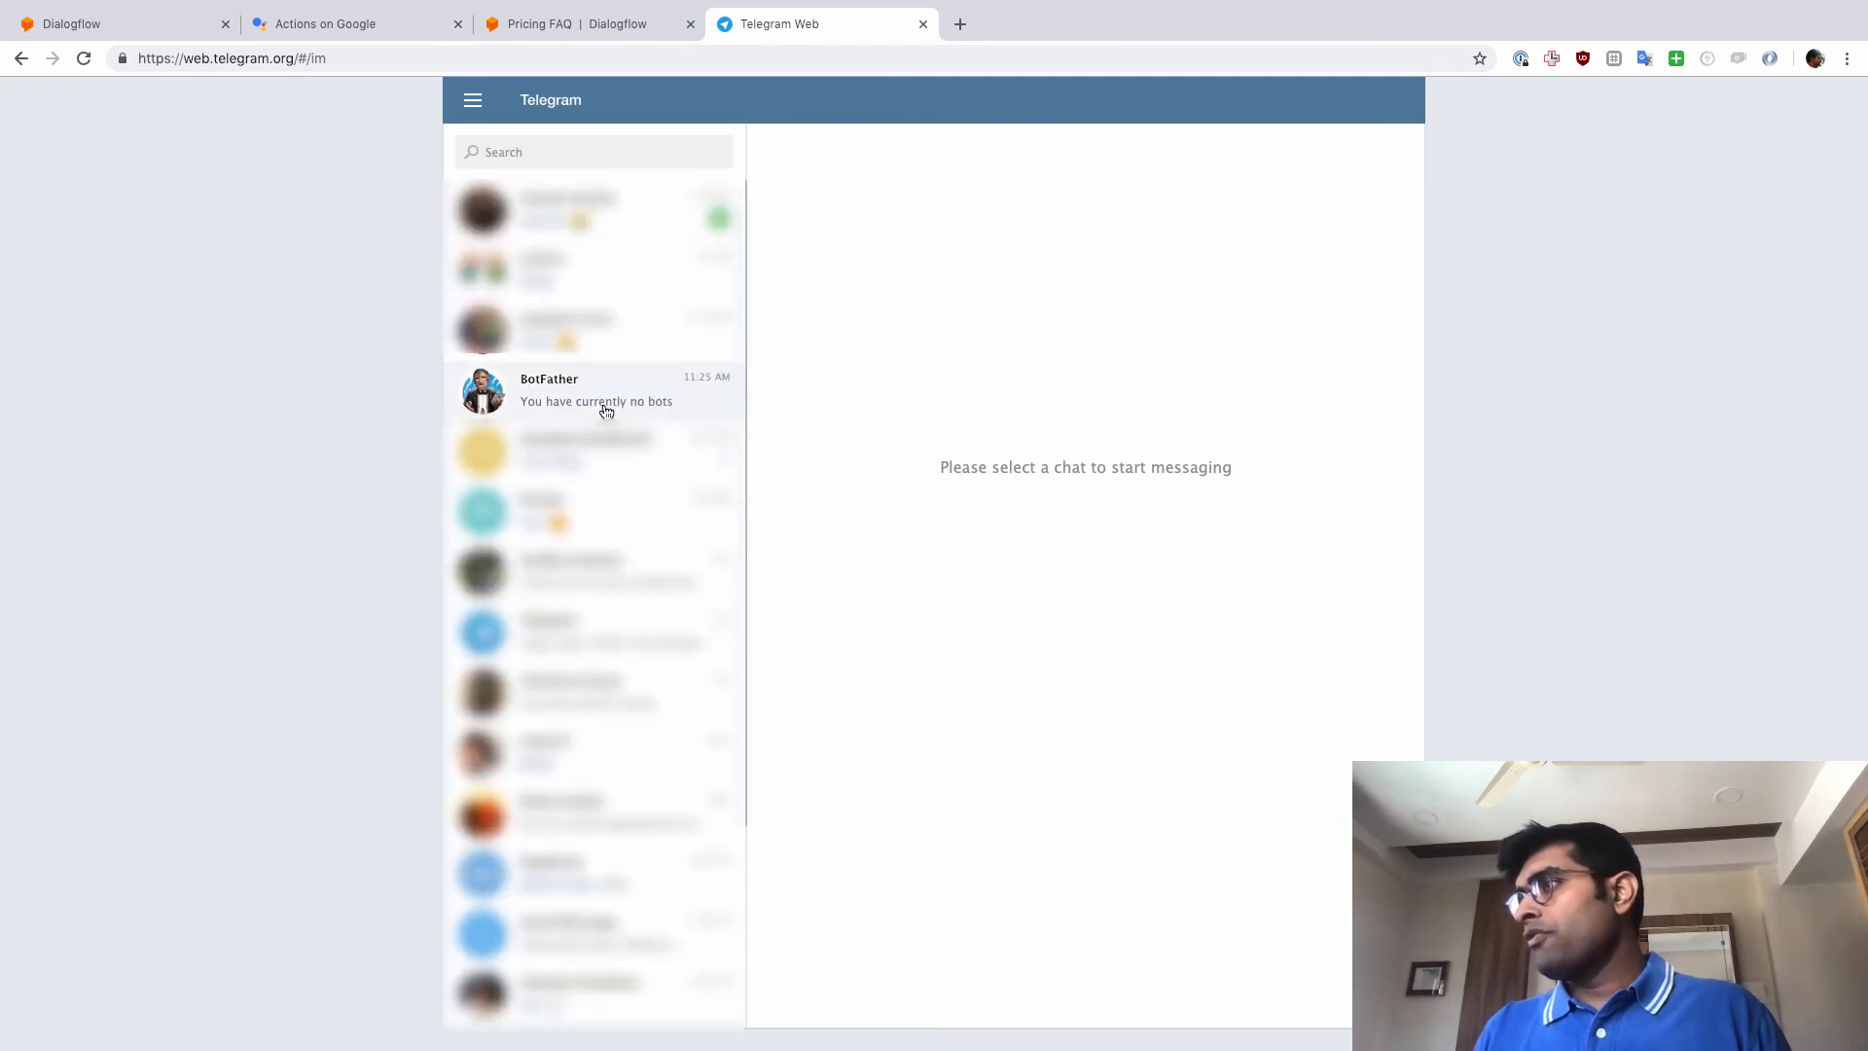
{"action": "left_click", "coordinate": [595, 390]}
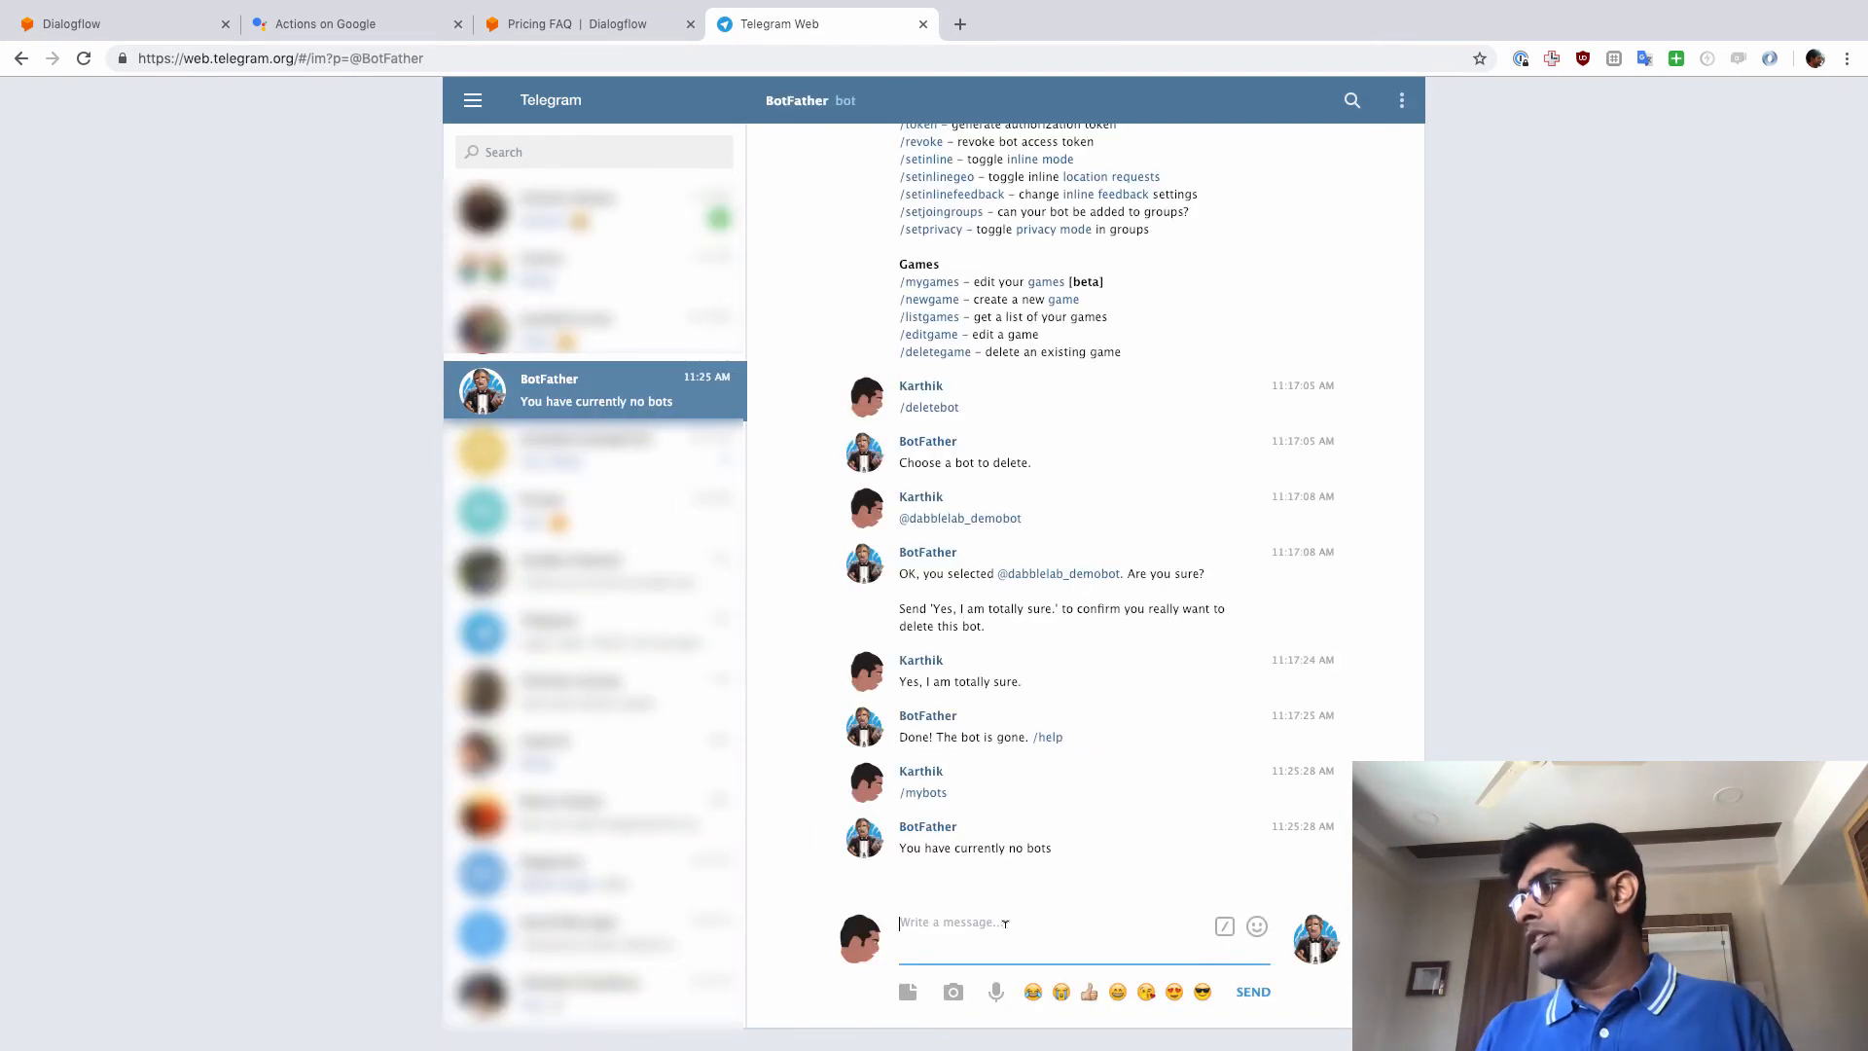
{"action": "type", "text": "/ne"}
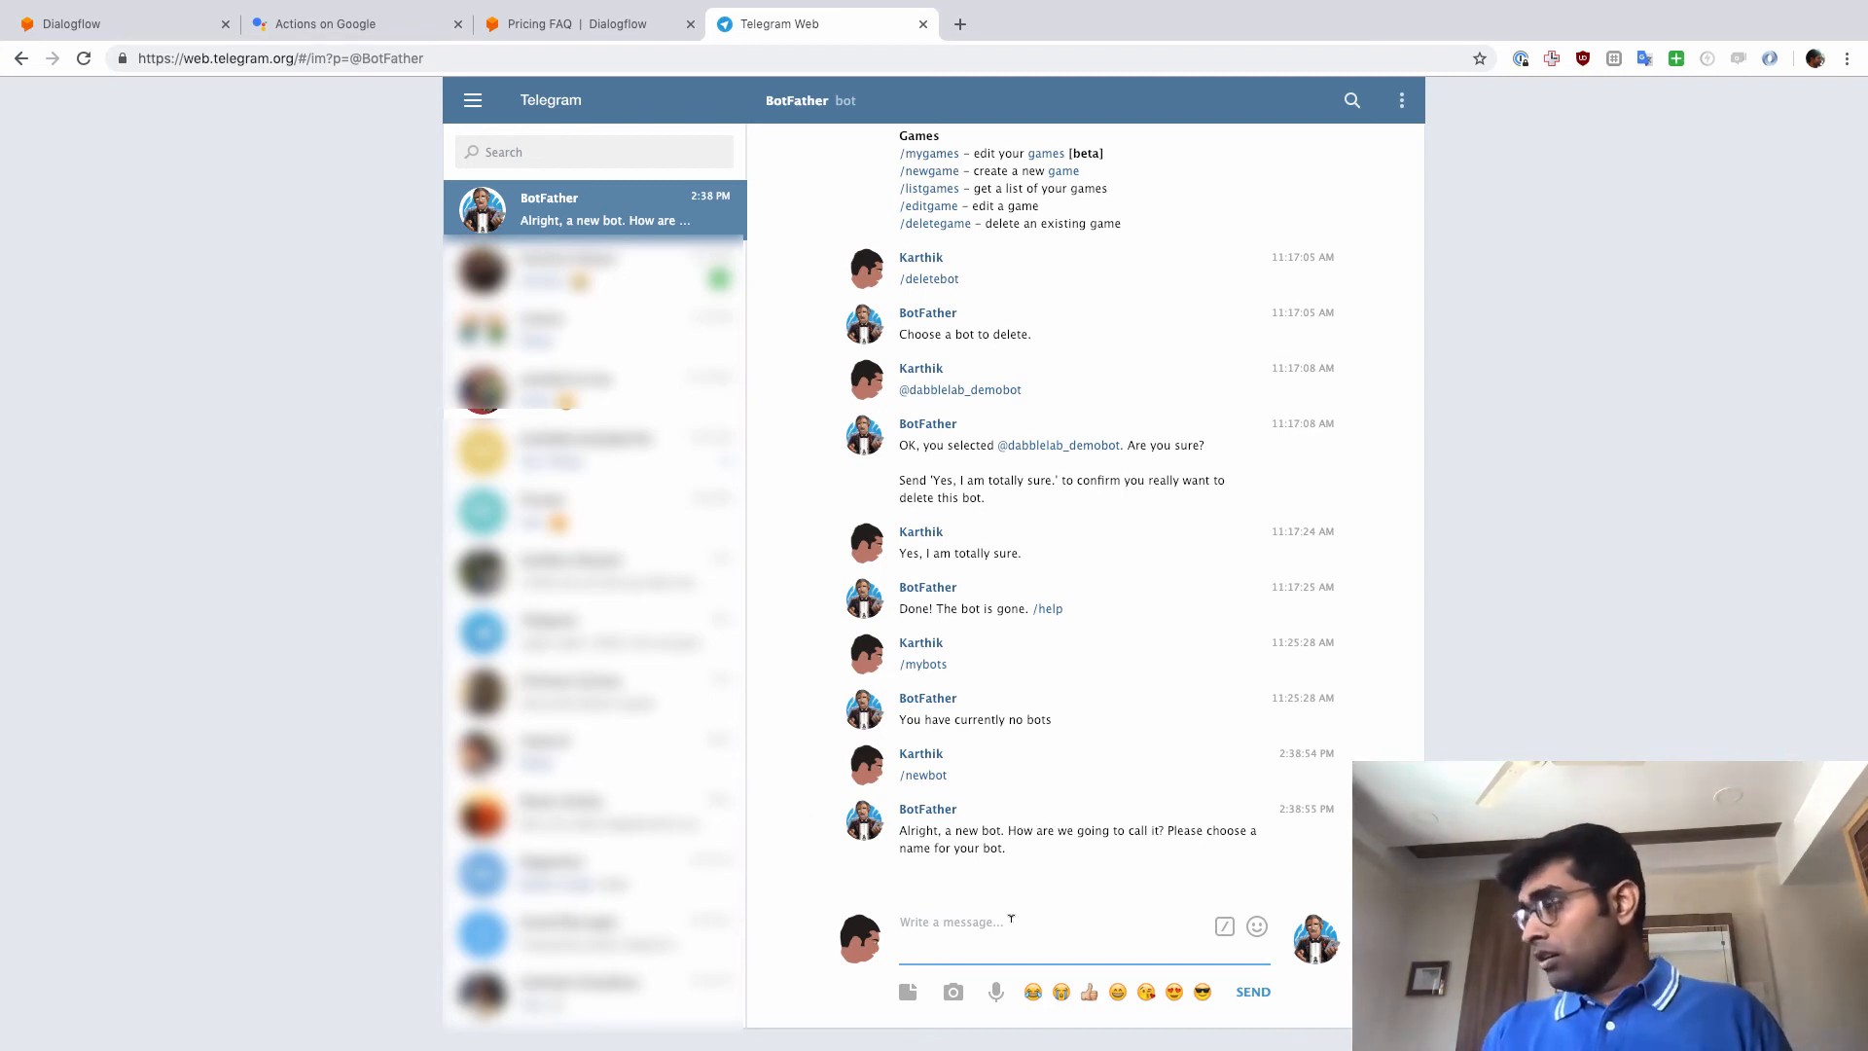
Send the name 'Dabble Lab Demo Bot' and username dabblelab_demo_bot to get the token.
{"action": "type", "text": "D"}
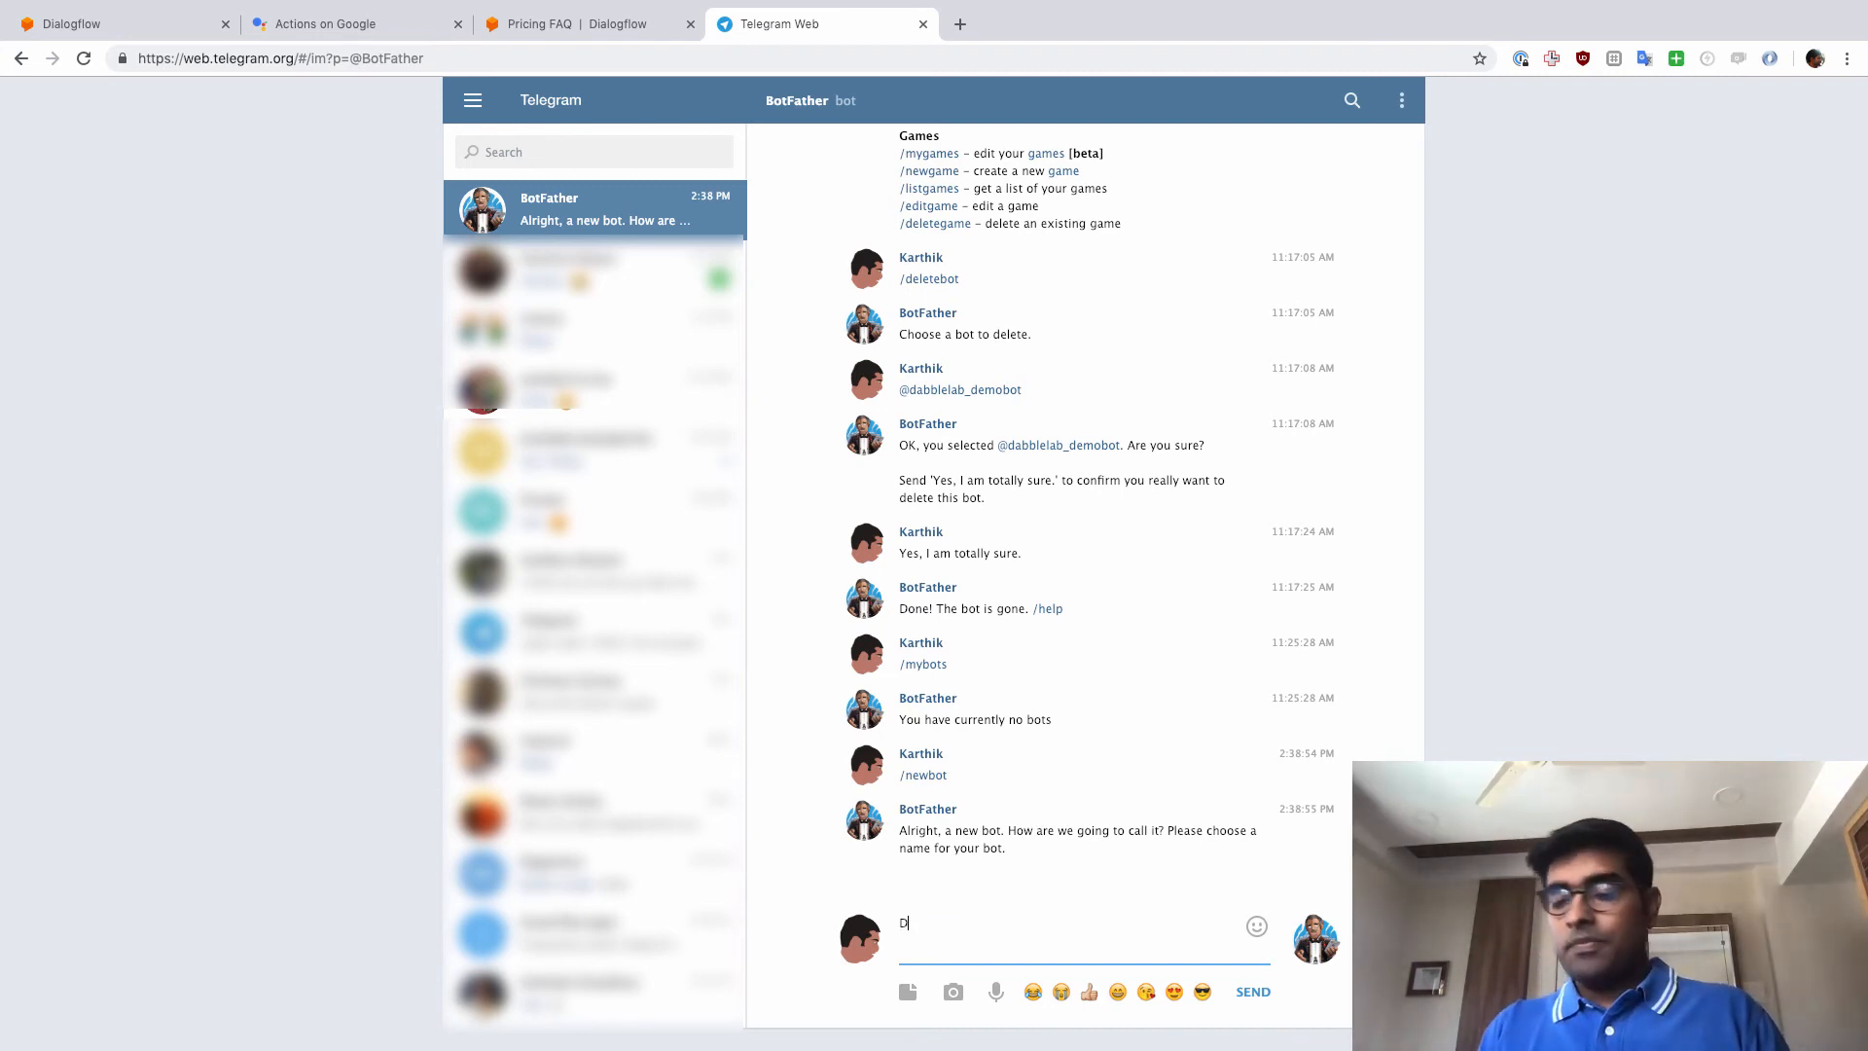
{"action": "type", "text": "abble Lab Dem"}
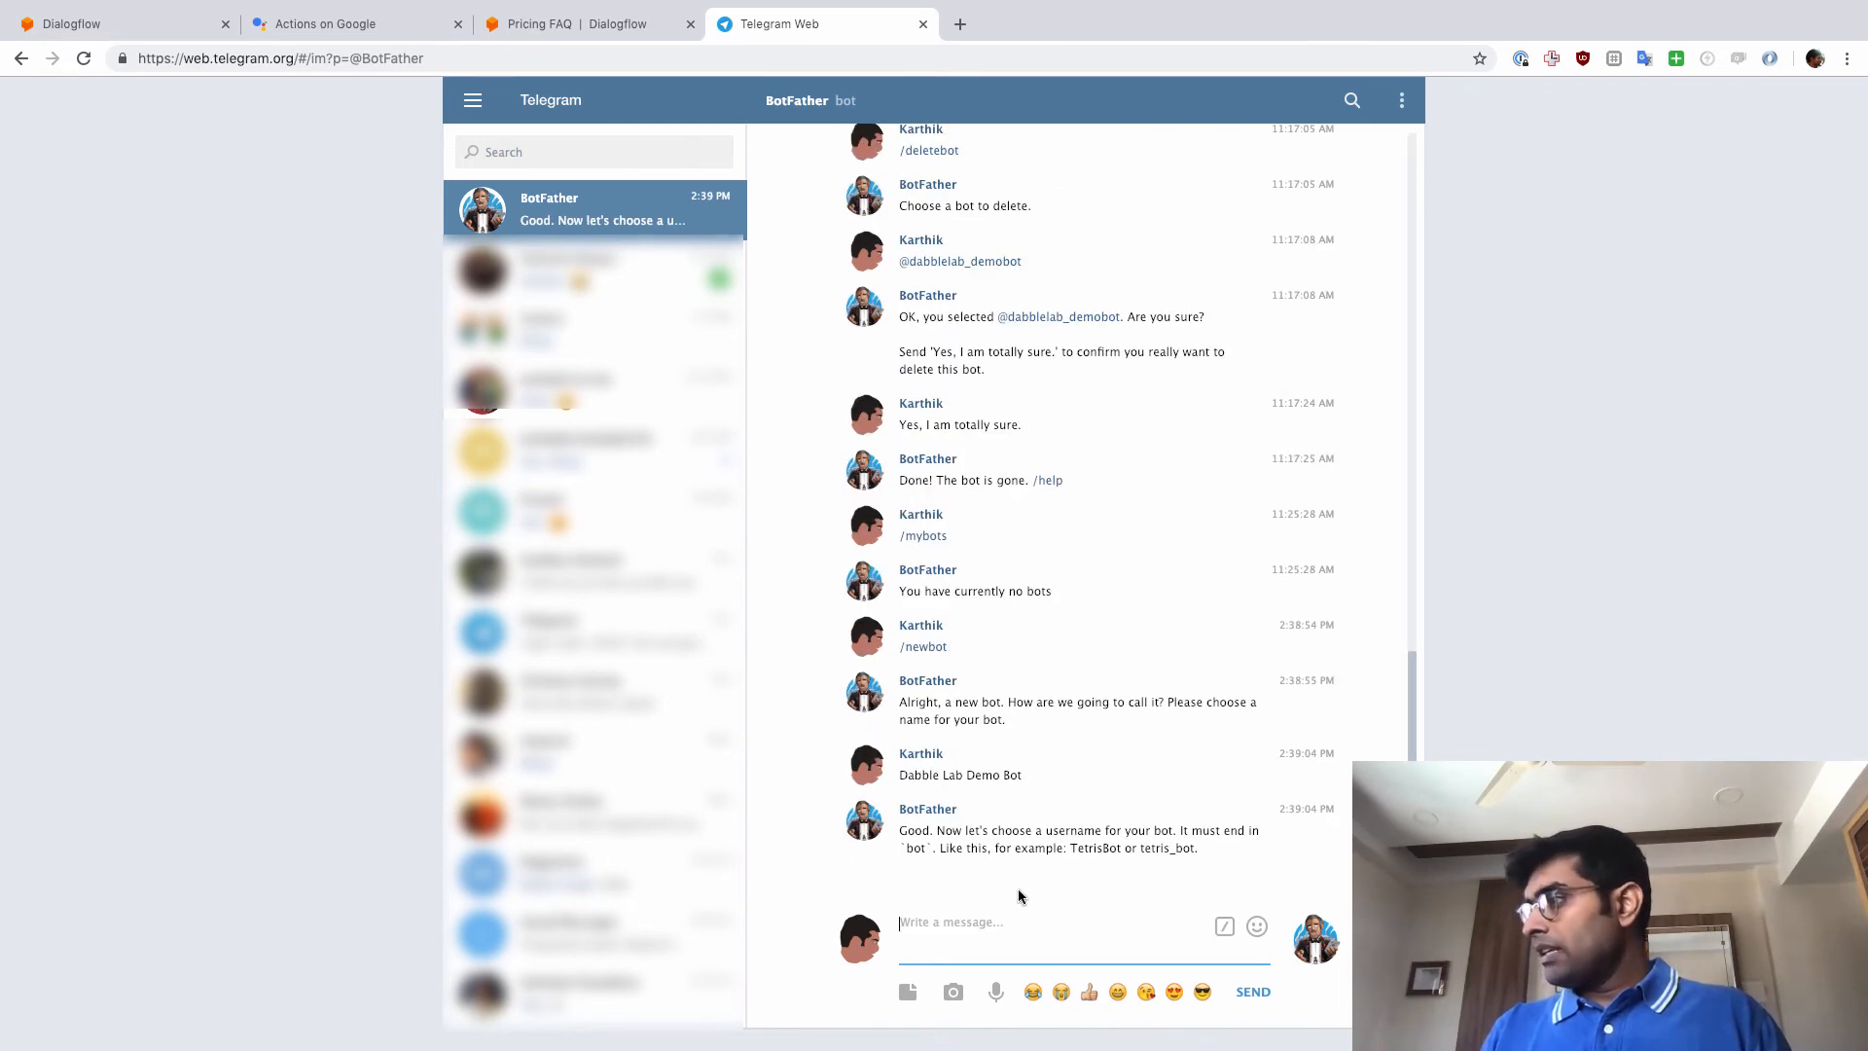
{"action": "type", "text": "dabblelab_demo"}
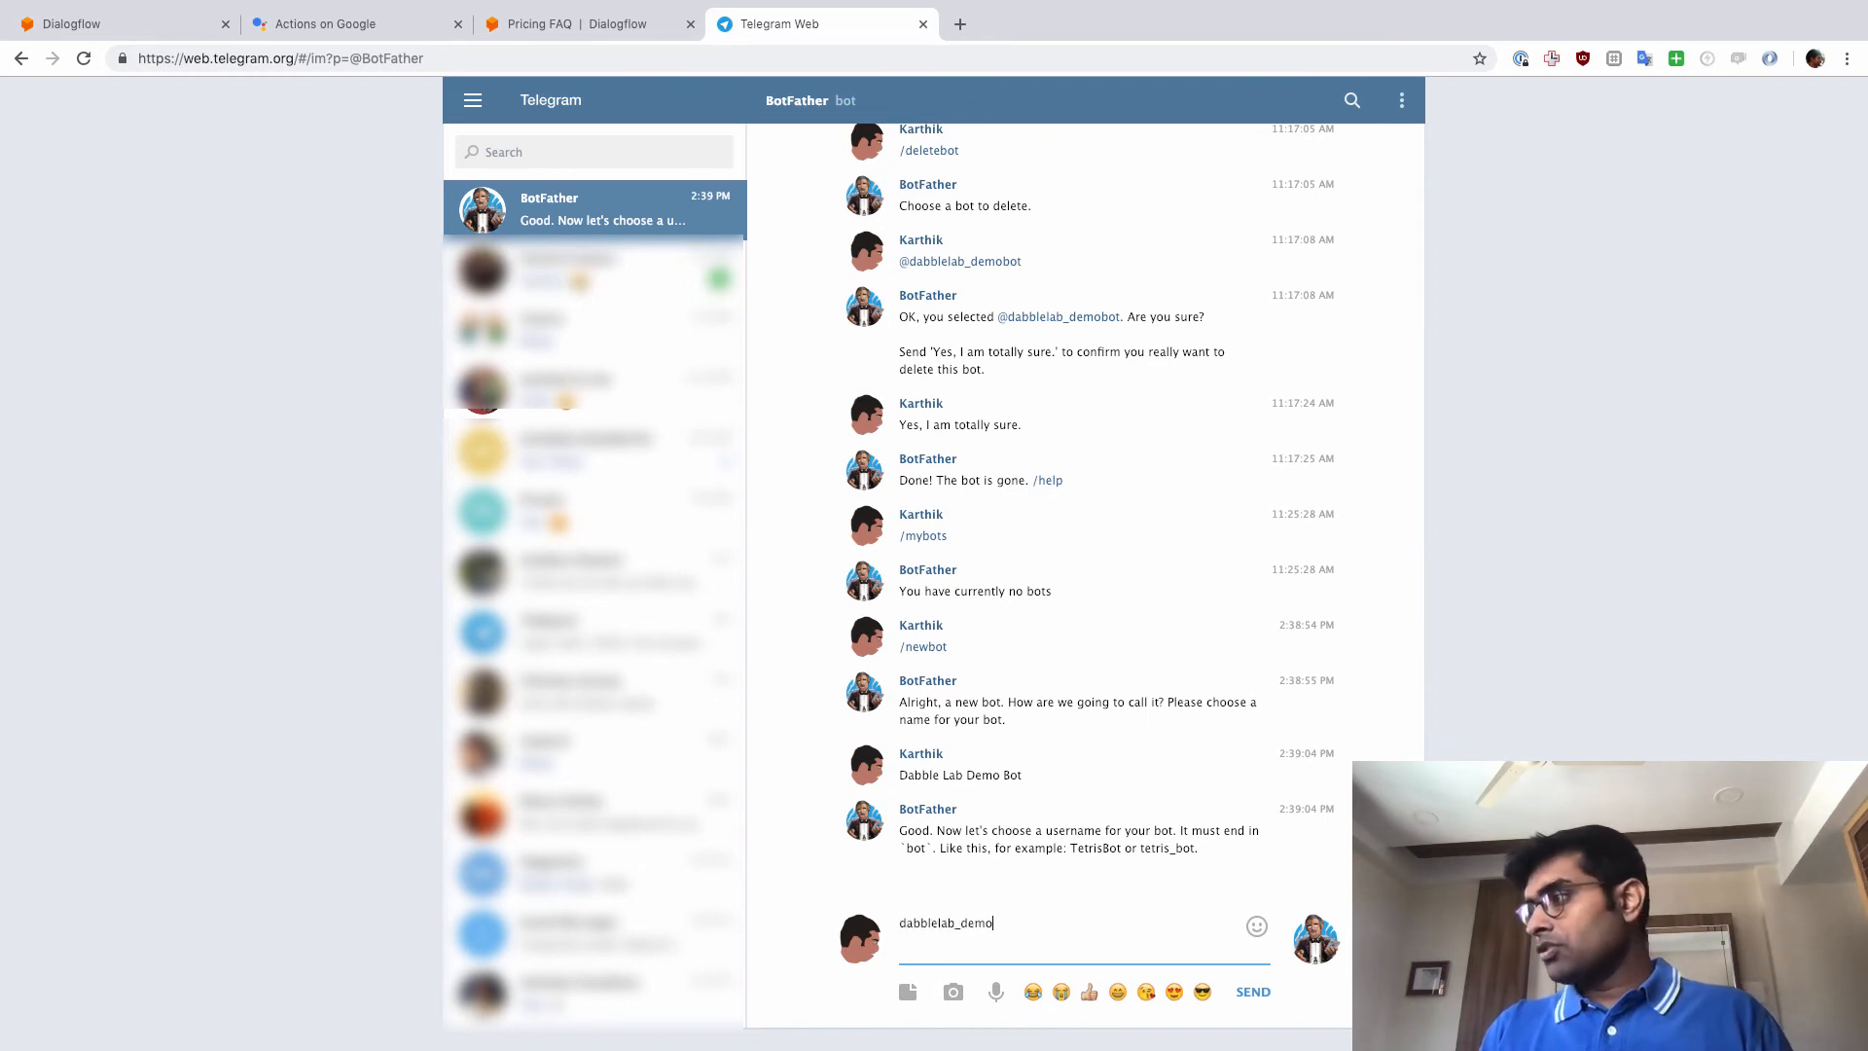
{"action": "key", "text": "Enter"}
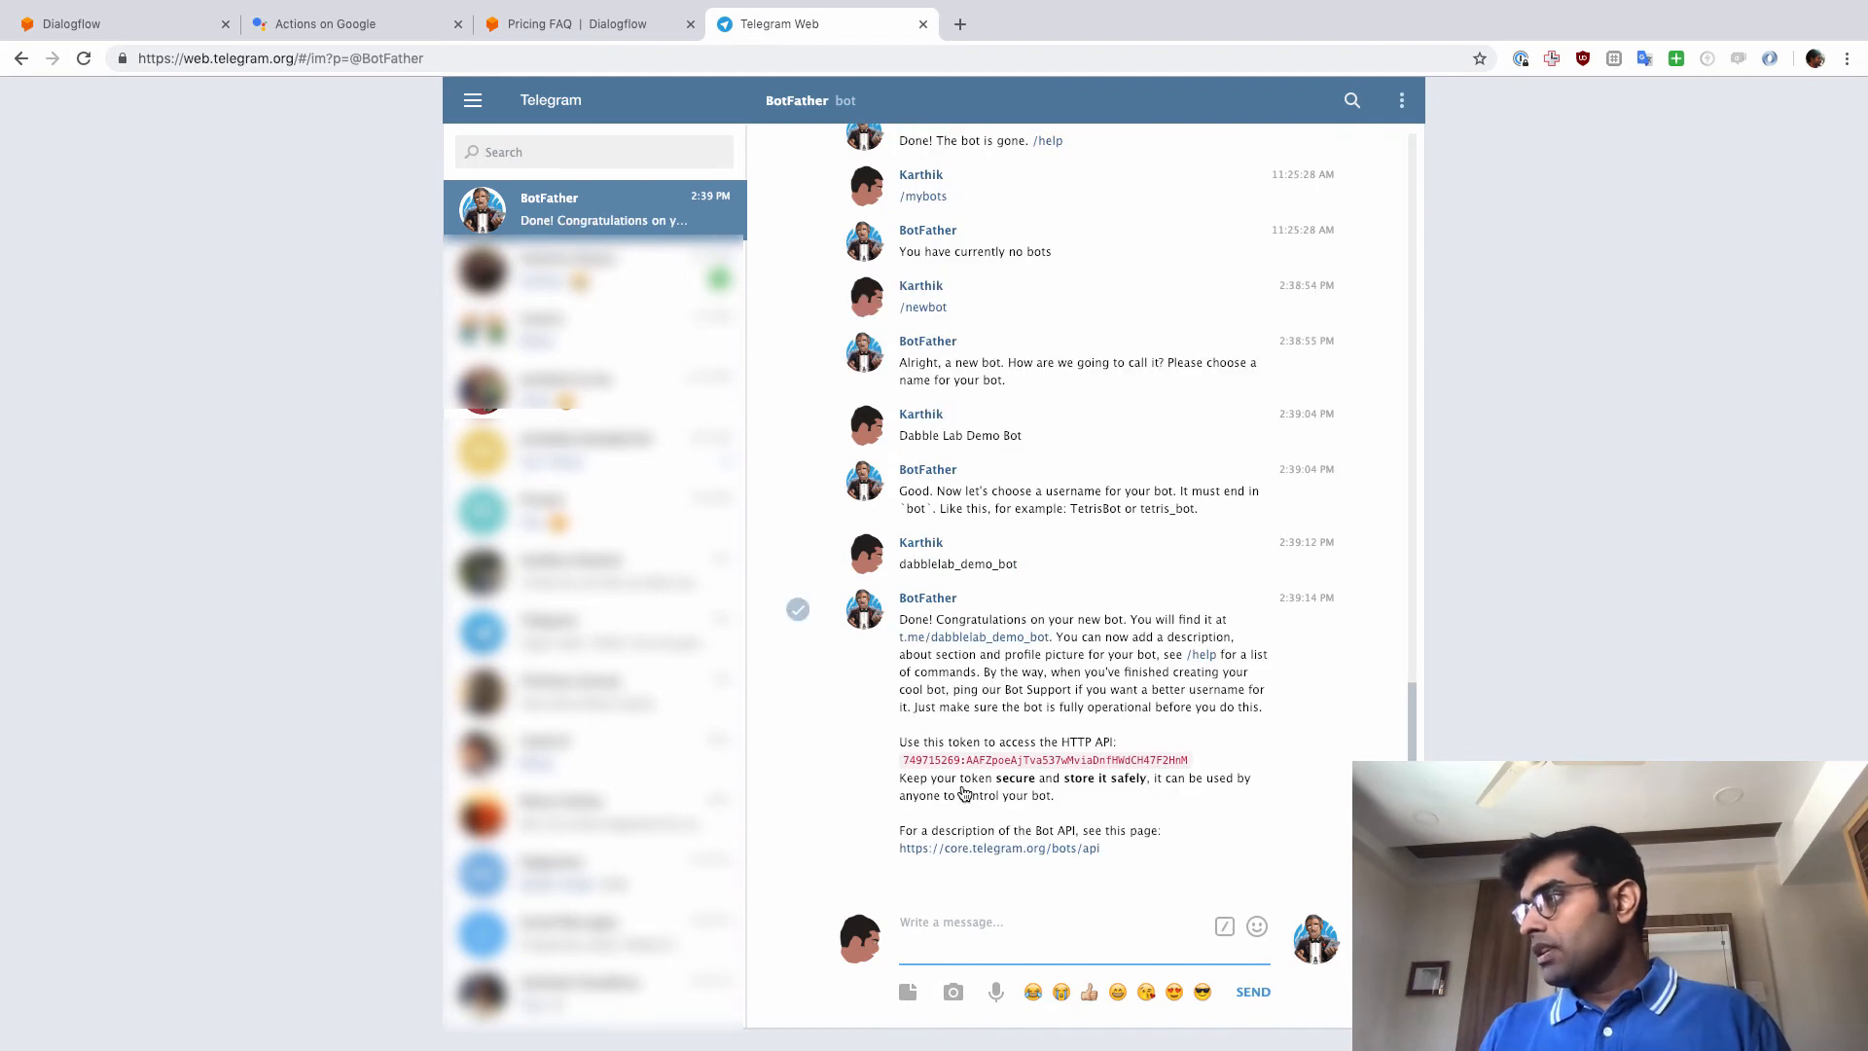
{"action": "mouse_move", "coordinate": [997, 637]}
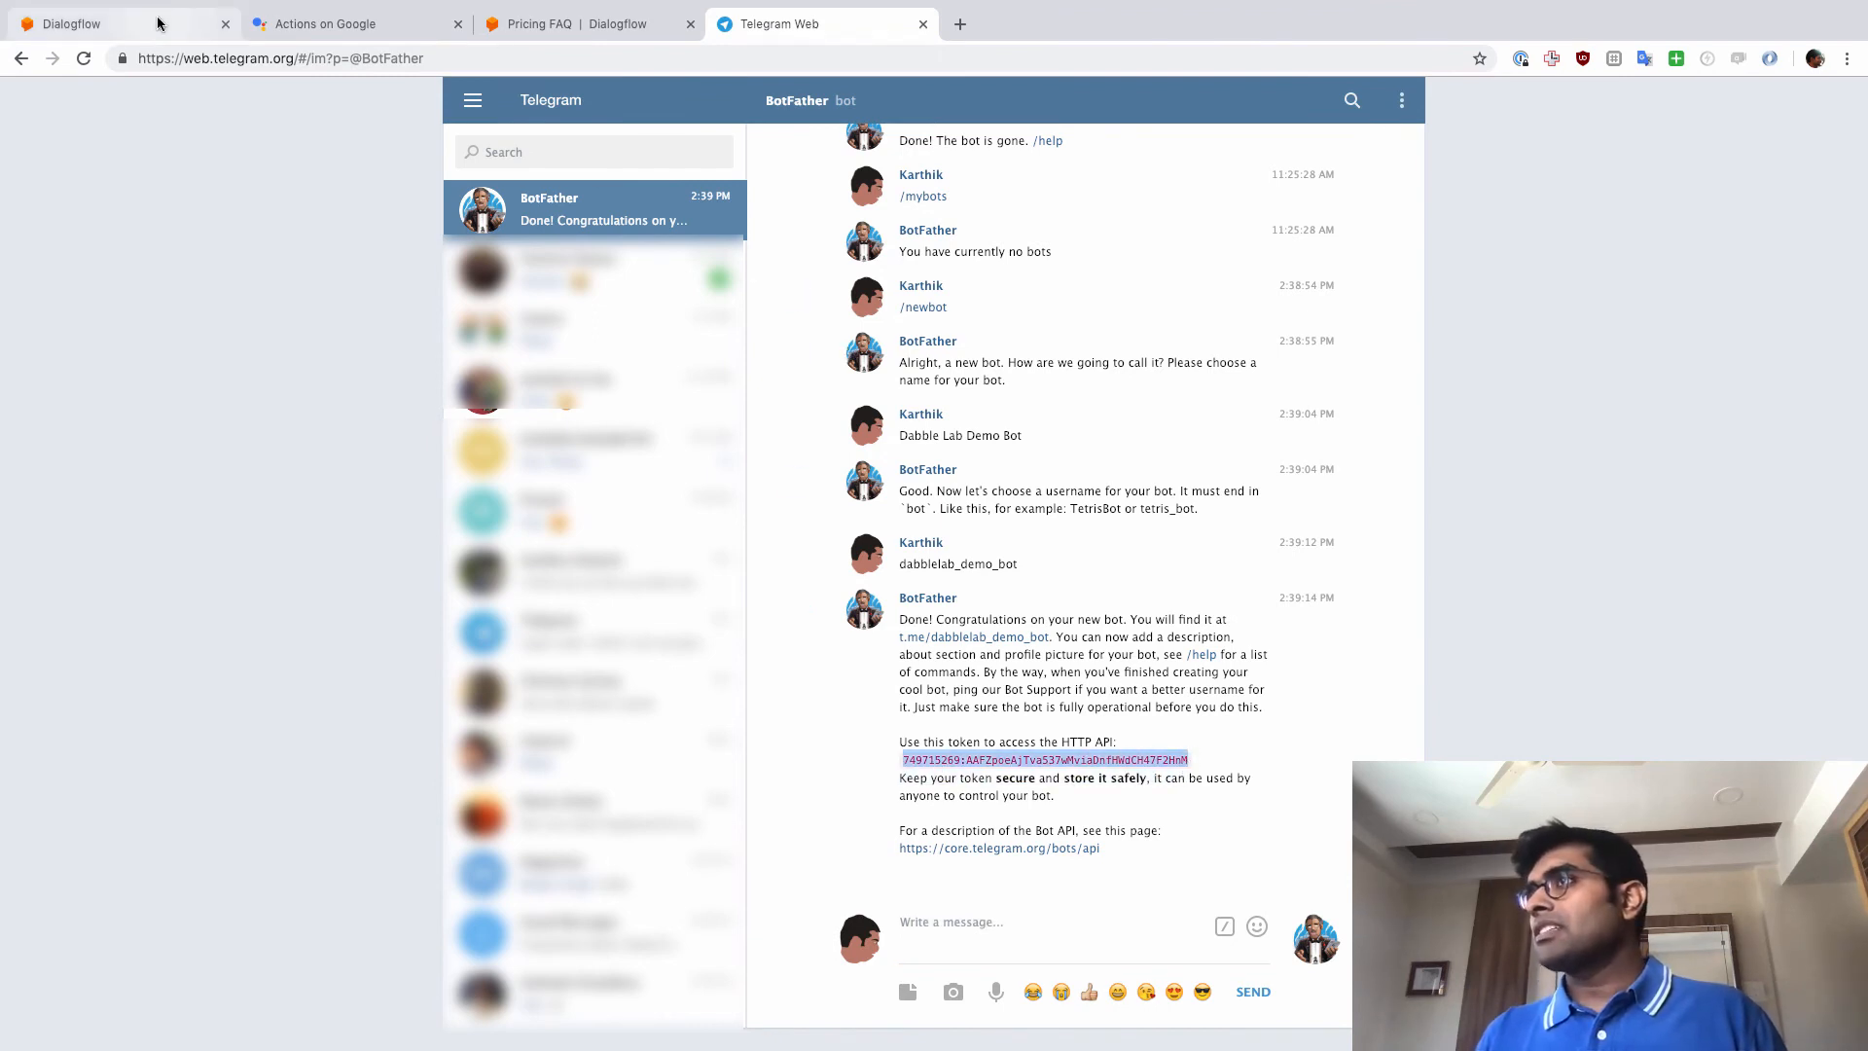
Start Dialogflow's Telegram integration with the BotFather access token and return to the Telegram chat.
{"action": "left_click", "coordinate": [87, 23]}
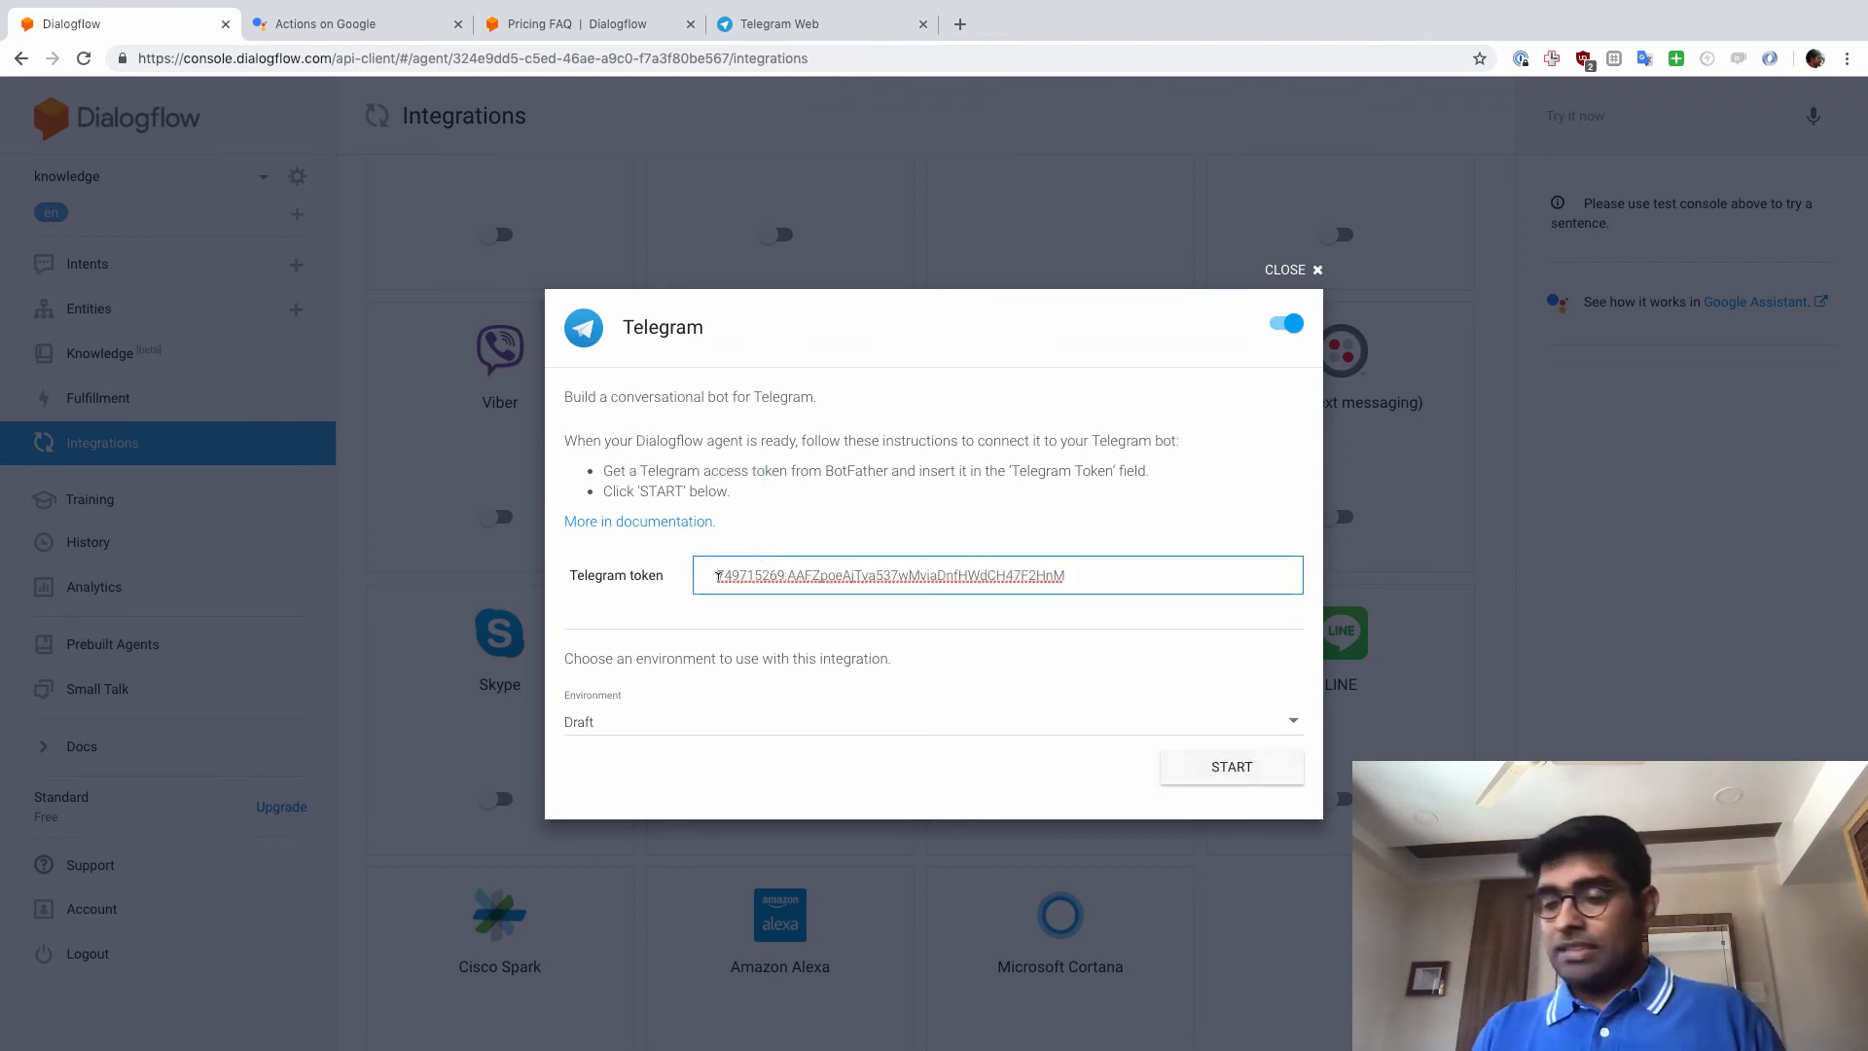
{"action": "left_click", "coordinate": [1232, 767]}
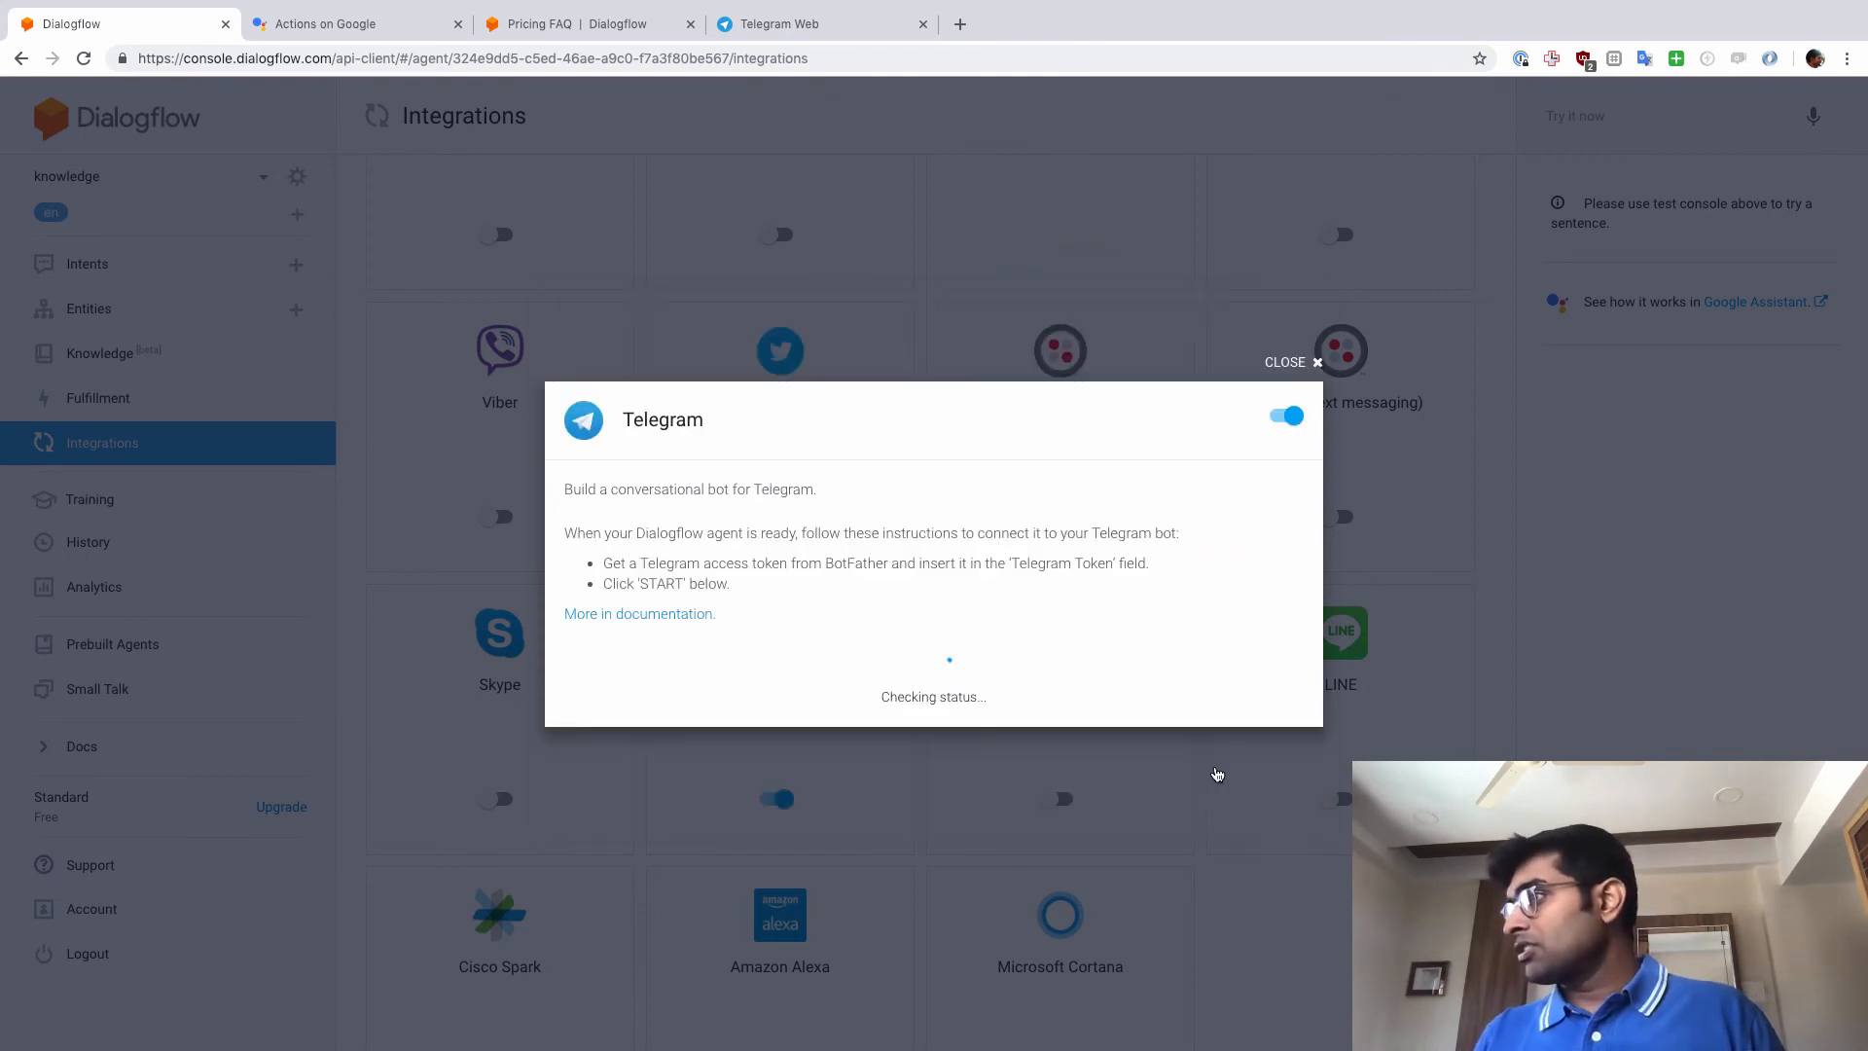
{"action": "mouse_move", "coordinate": [1123, 716]}
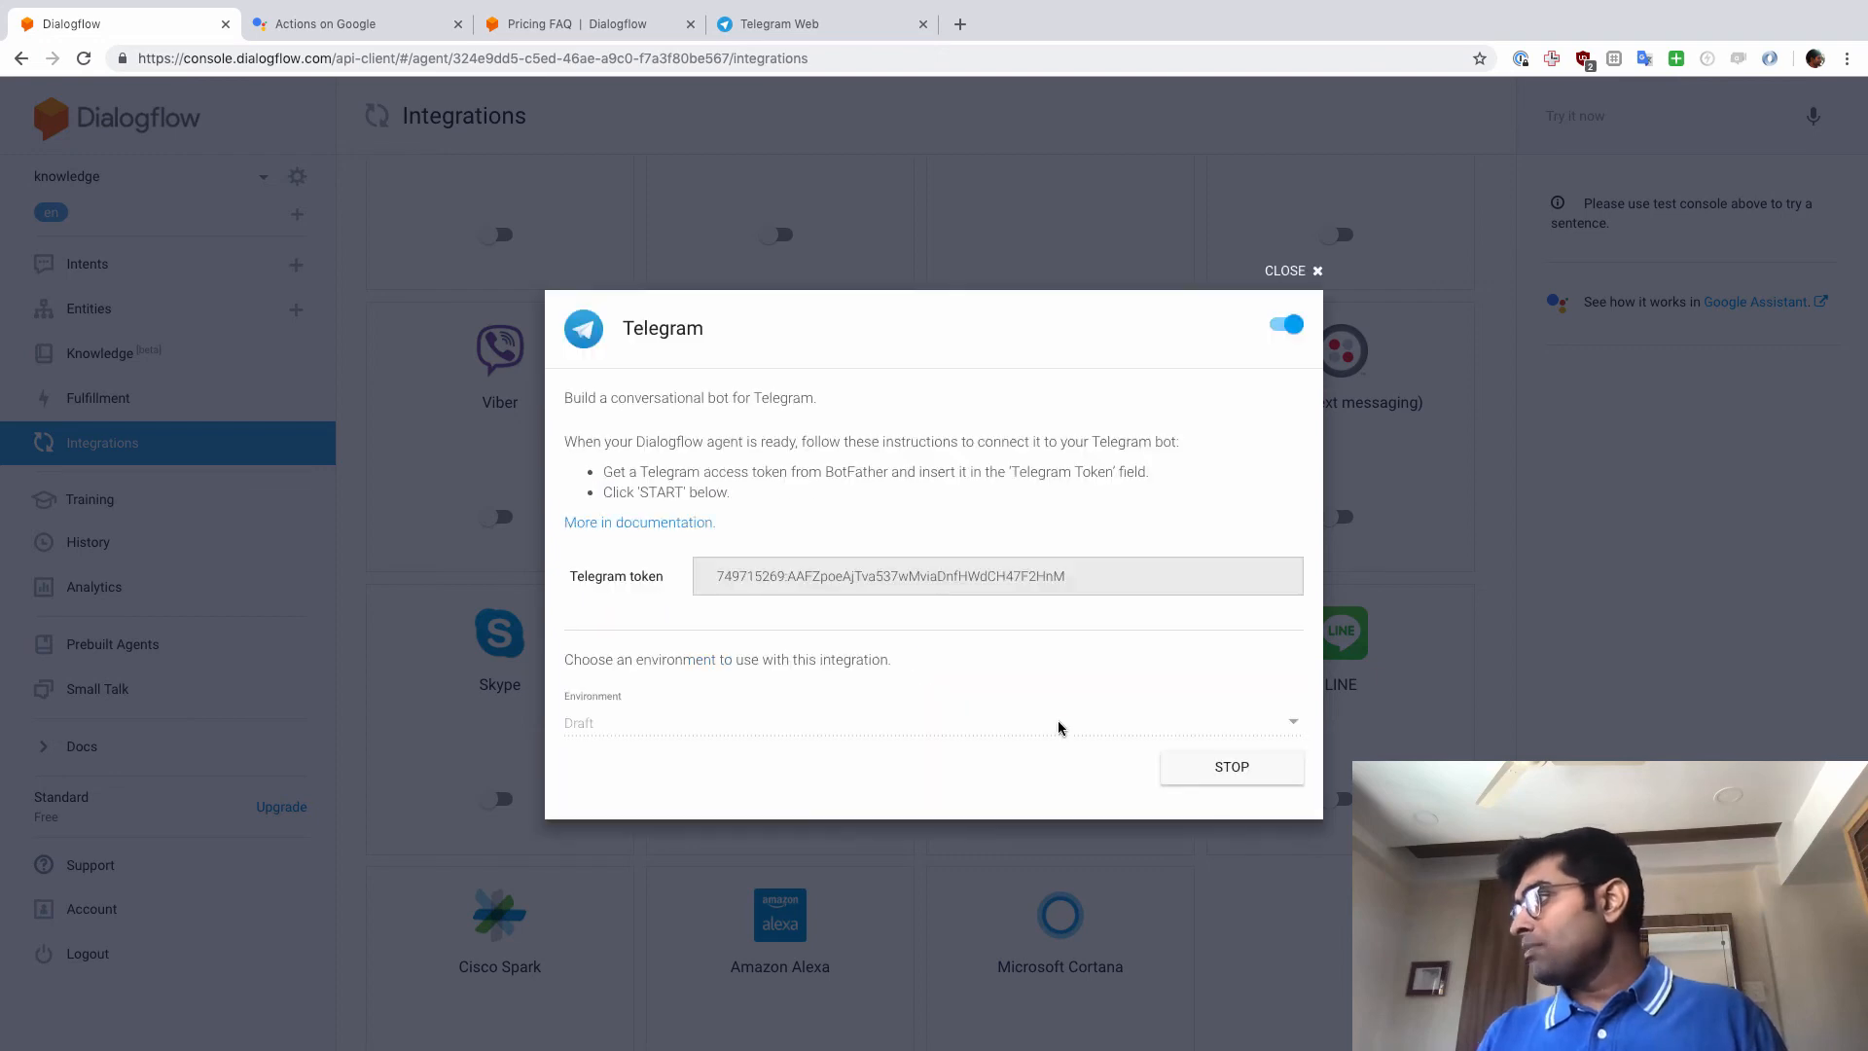
{"action": "left_click", "coordinate": [786, 26]}
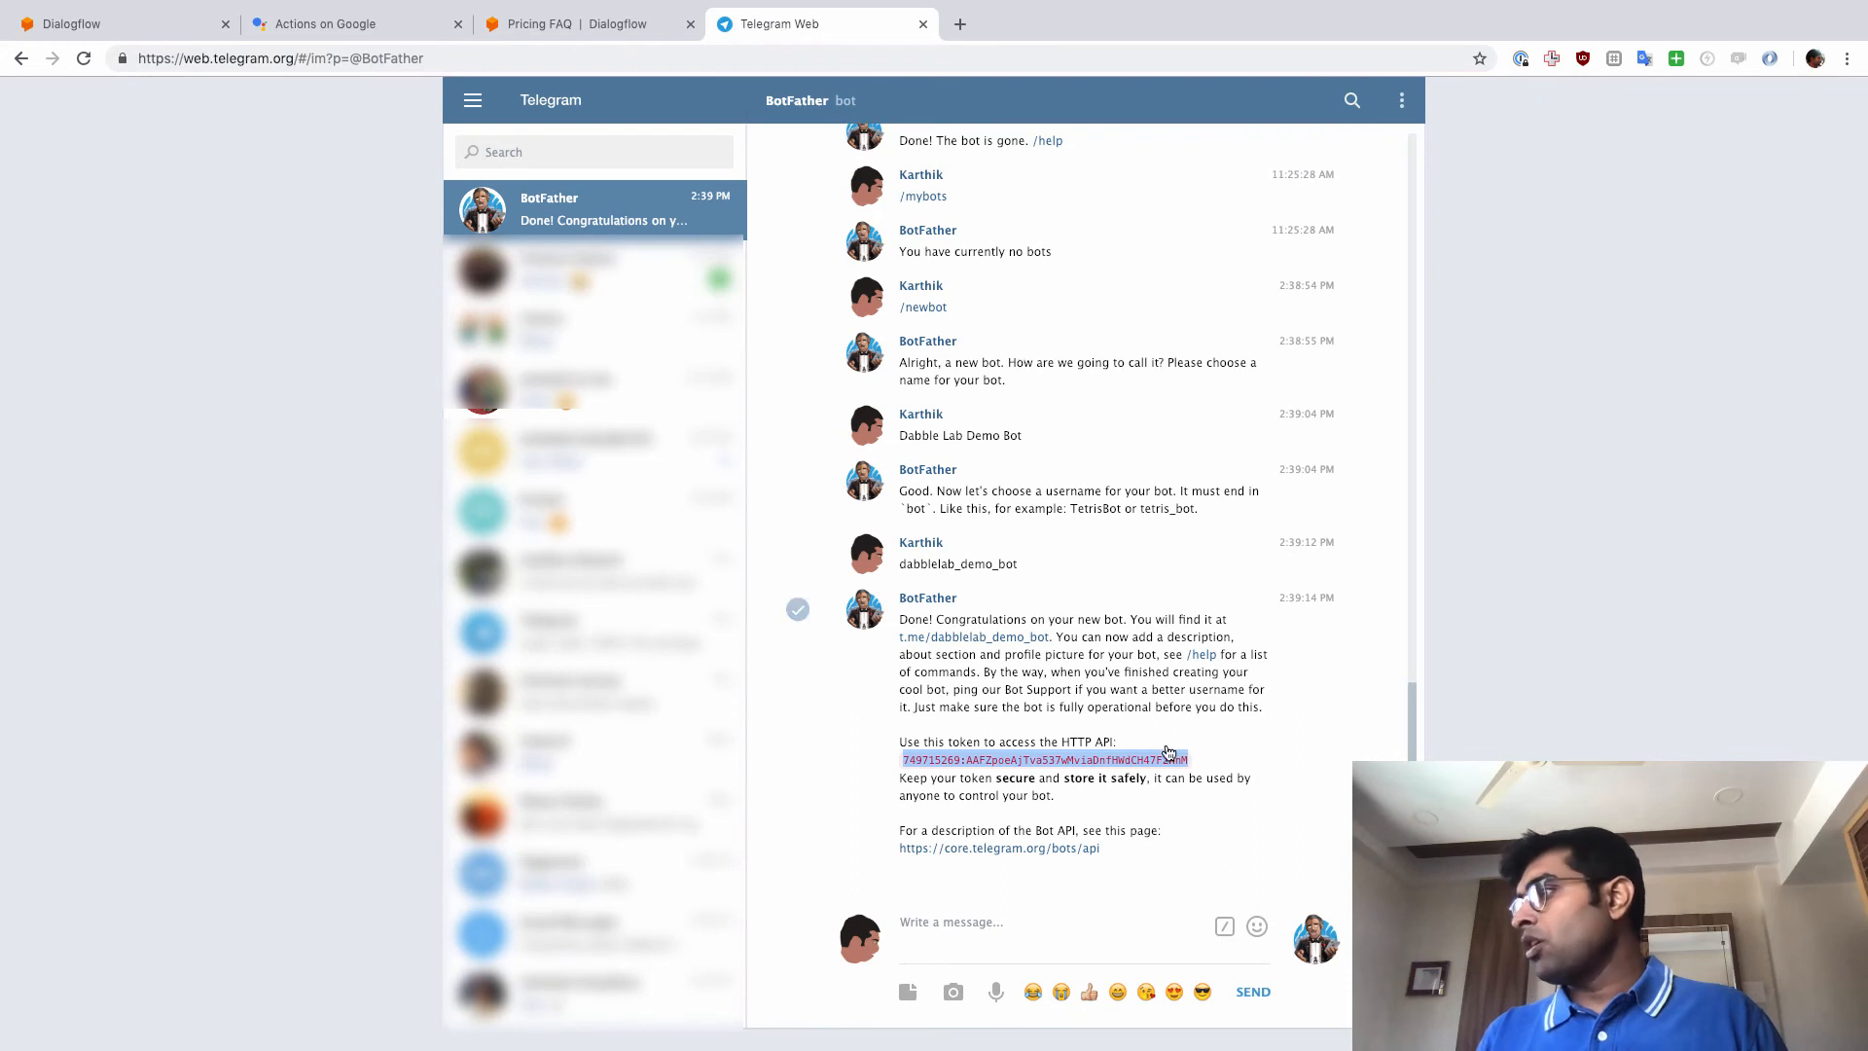
{"action": "mouse_move", "coordinate": [1002, 642]}
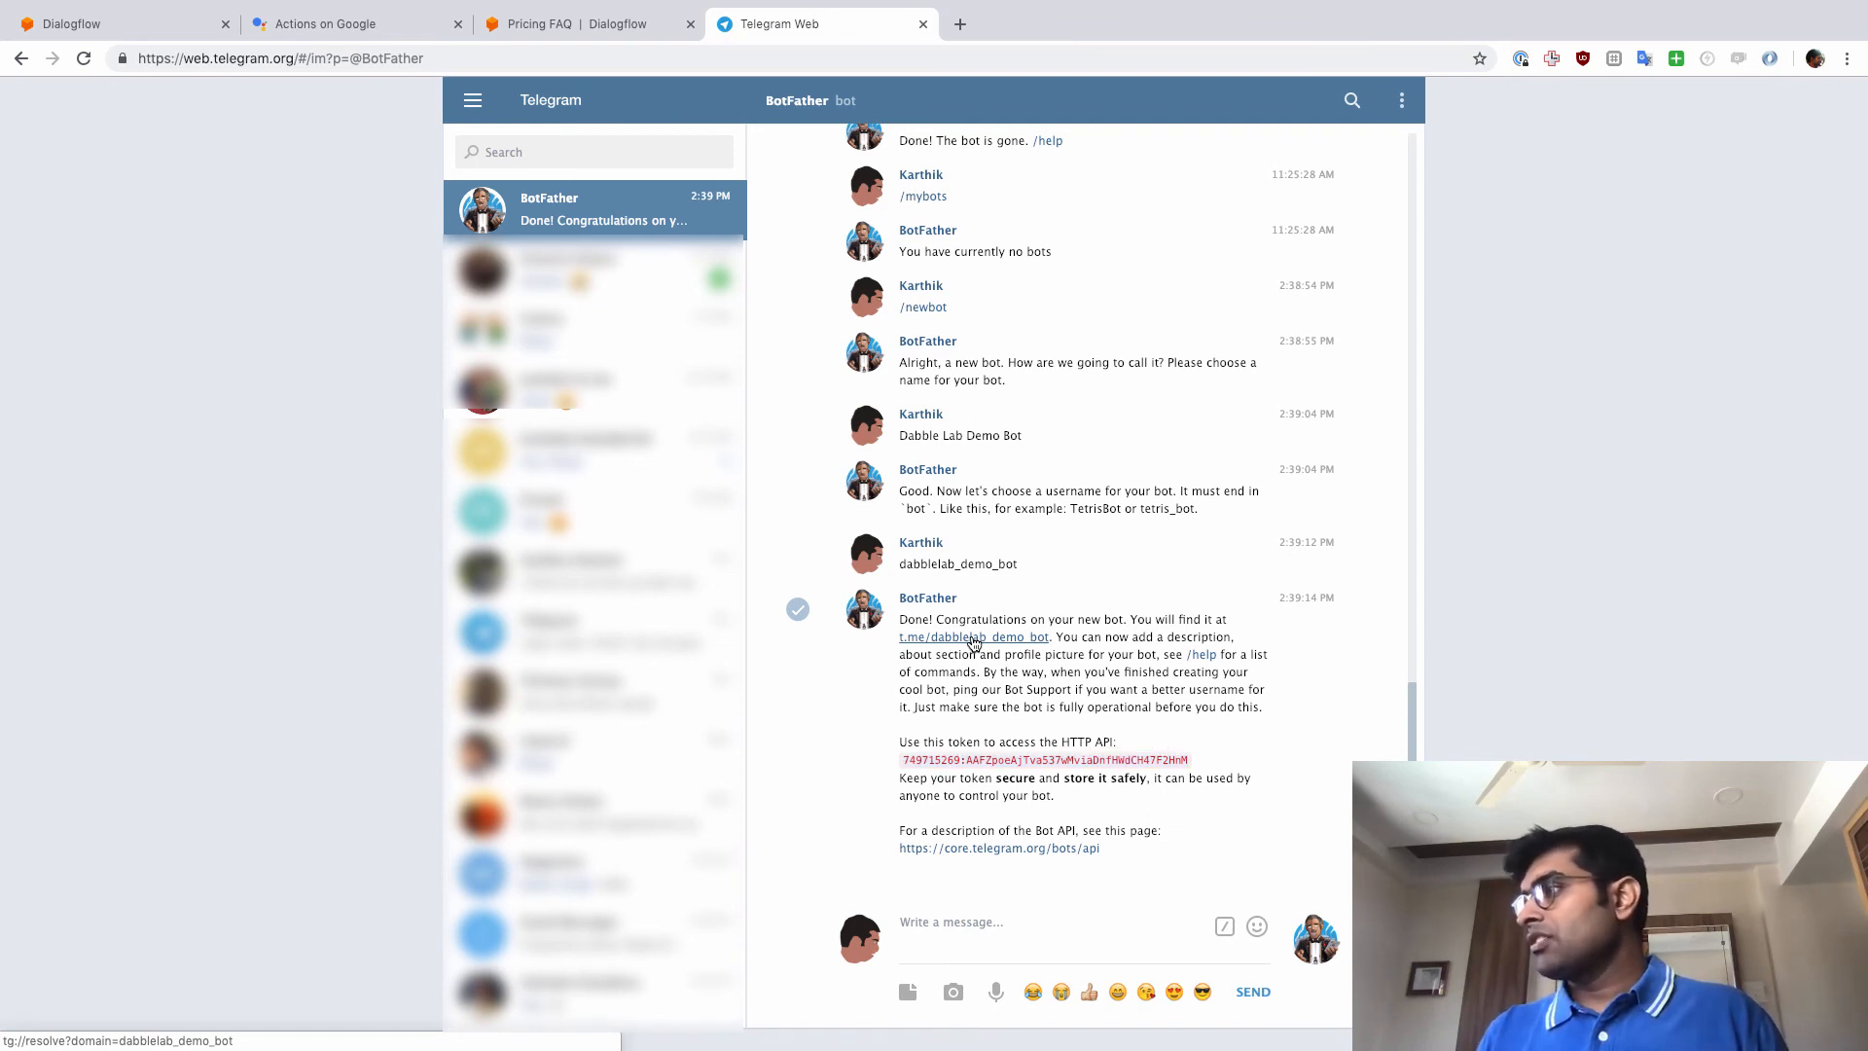
Start a chat with Dabble Lab Demo Bot and ask it something about Dialogflow standard edition.
{"action": "left_click", "coordinate": [973, 636]}
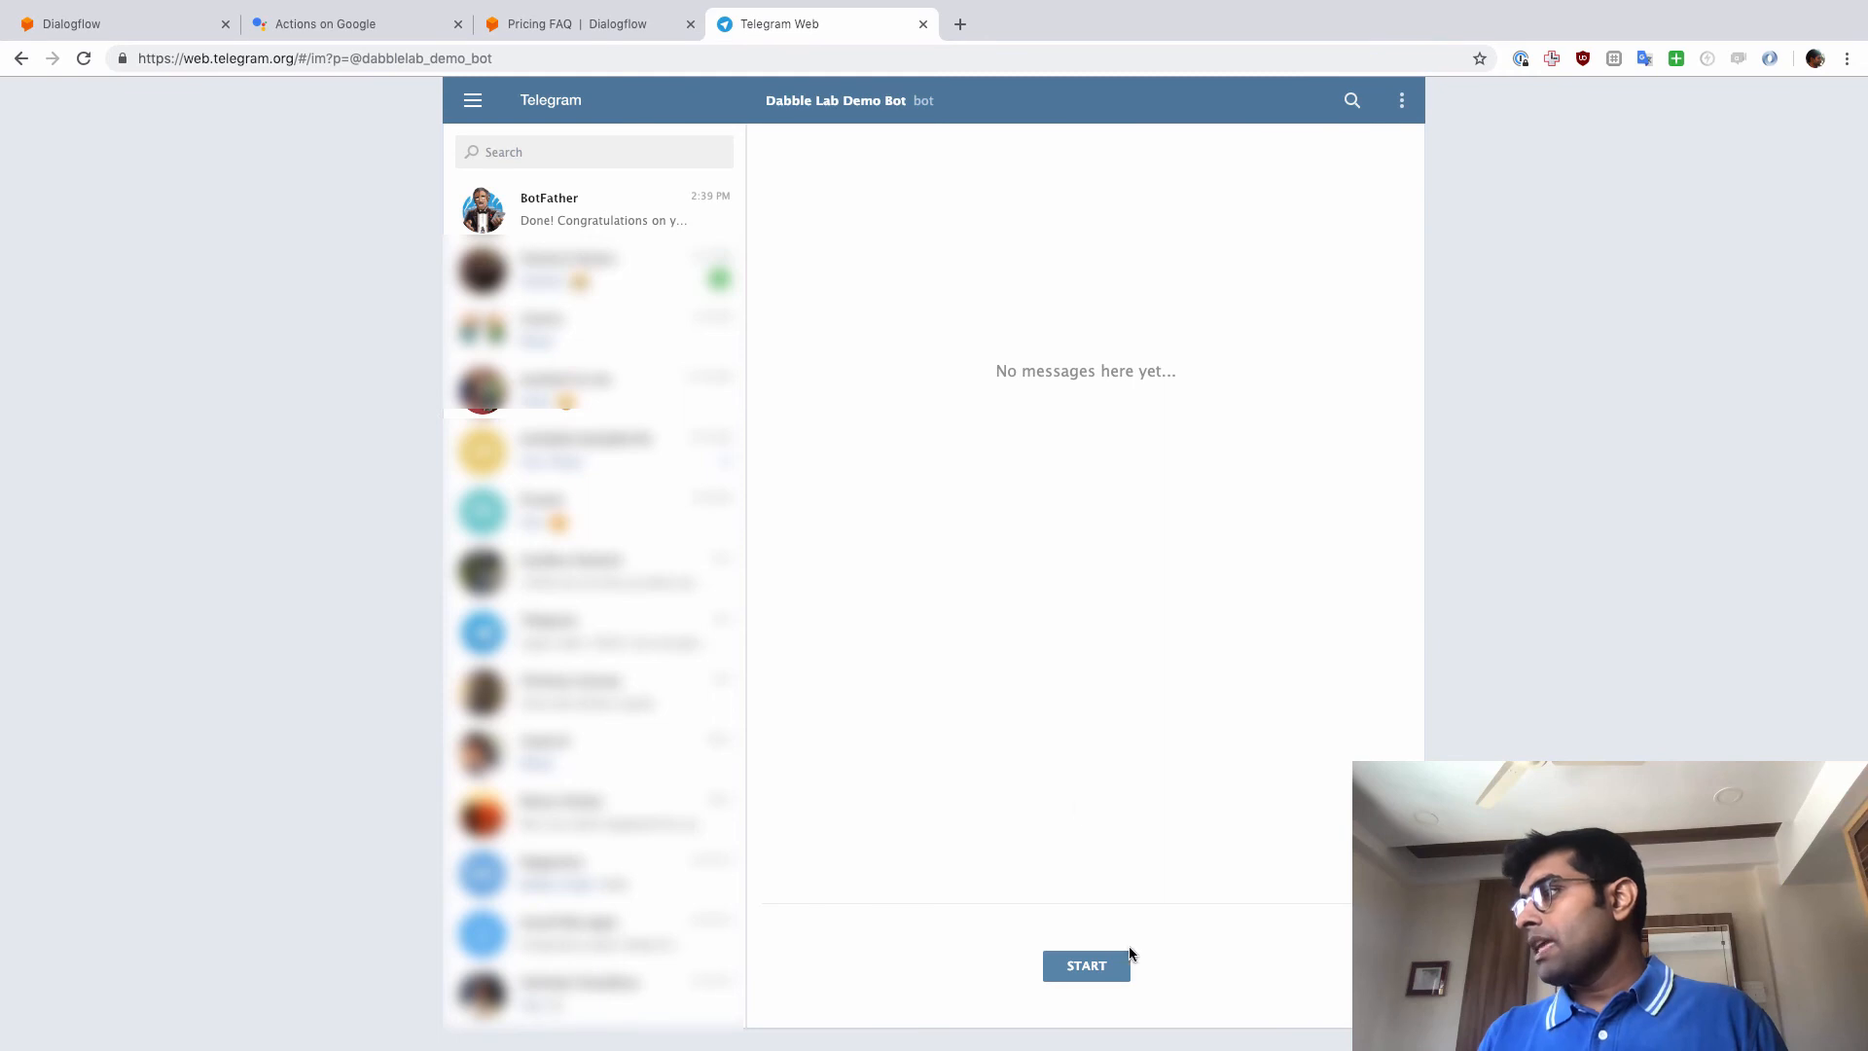
{"action": "left_click", "coordinate": [1086, 966]}
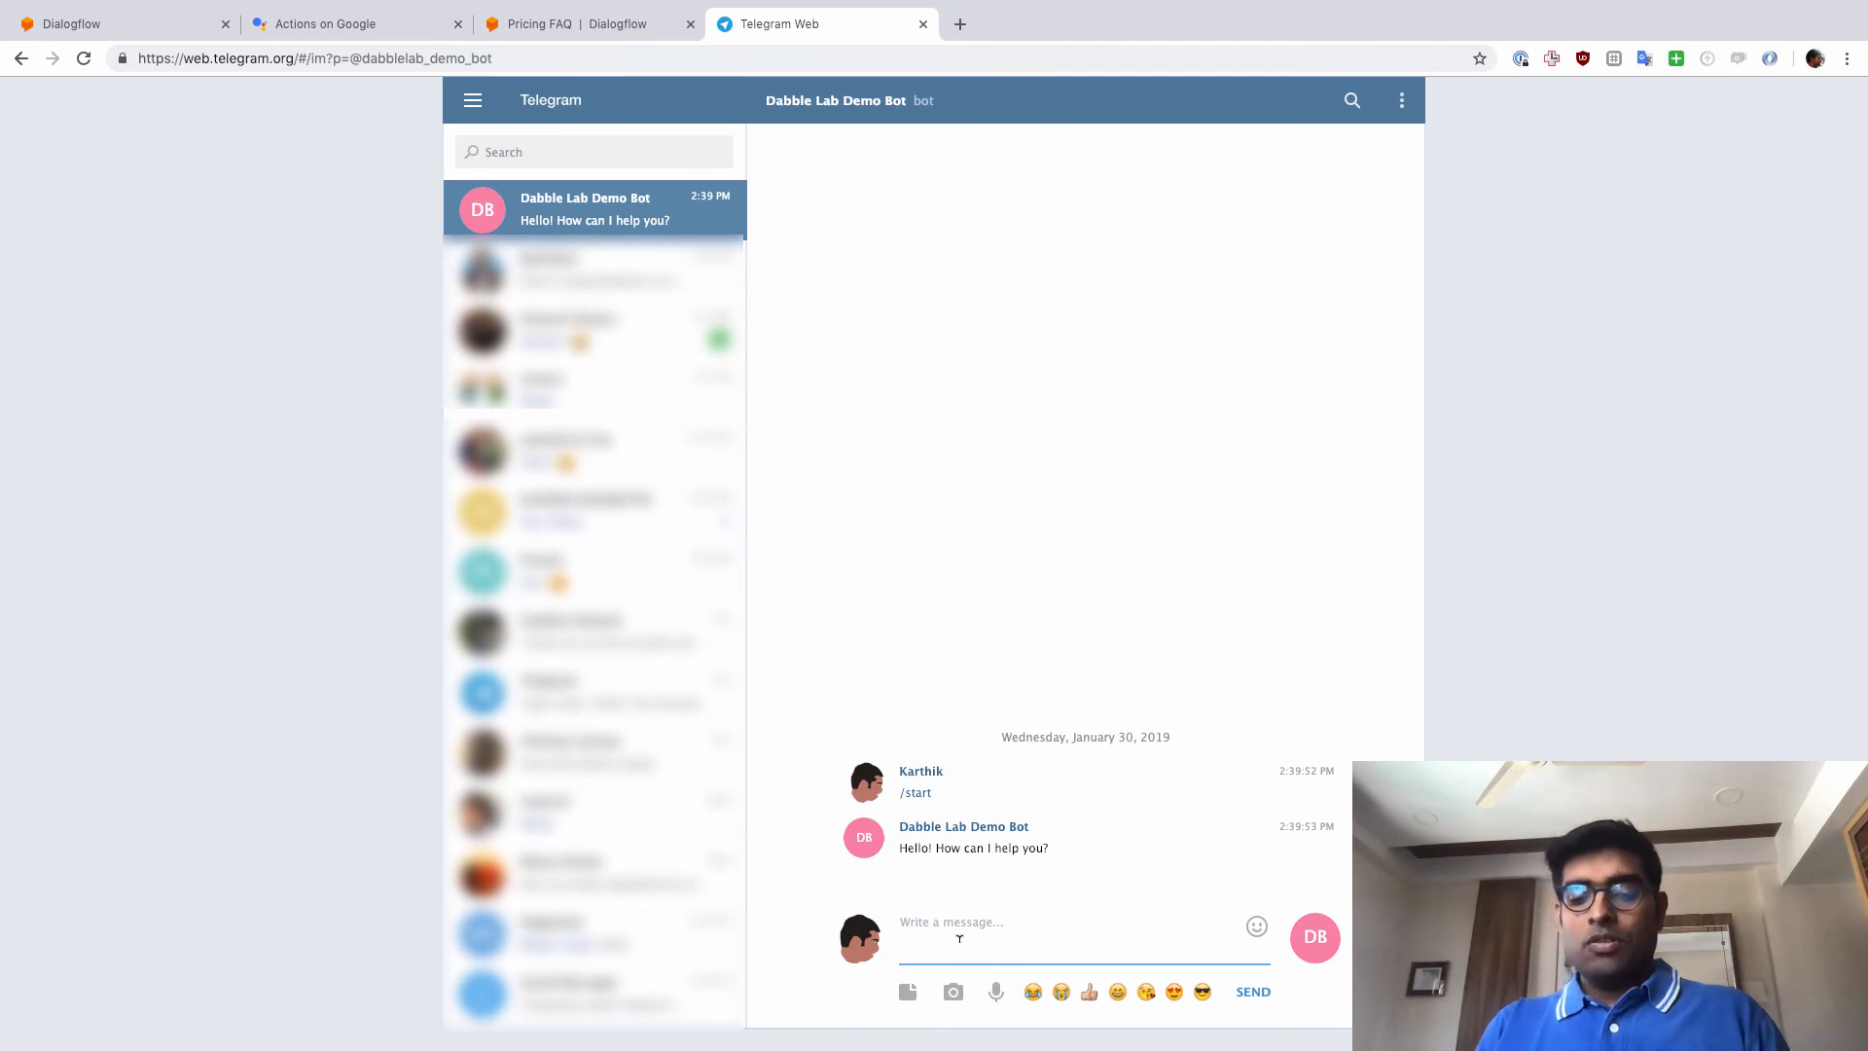
{"action": "type", "text": "tell me"}
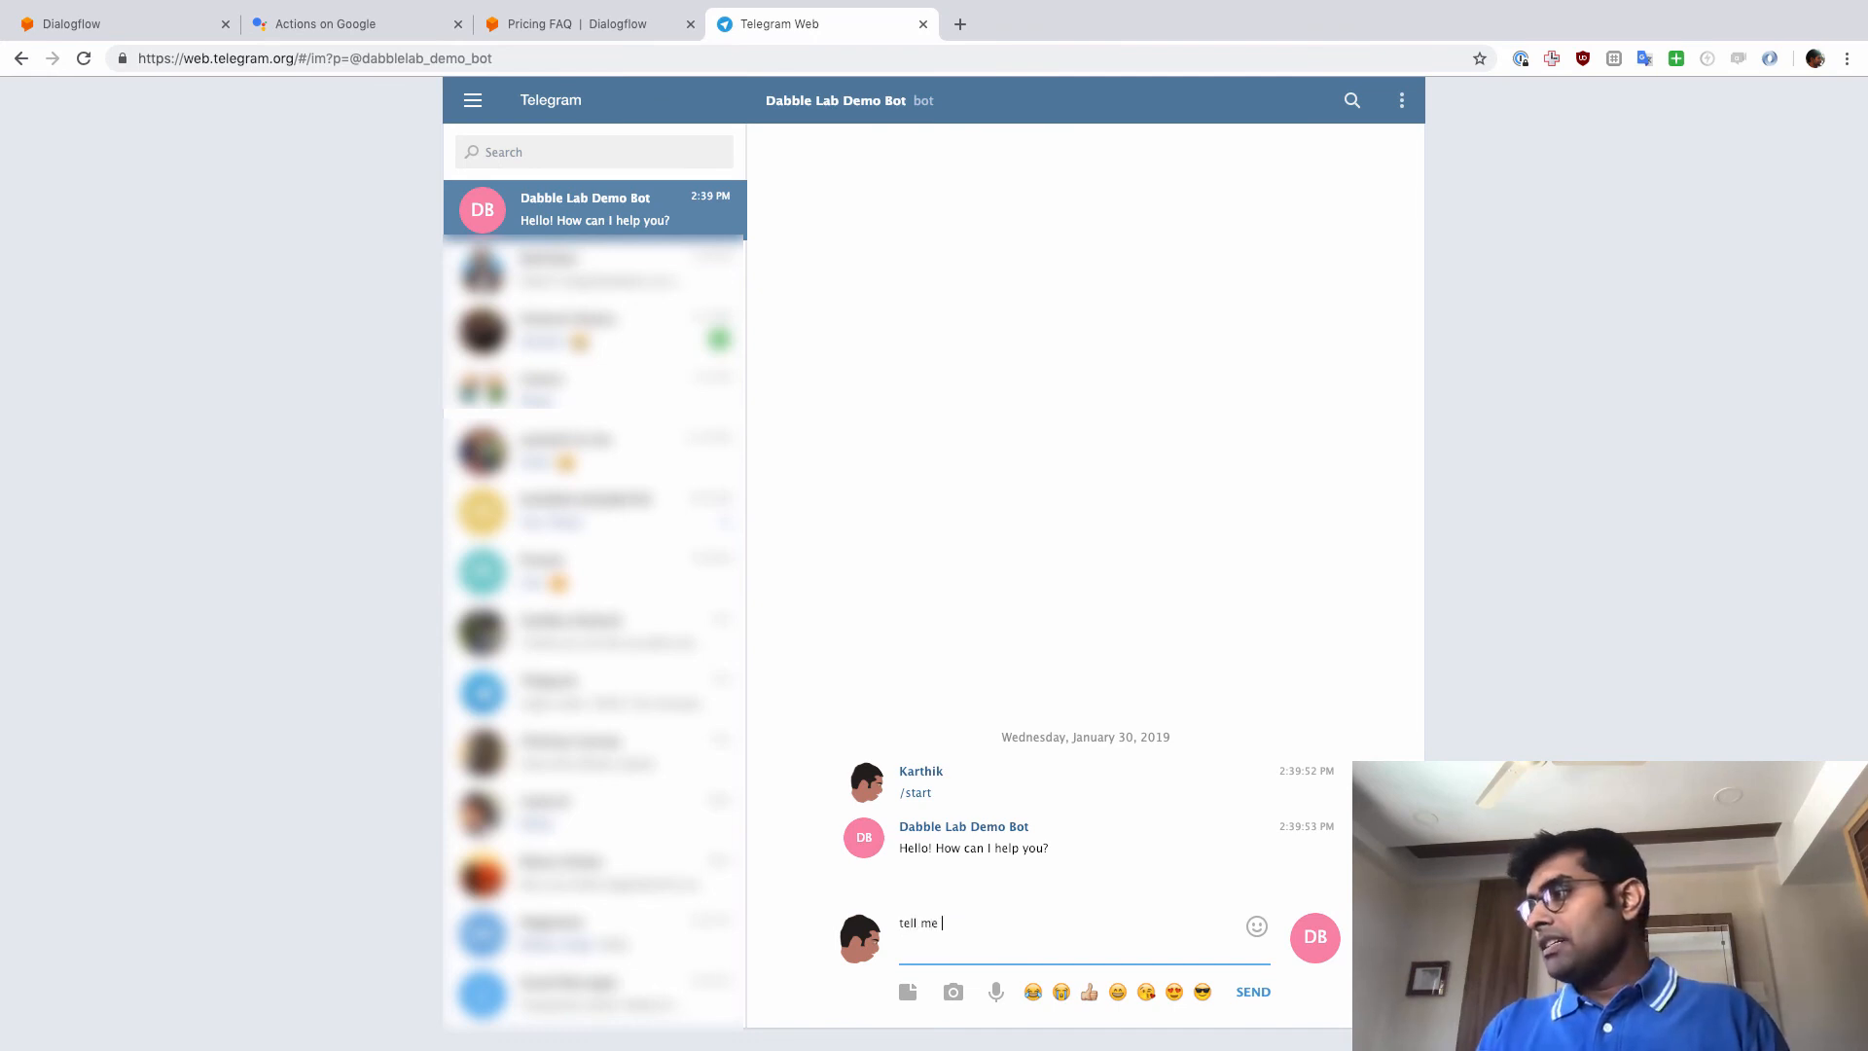
{"action": "type", "text": "something abu"}
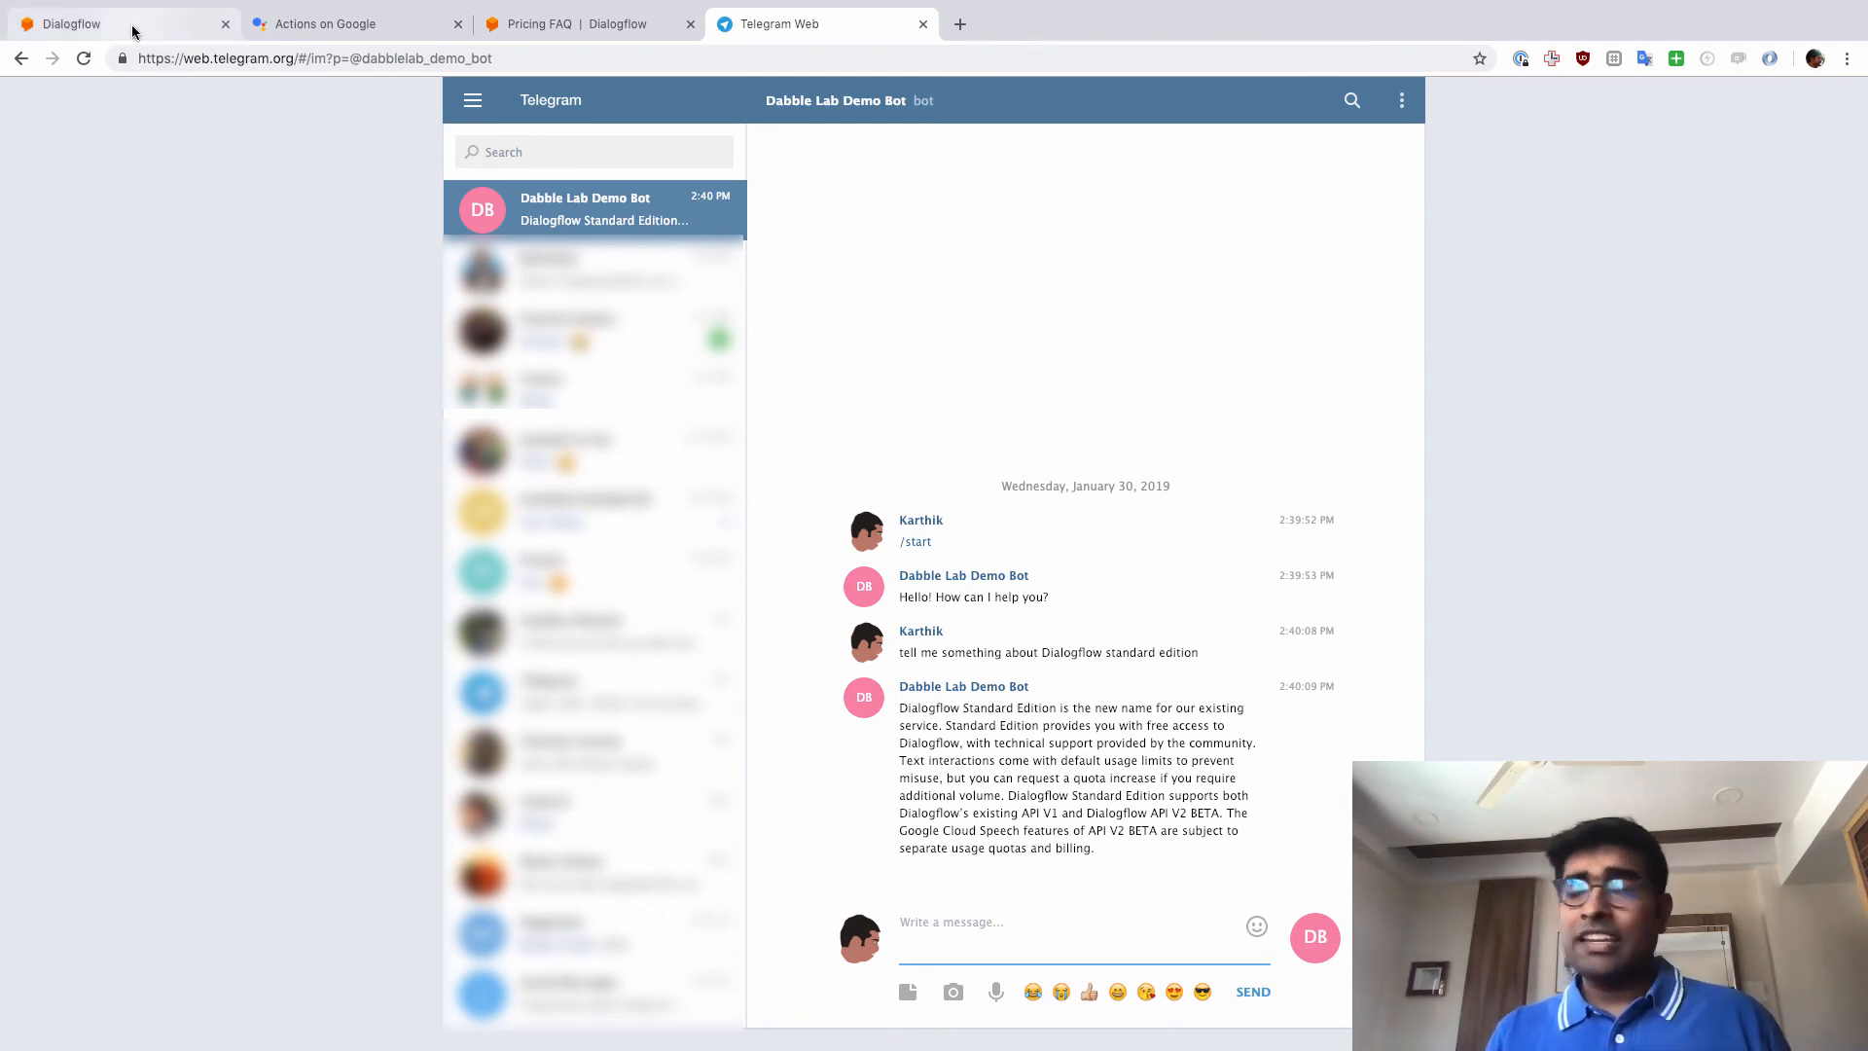
Close the Telegram integration settings in Dialogflow and bring up the Twitter integration settings instead.
{"action": "left_click", "coordinate": [88, 23]}
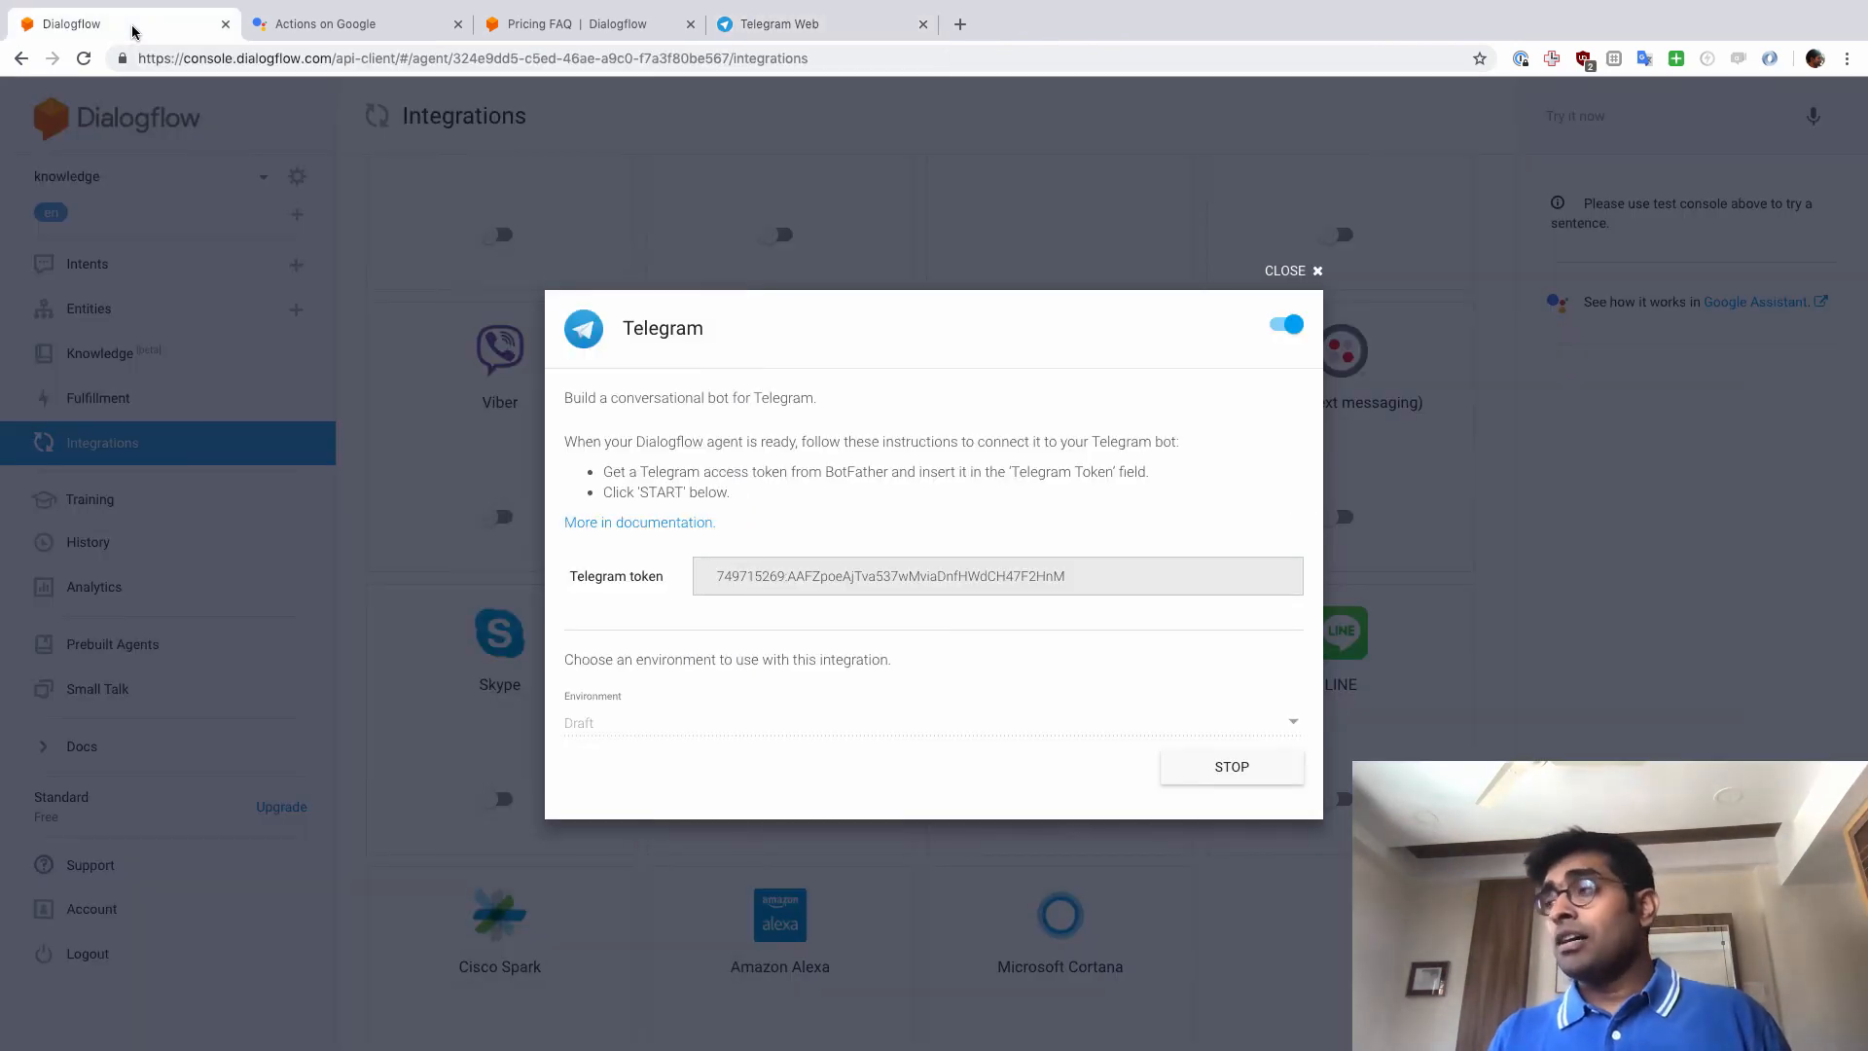
{"action": "mouse_move", "coordinate": [915, 521]}
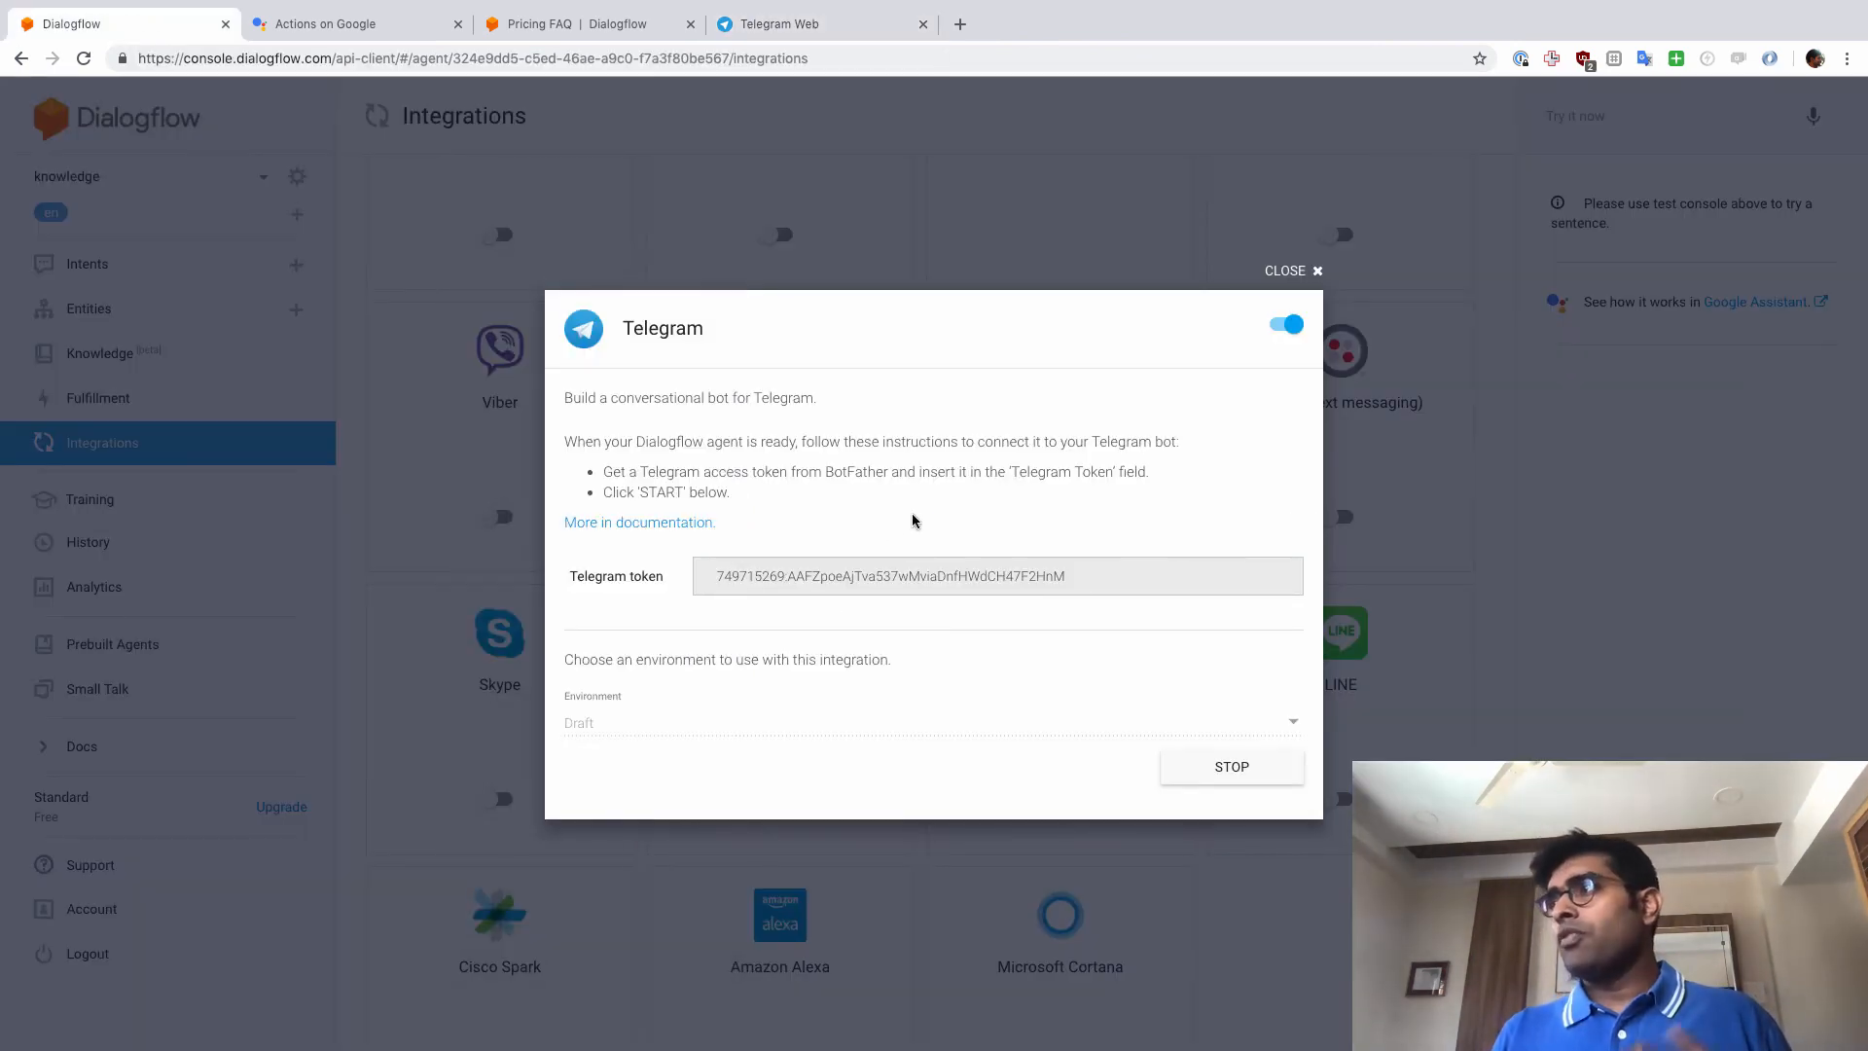
{"action": "mouse_move", "coordinate": [1291, 276]}
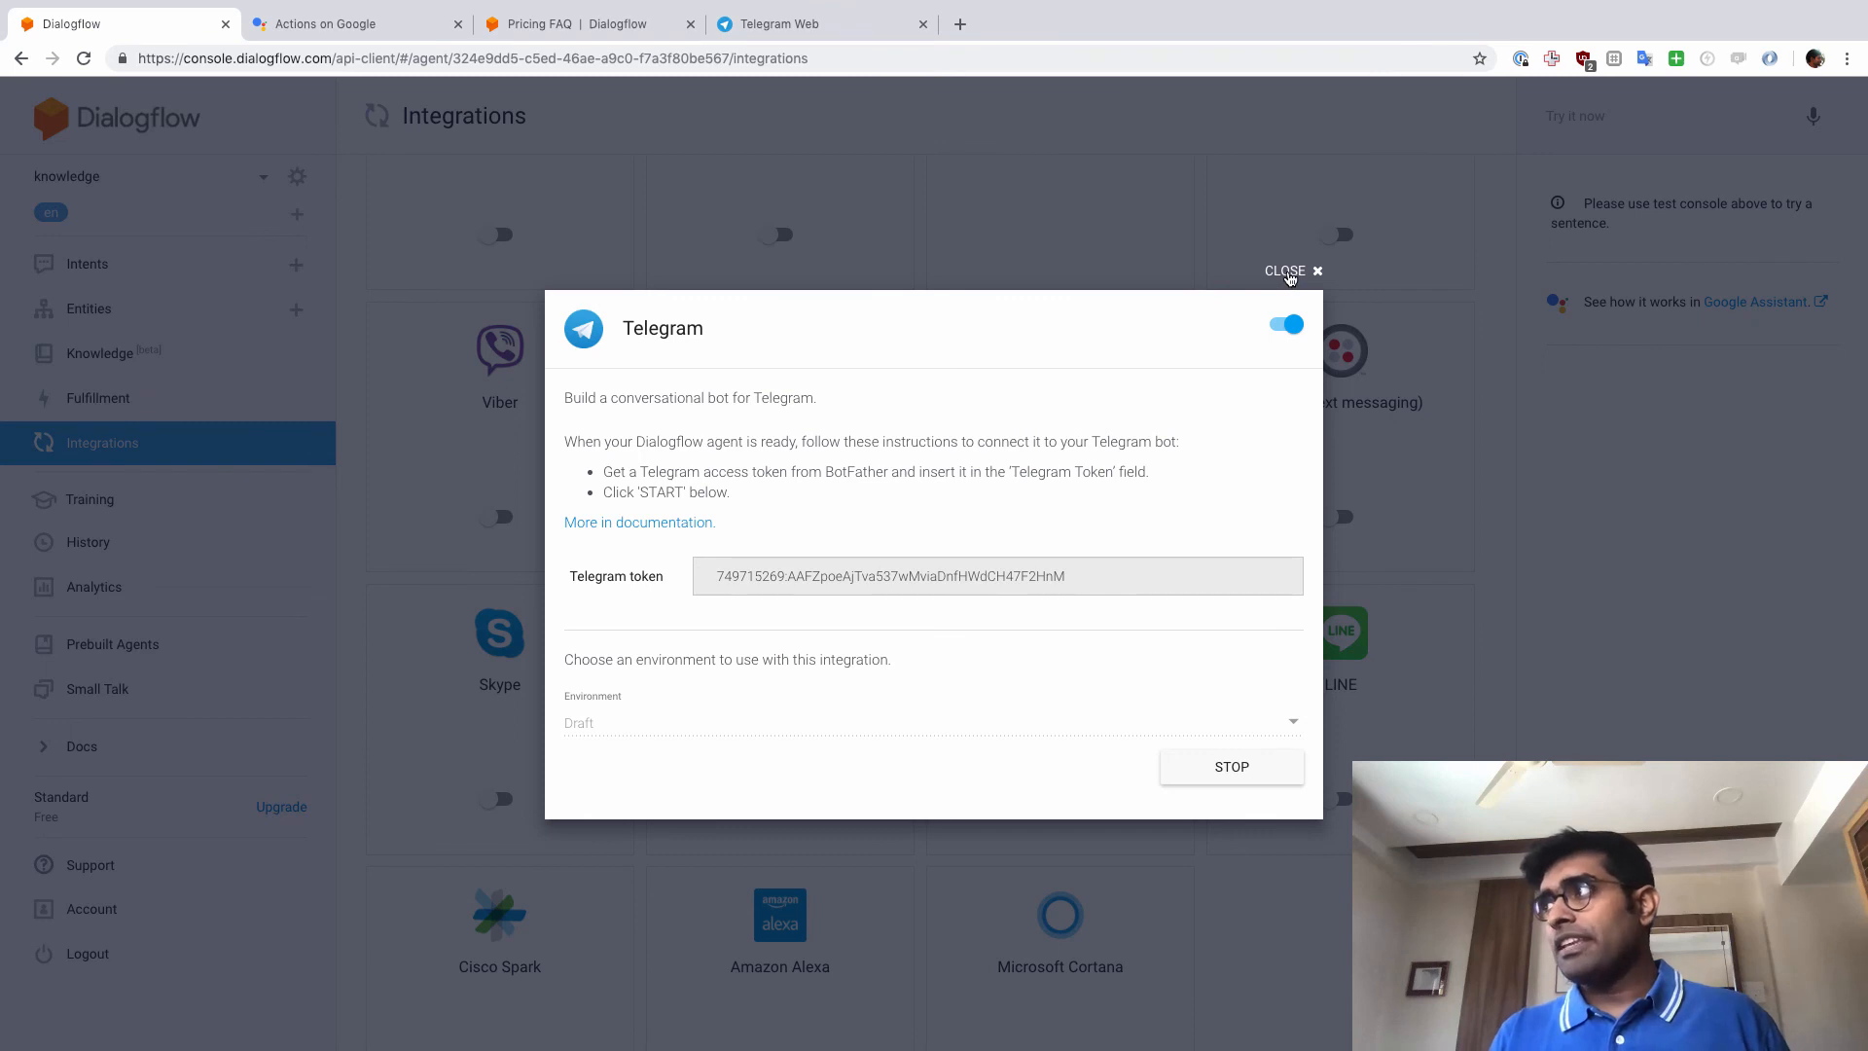
{"action": "left_click", "coordinate": [1286, 271]}
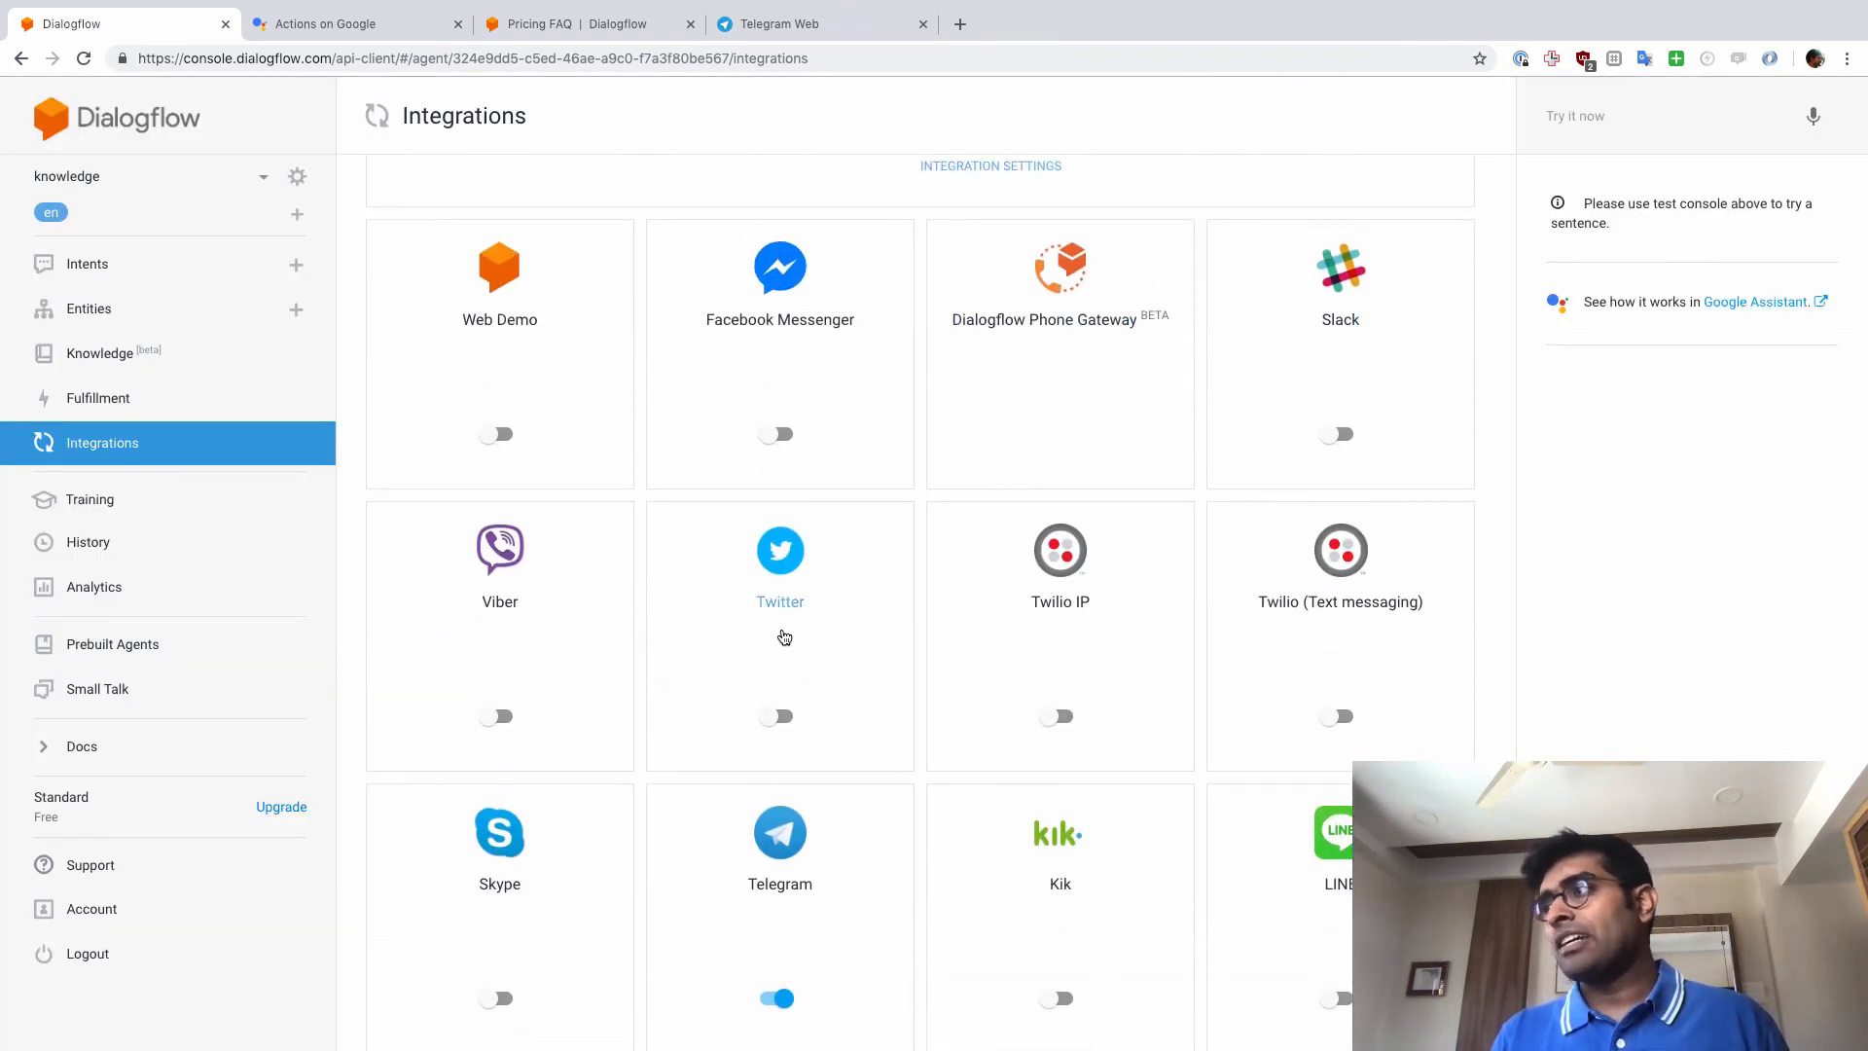
{"action": "scroll", "scroll_direction": "down", "scroll_amount": 3}
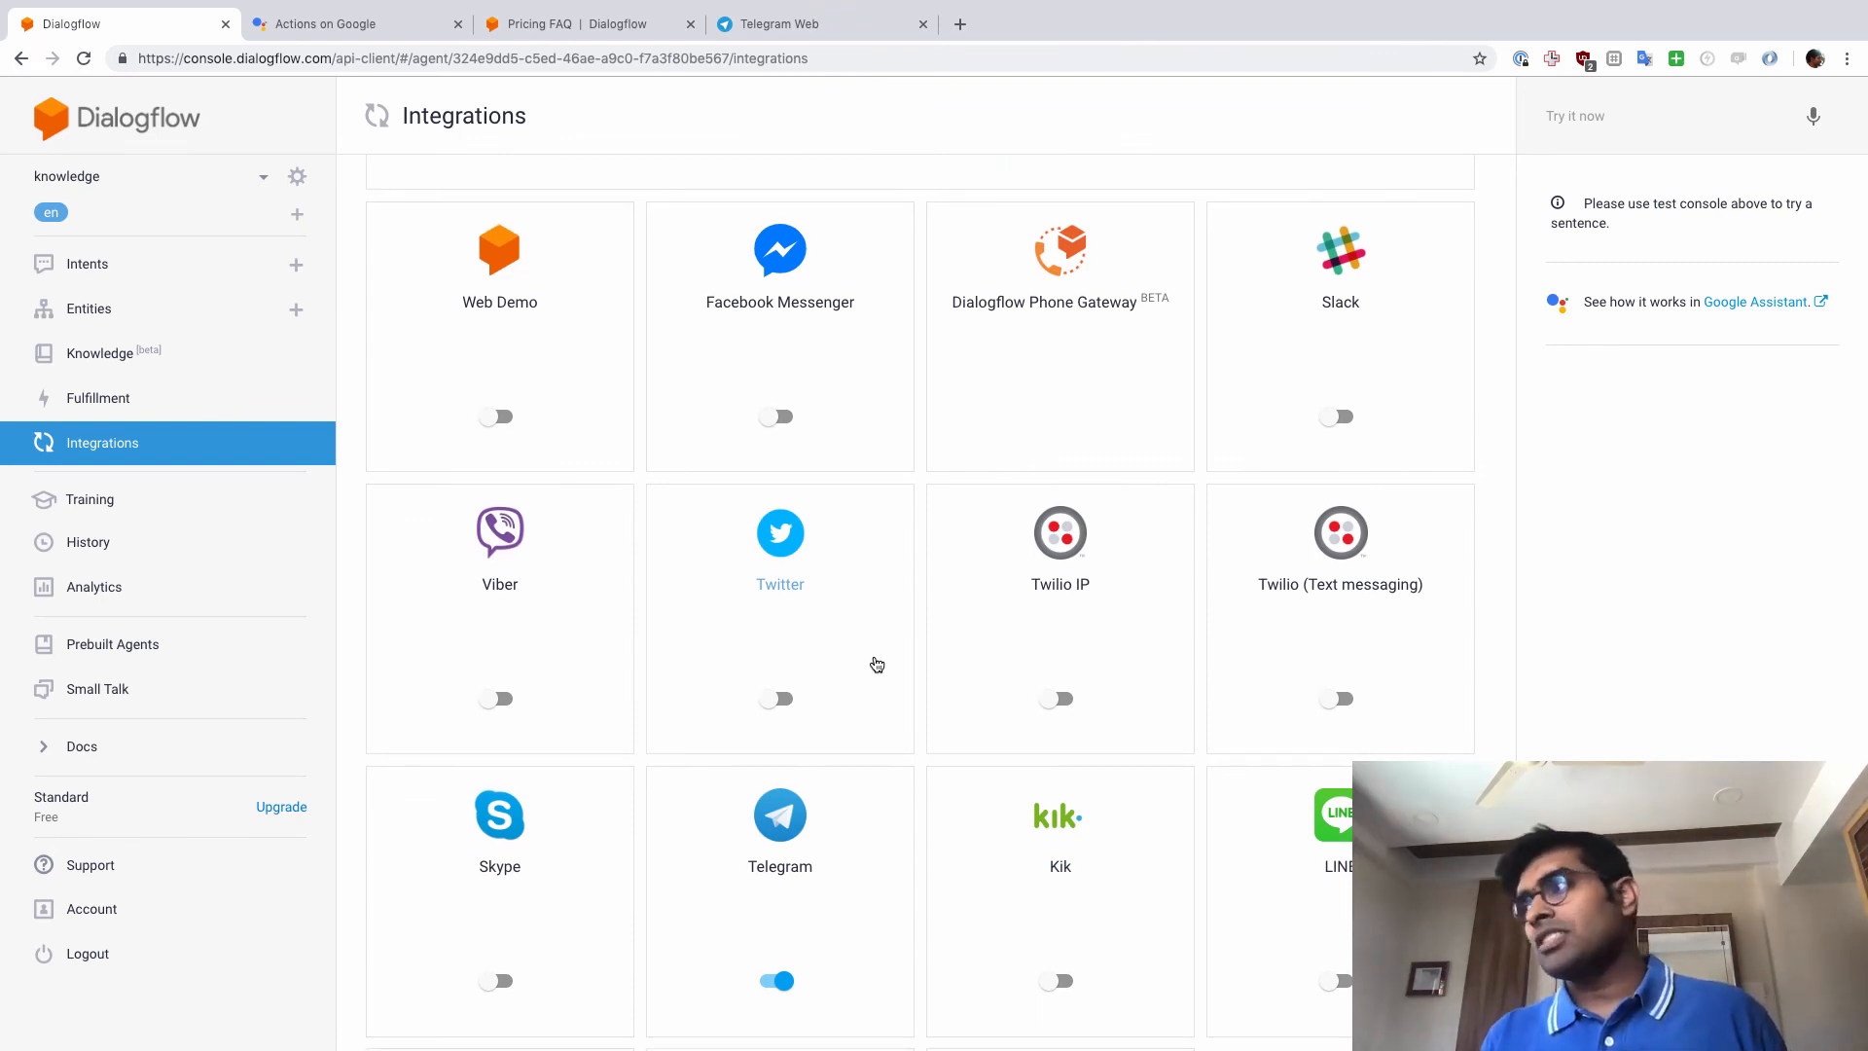
{"action": "left_click", "coordinate": [779, 549]}
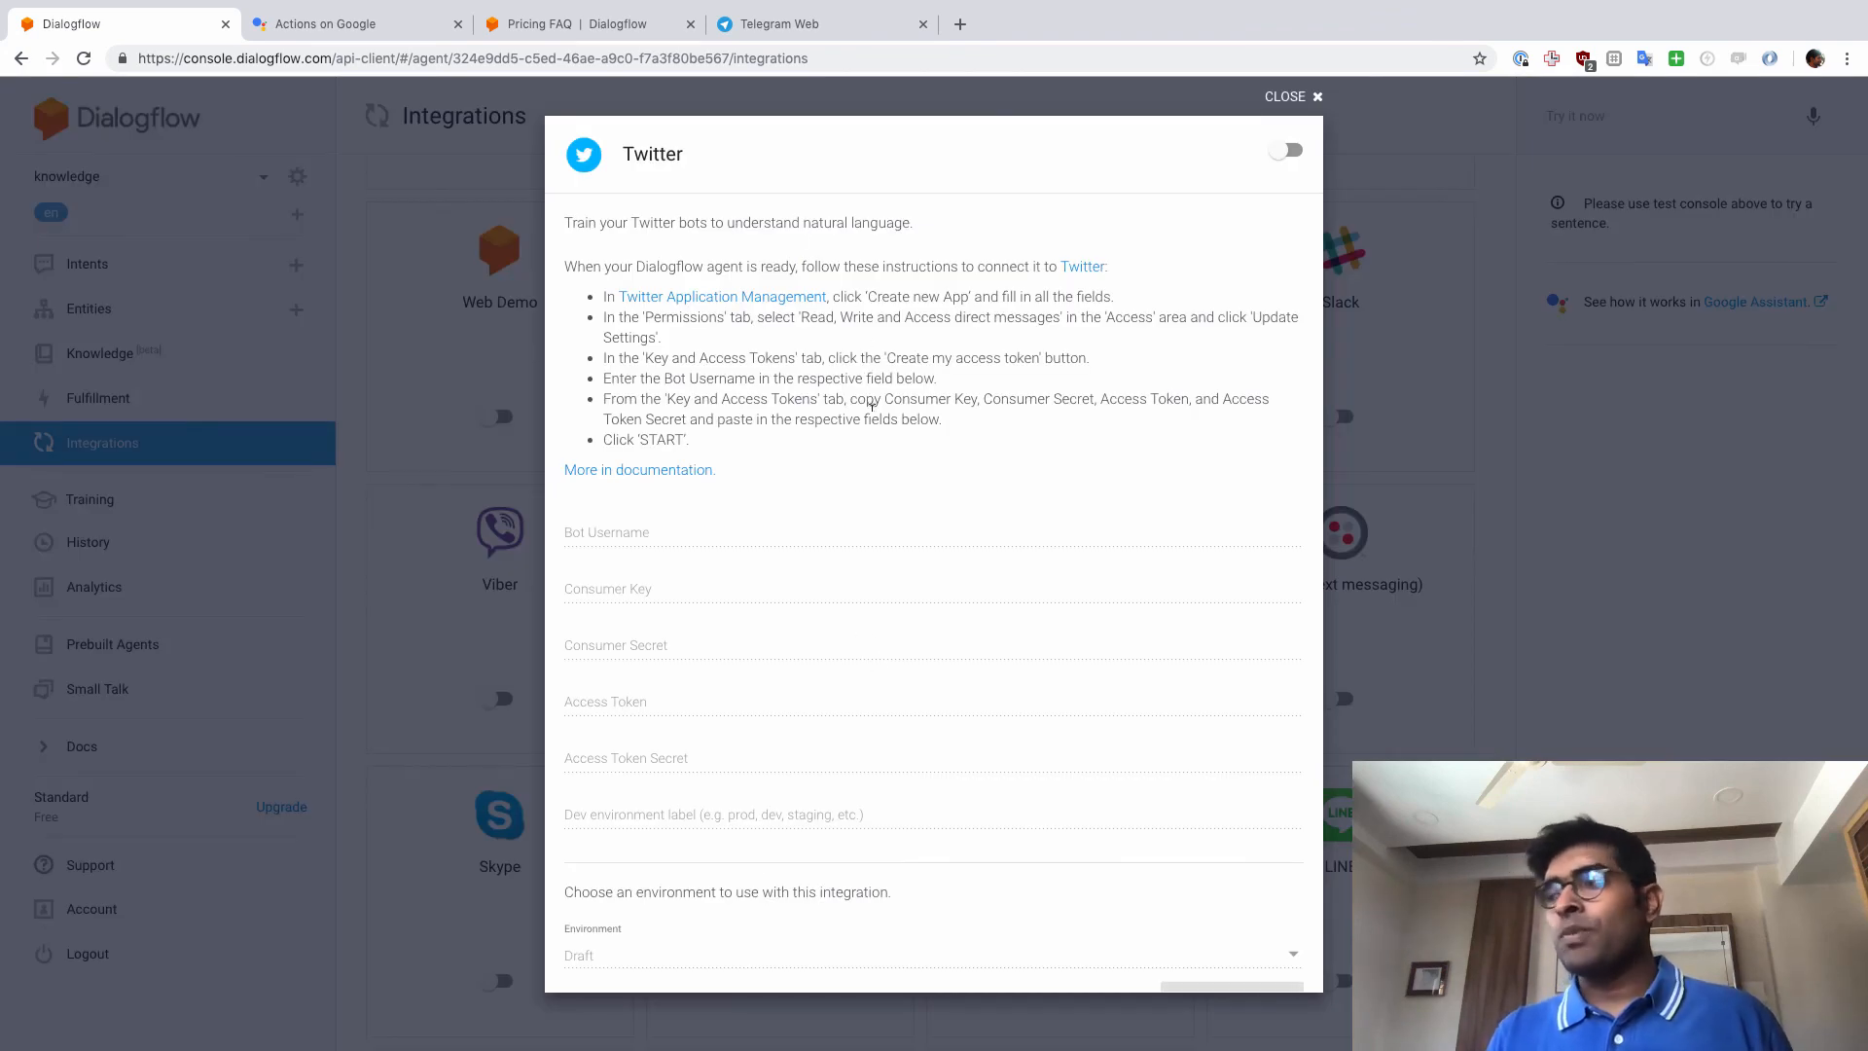